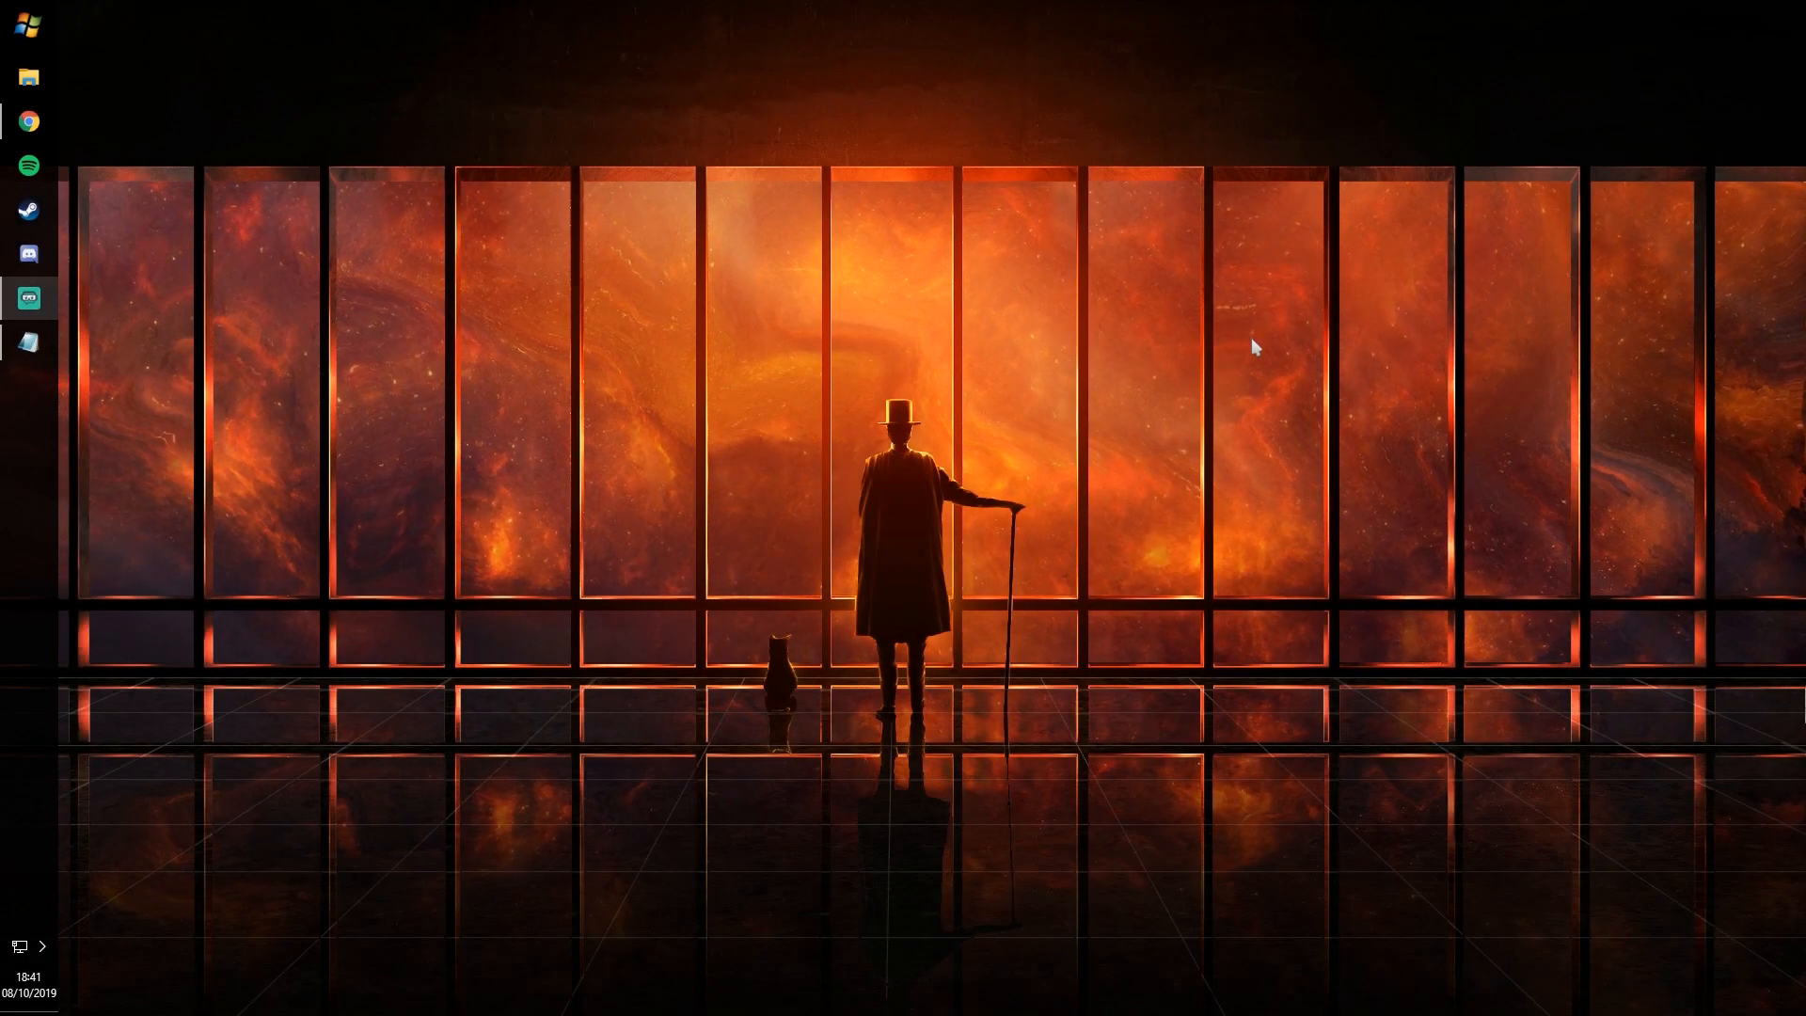
mouse_move(1155, 316)
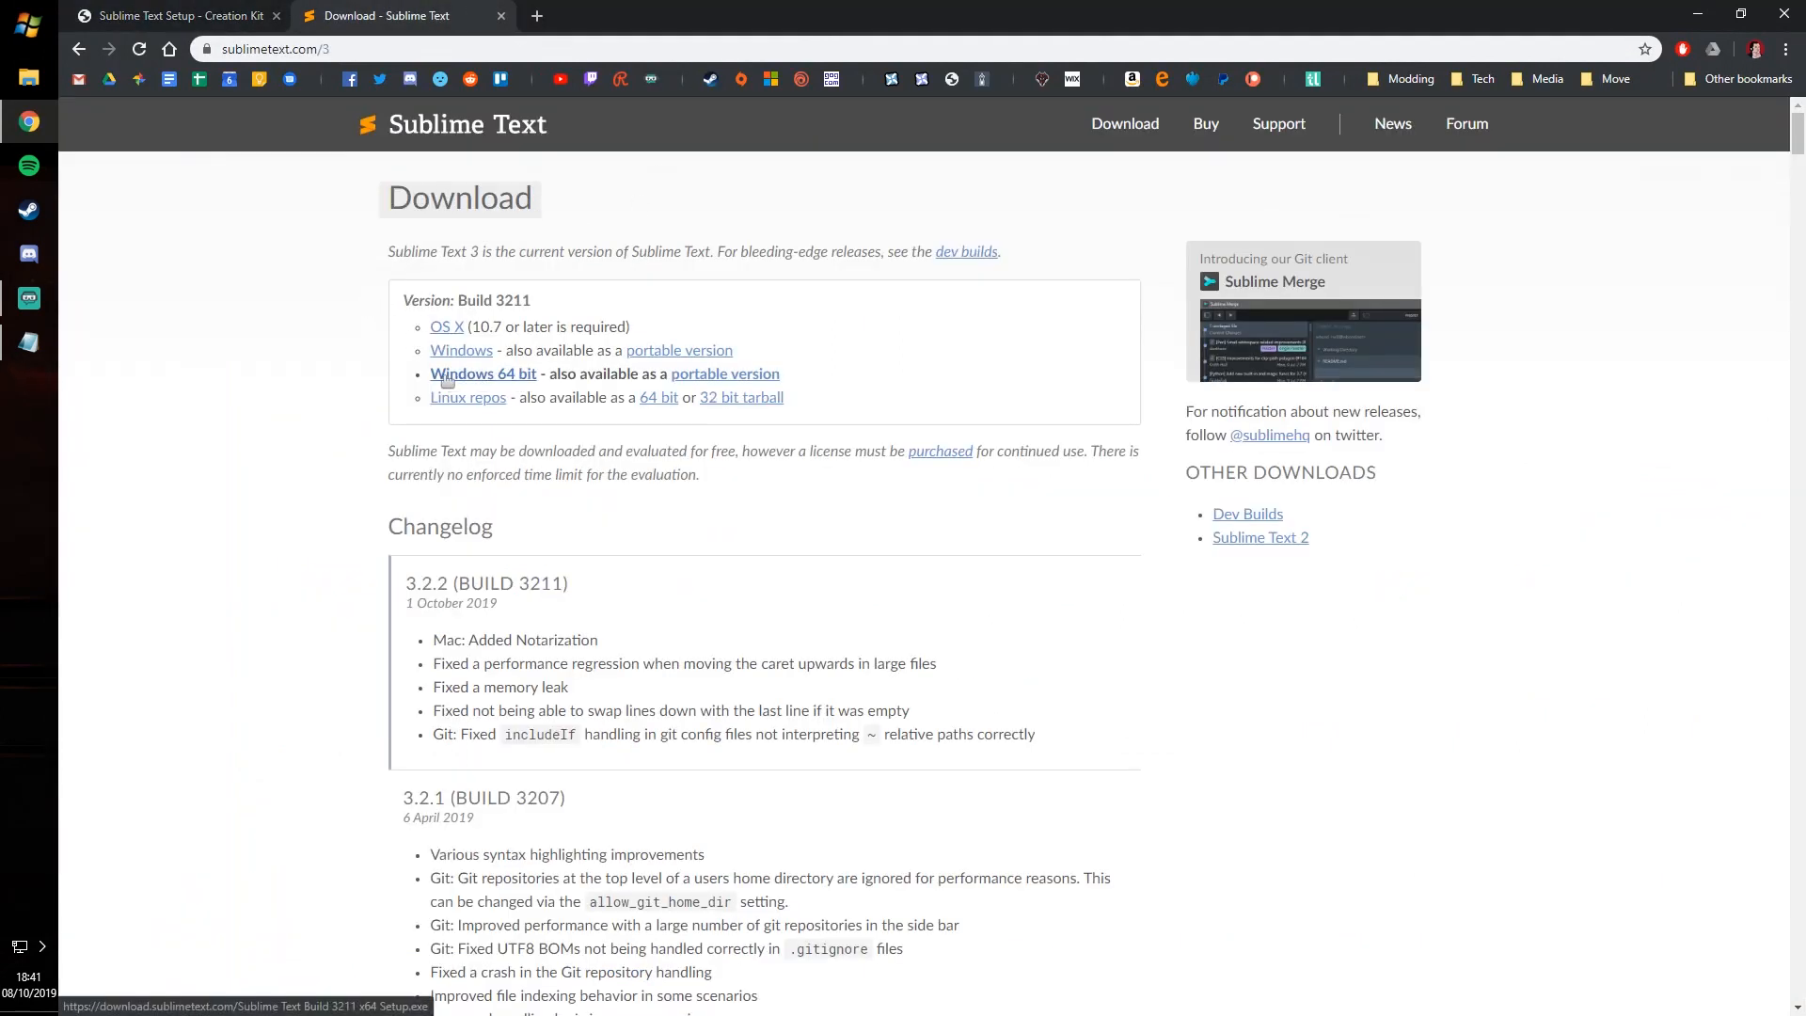
mouse_move(689, 366)
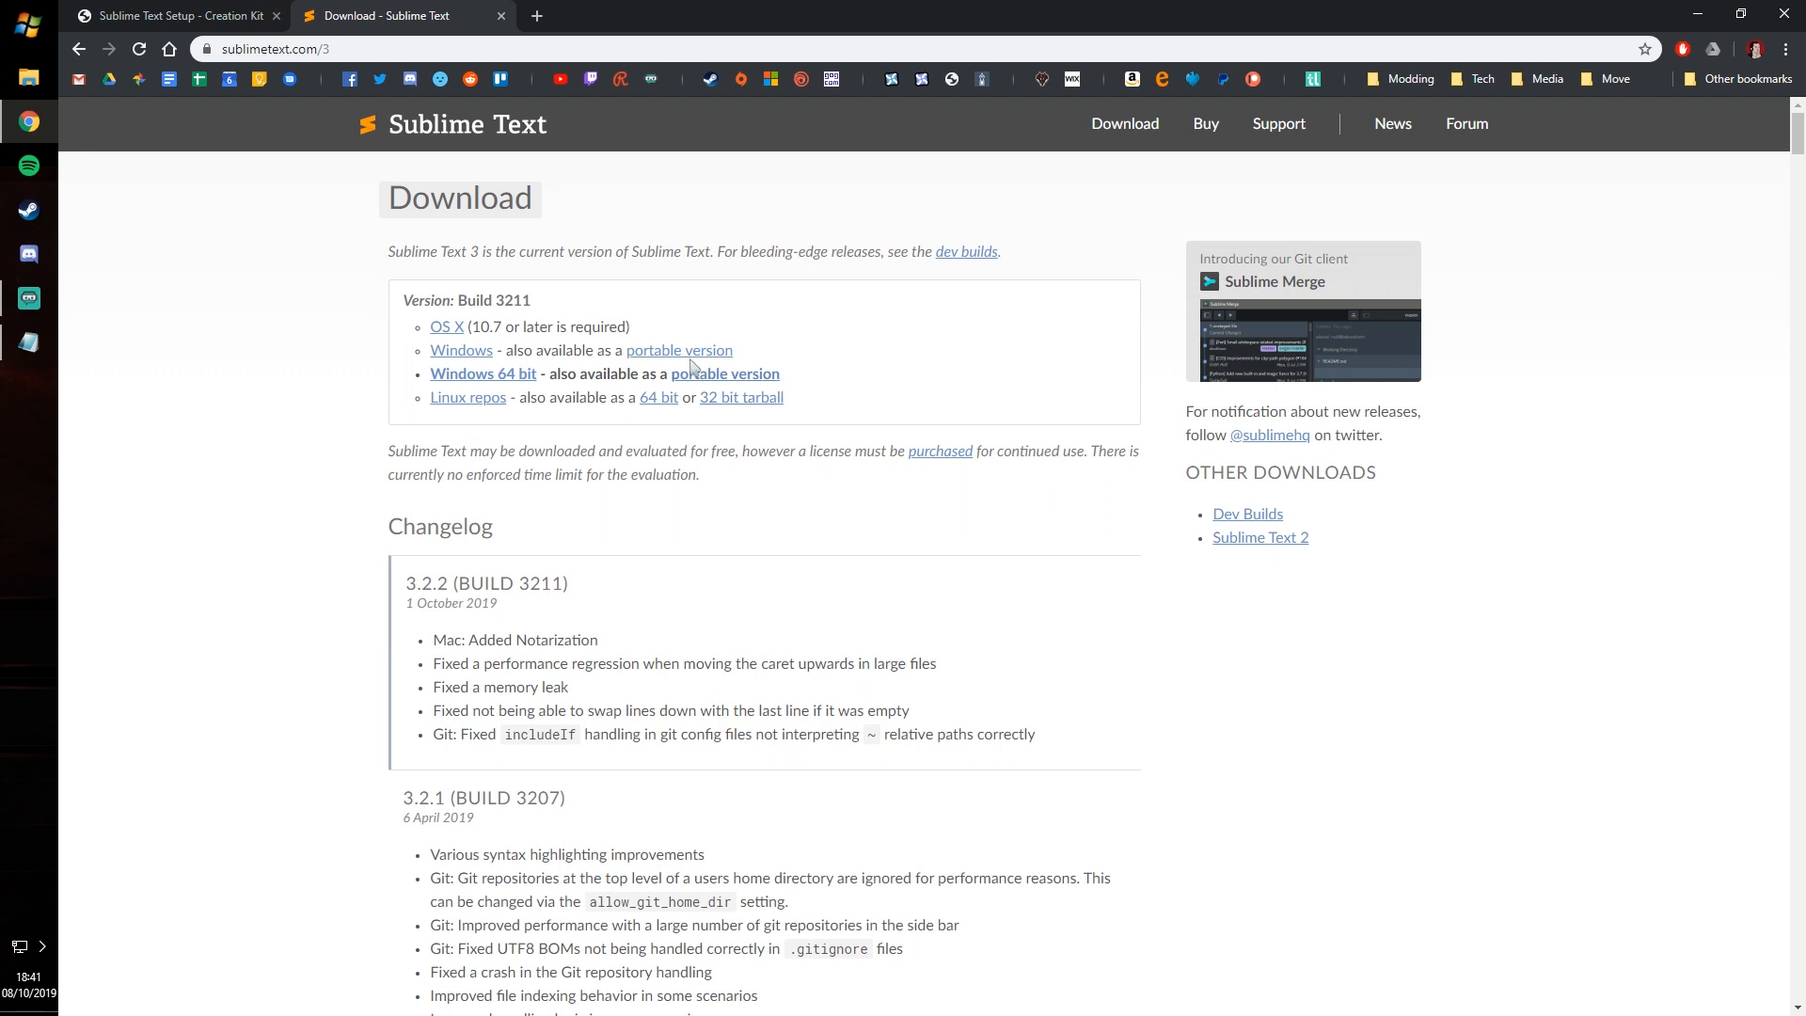
mouse_move(771, 366)
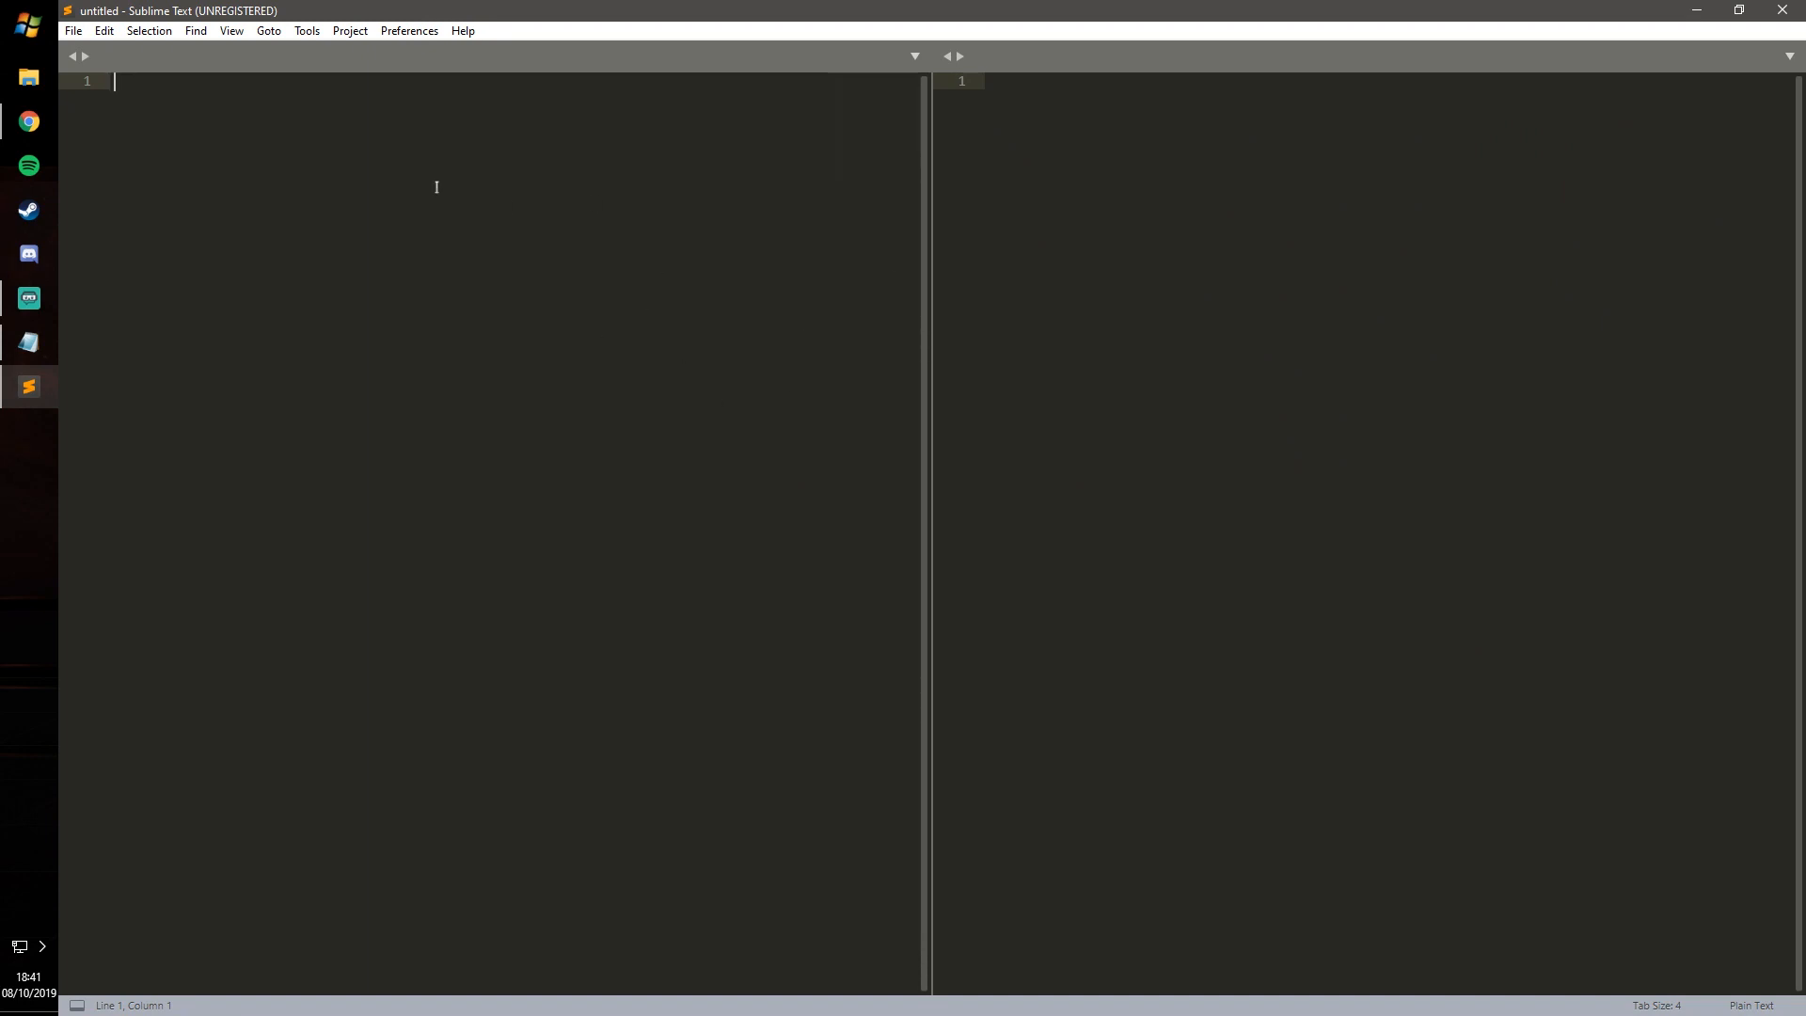
mouse_move(368, 148)
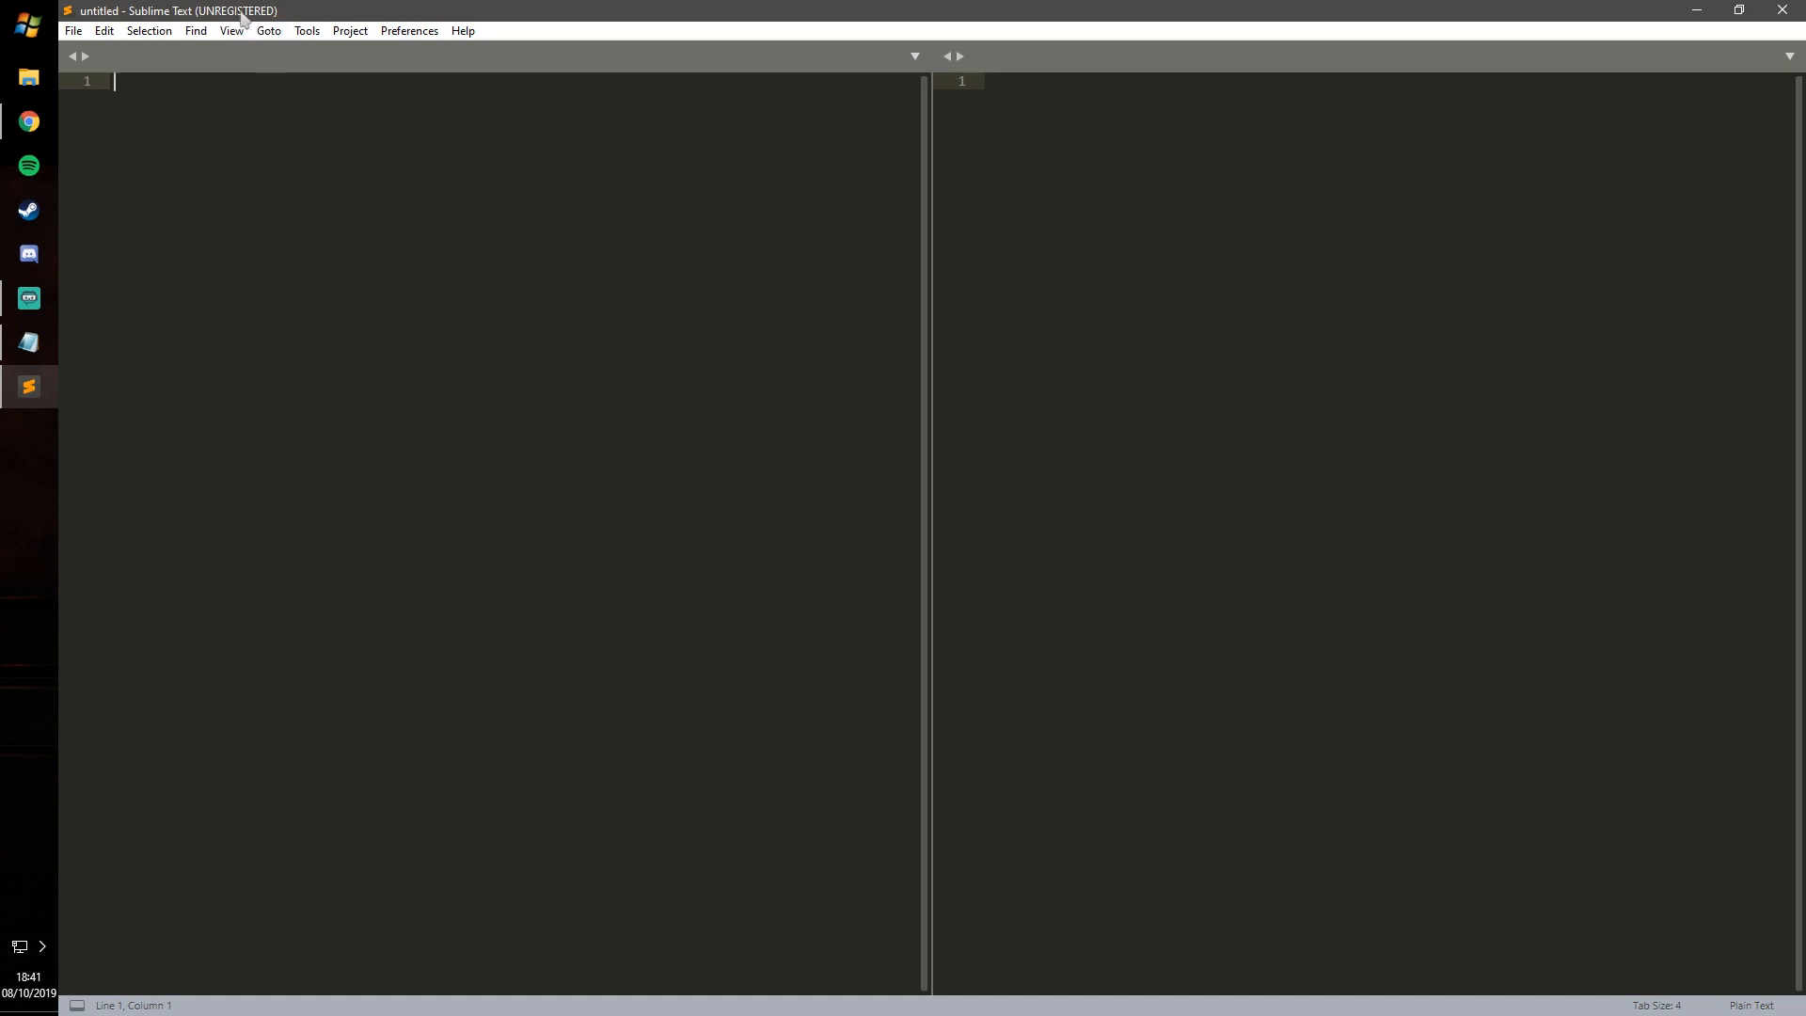
mouse_move(268, 30)
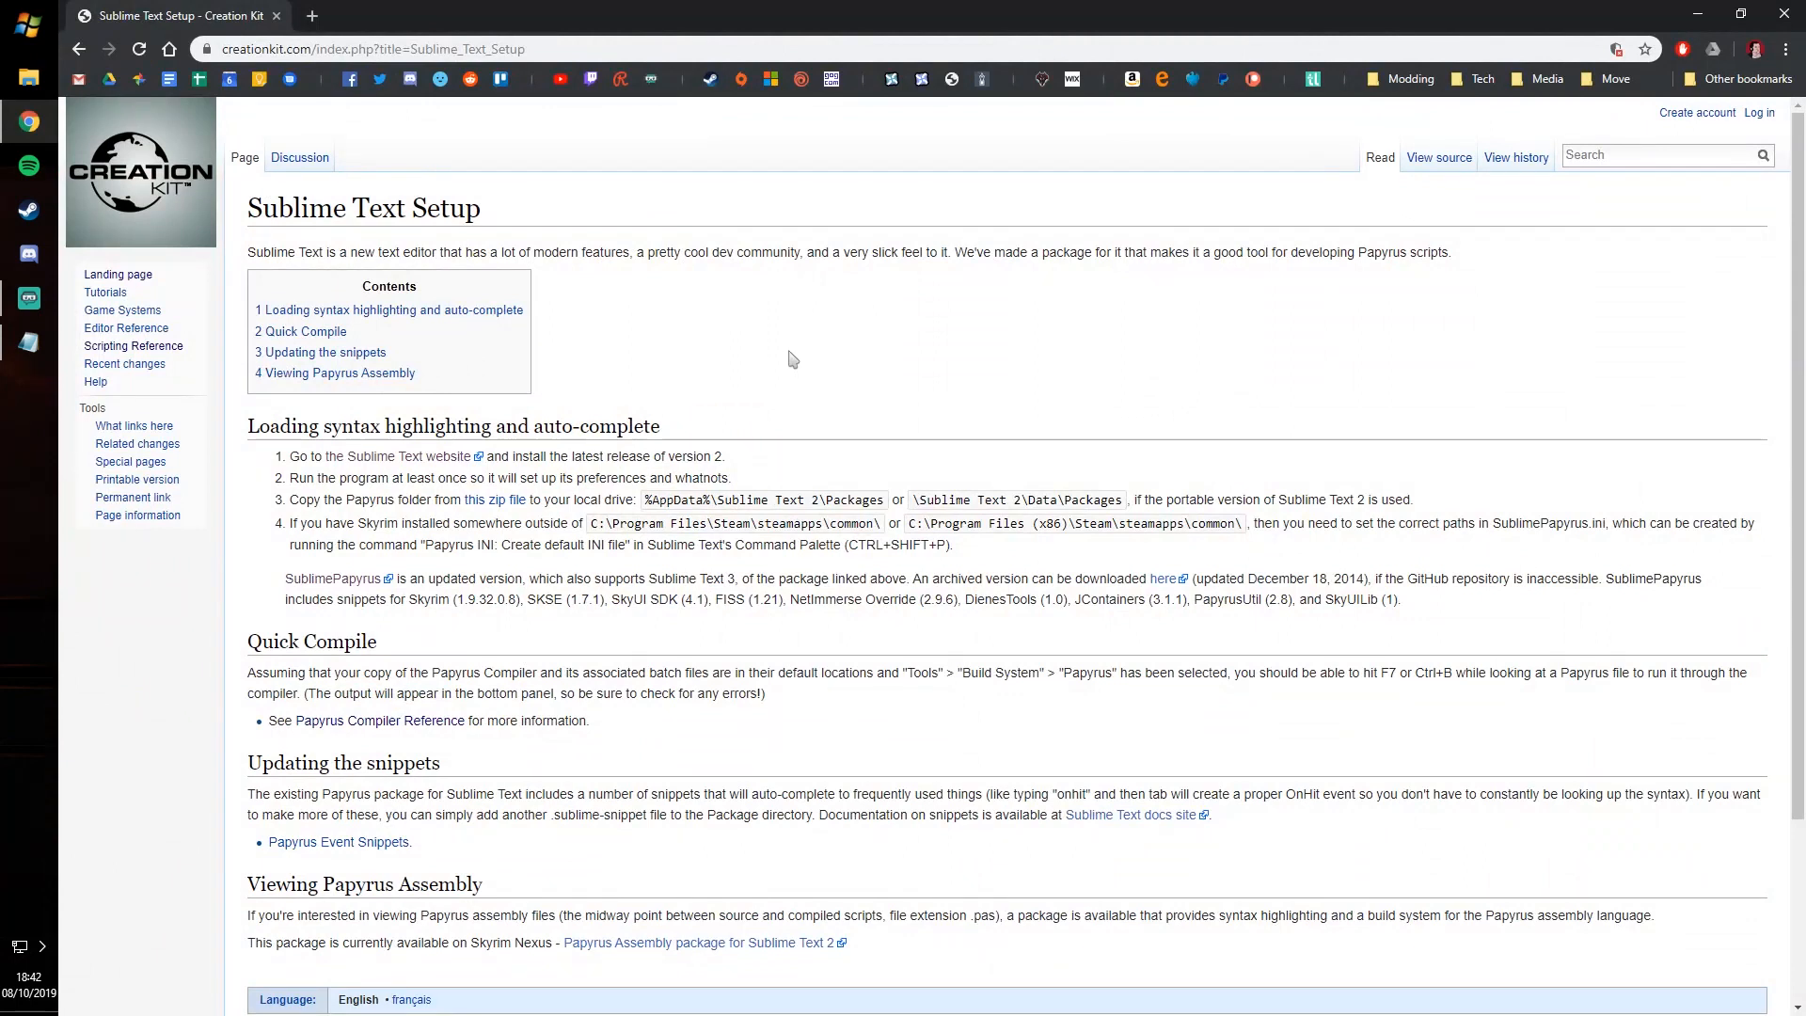
mouse_move(769, 350)
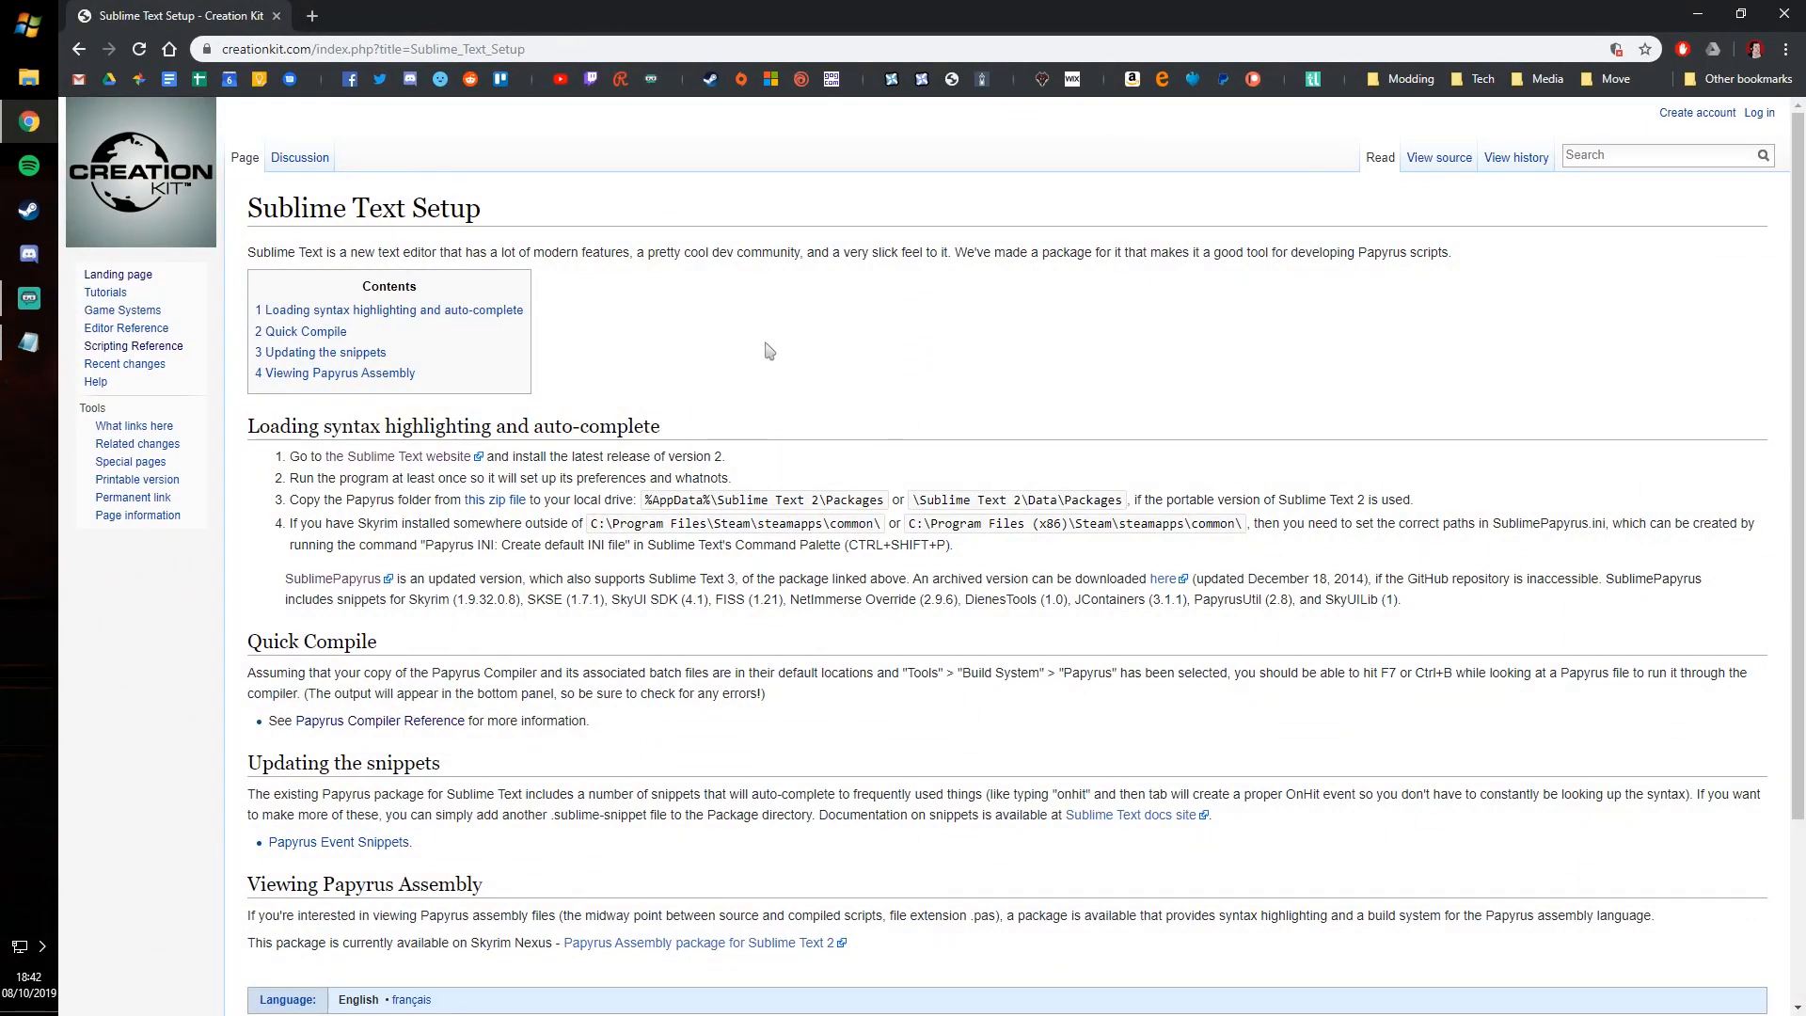
mouse_move(493, 265)
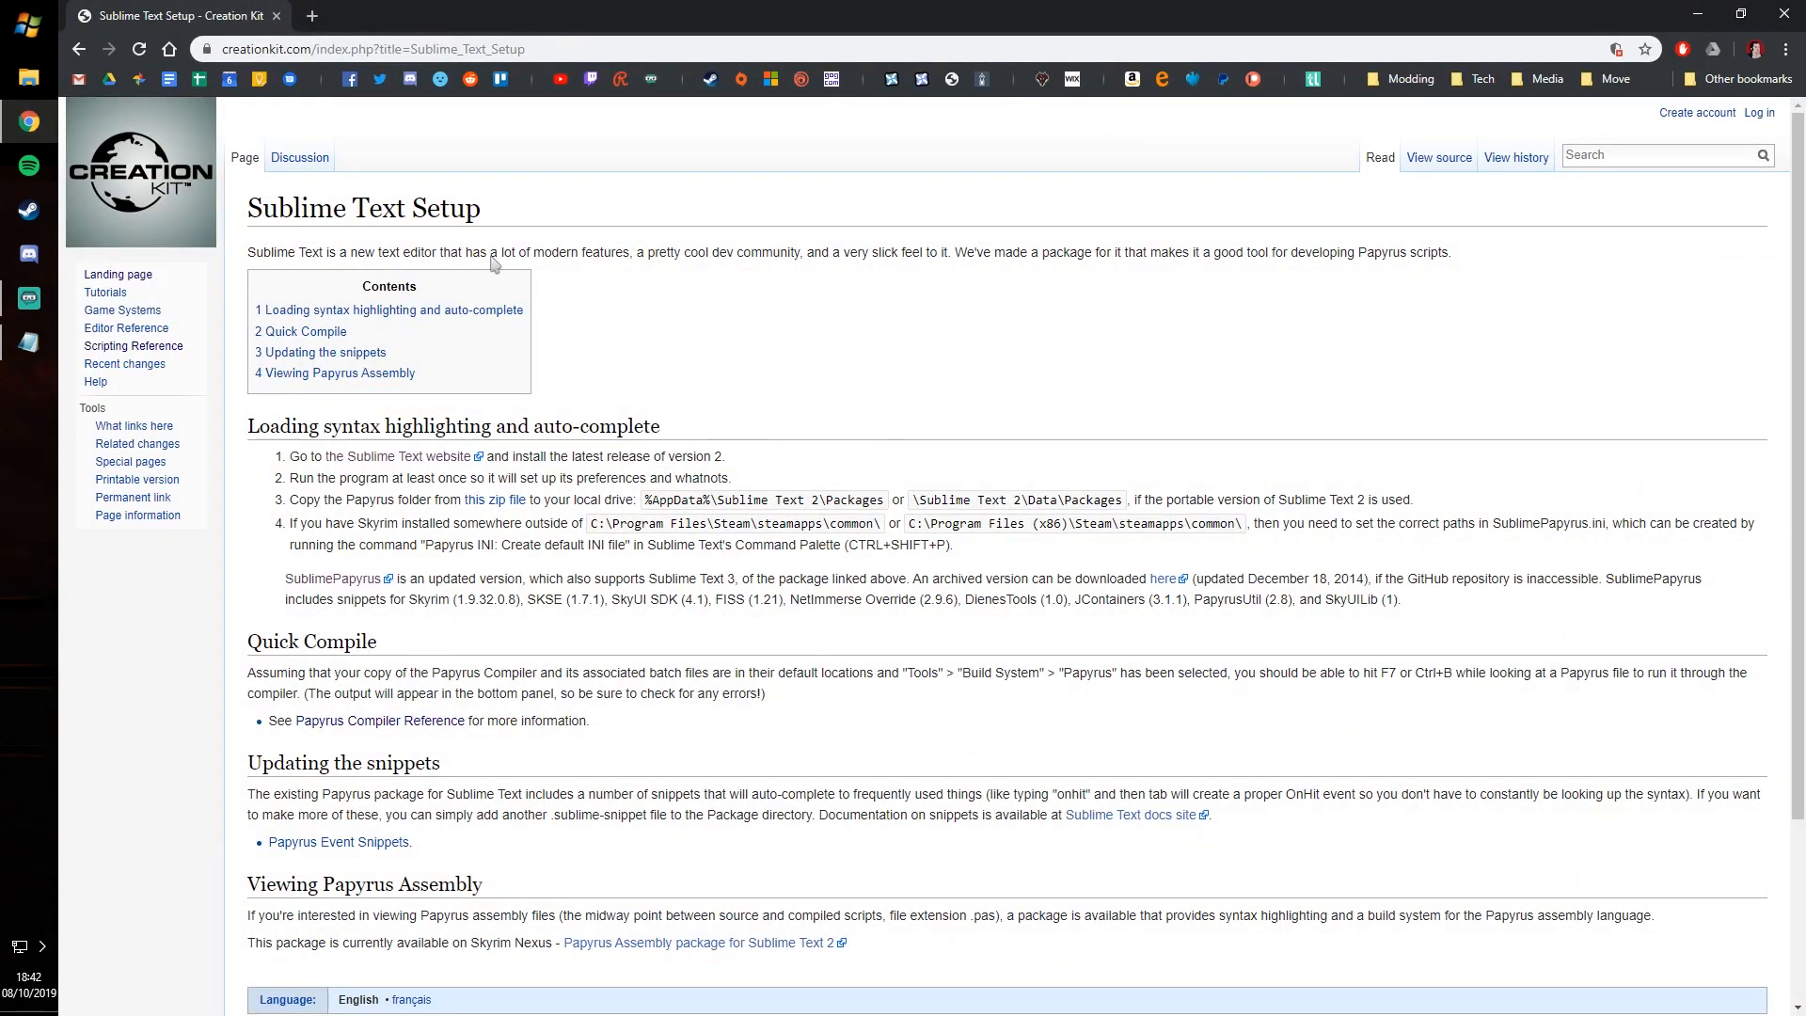
mouse_move(178, 15)
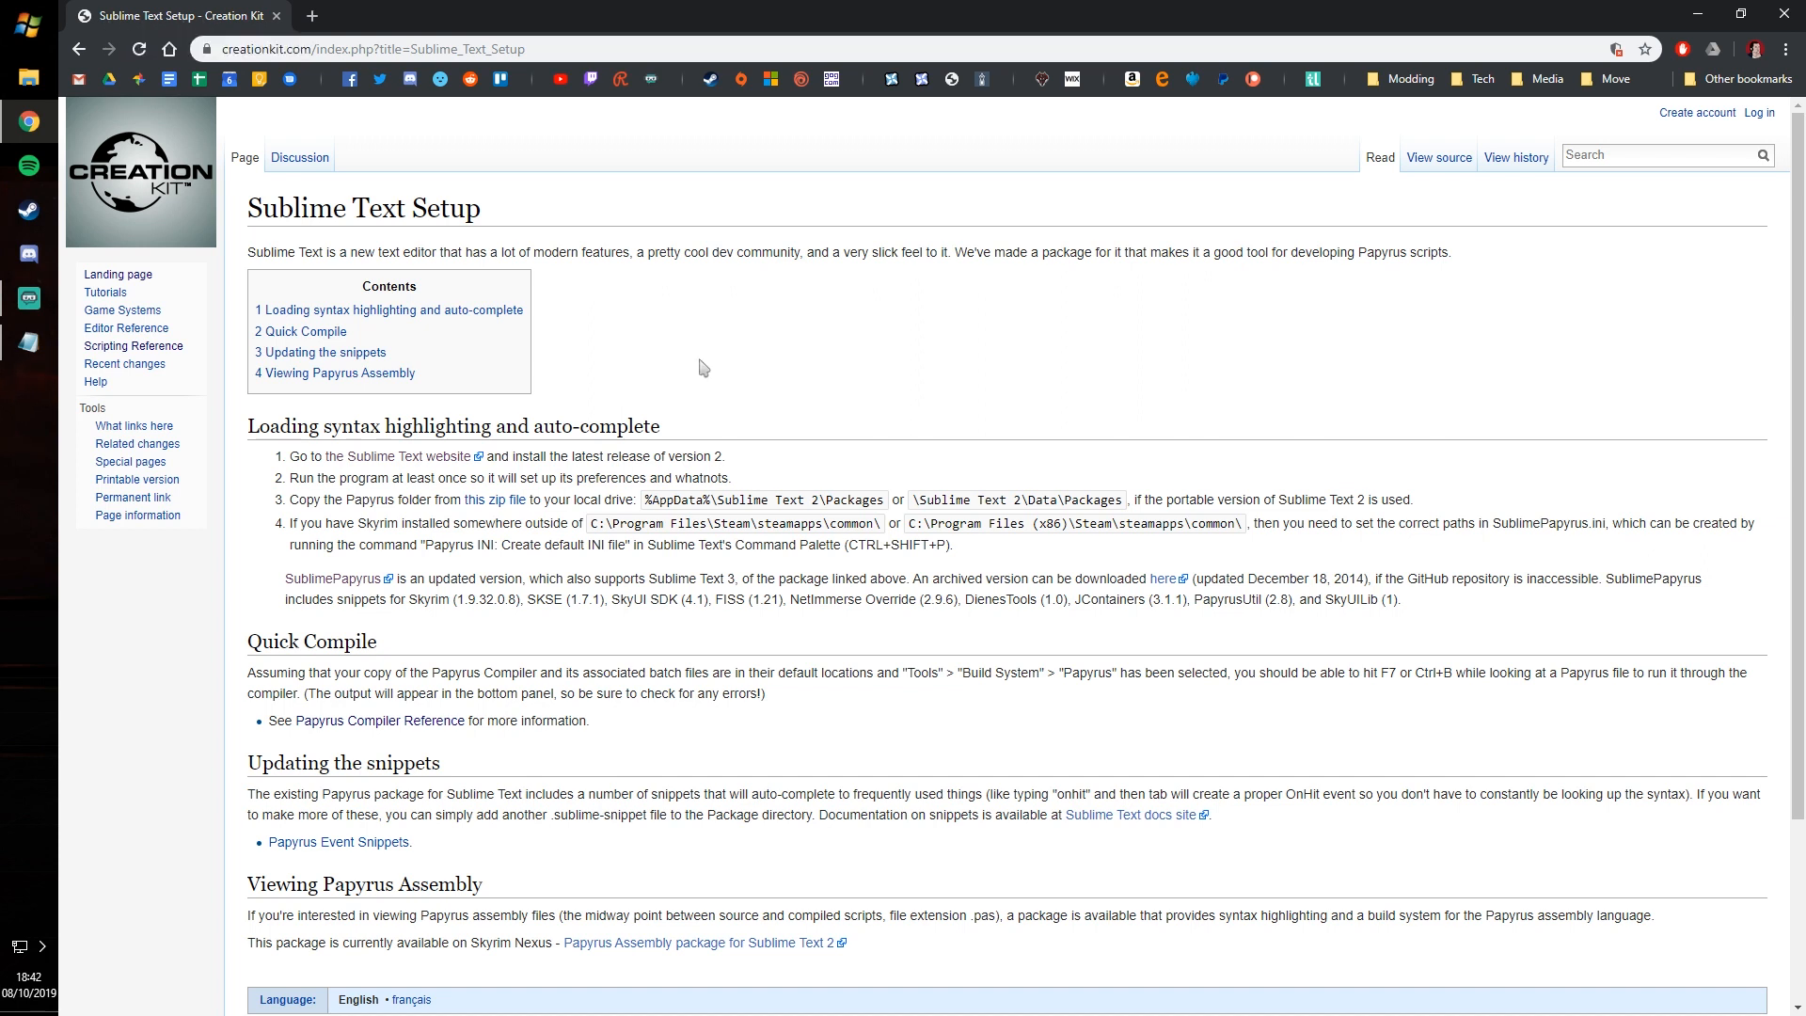
mouse_move(728, 383)
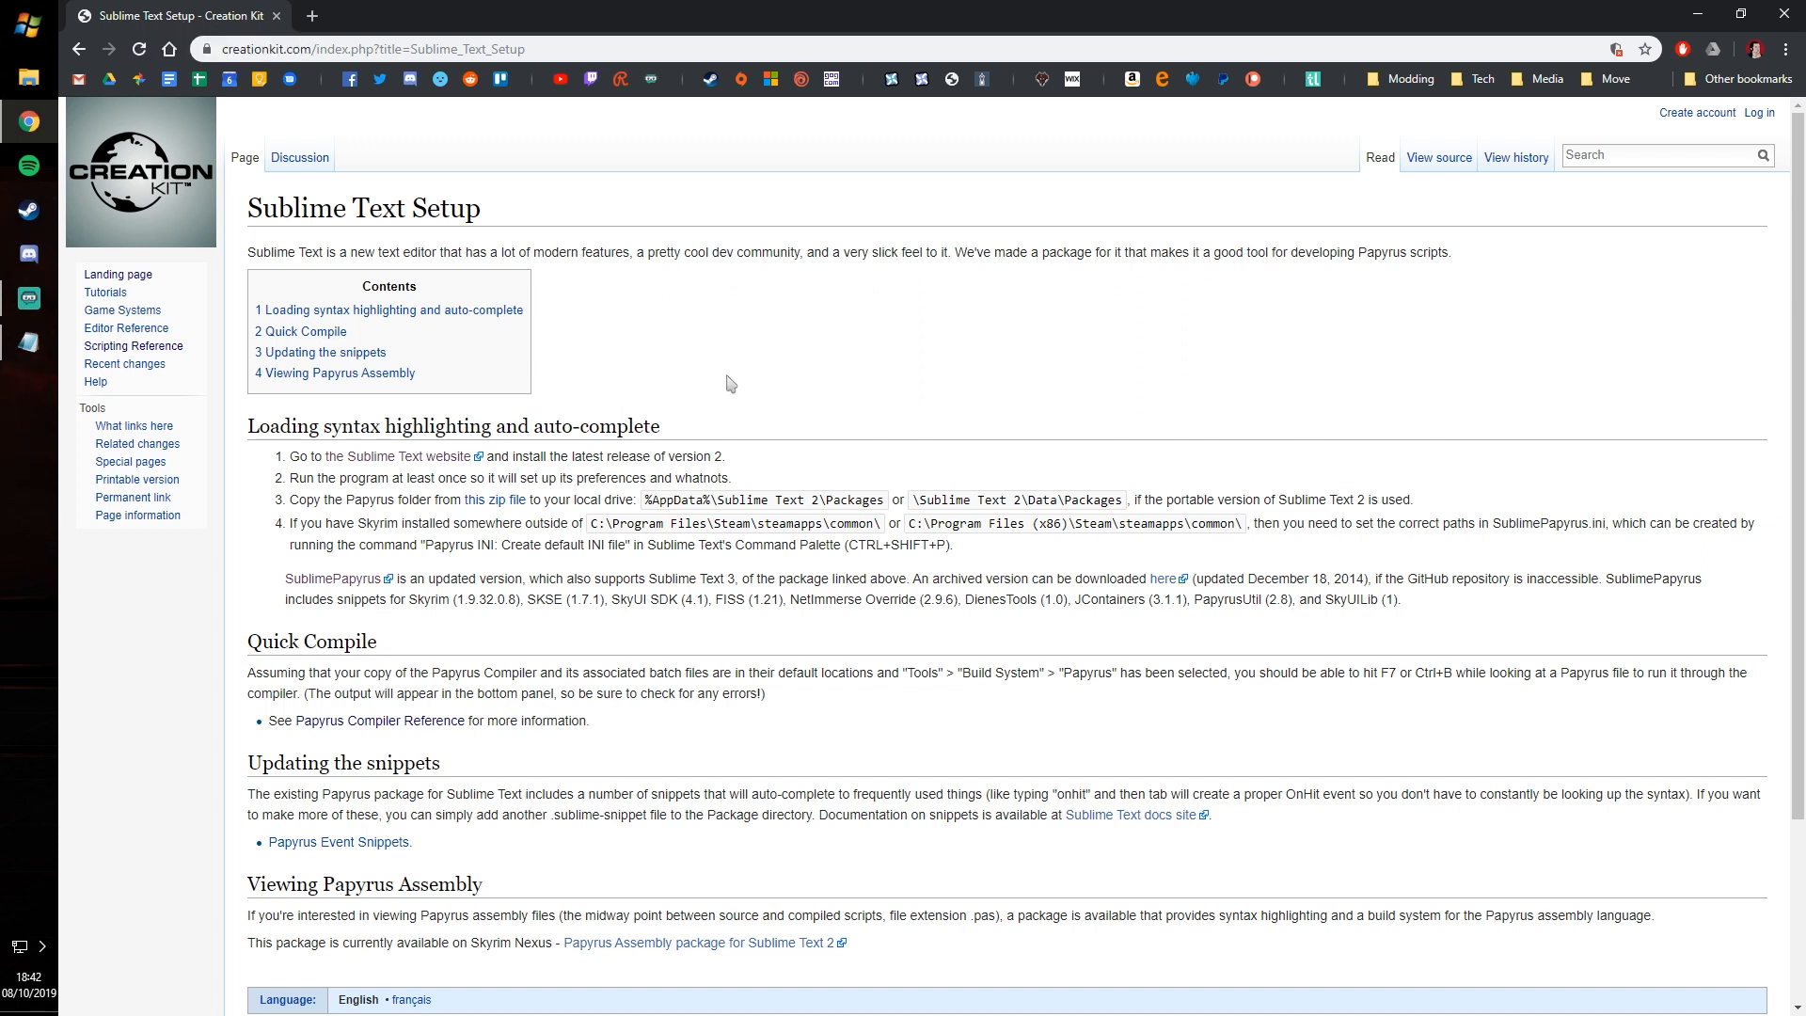
mouse_move(283, 533)
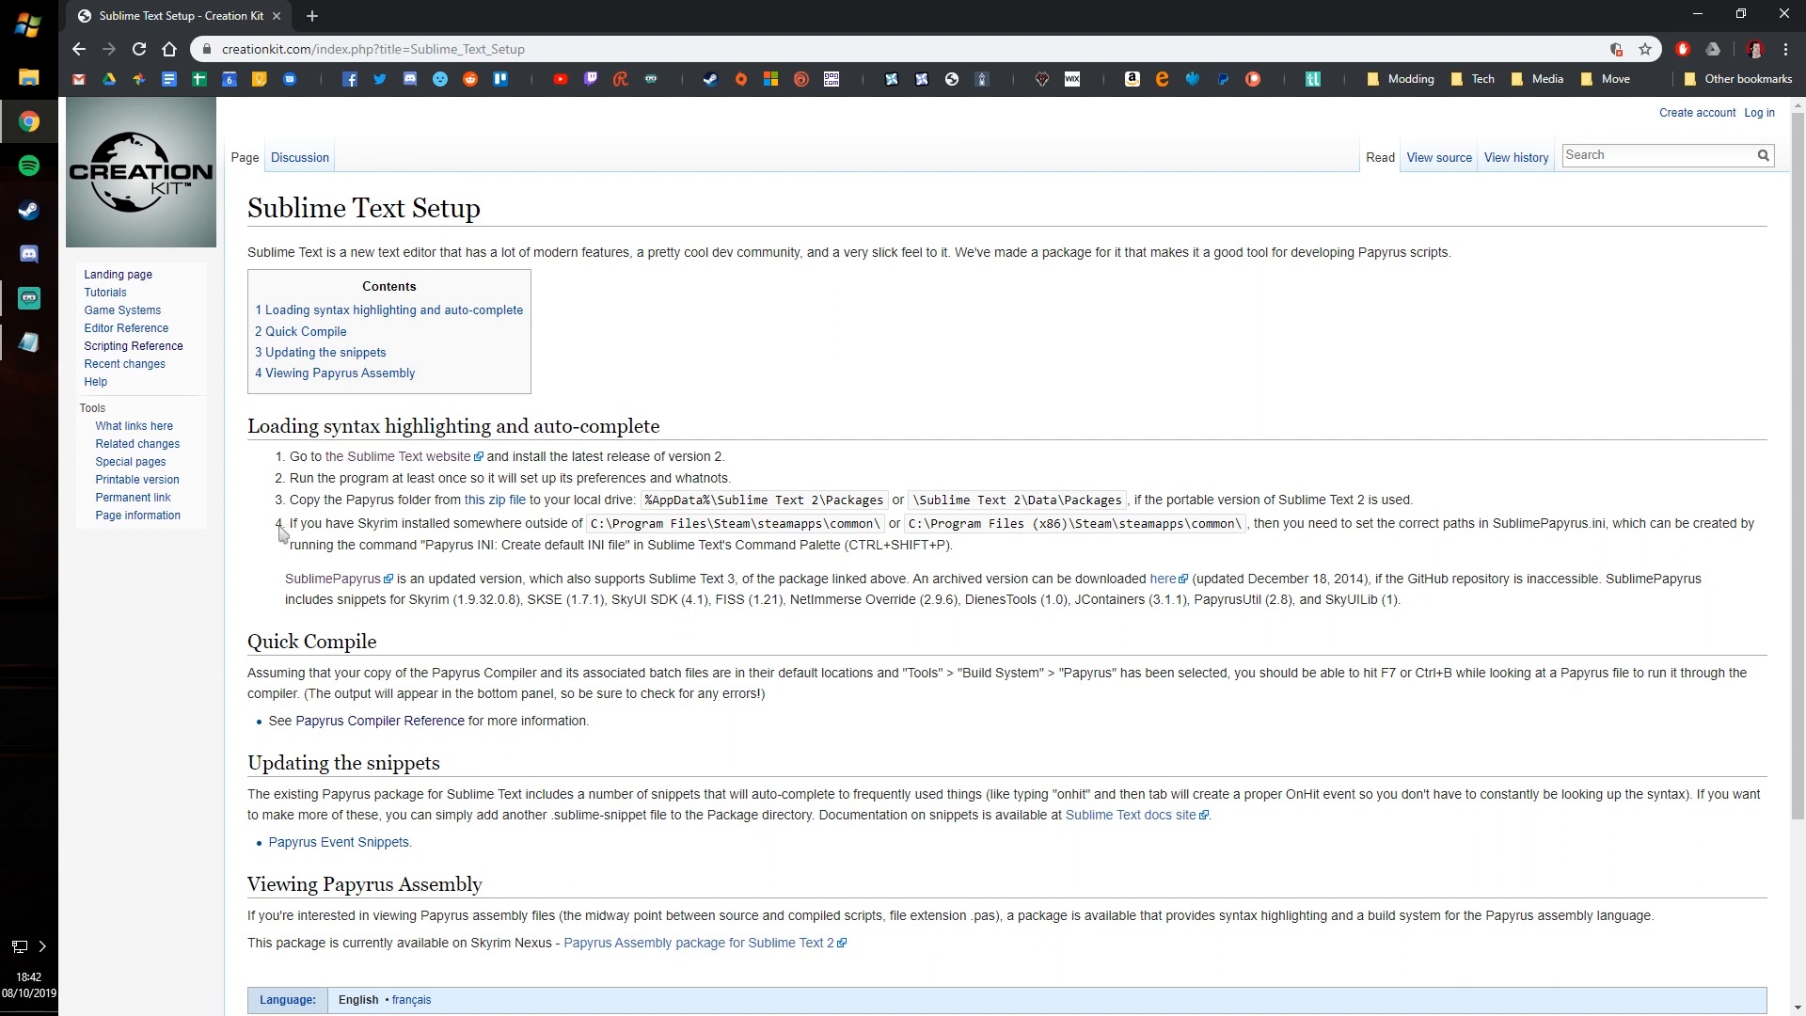
mouse_move(765, 519)
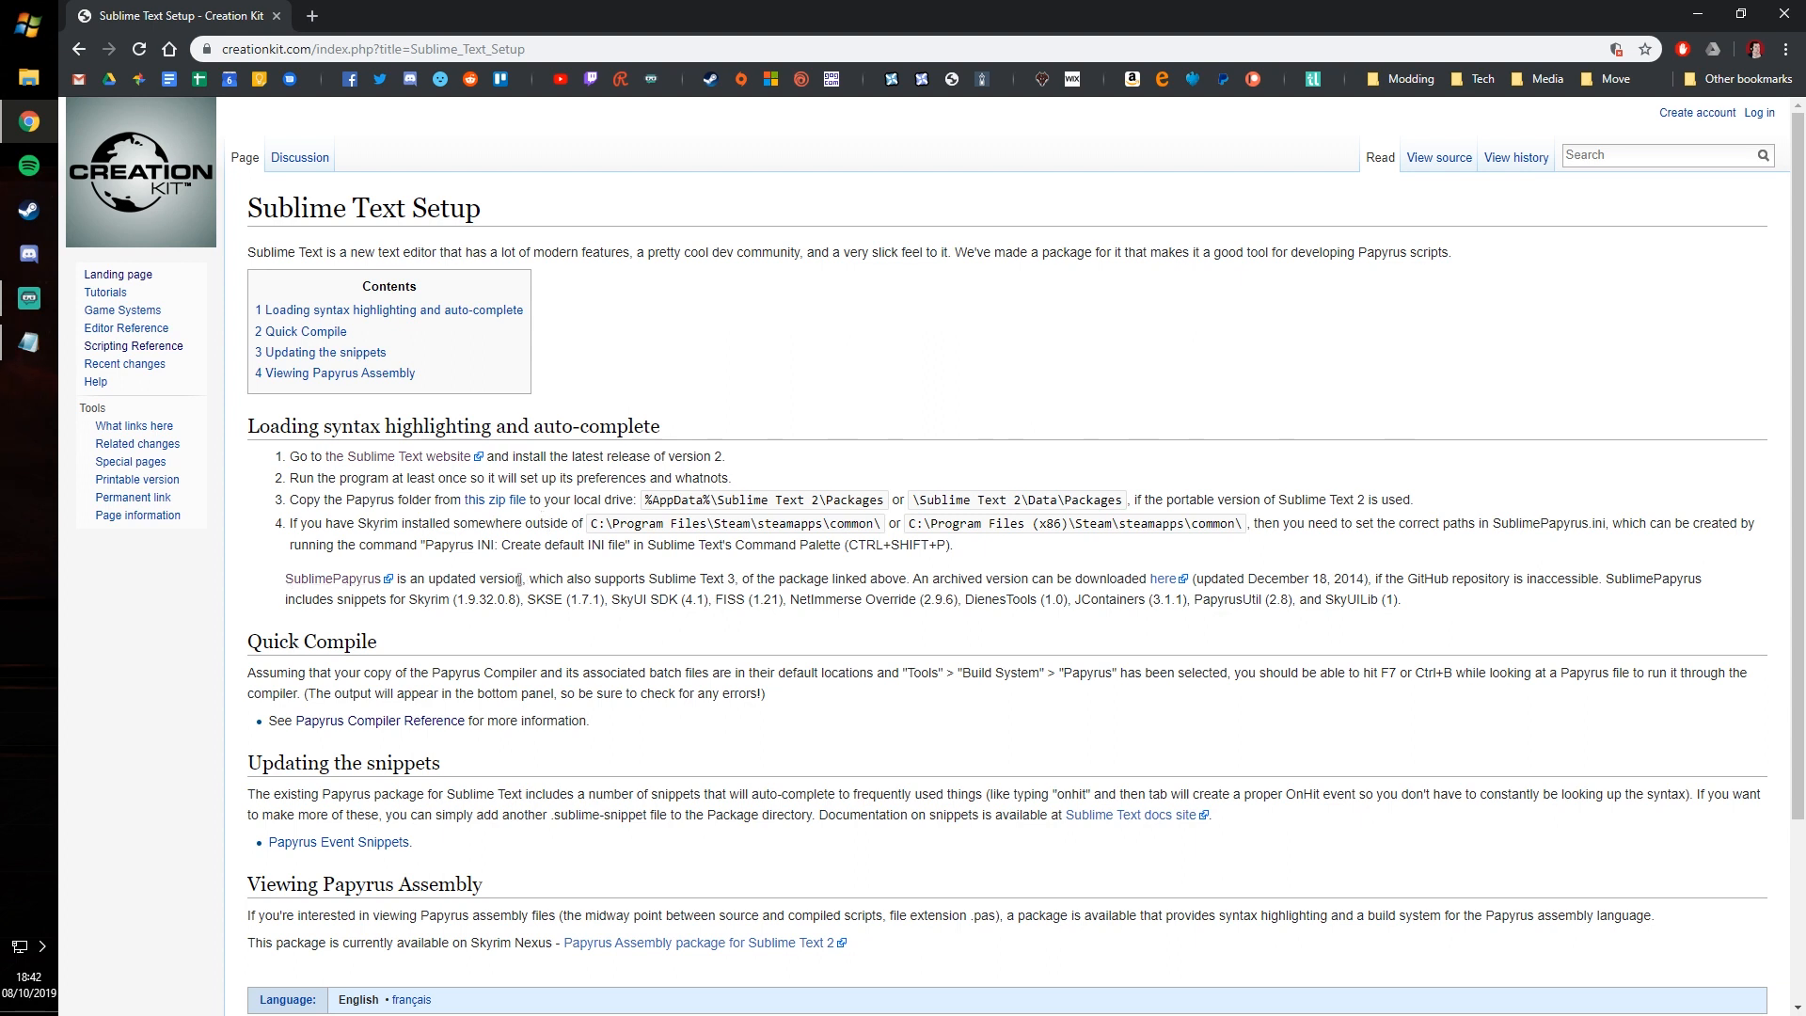
mouse_move(463, 616)
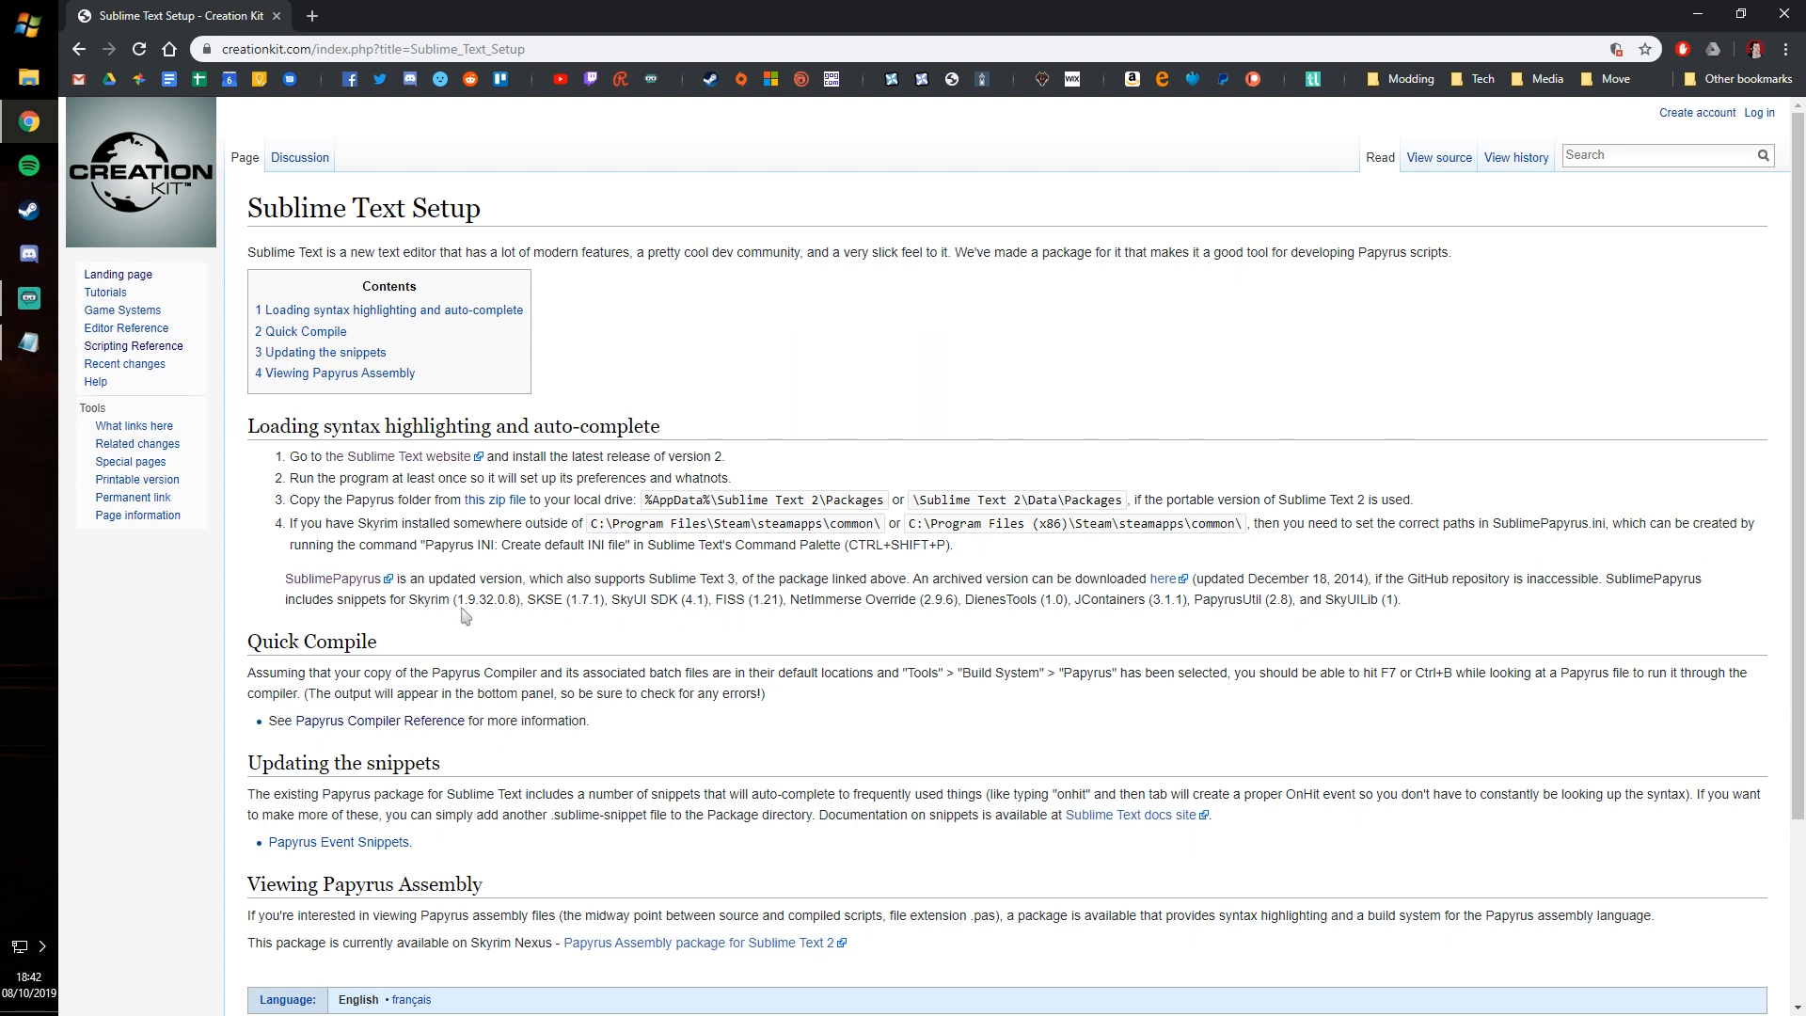
mouse_move(333, 581)
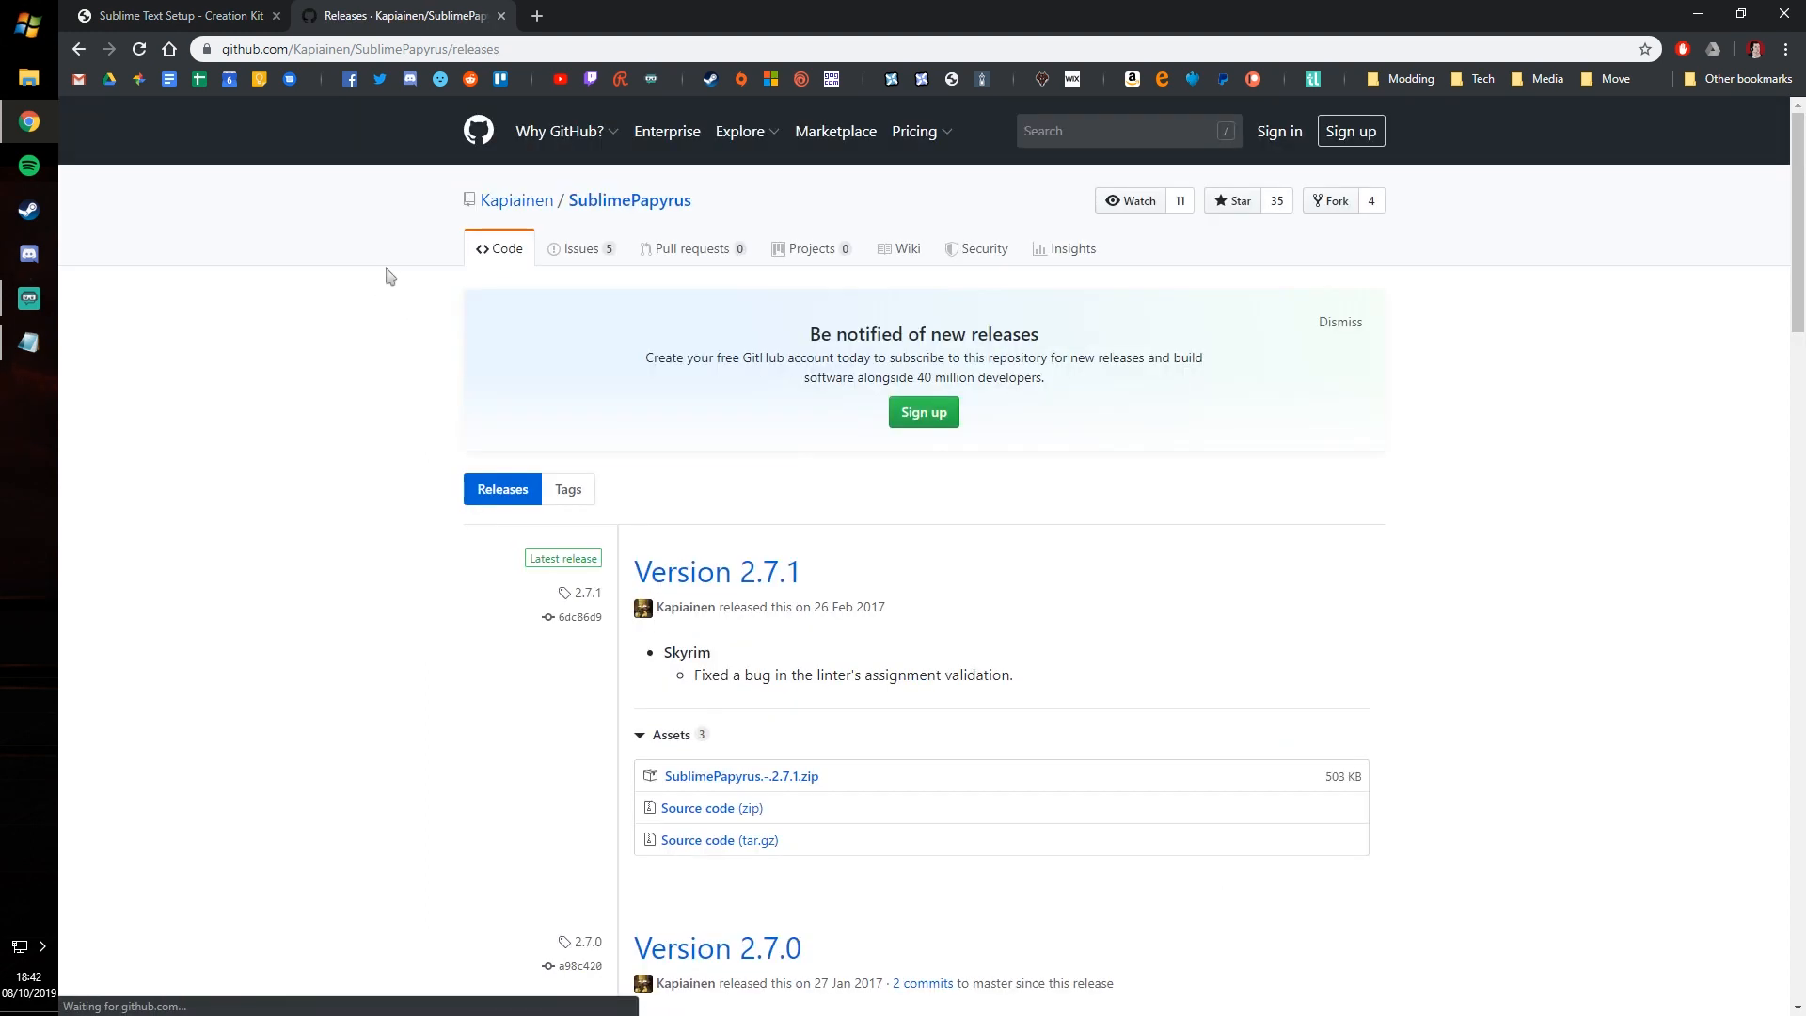
Scroll to the release Assets and download SublimePapyrus.-2.7.1.zip.
scroll(down, 3)
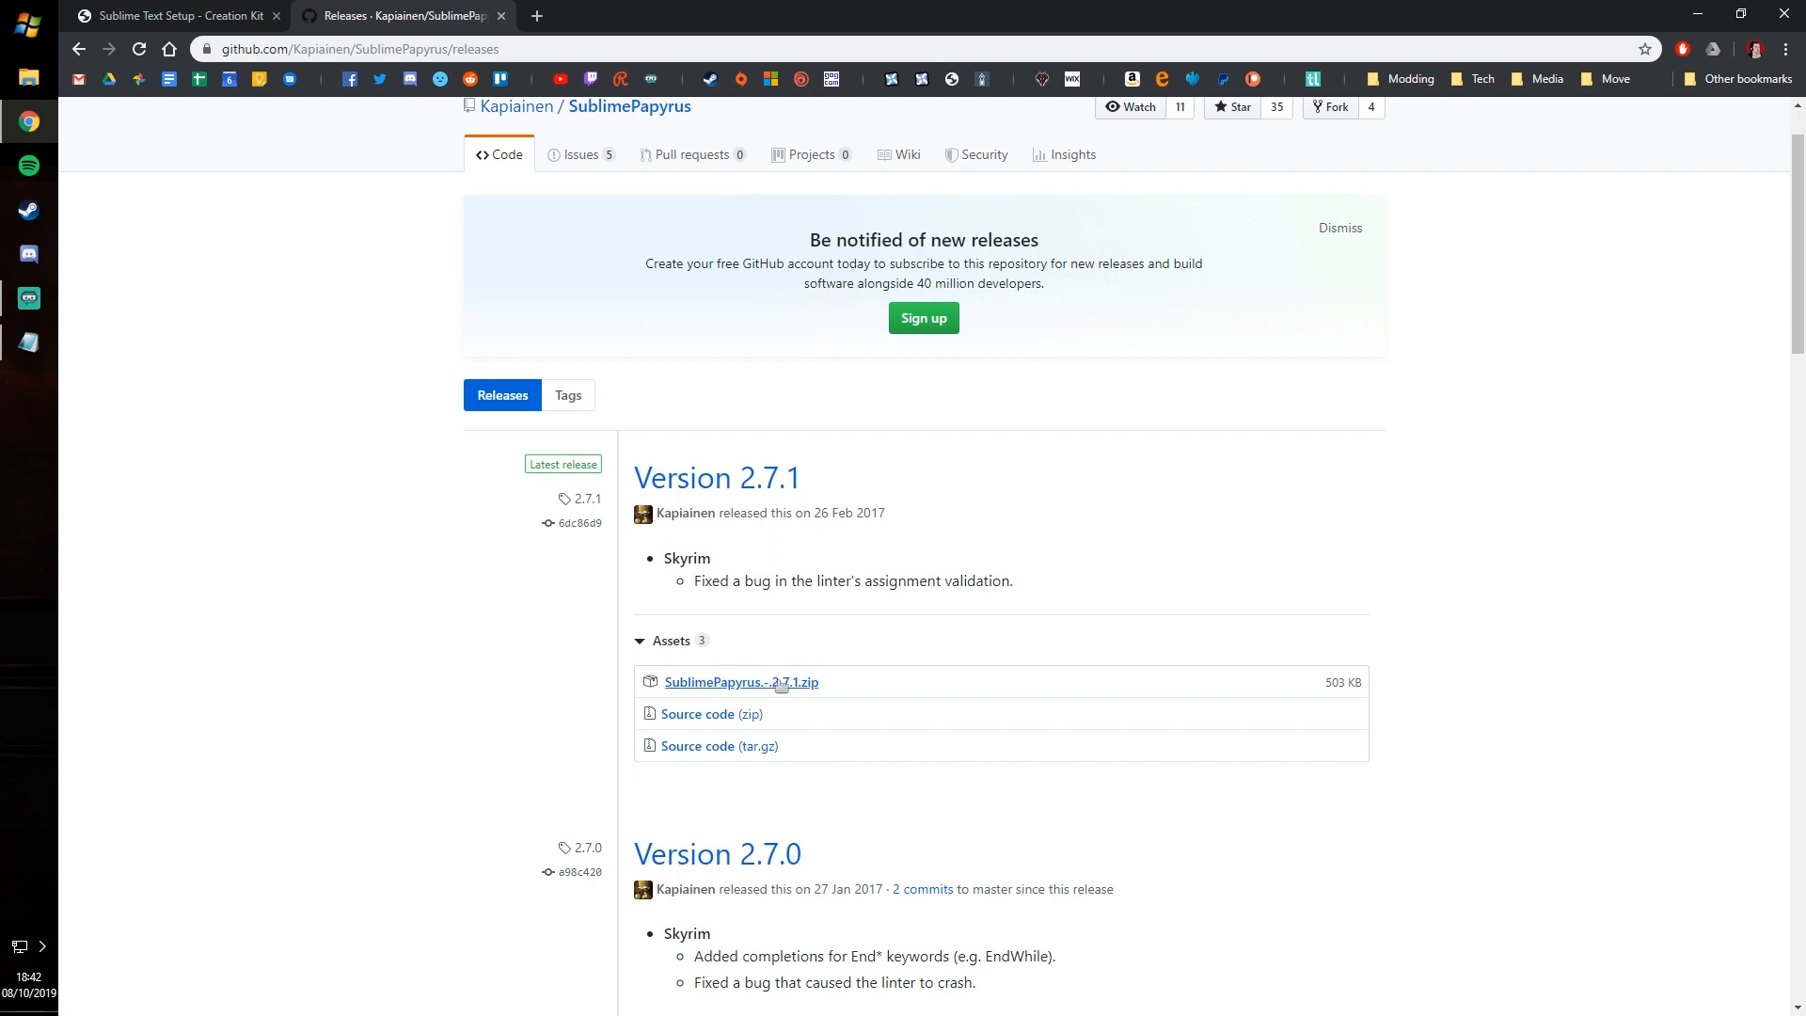
mouse_move(742, 682)
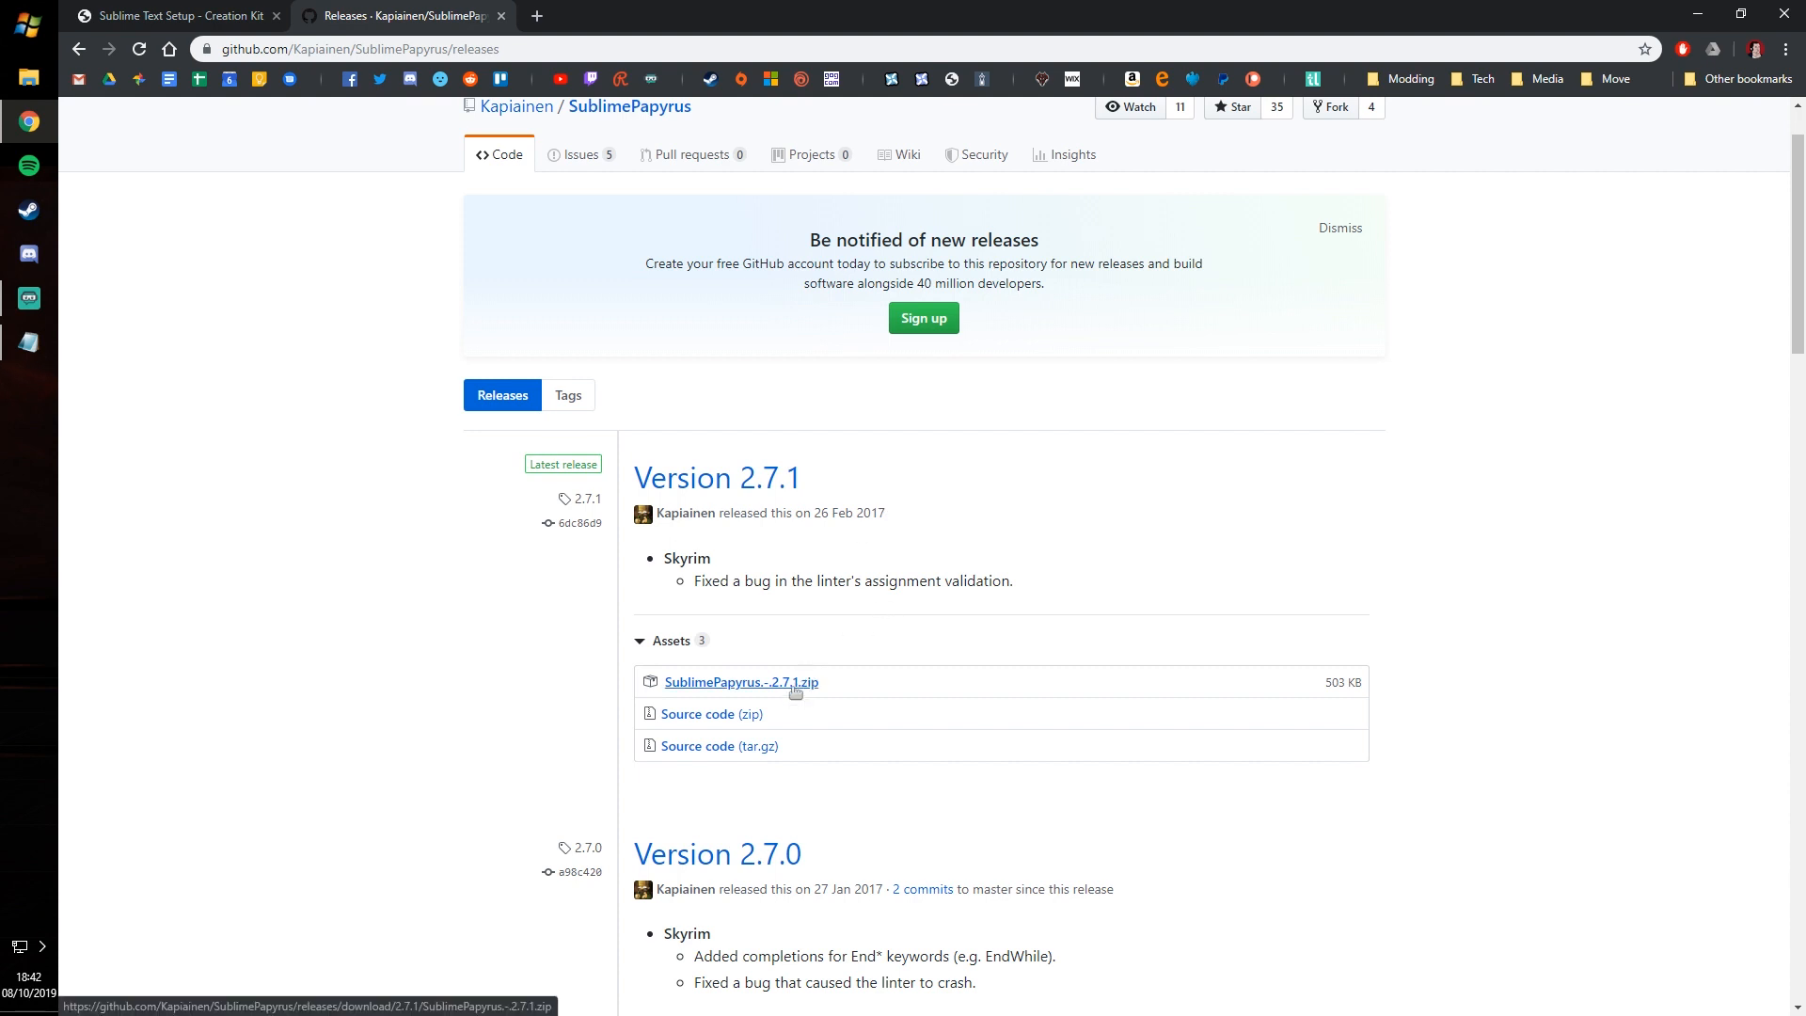
click(740, 680)
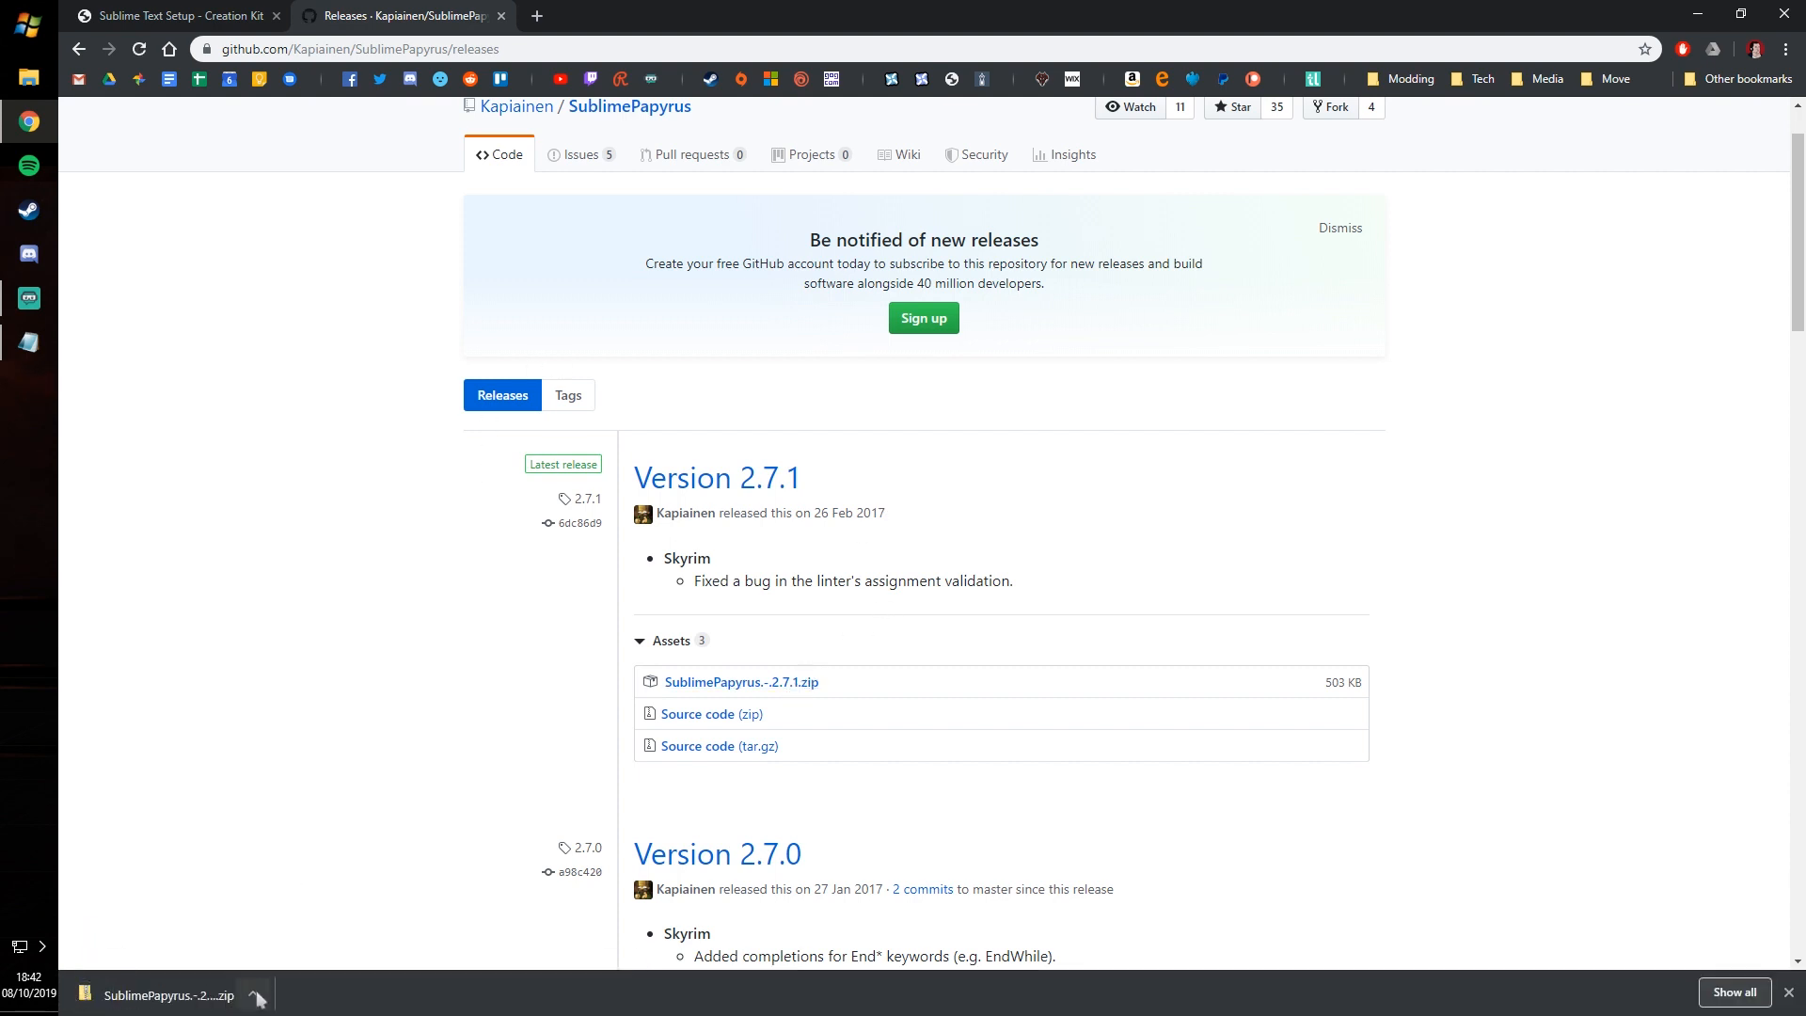
Extract the SublimePapyrus 2.7.1 zip into Downloads and select its Skyrim sublime-package file.
right_click(691, 287)
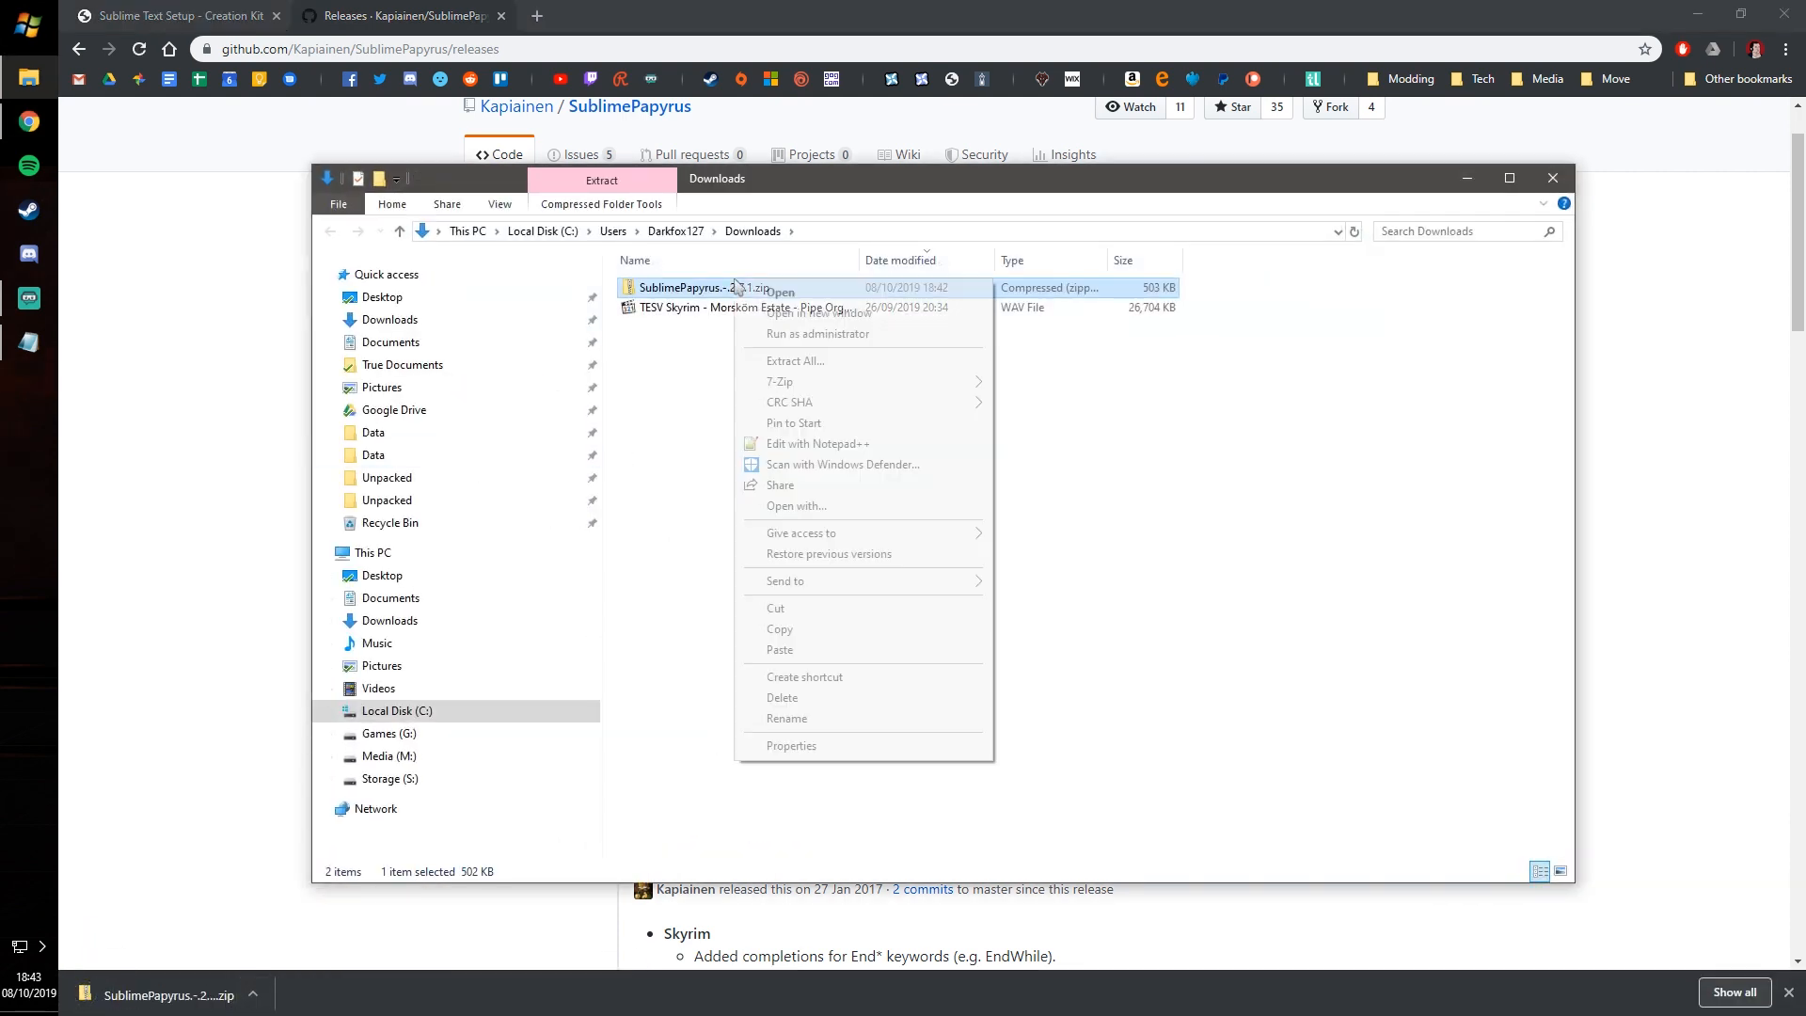
click(795, 359)
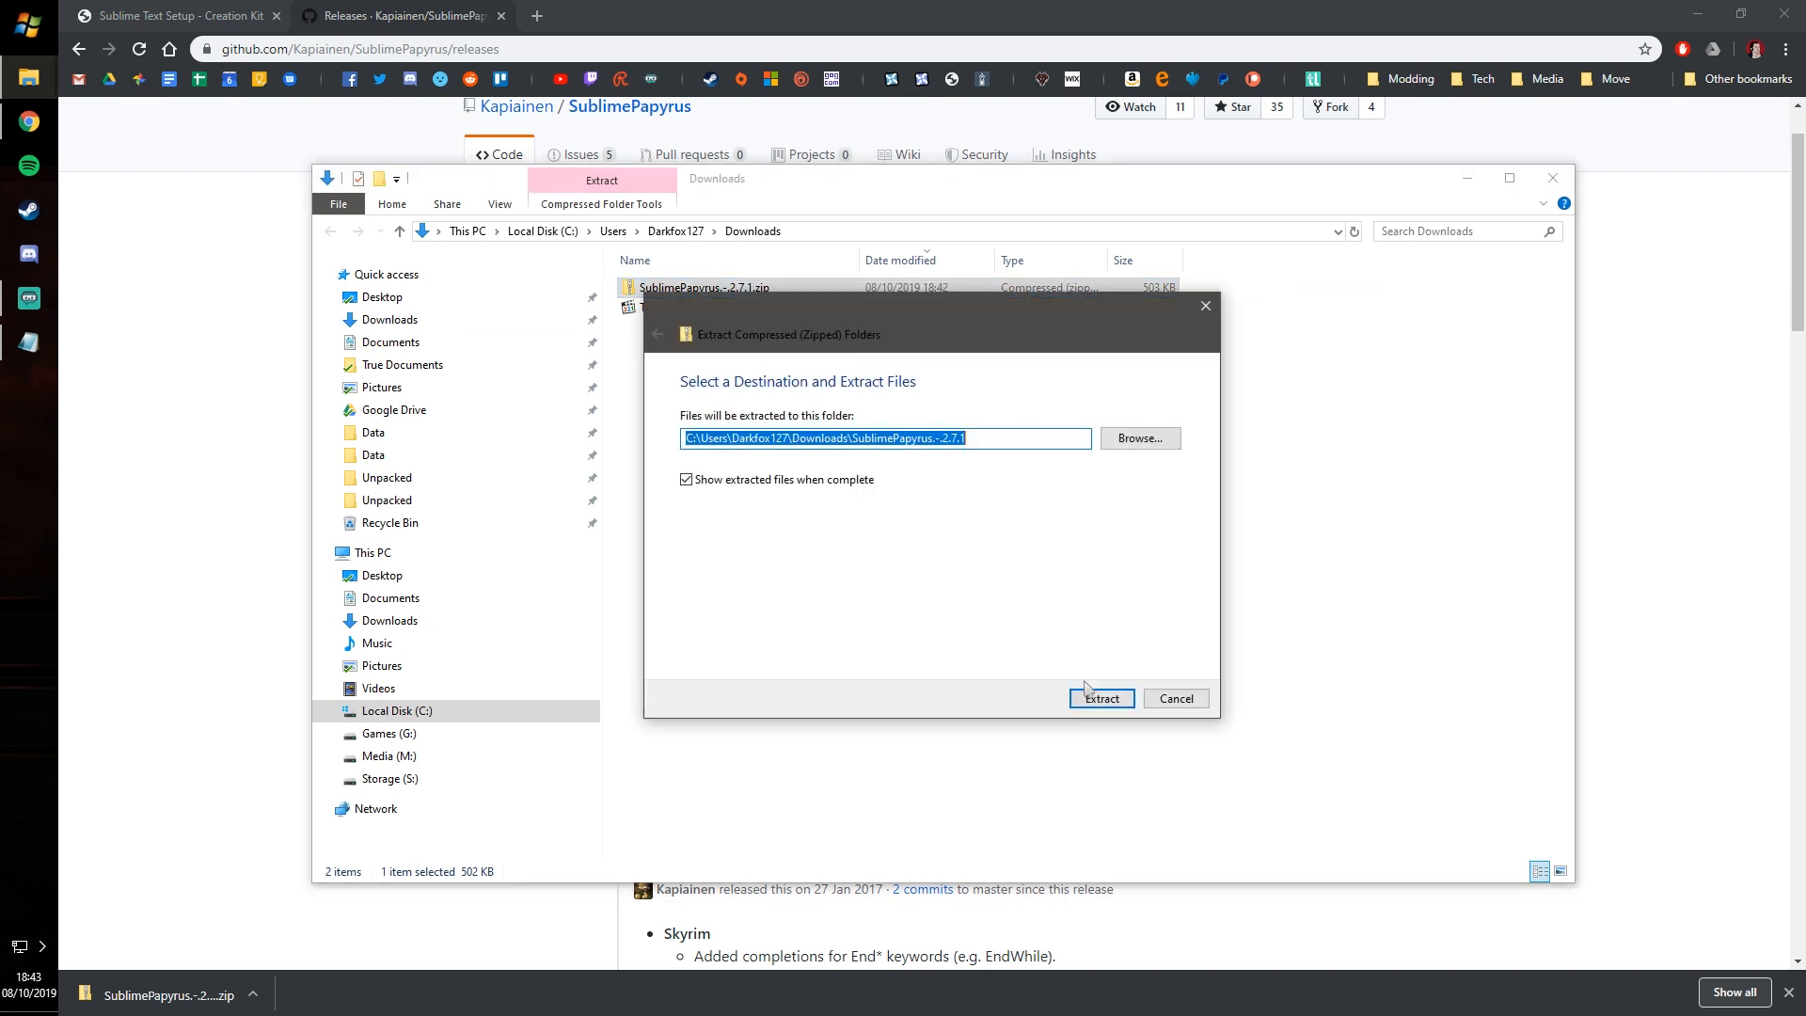
click(1100, 698)
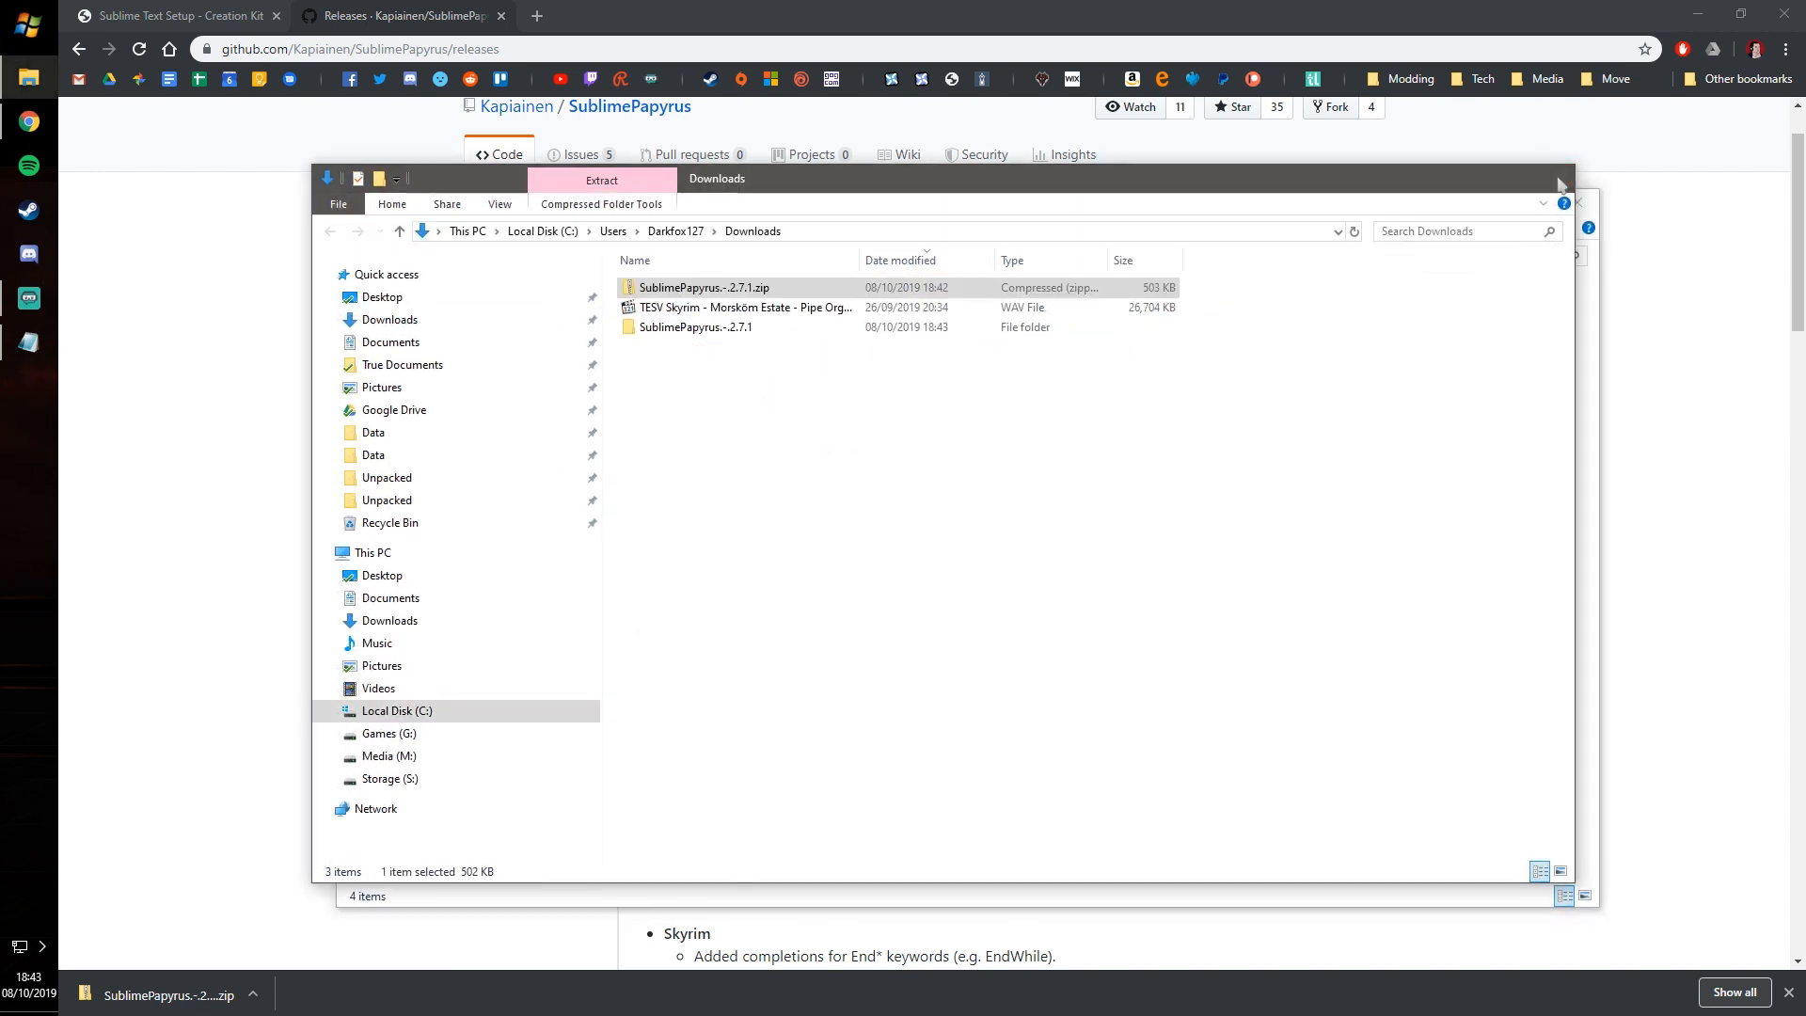
double_click(696, 327)
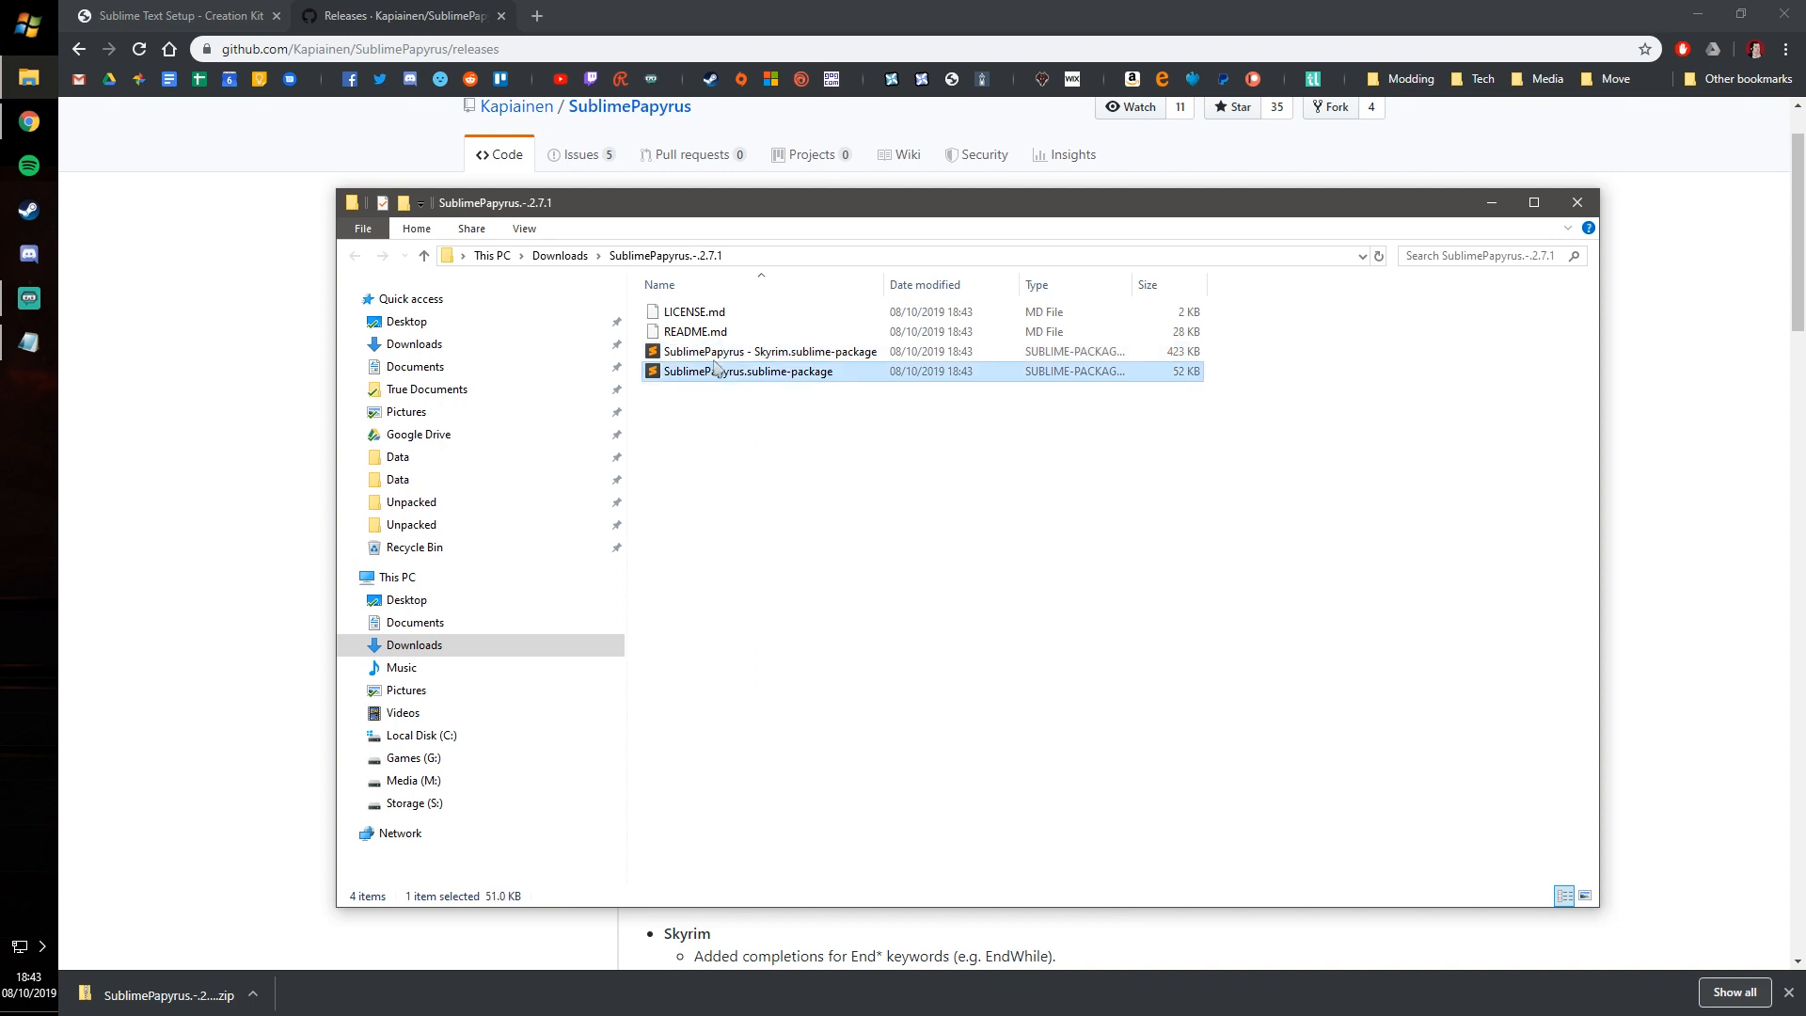
click(769, 350)
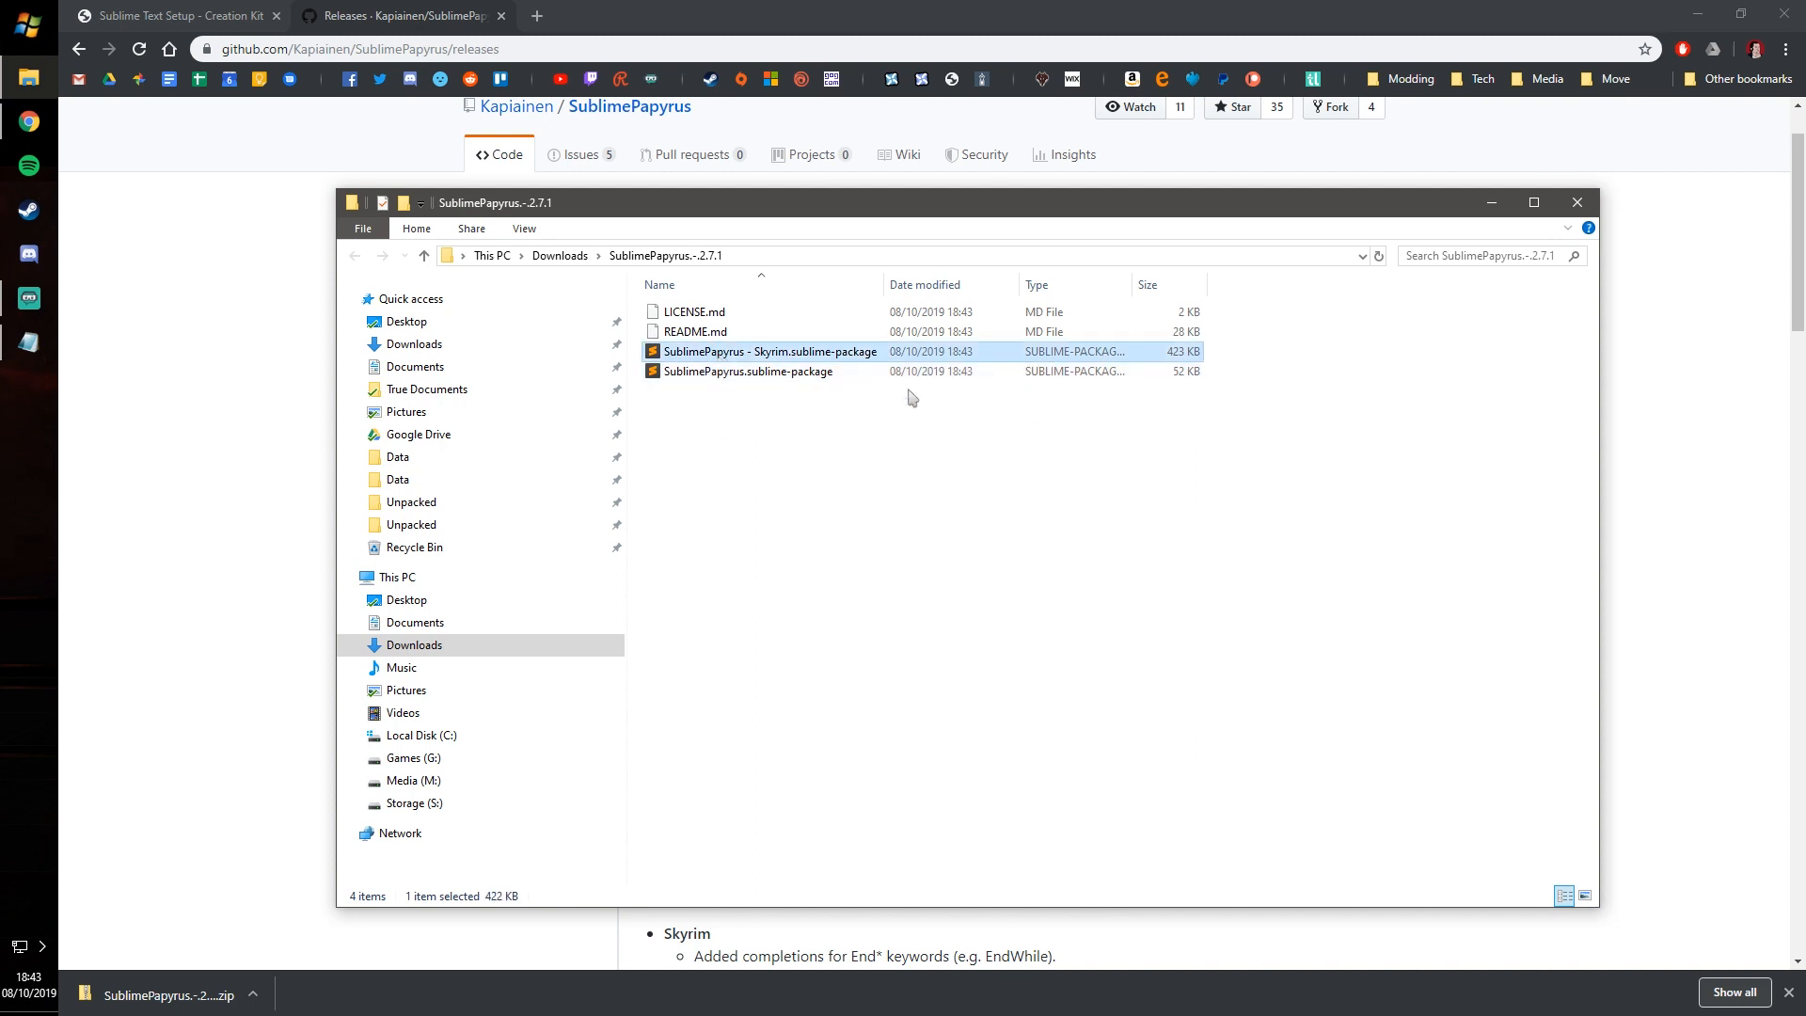
right_click(743, 370)
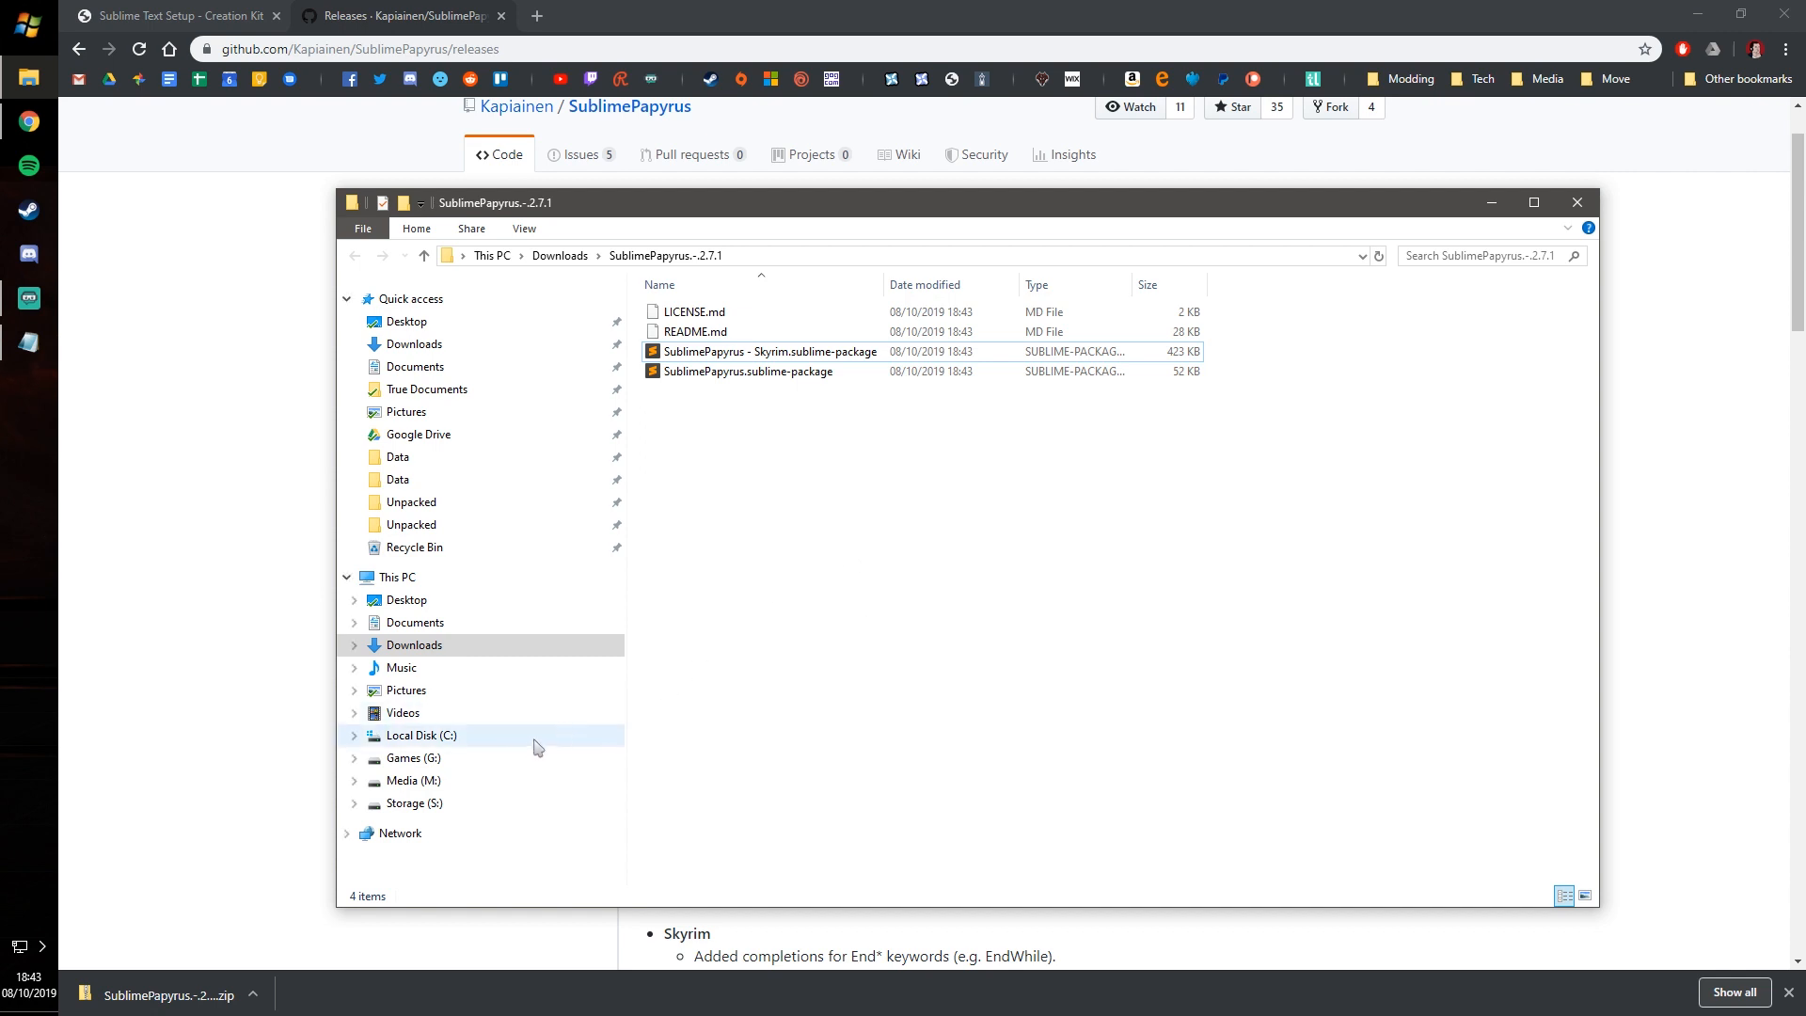
Browse to the C:\Users home folder and change the folder view options.
click(421, 734)
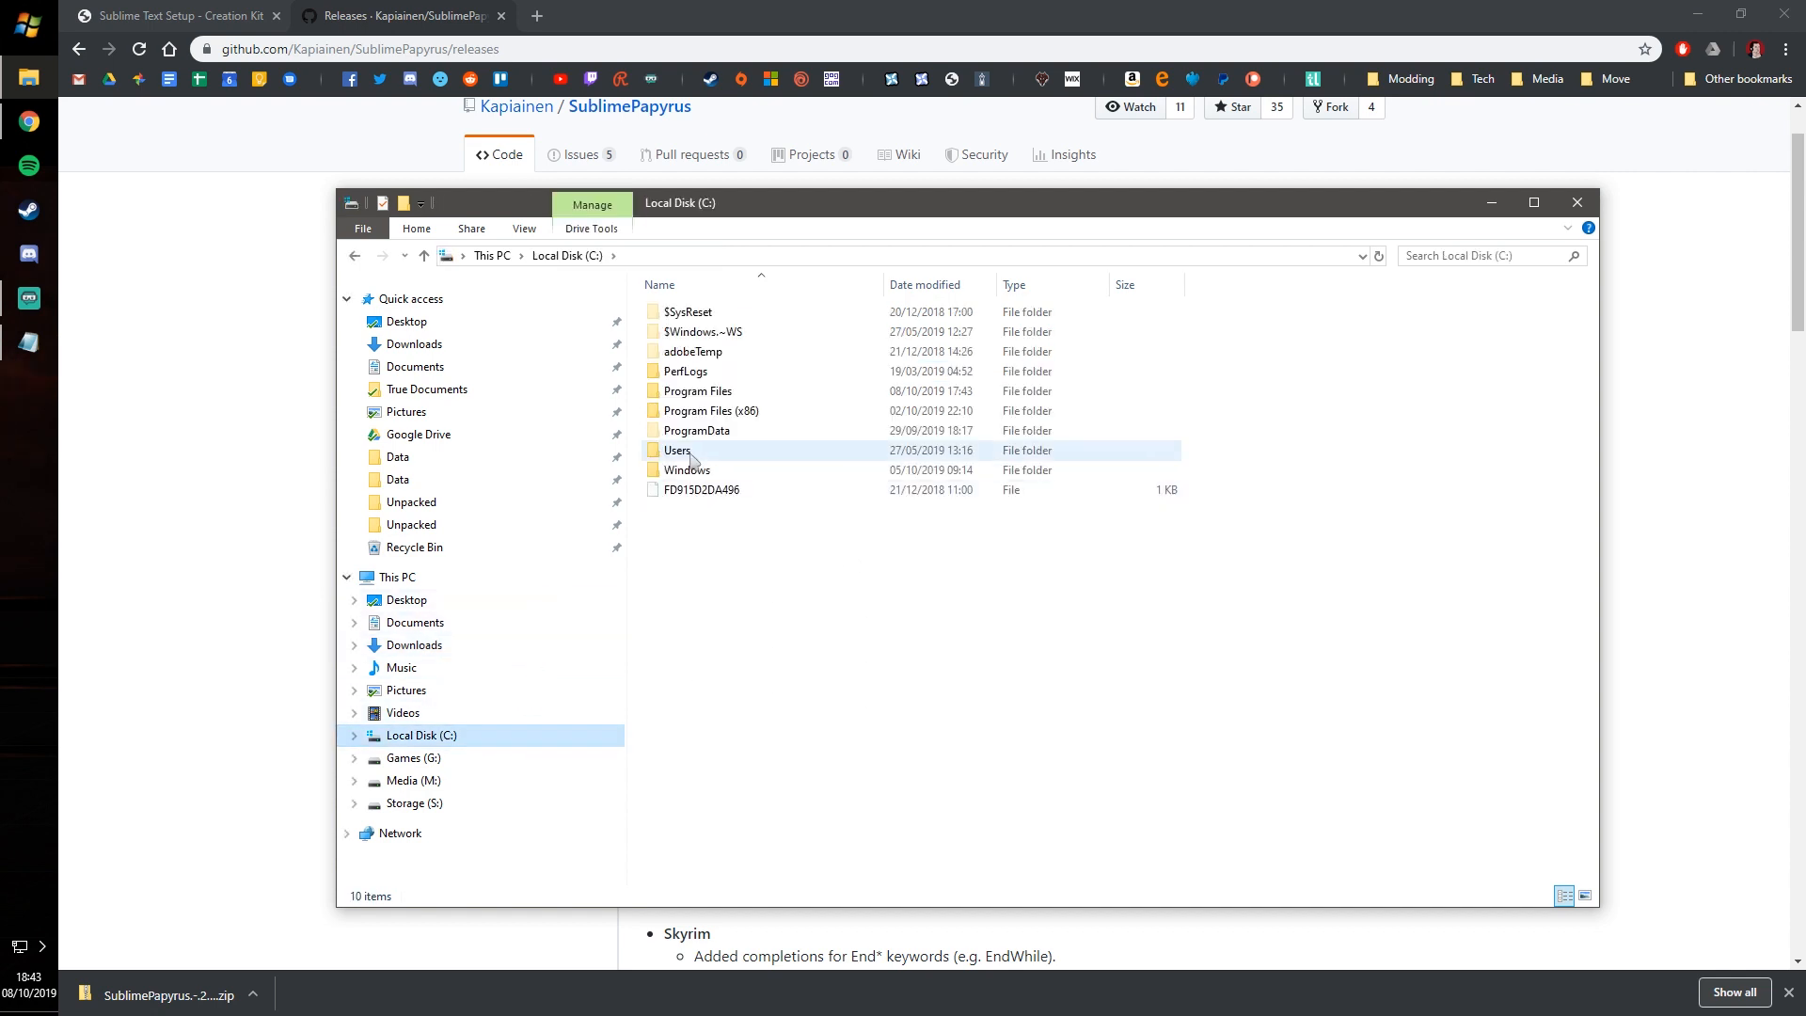
double_click(678, 450)
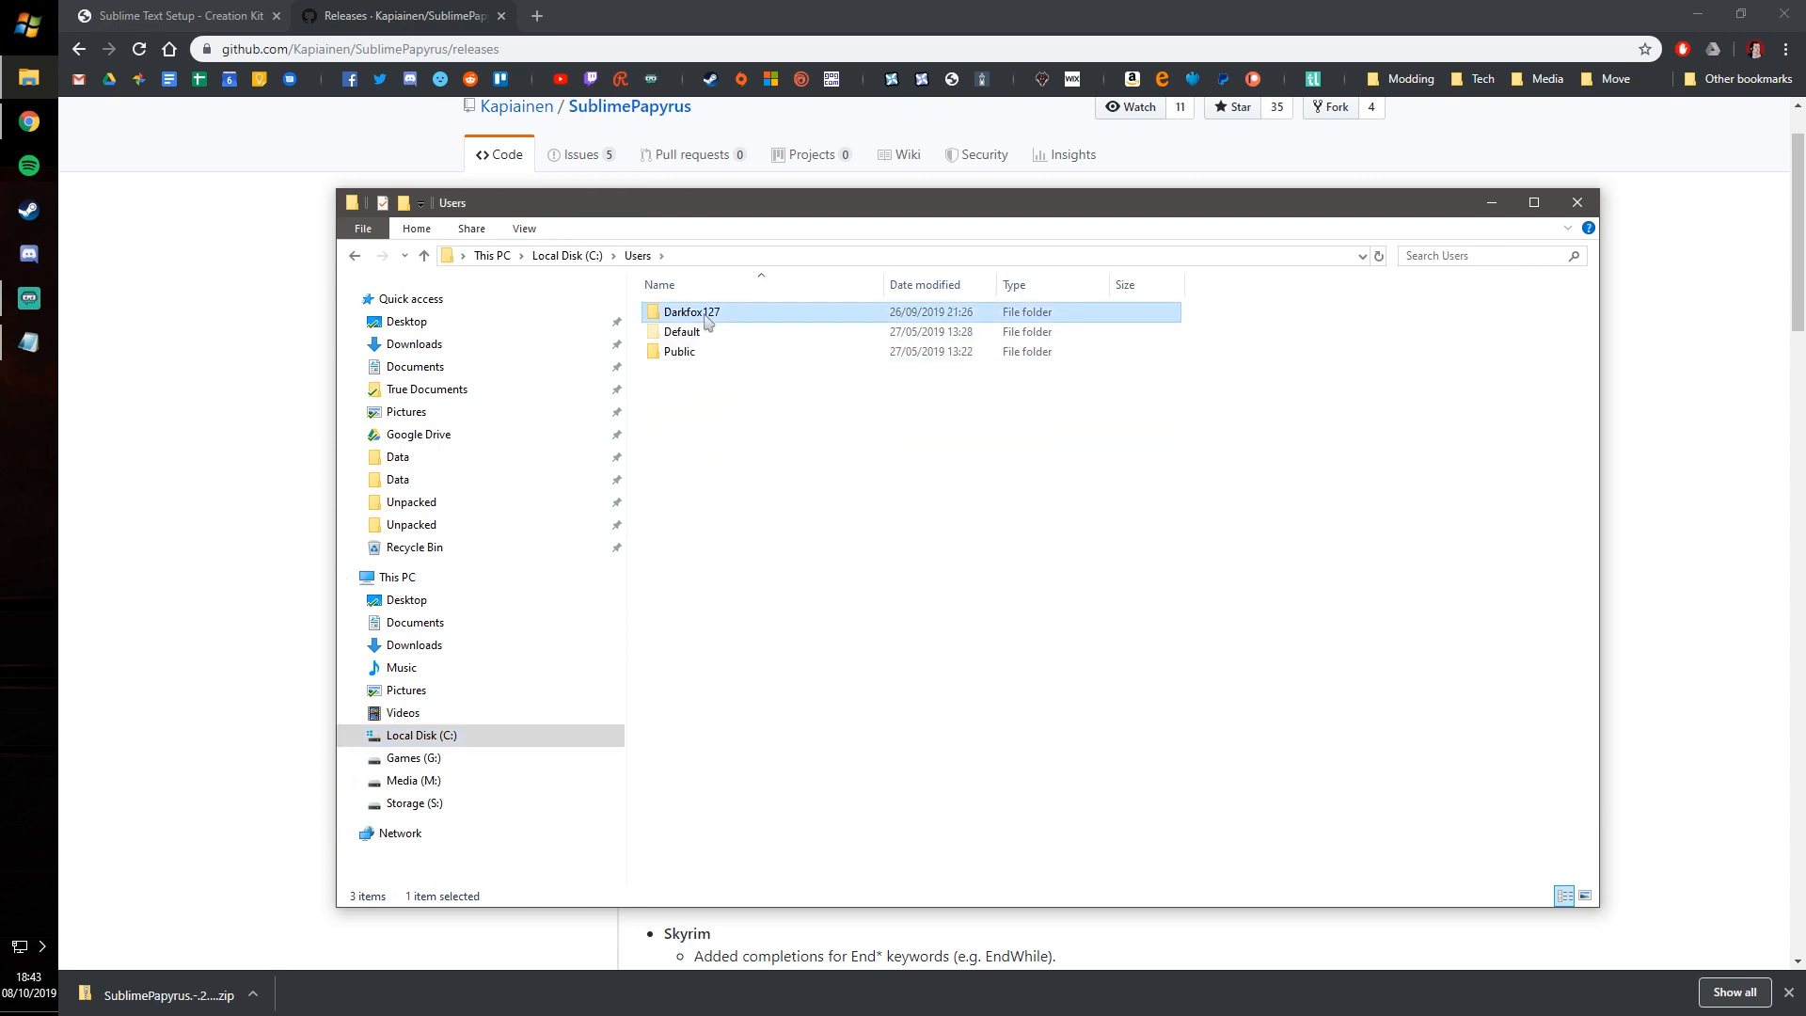
double_click(691, 312)
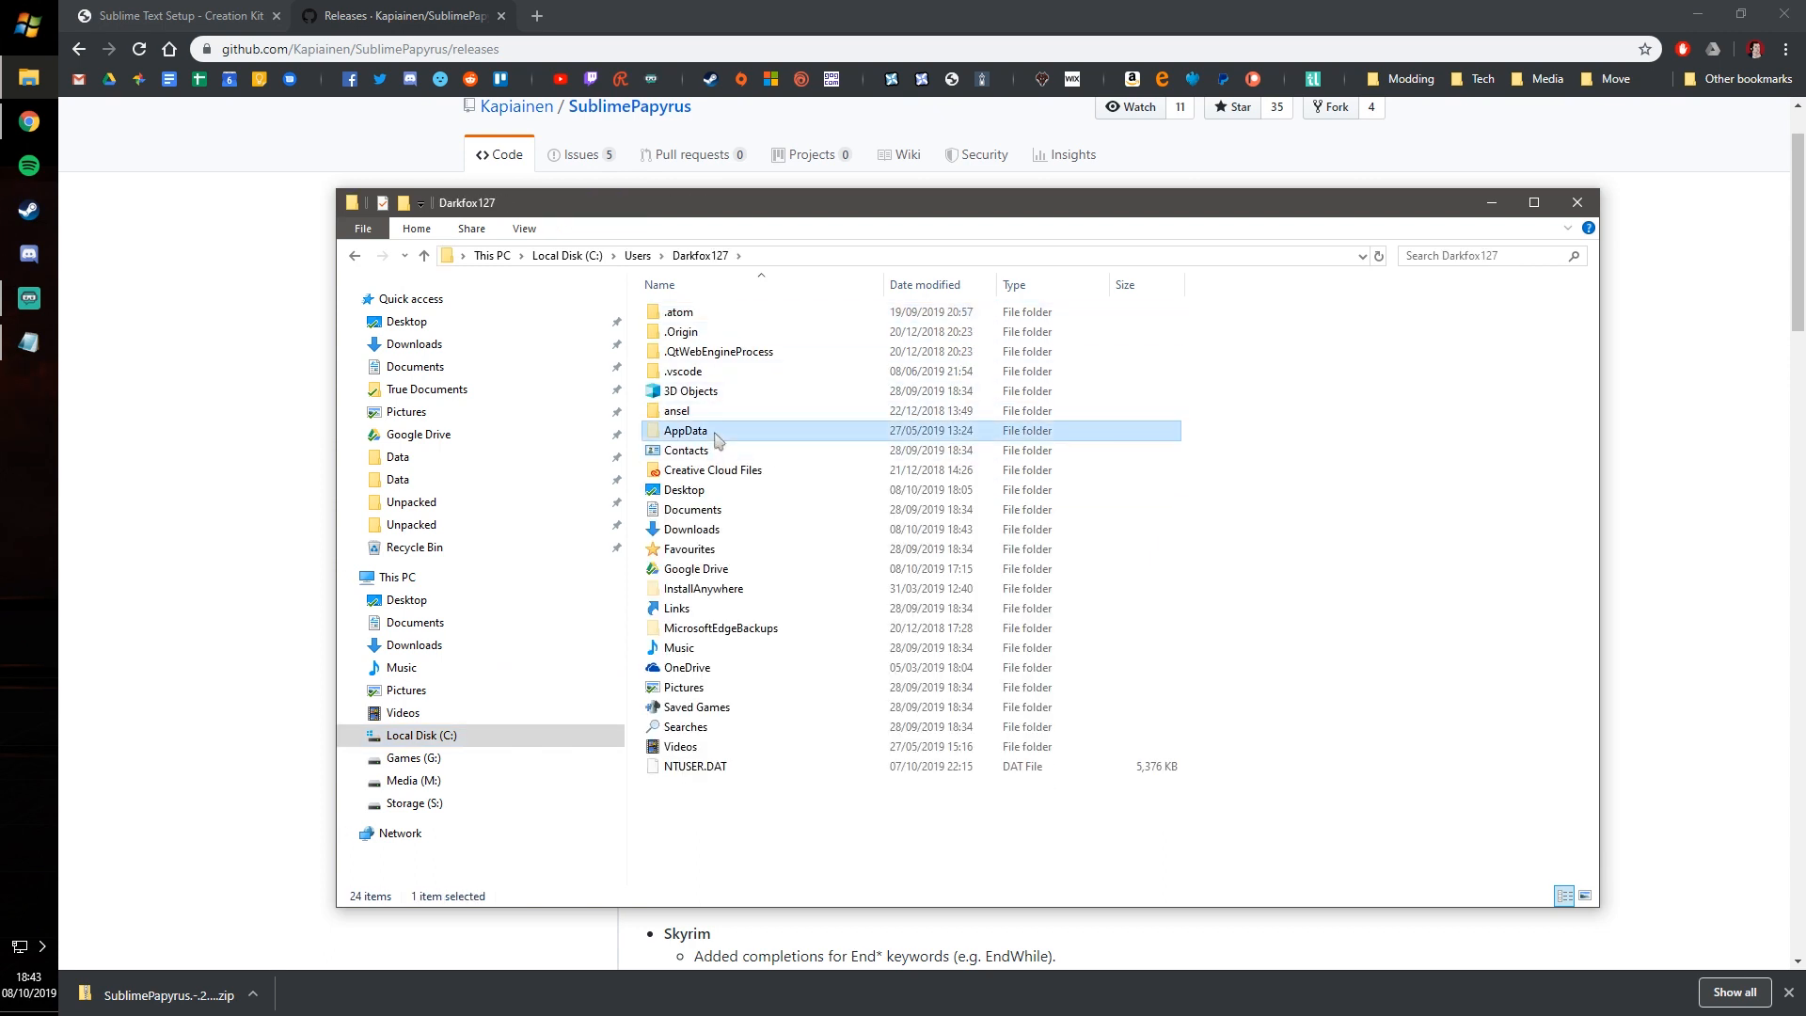
mouse_move(1569, 277)
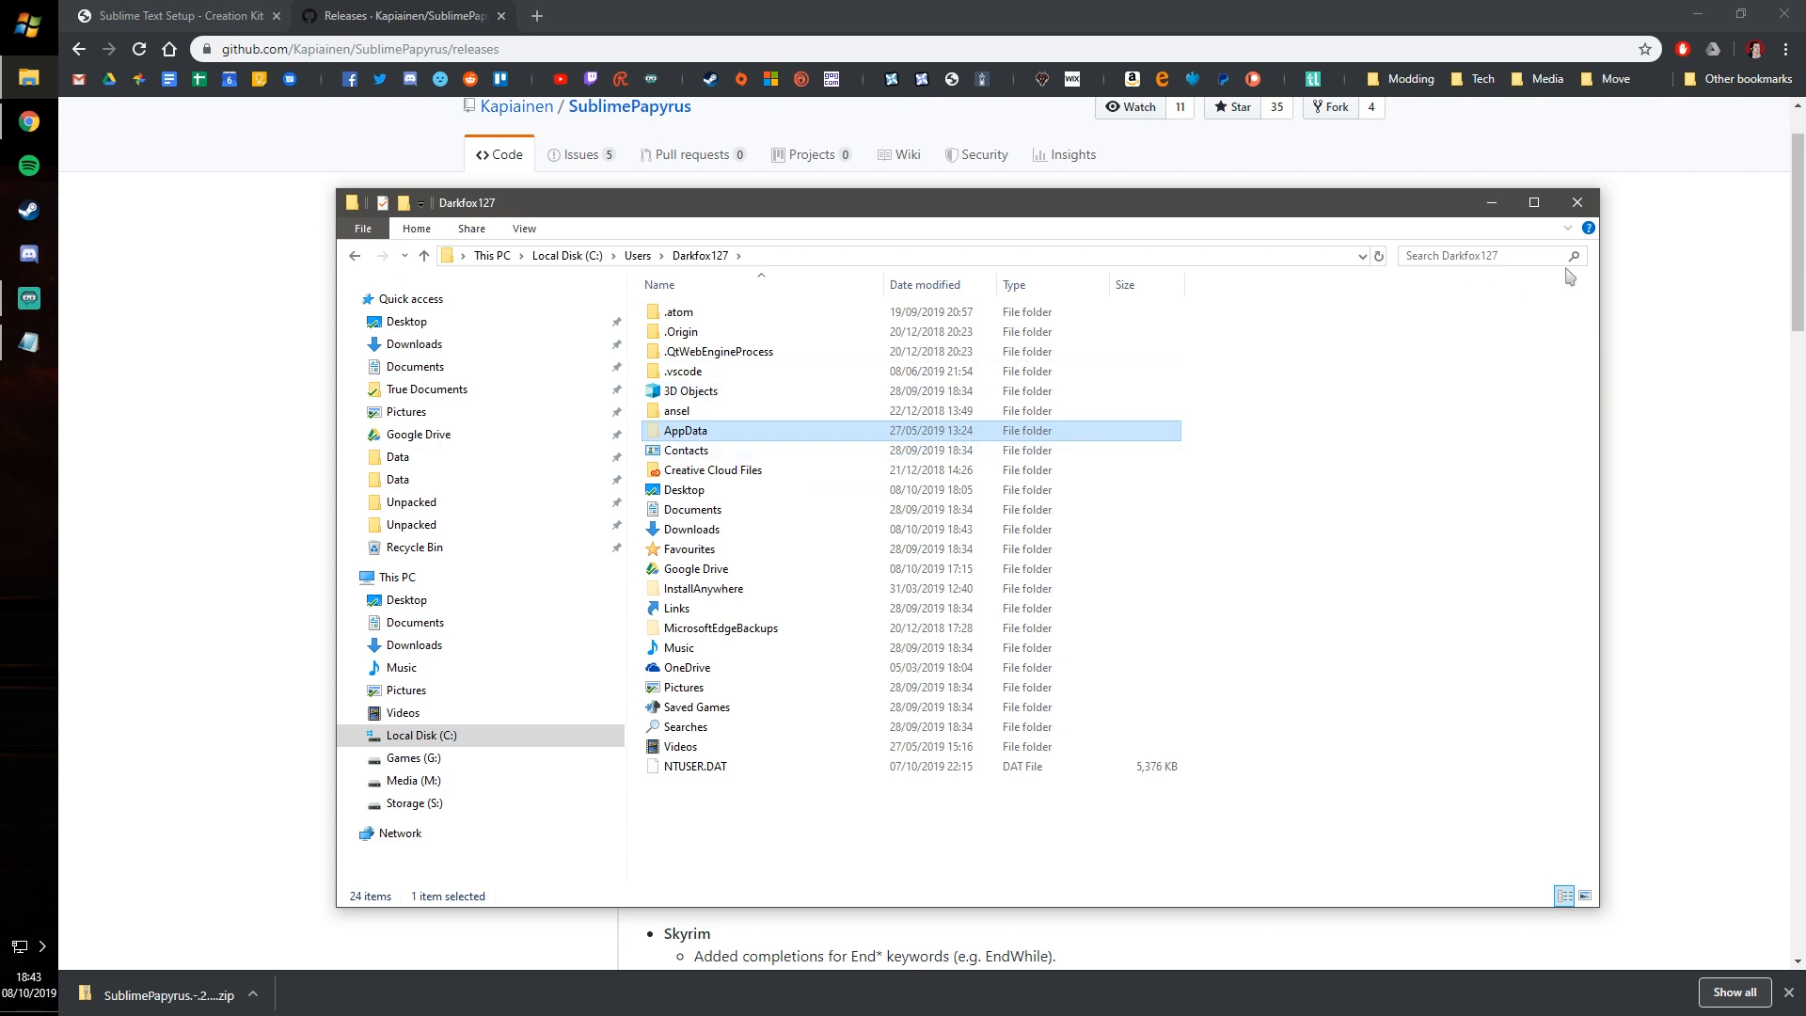
click(416, 228)
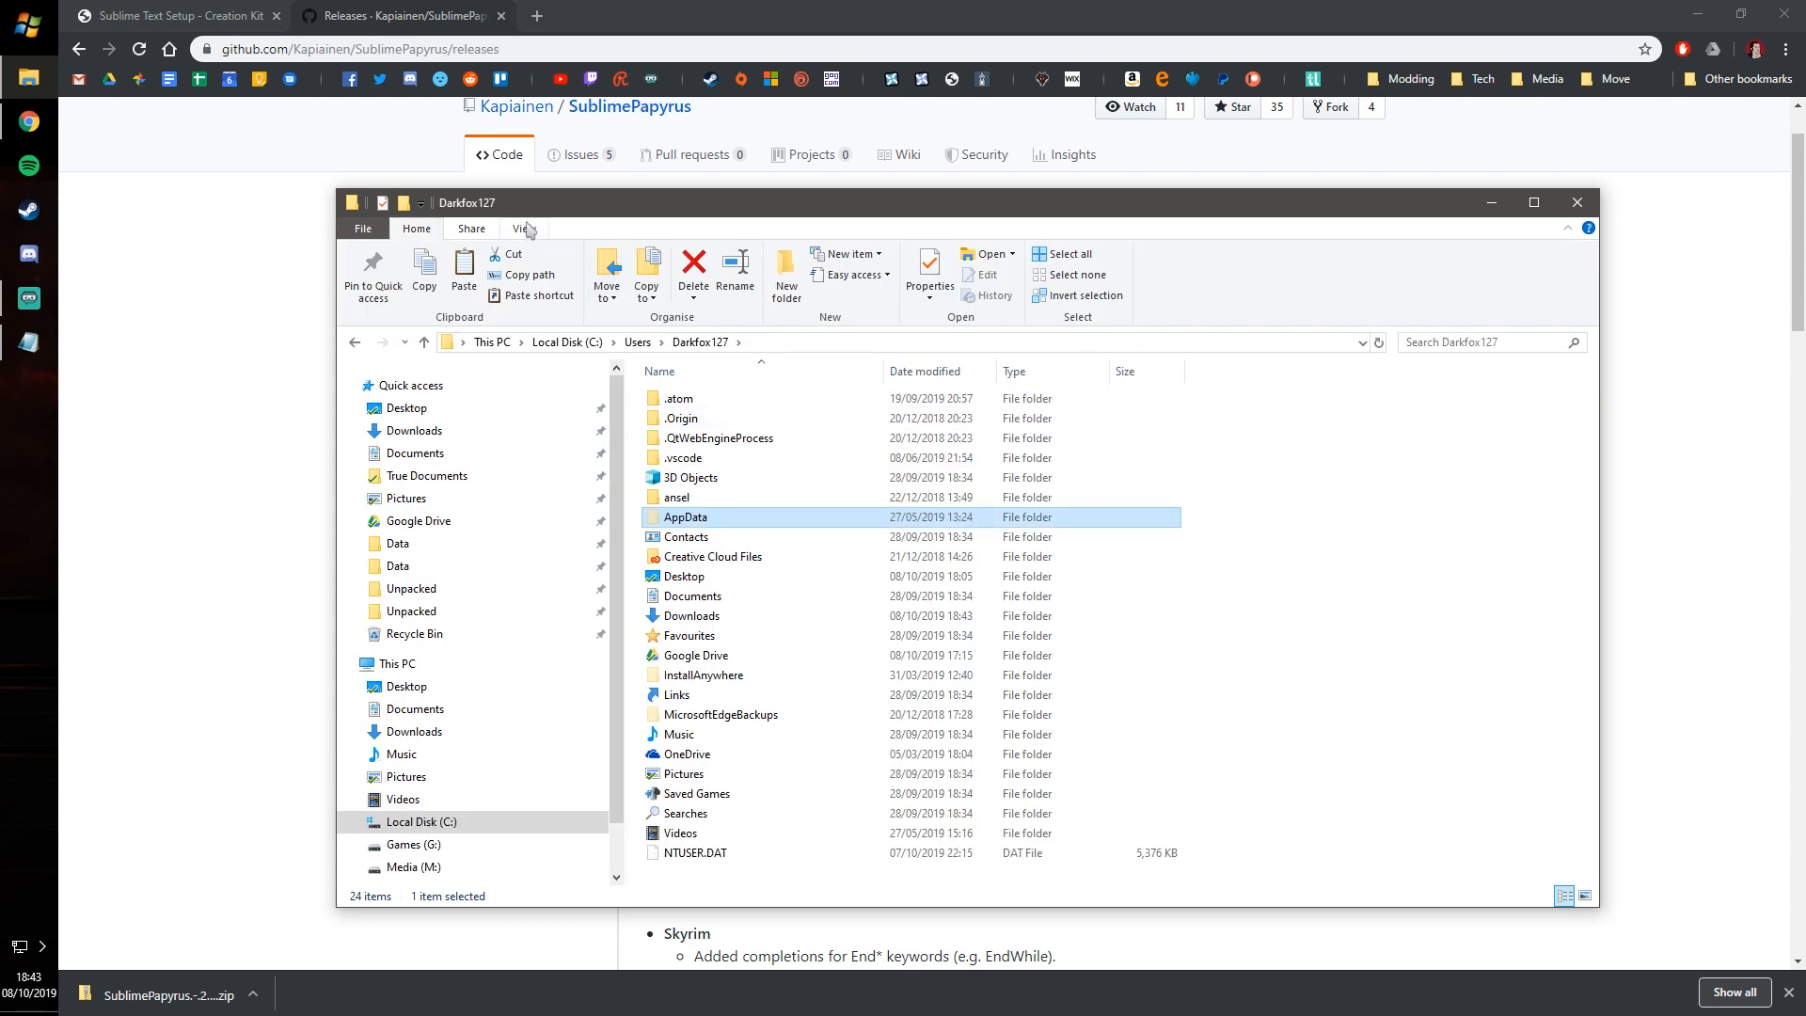
click(523, 228)
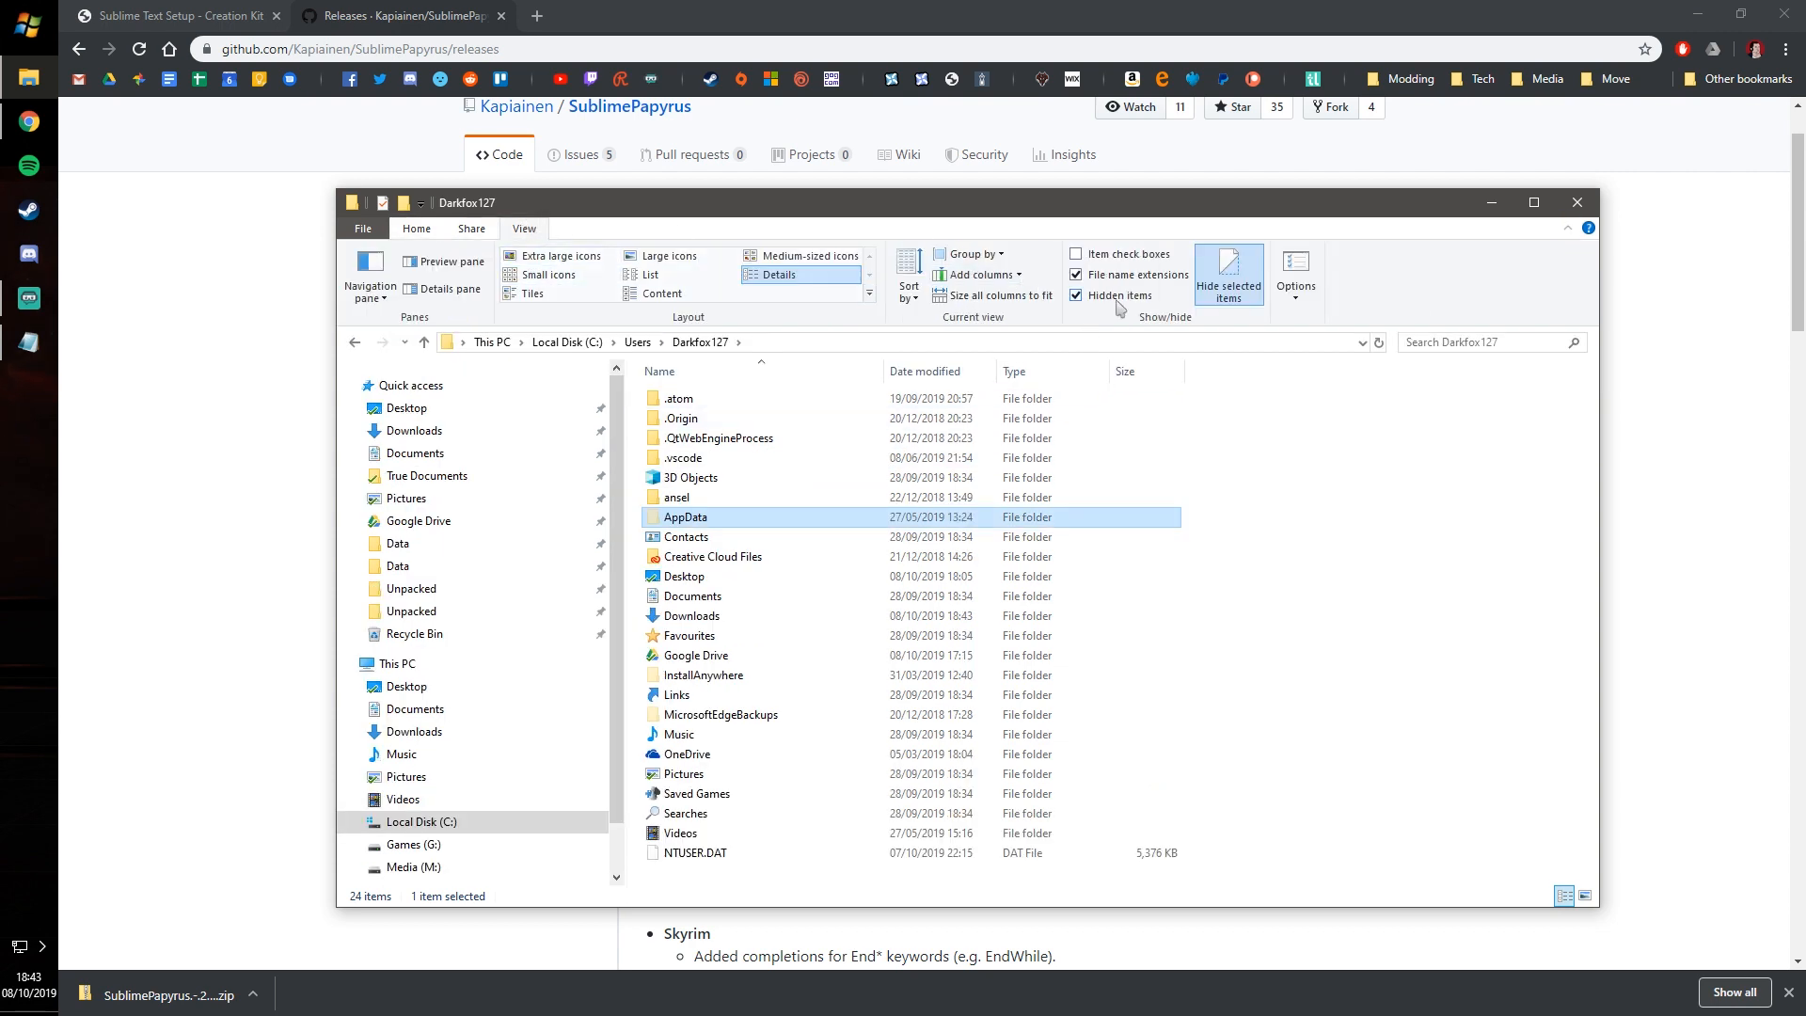
mouse_move(1116, 296)
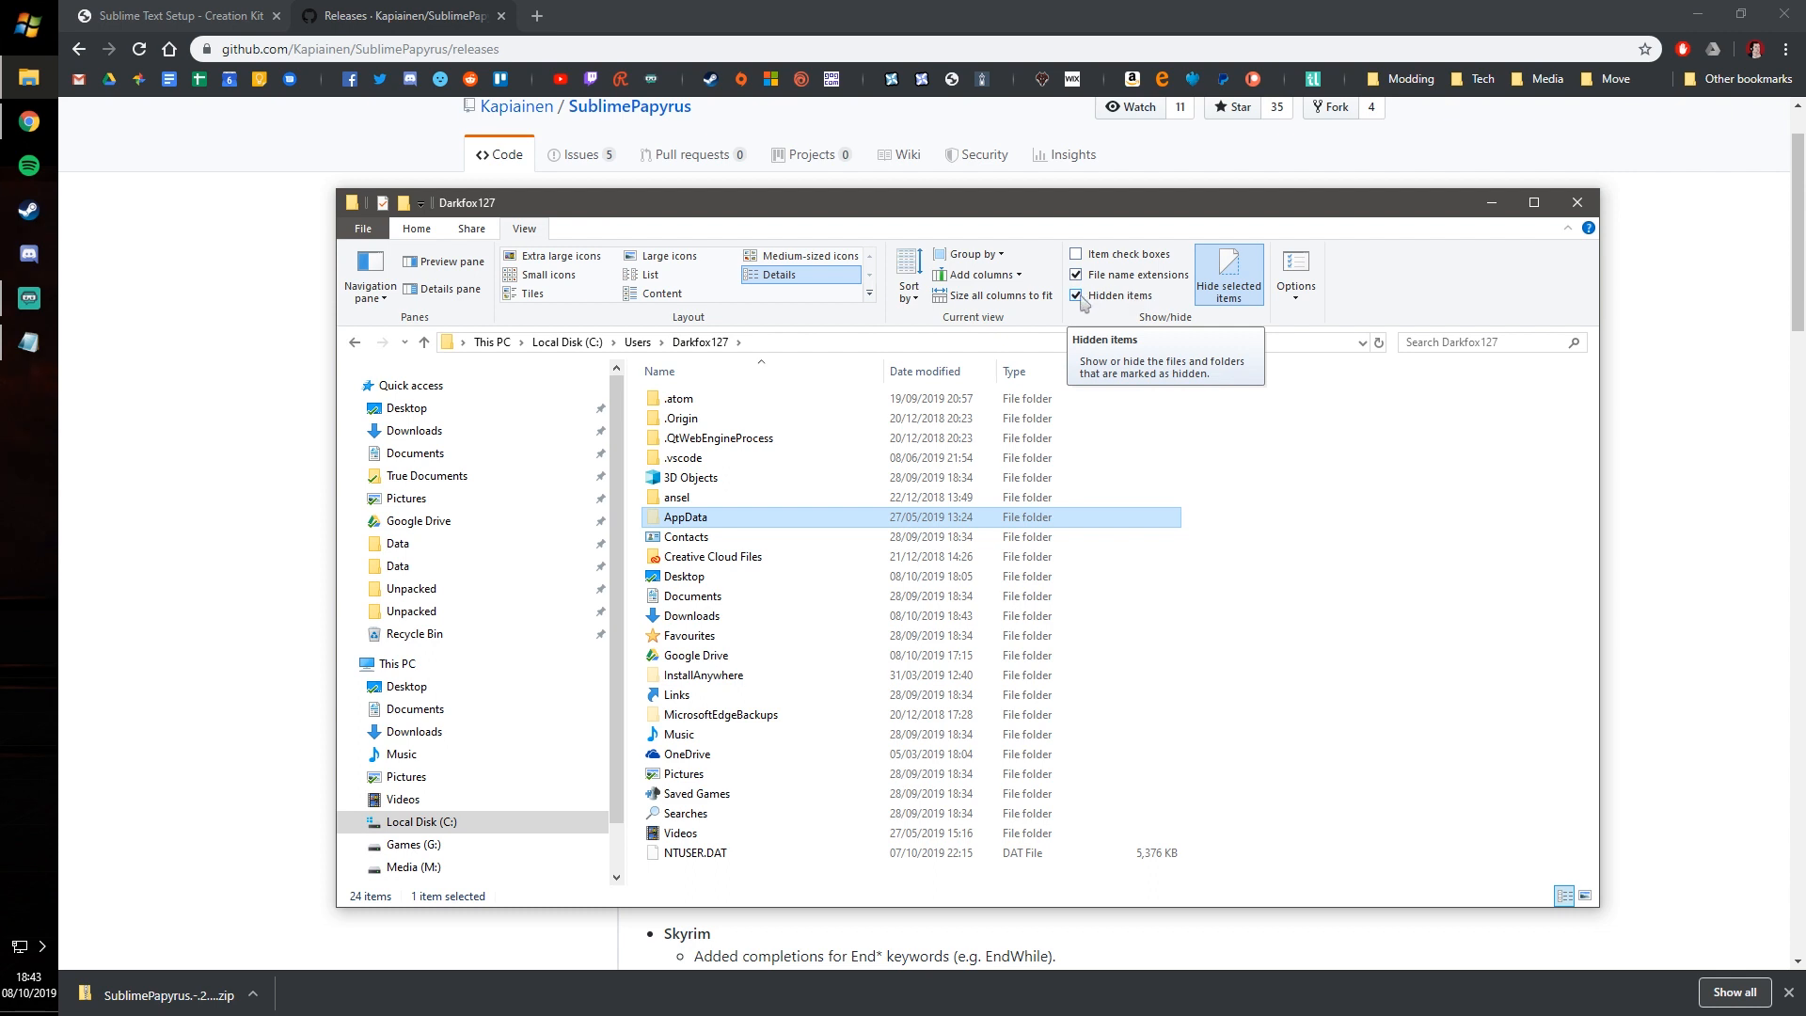
mouse_move(1147, 309)
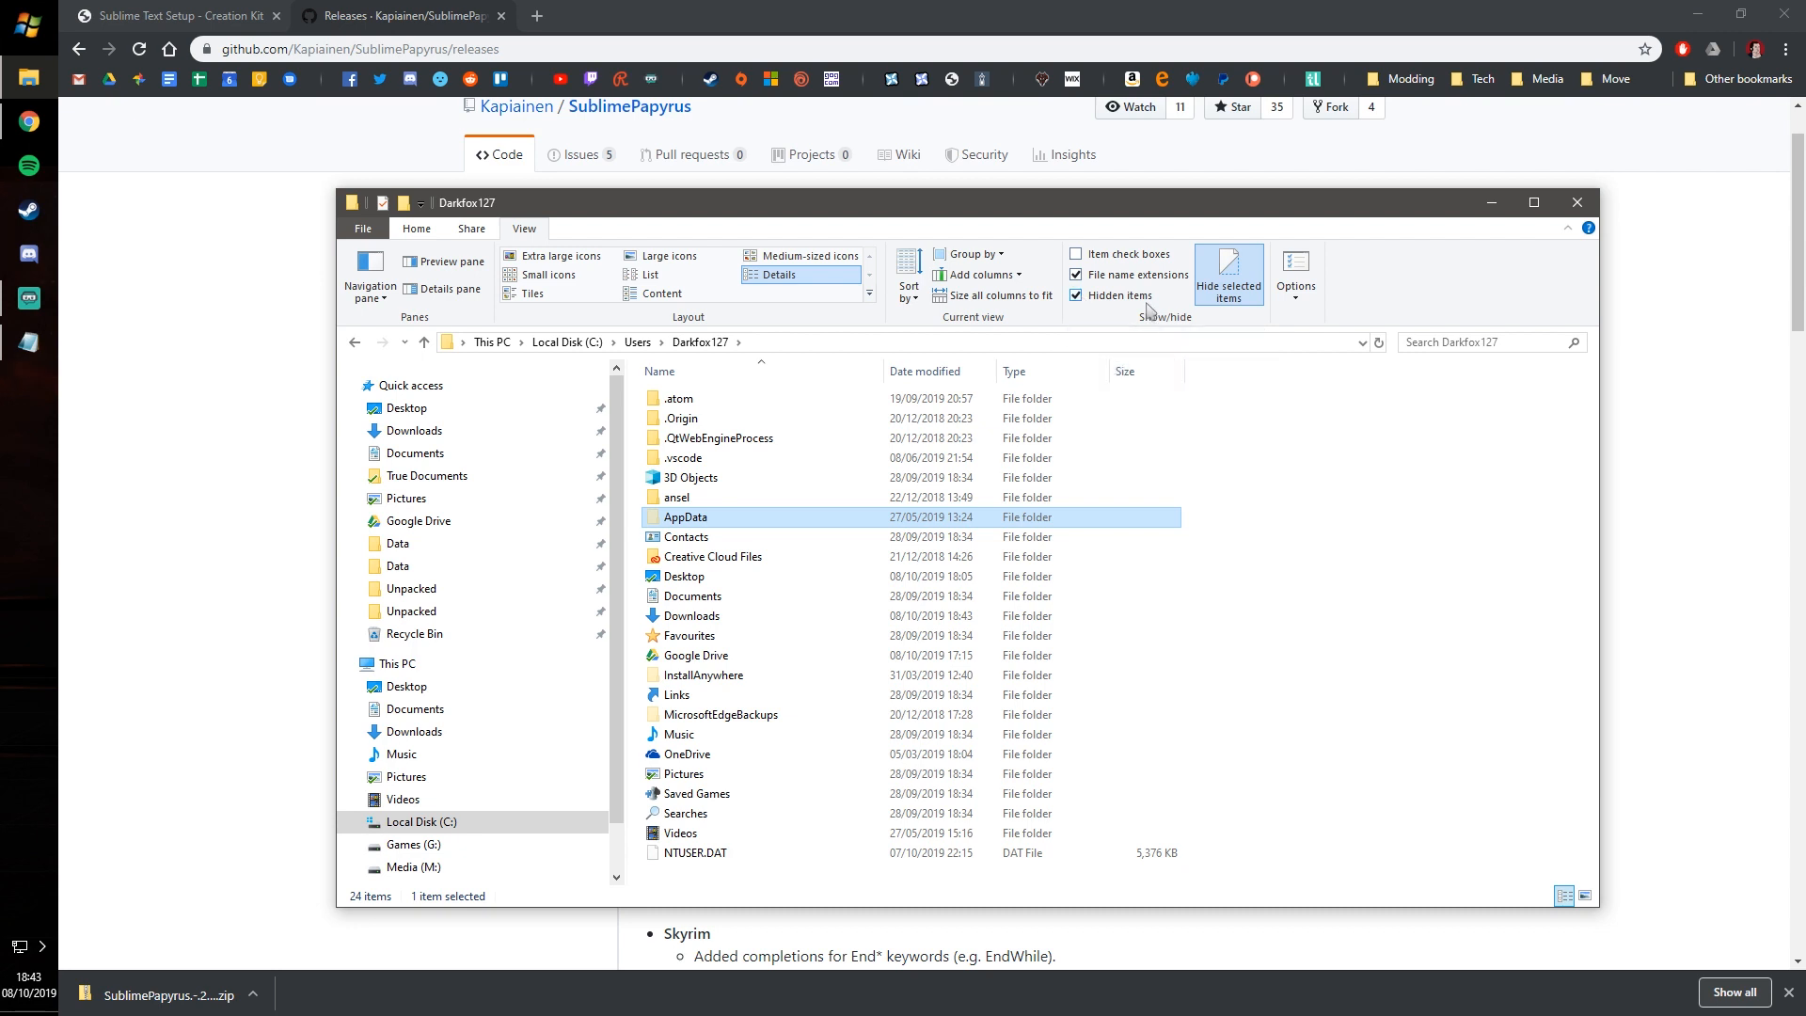
click(1076, 294)
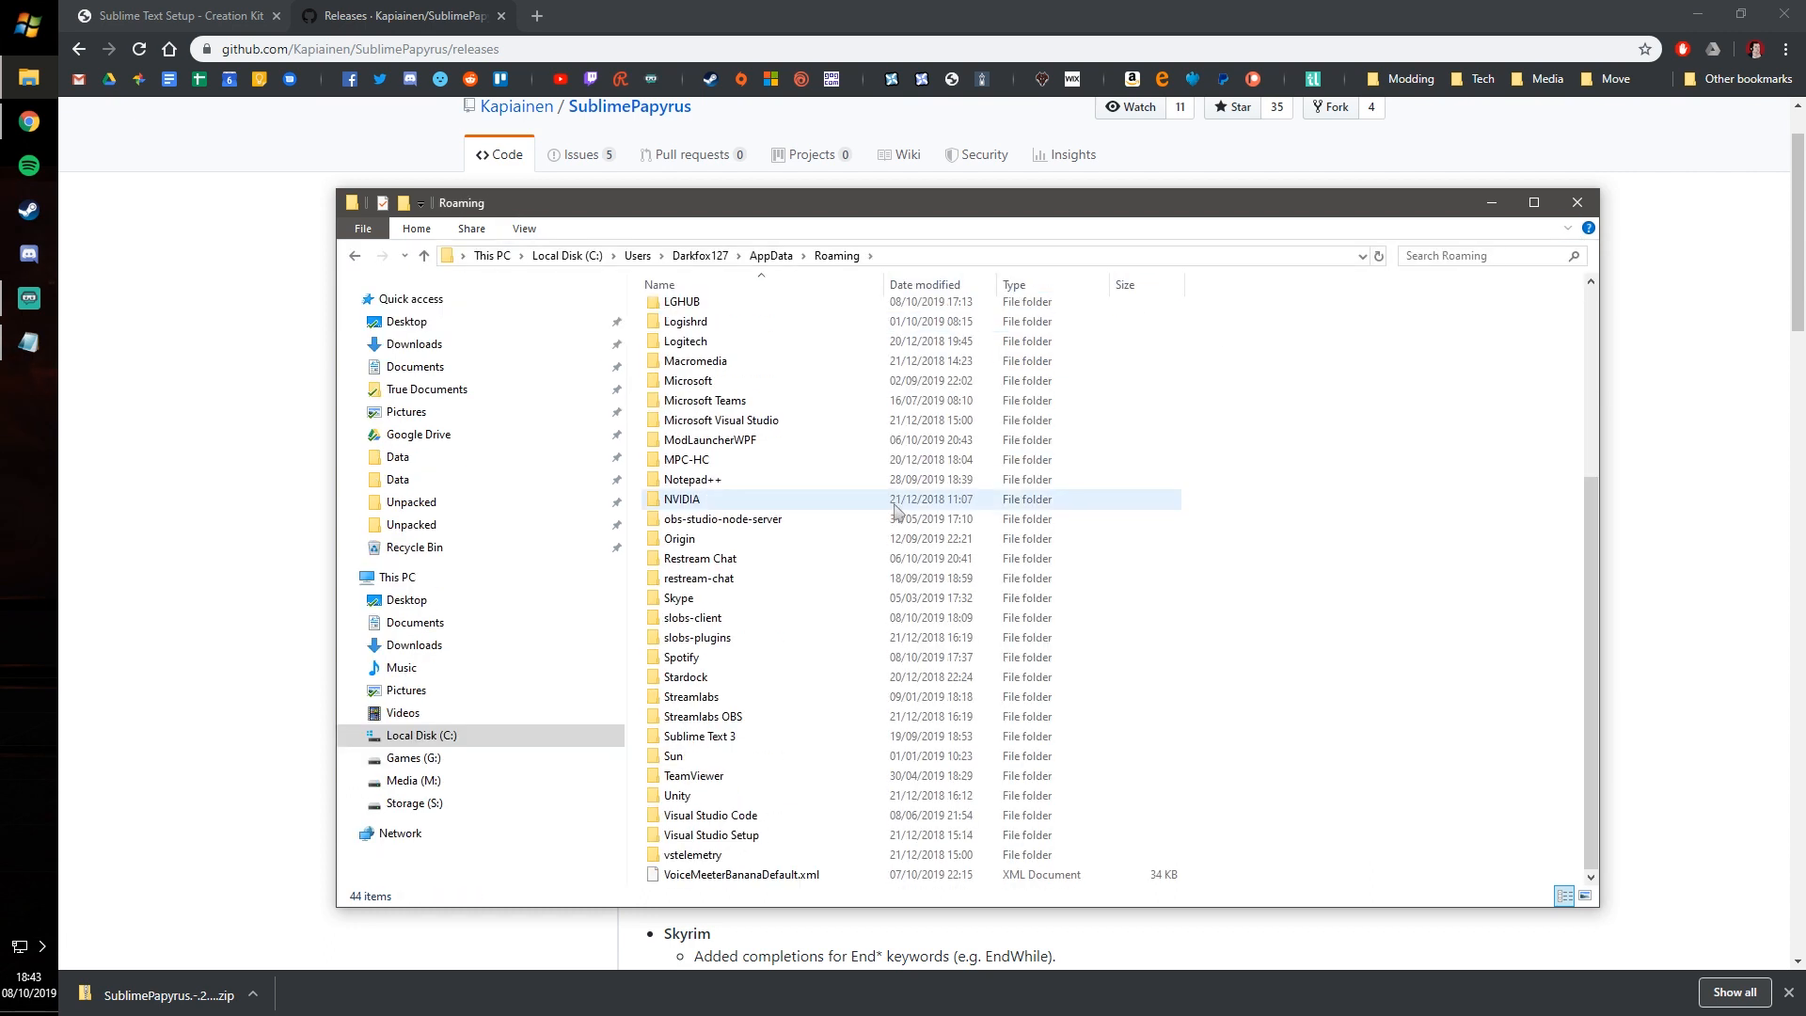
Paste both SublimePapyrus package files into Sublime Text 3's Installed Packages folder.
click(698, 780)
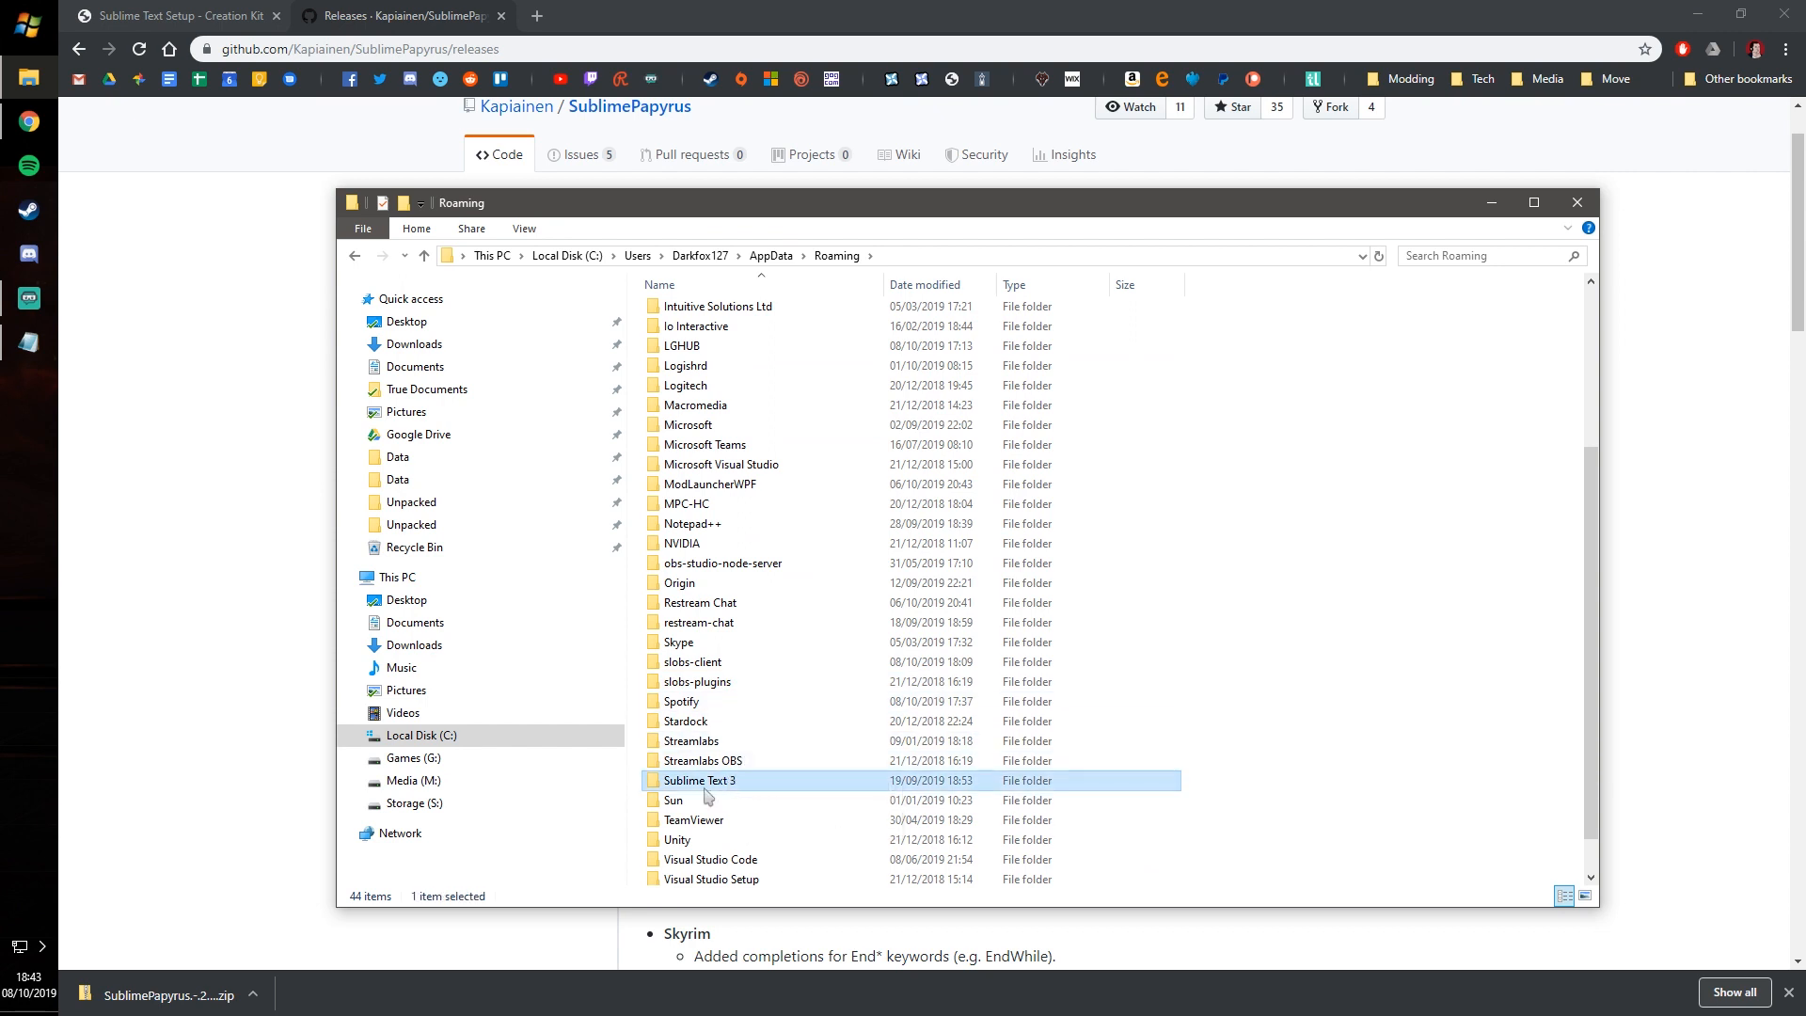
double_click(699, 779)
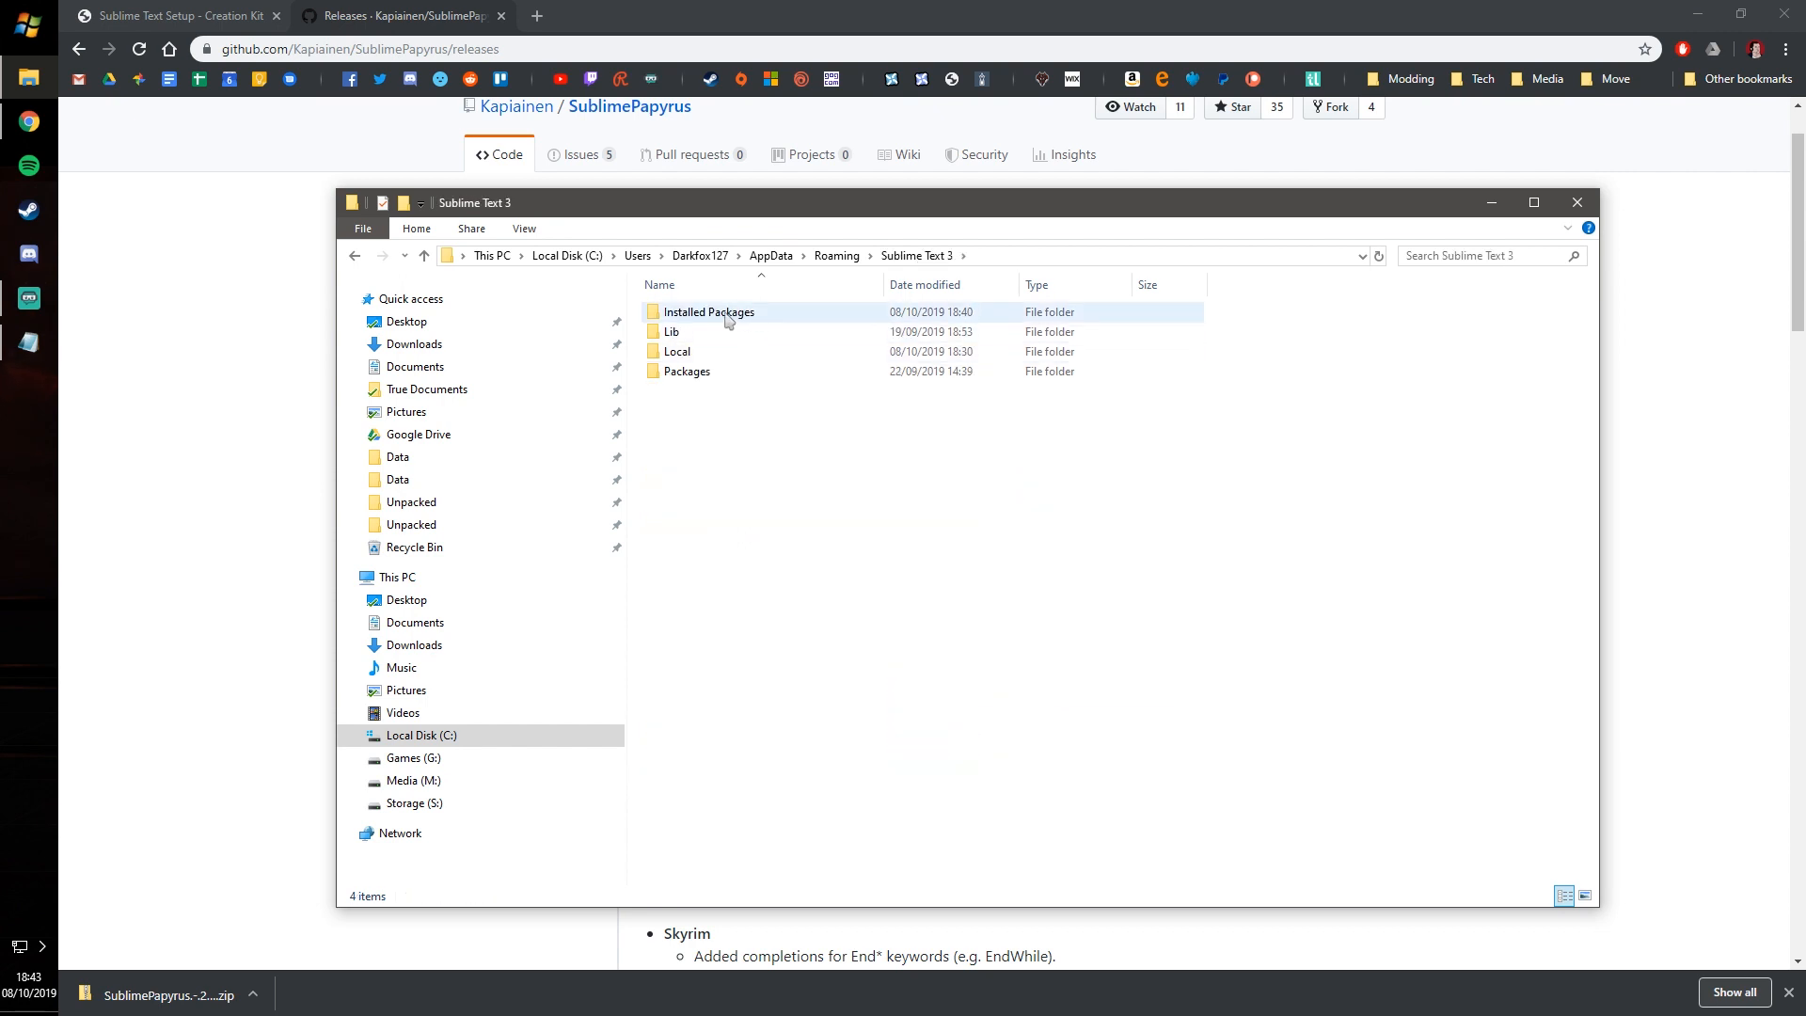
double_click(707, 311)
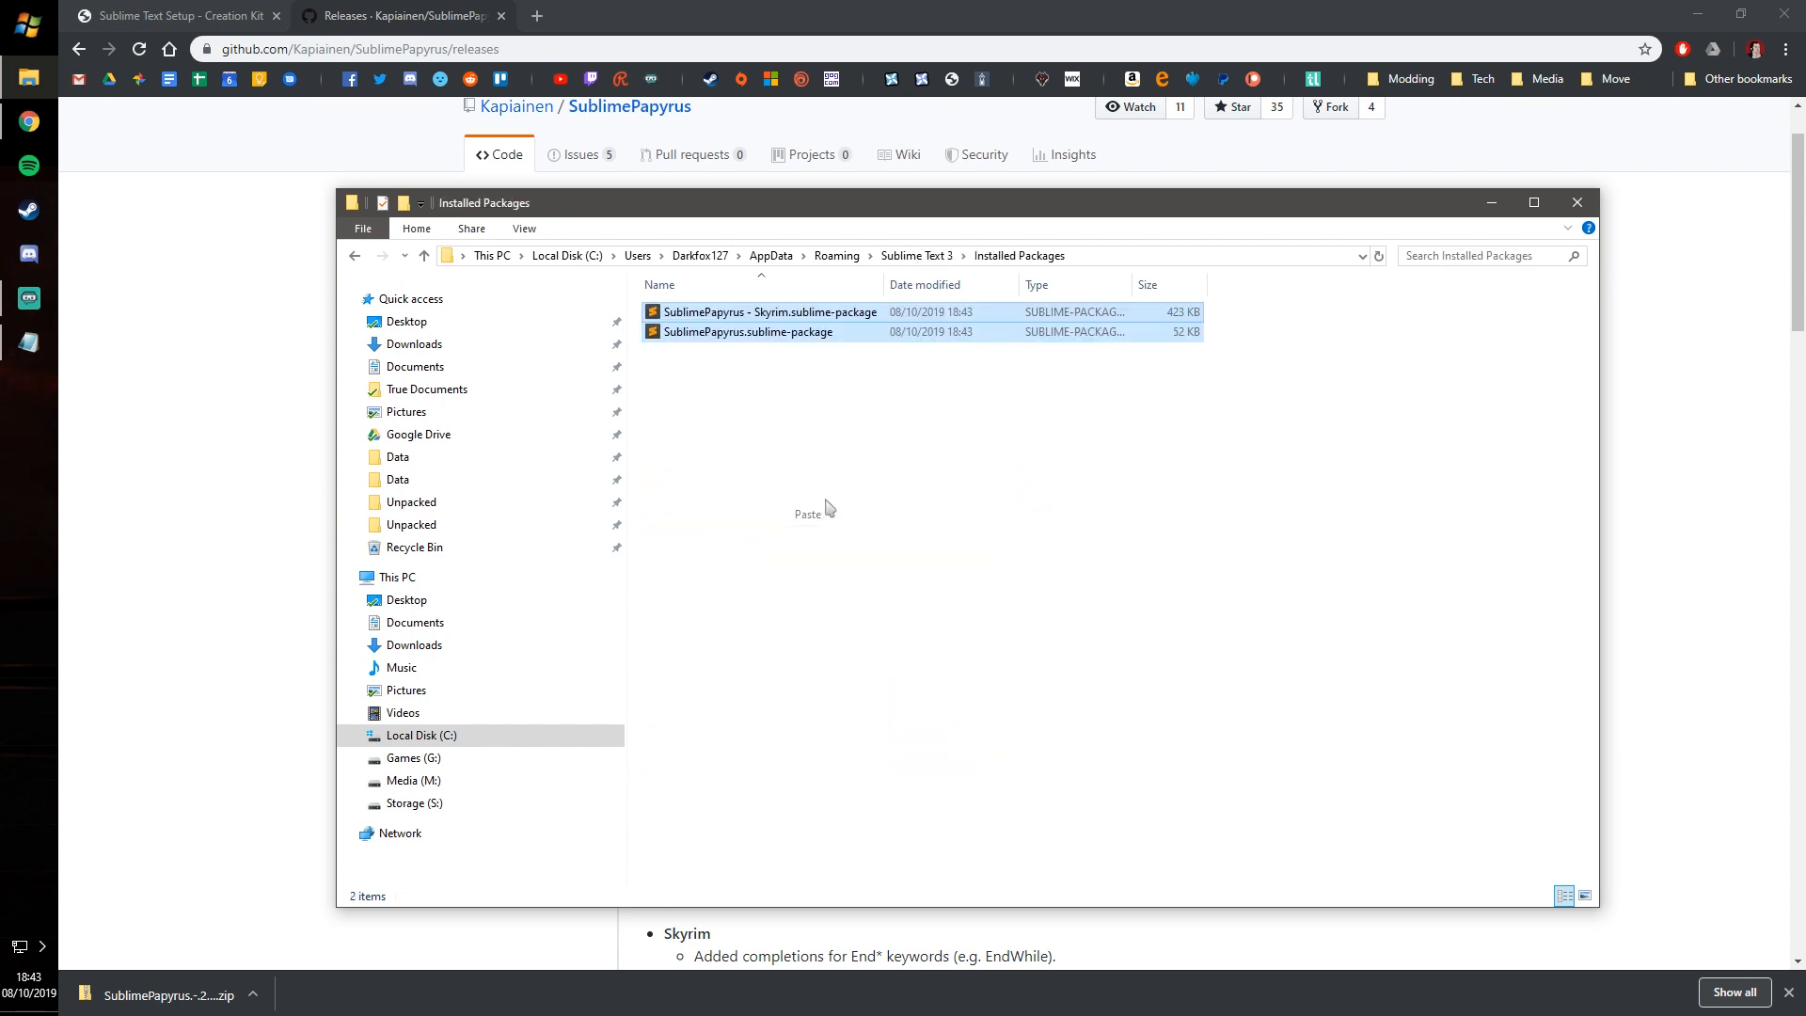
click(915, 421)
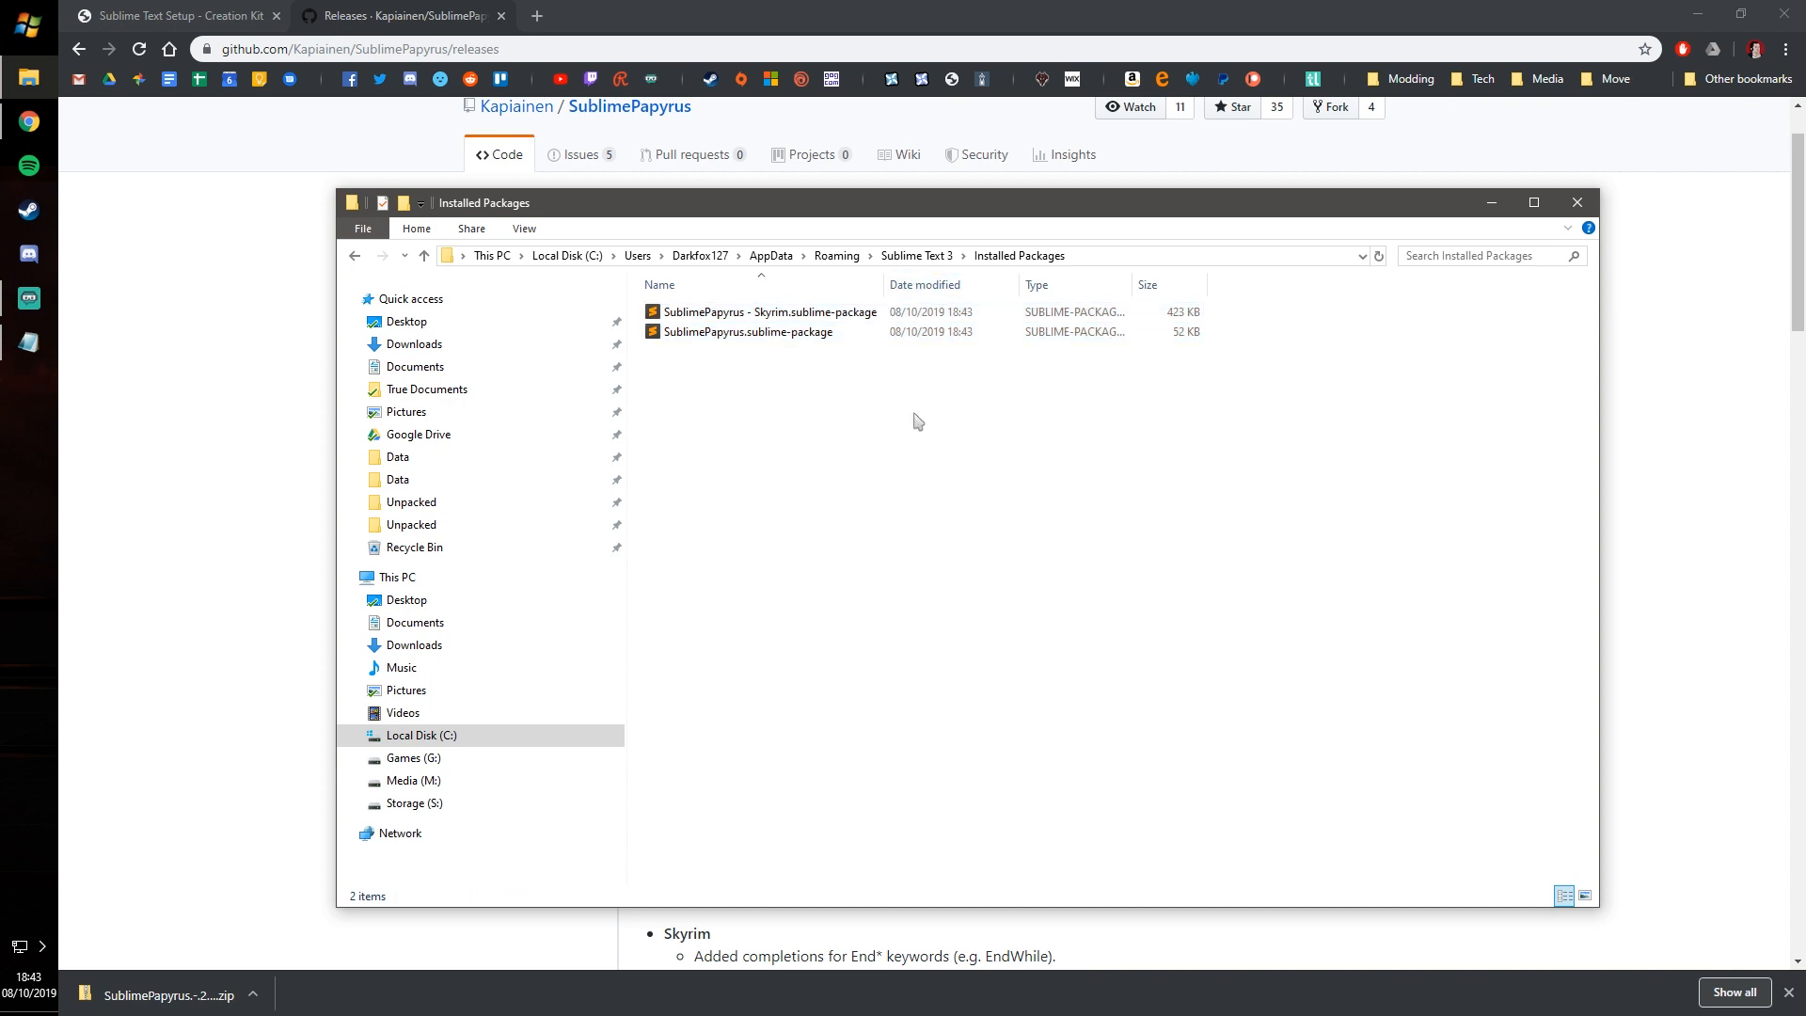
mouse_move(1021, 451)
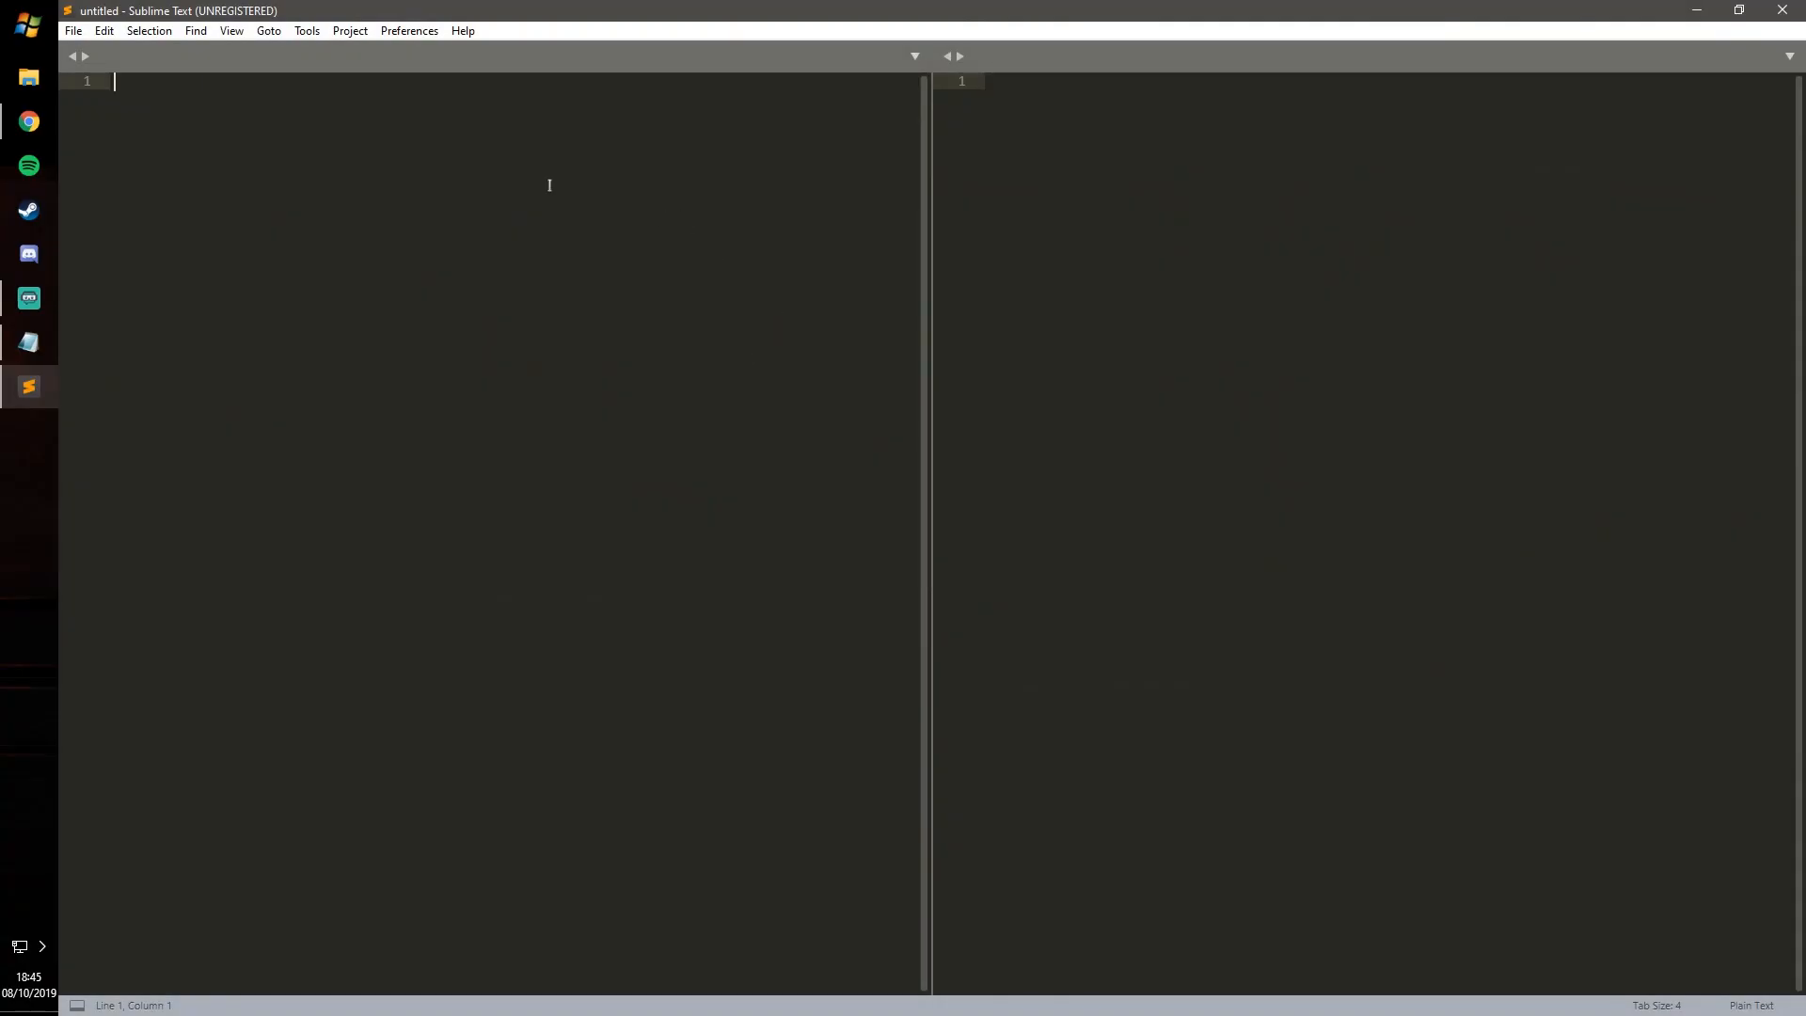
Open Preferences > Settings and place the cursor in the user Preferences.sublime-settings pane.
click(408, 30)
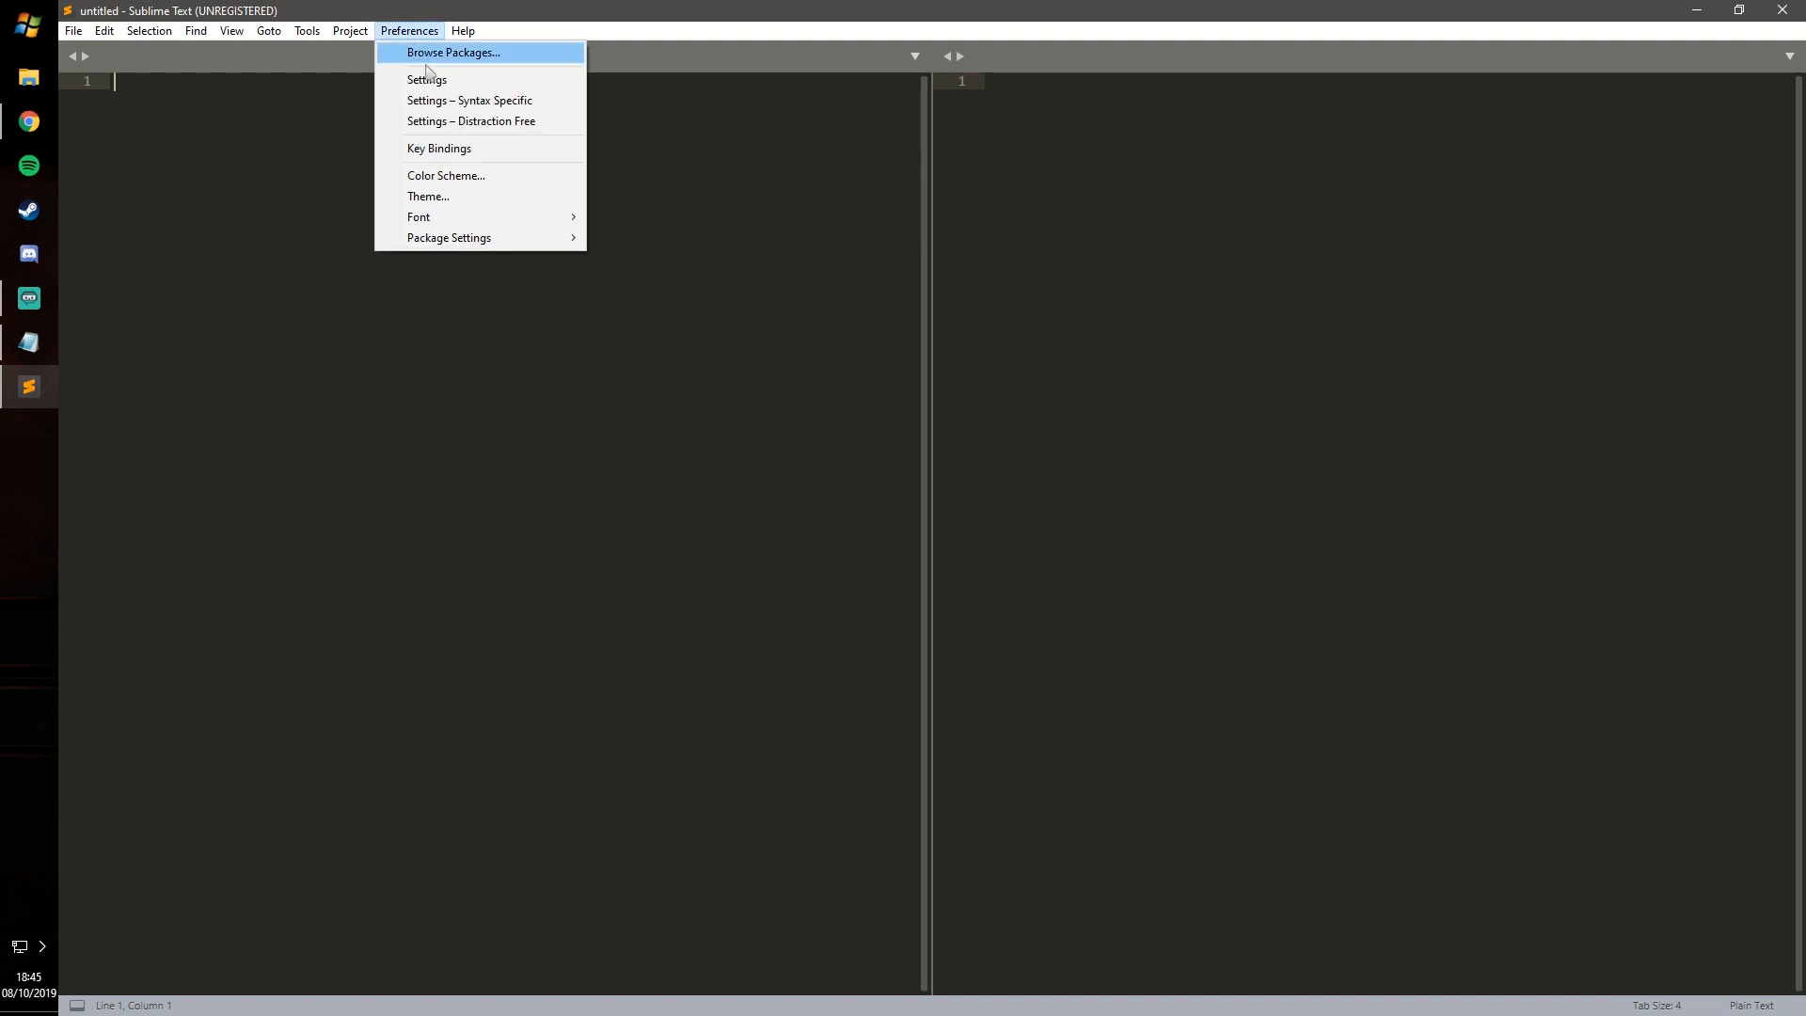
click(426, 79)
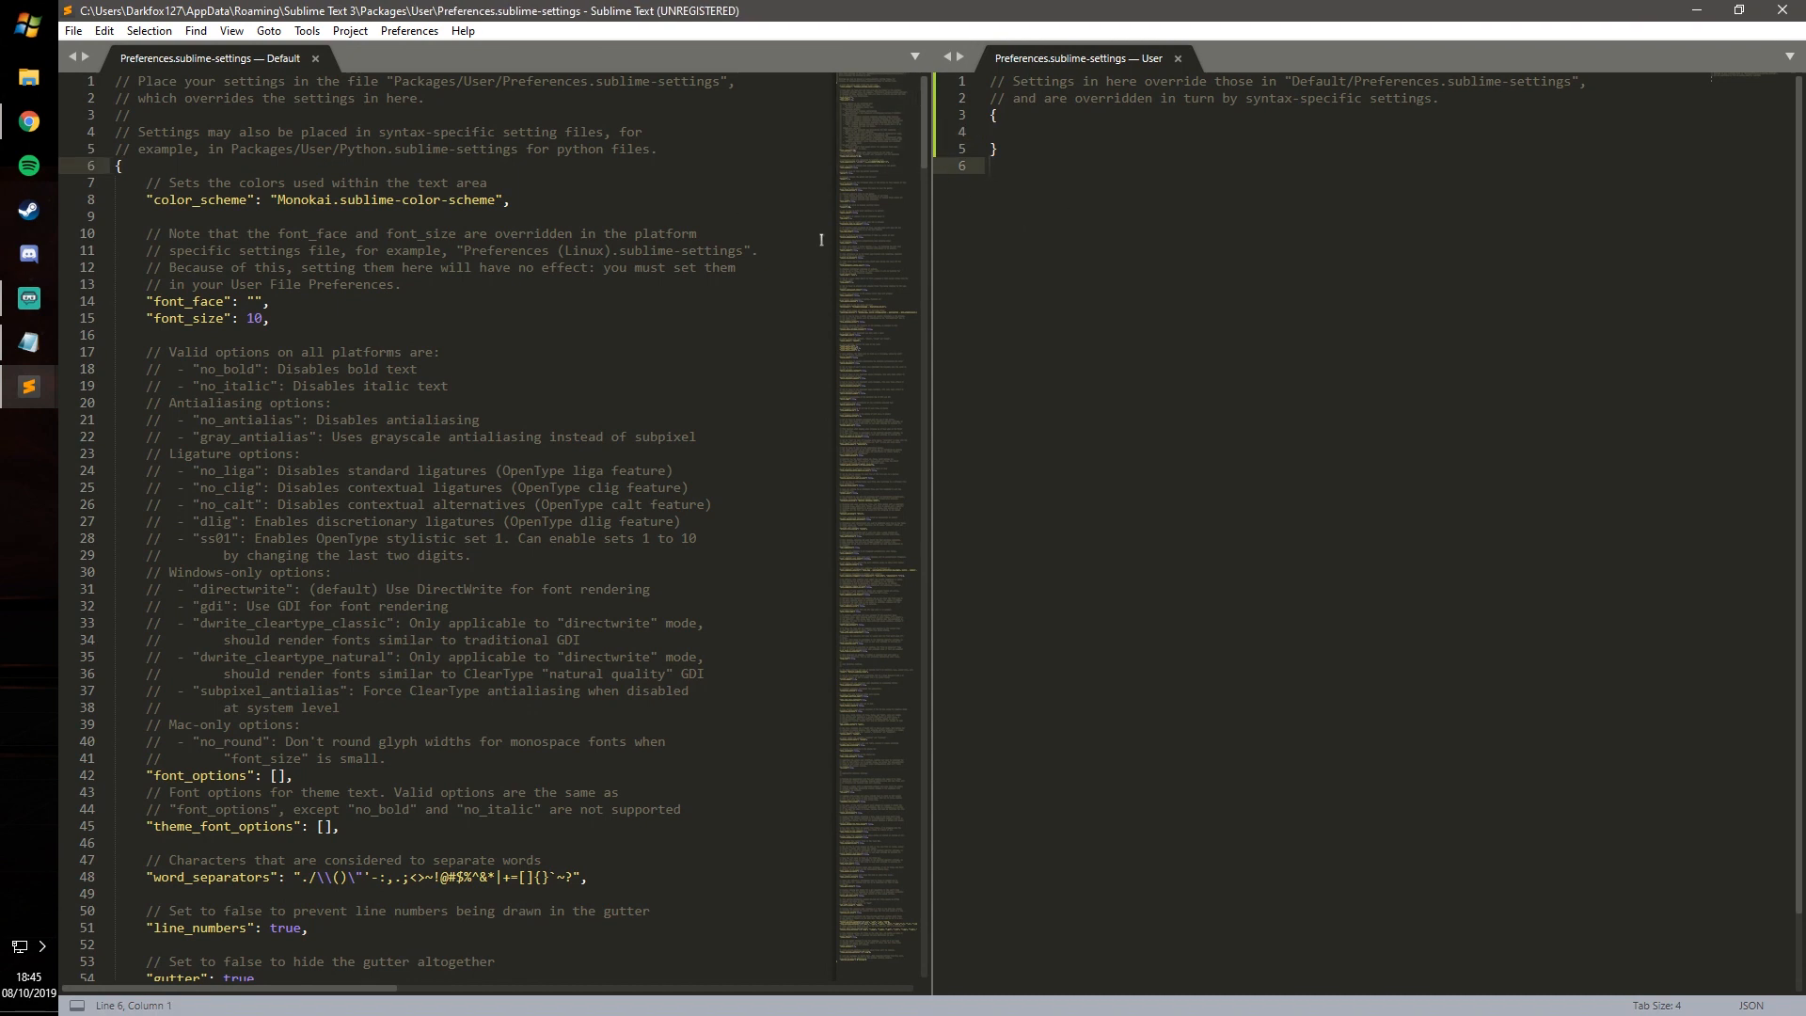
click(612, 186)
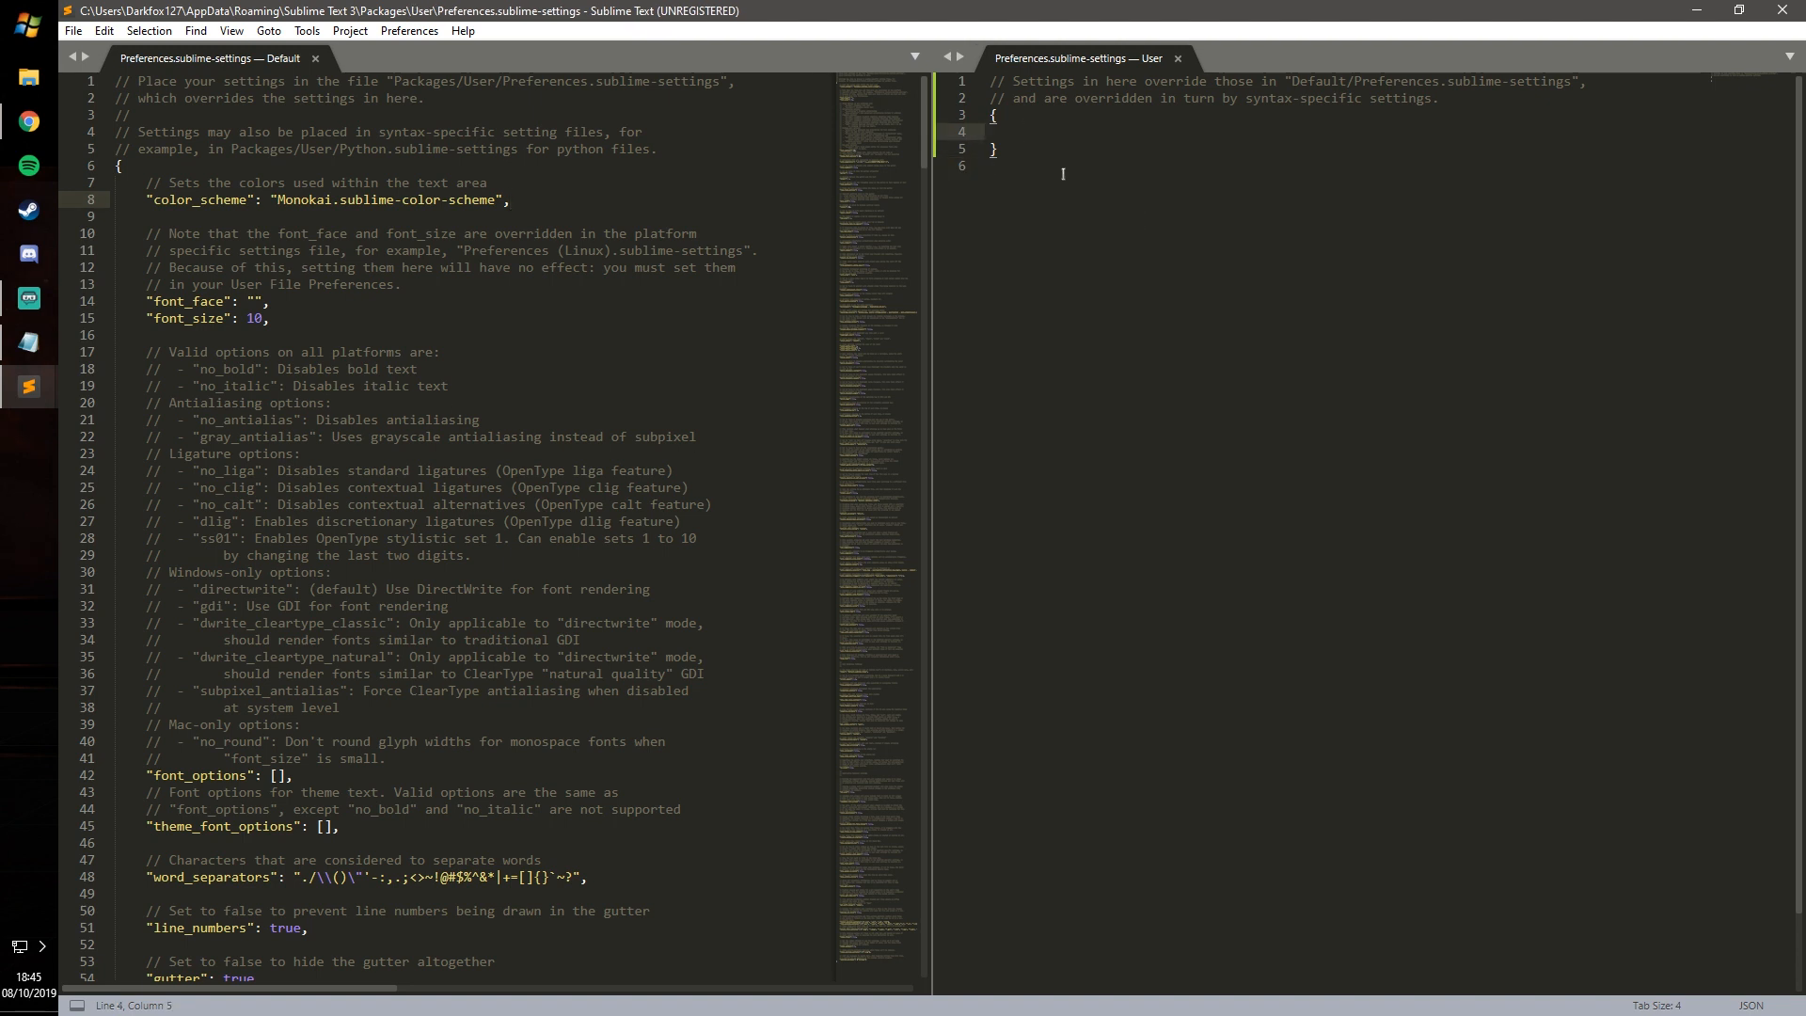
Browse File Explorer to AppData\Roaming\Sublime Text 3\Packages.
click(29, 77)
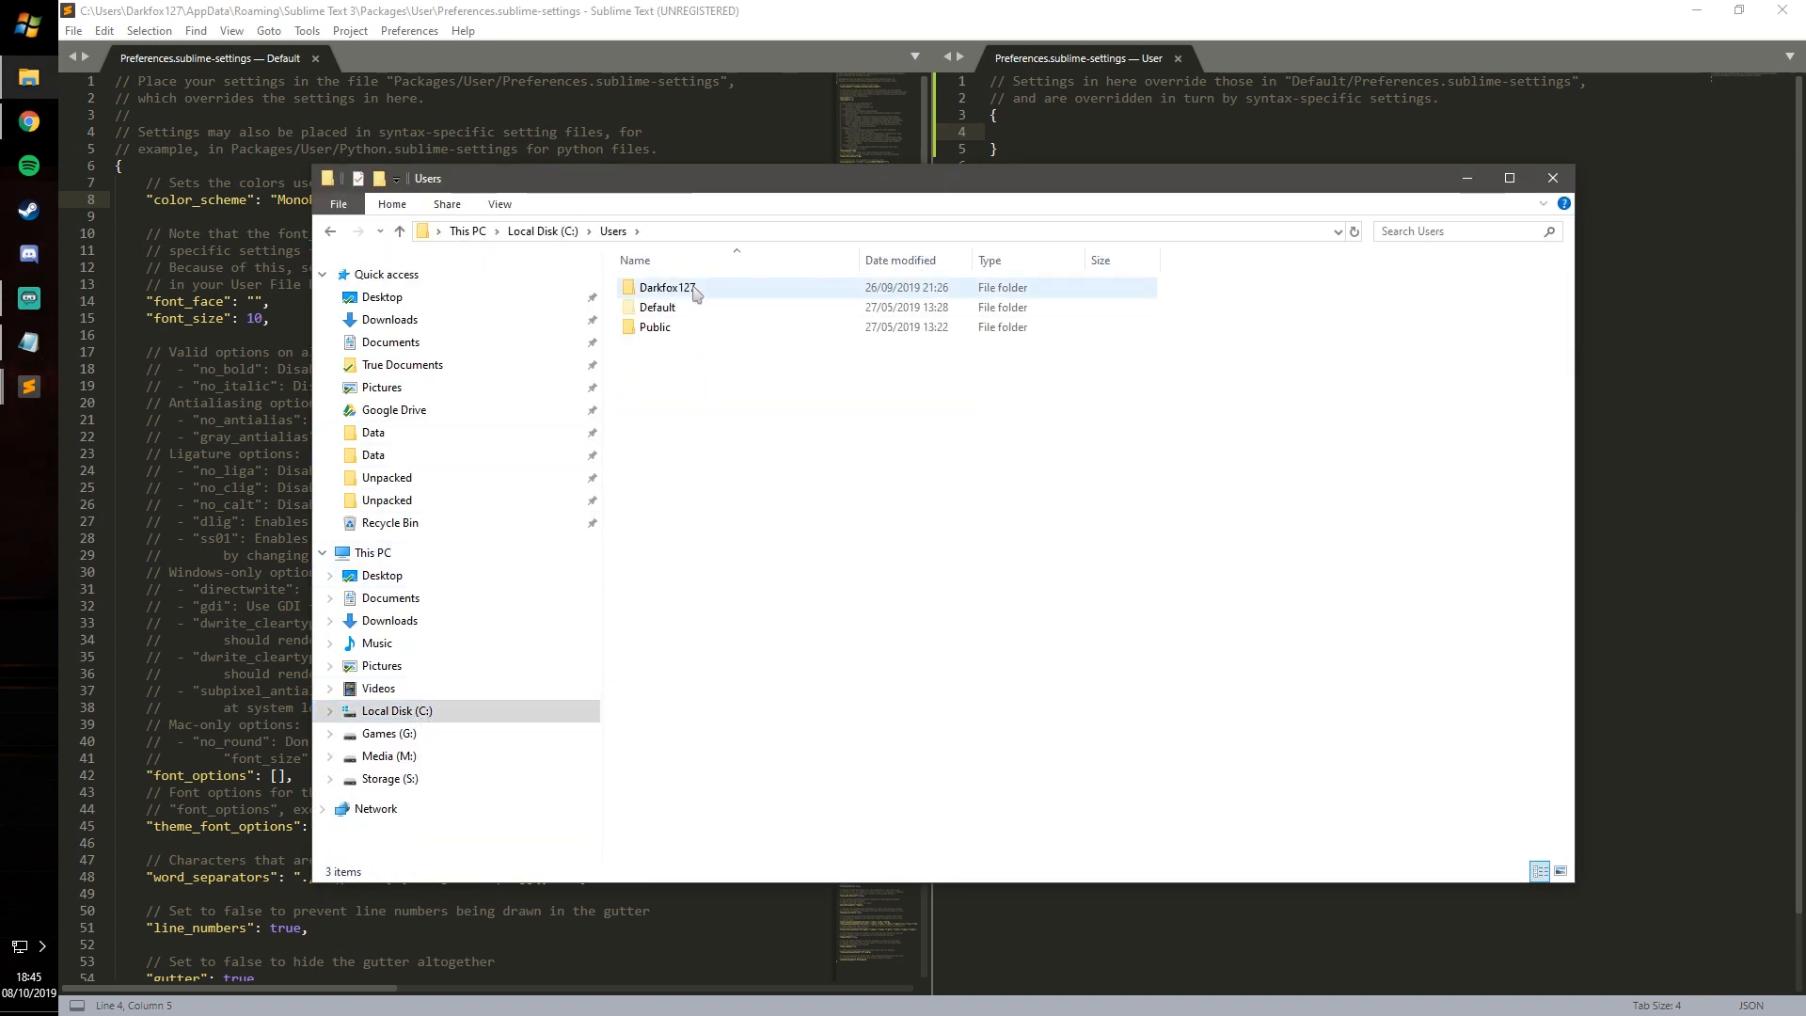
double_click(668, 287)
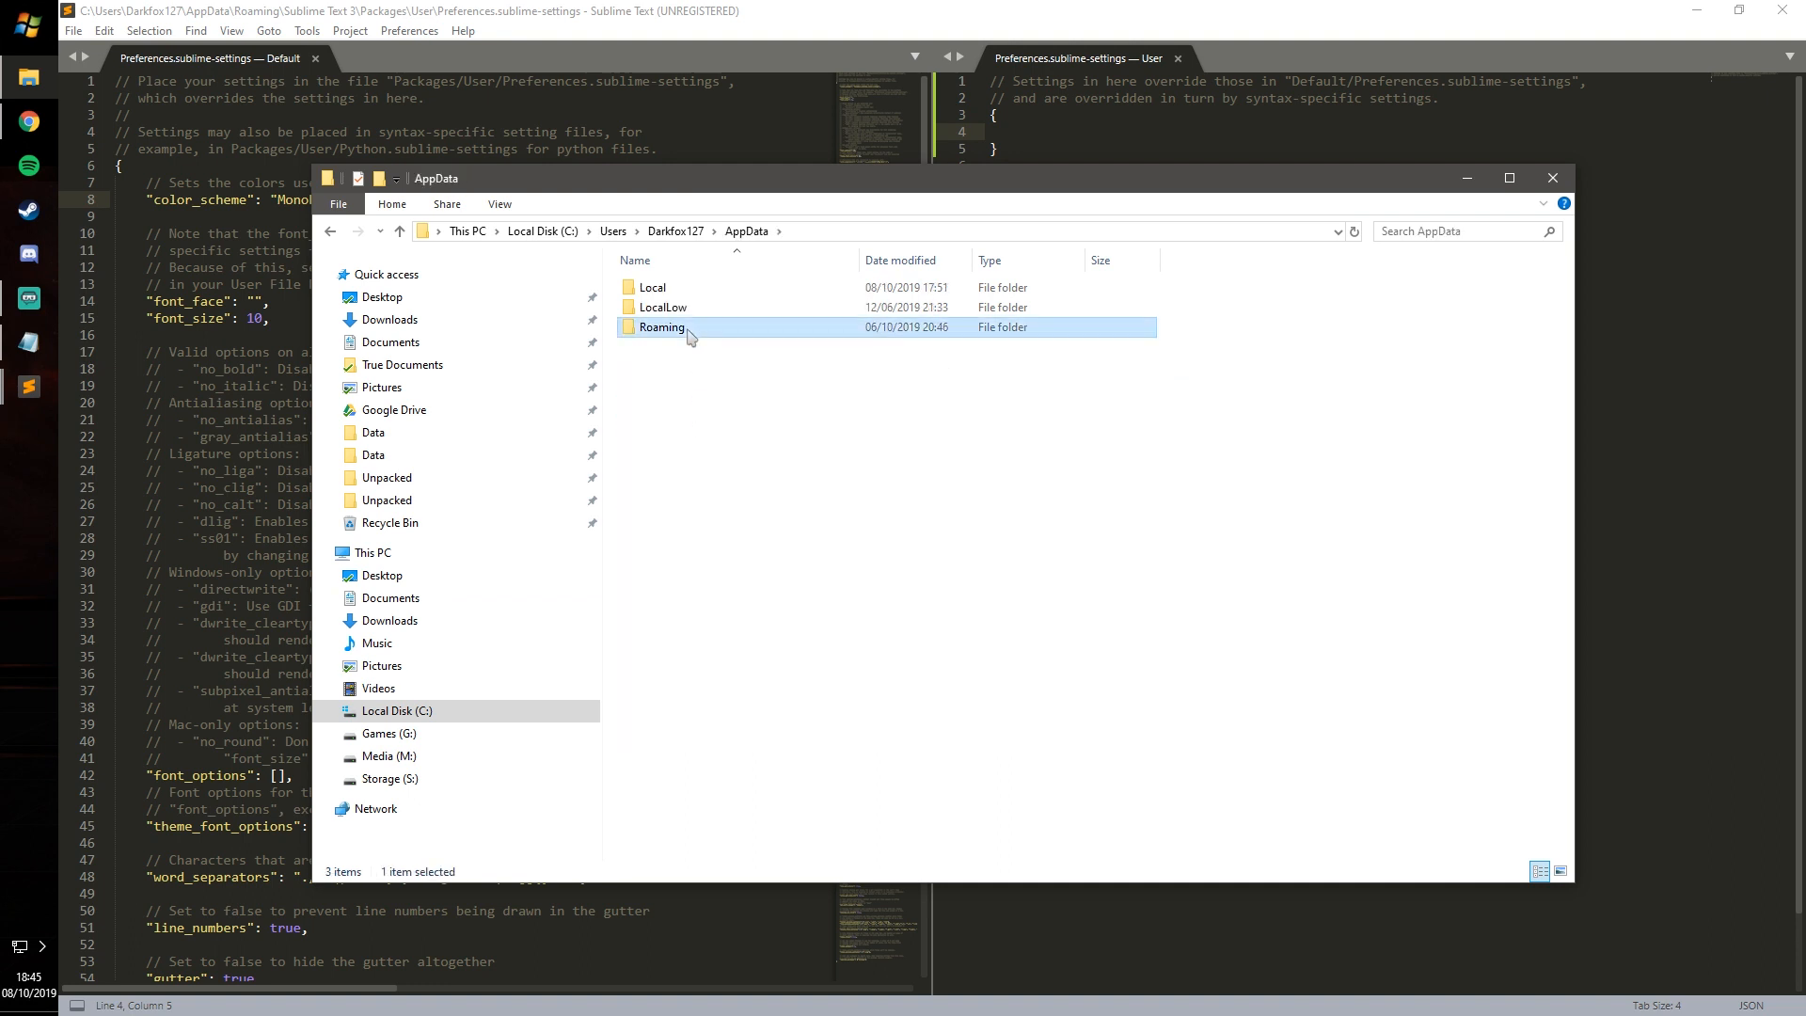
double_click(661, 327)
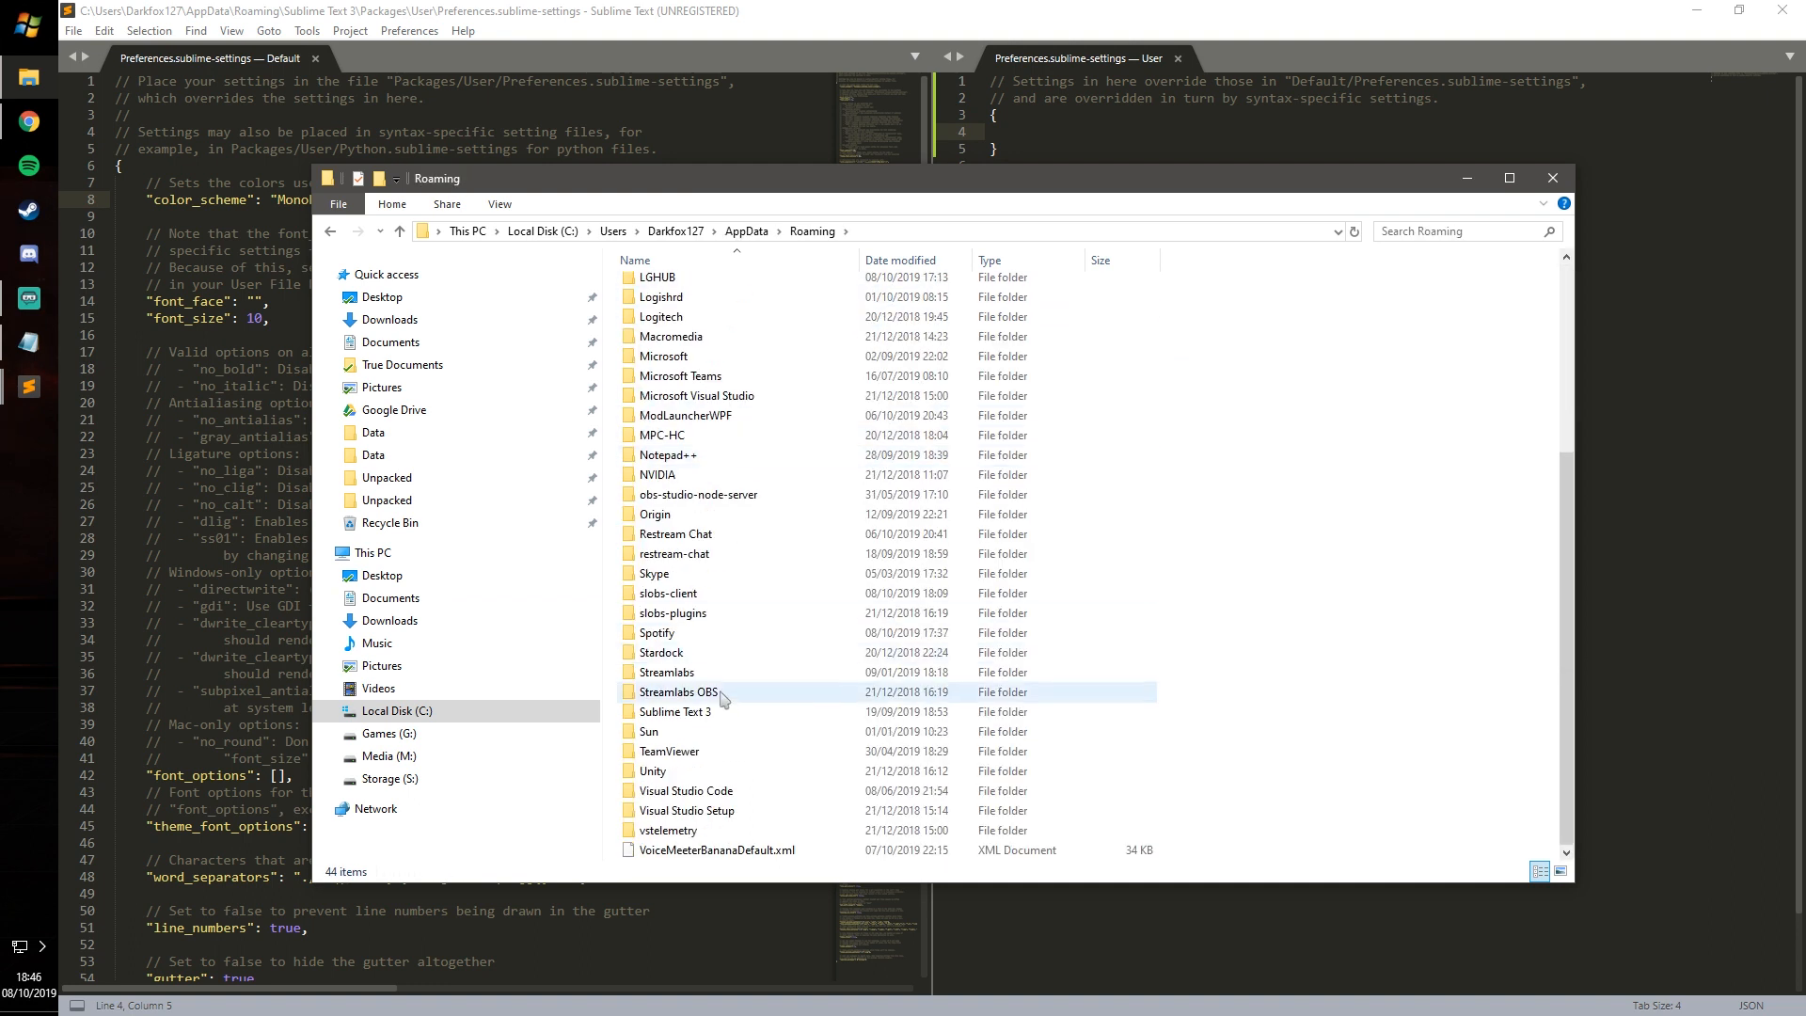
double_click(676, 711)
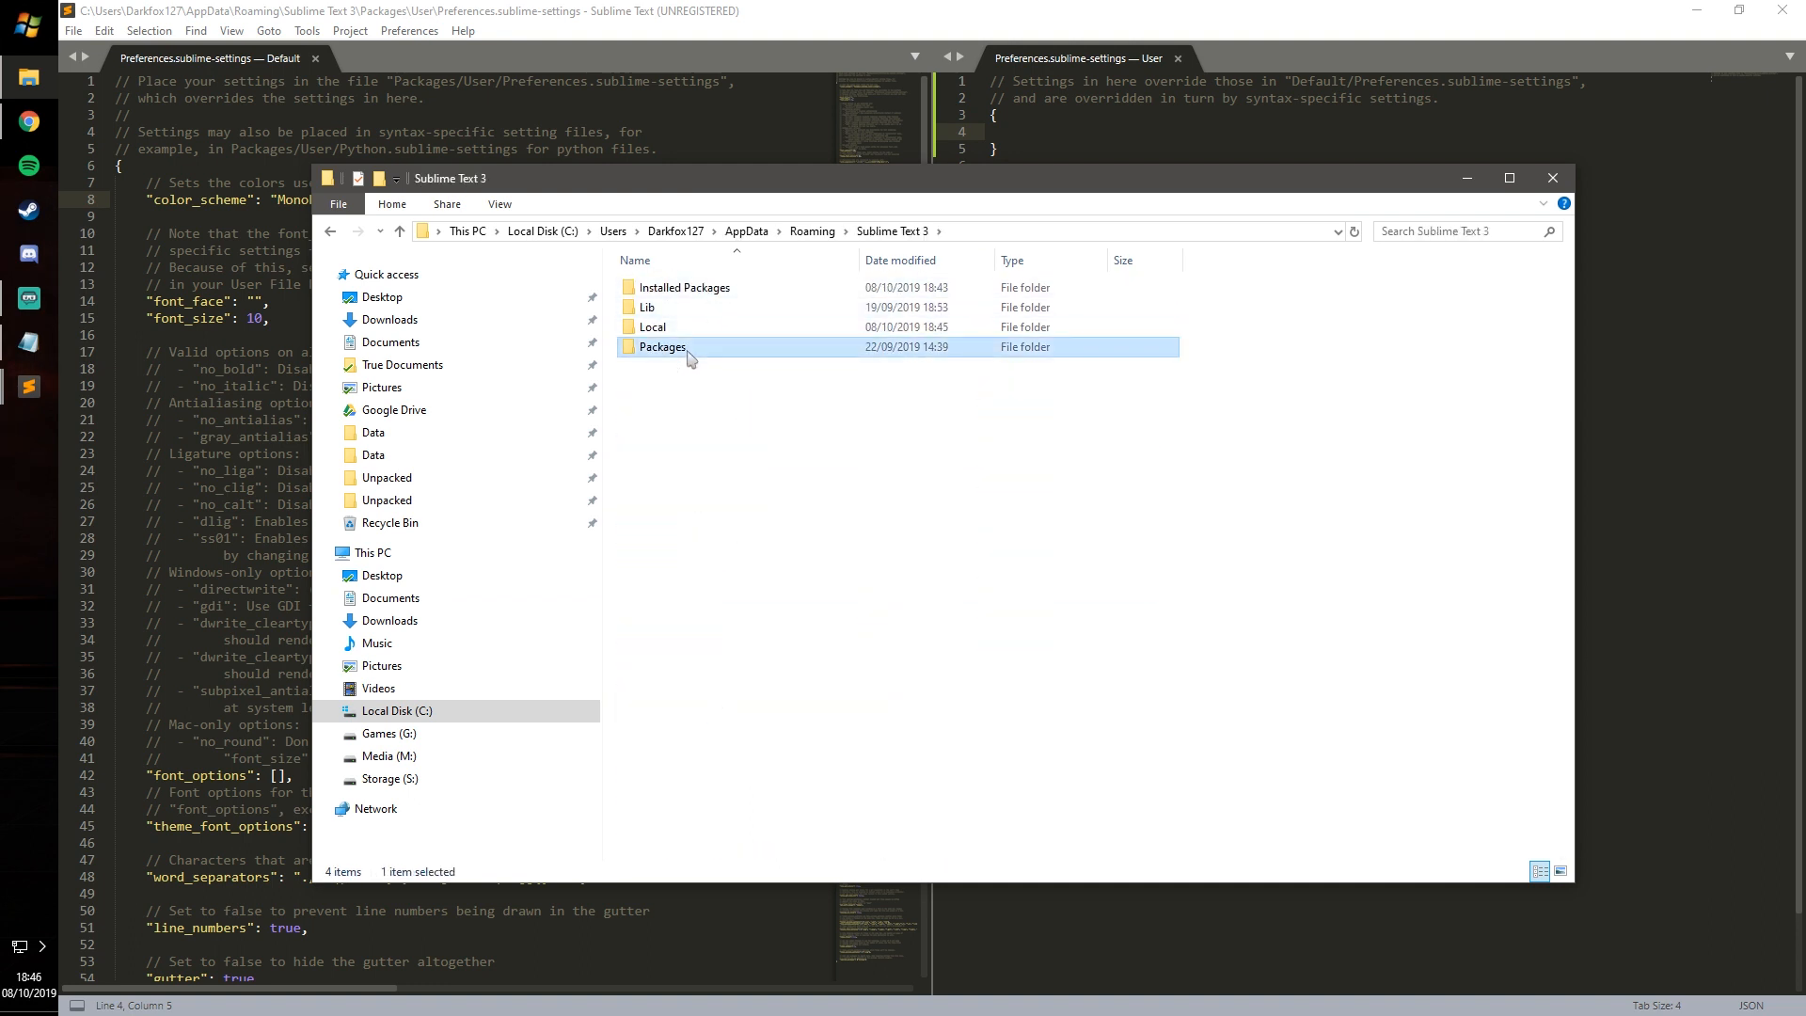
double_click(663, 347)
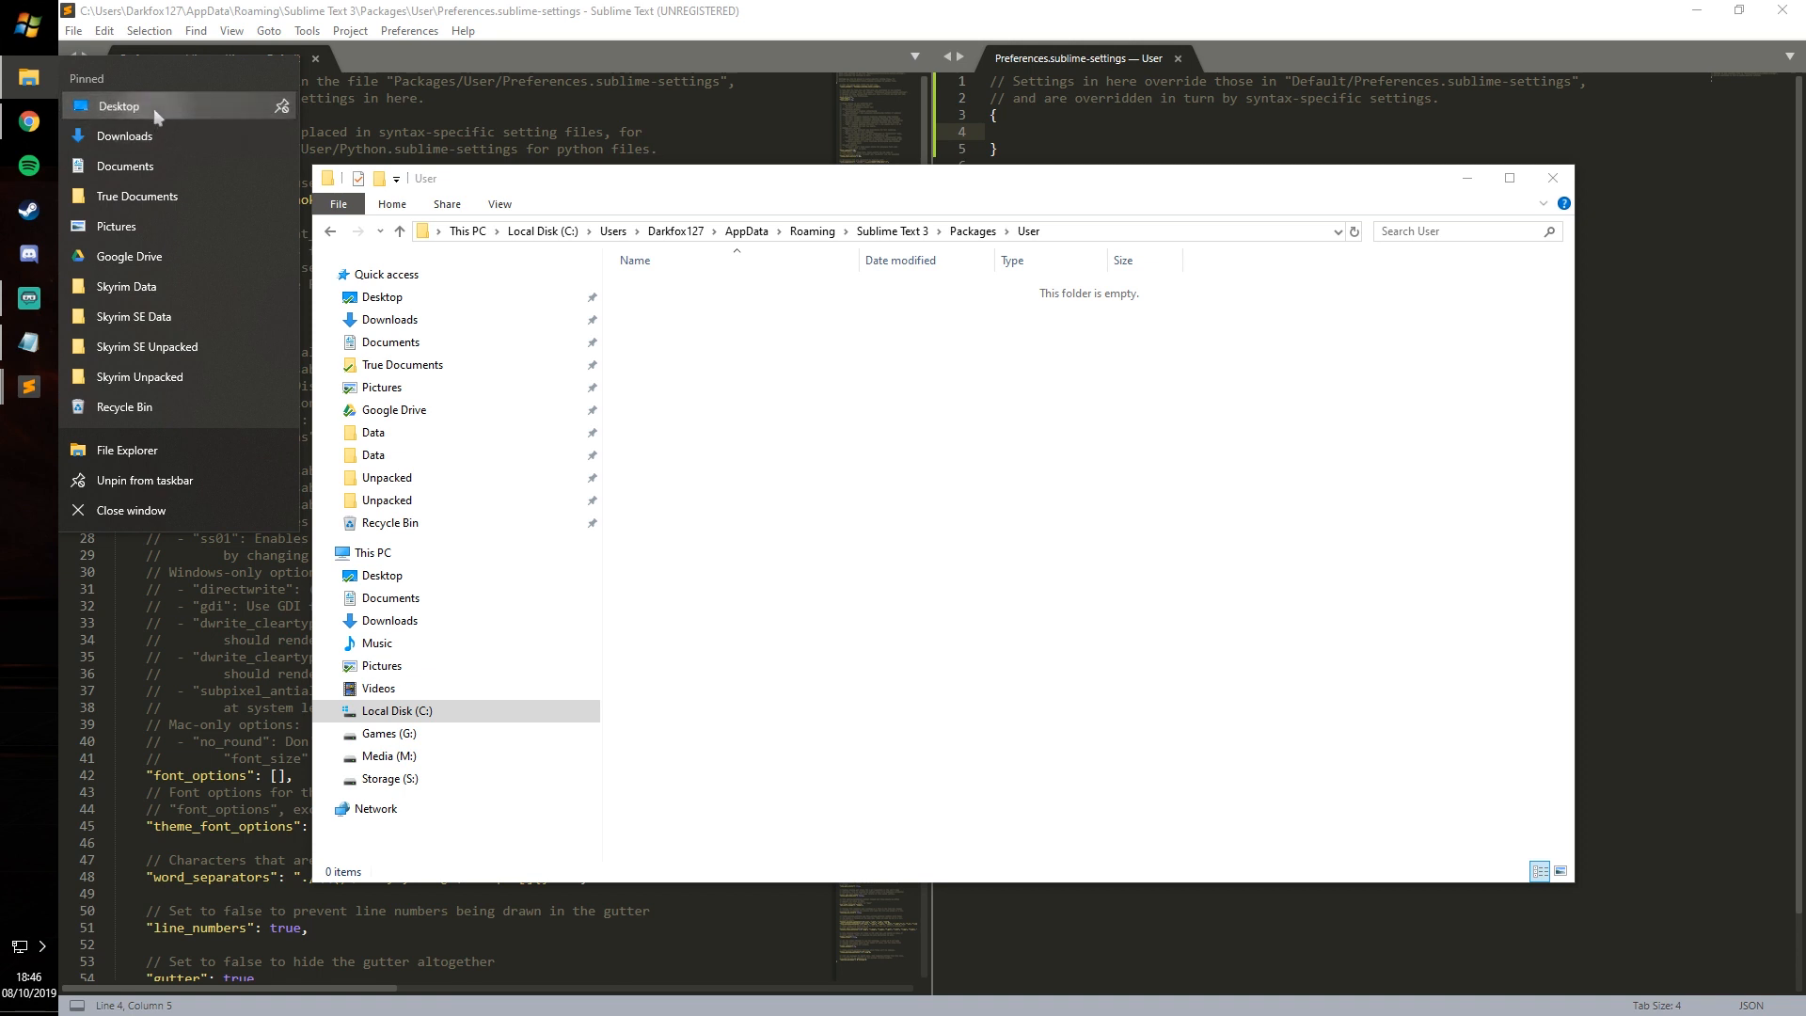
Copy Preferences.sublime-settings from Desktop\Sublime Text 3 Backup into Packages\User.
click(118, 106)
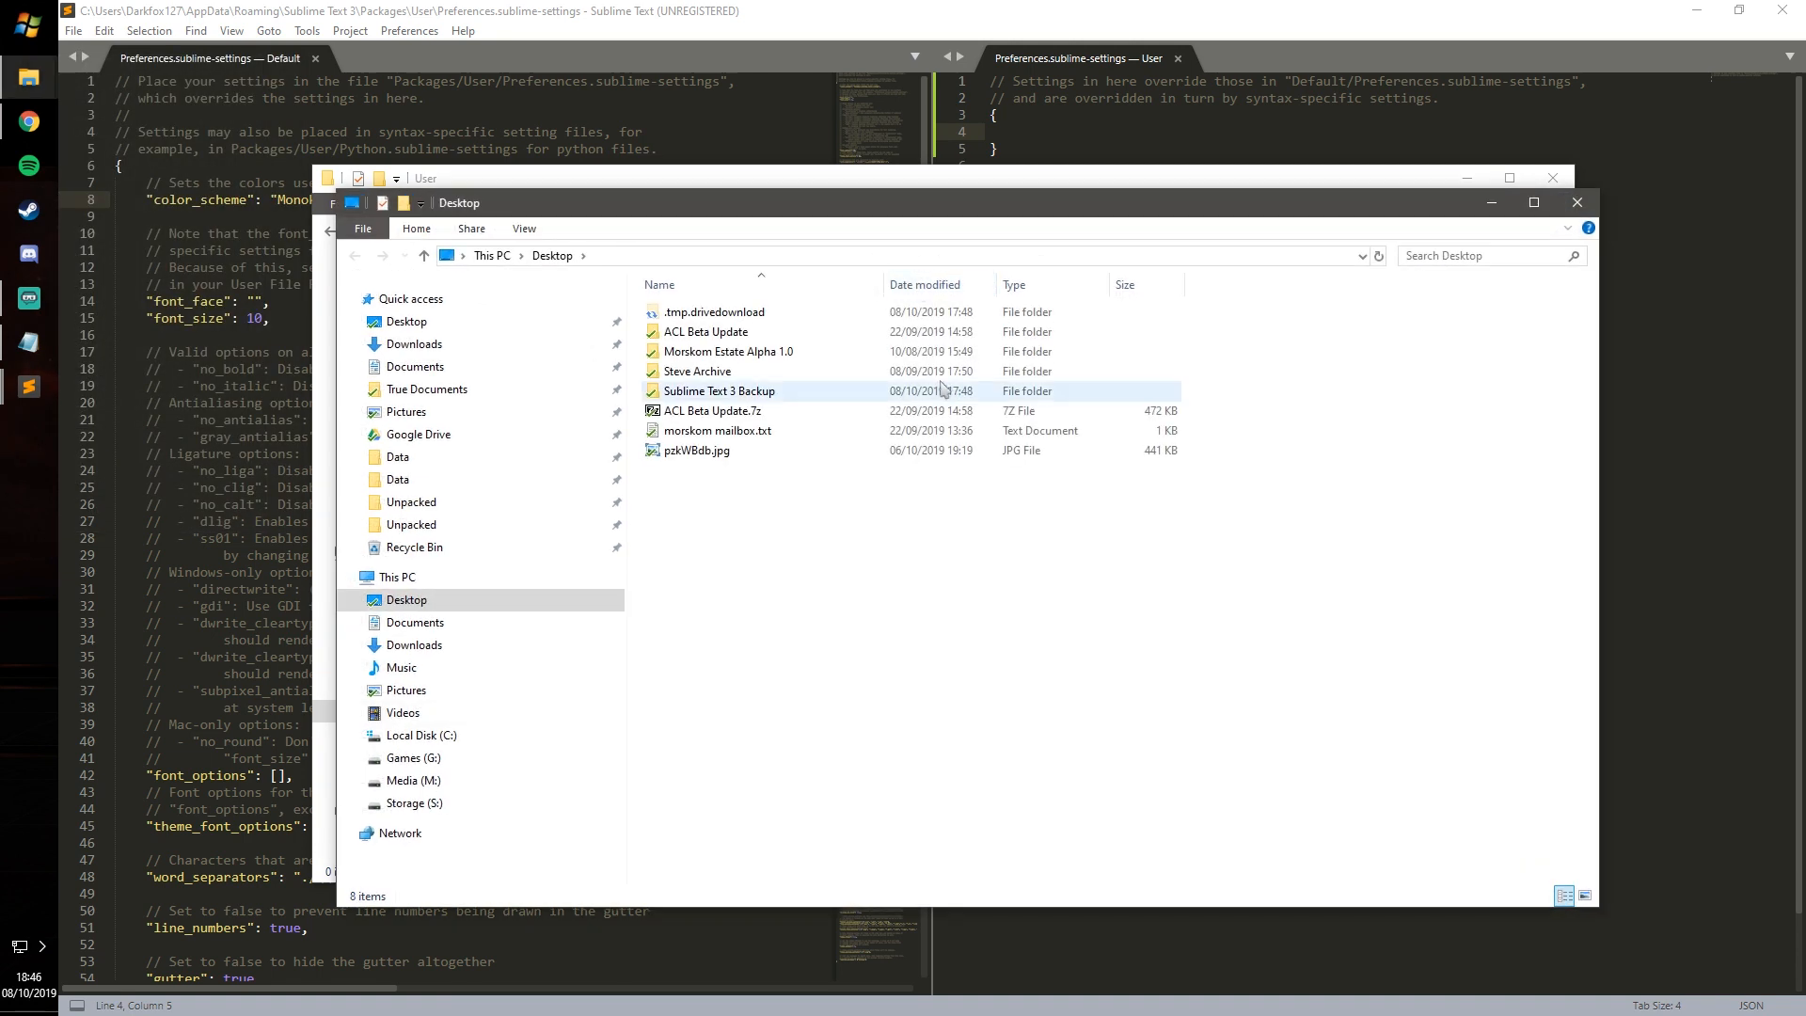
double_click(717, 390)
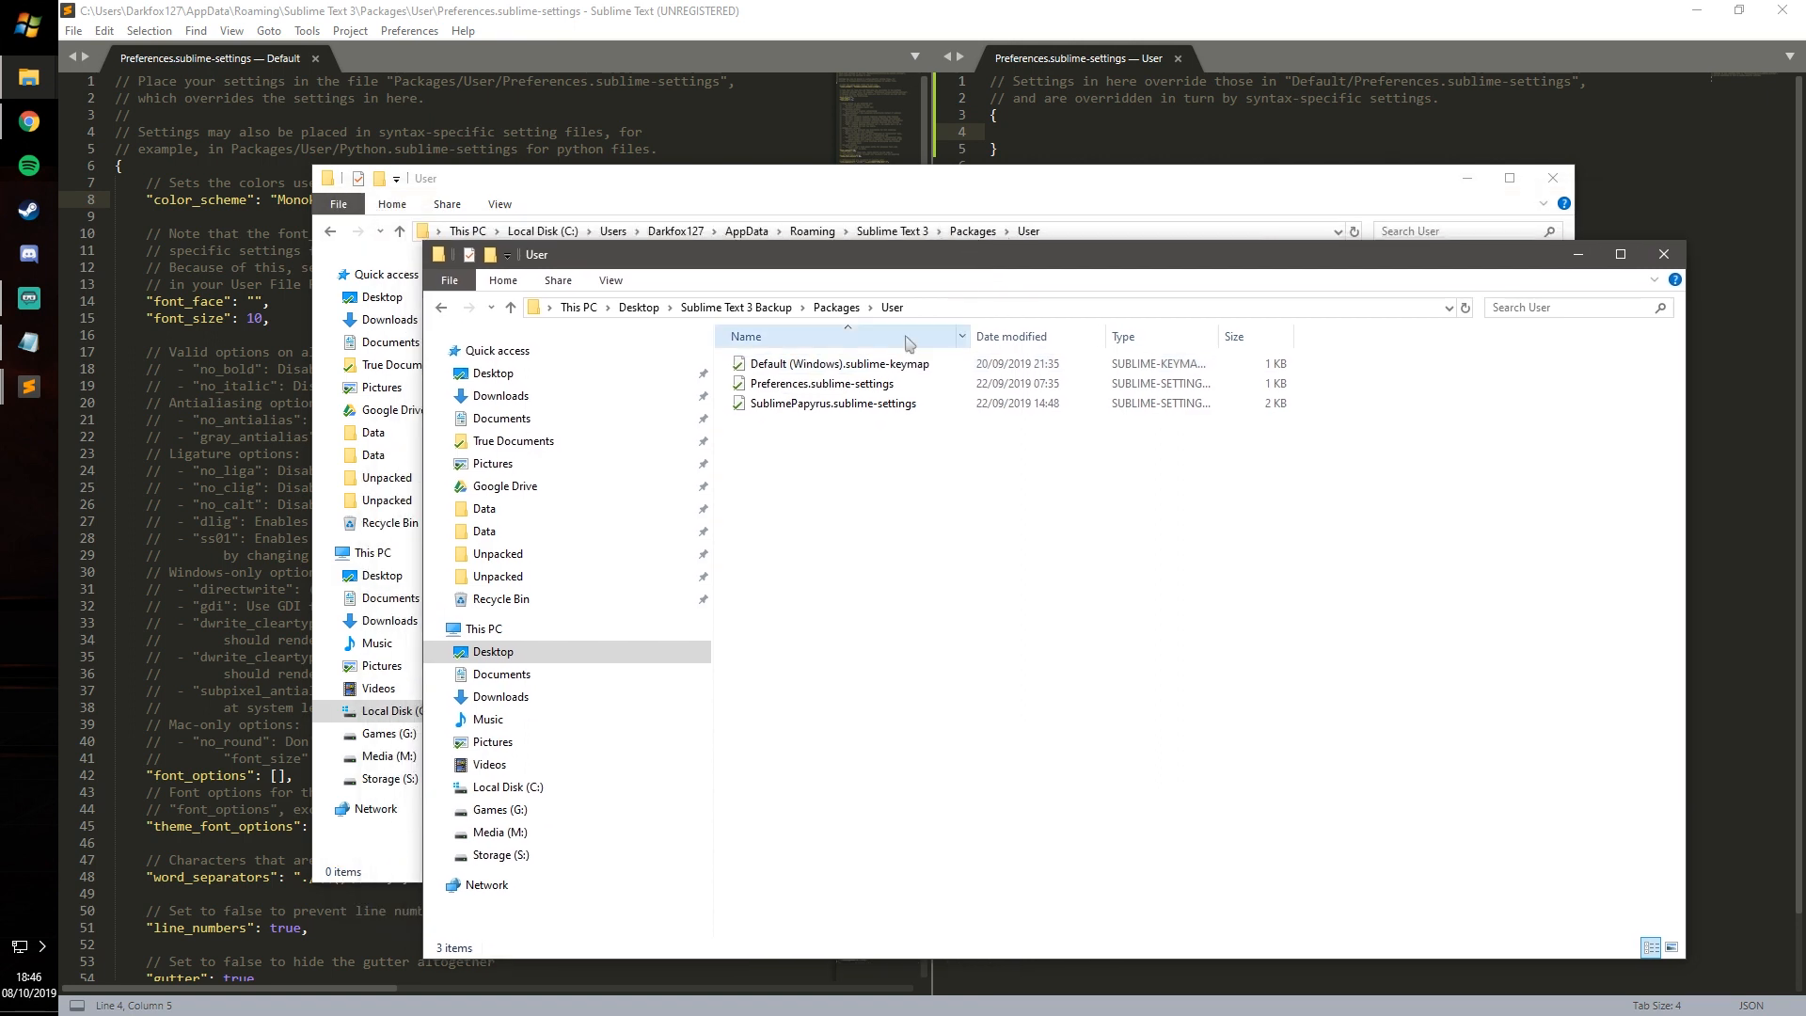
click(821, 383)
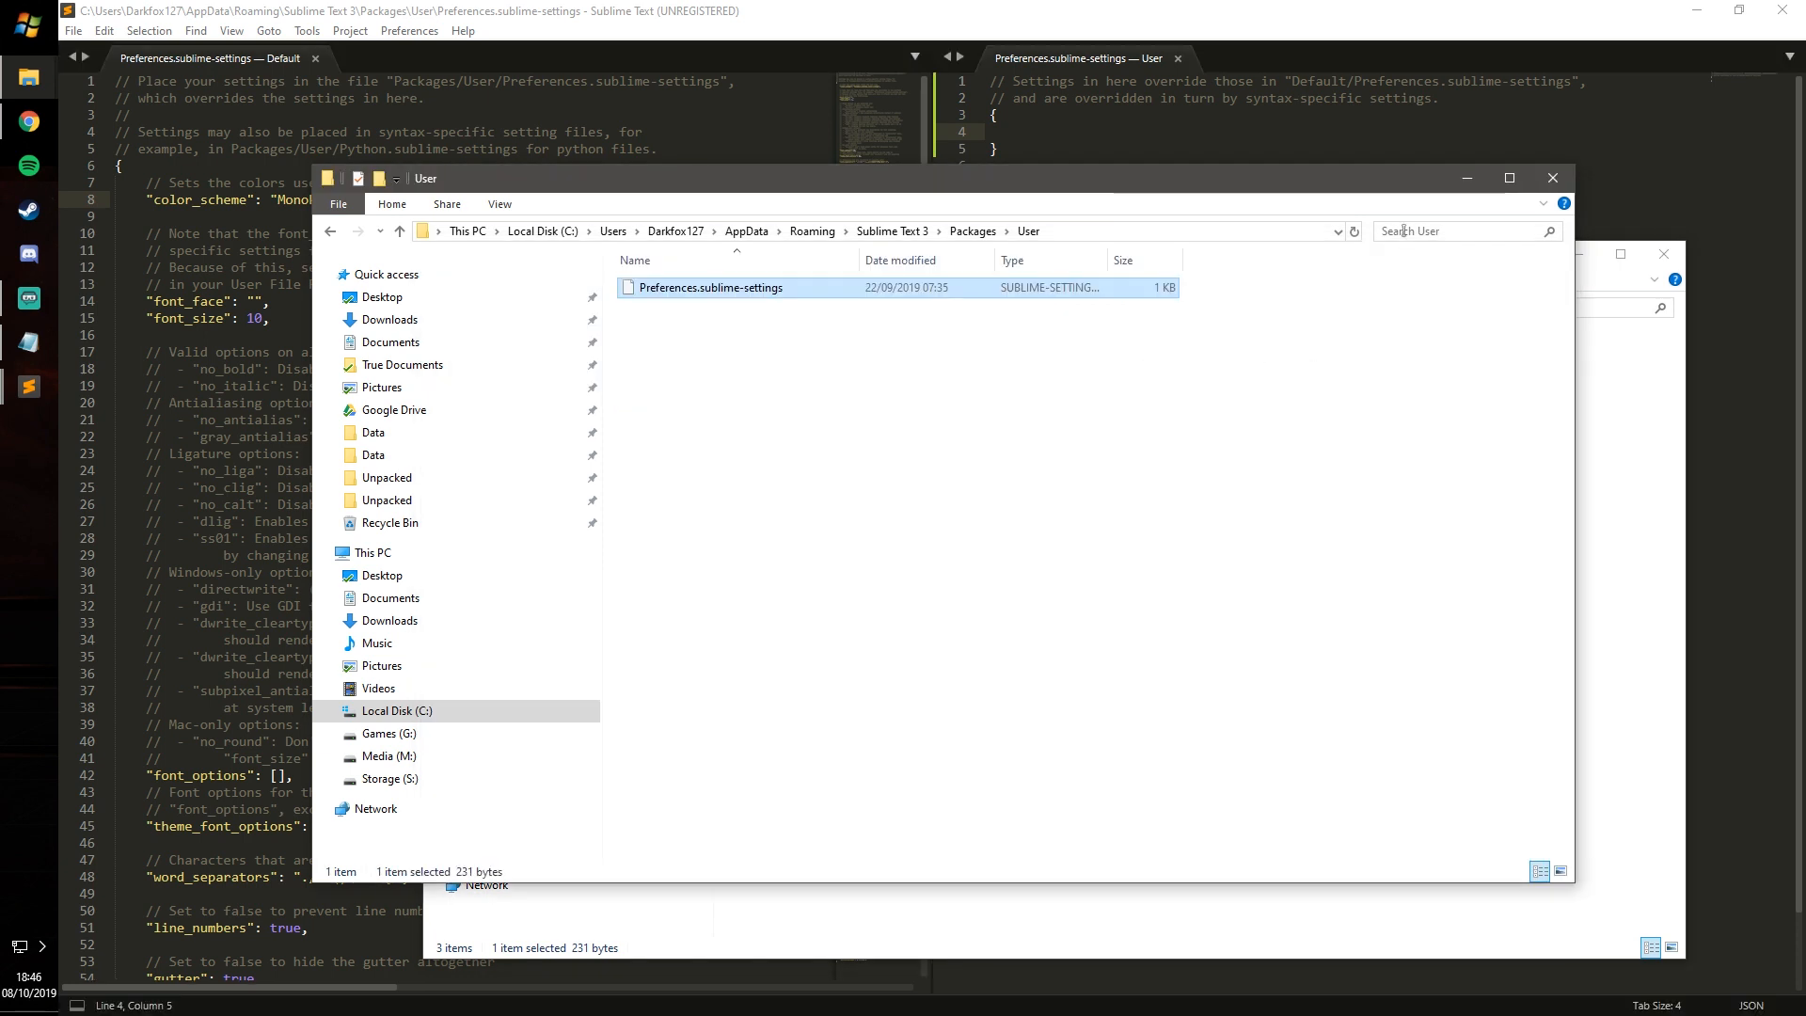
click(997, 299)
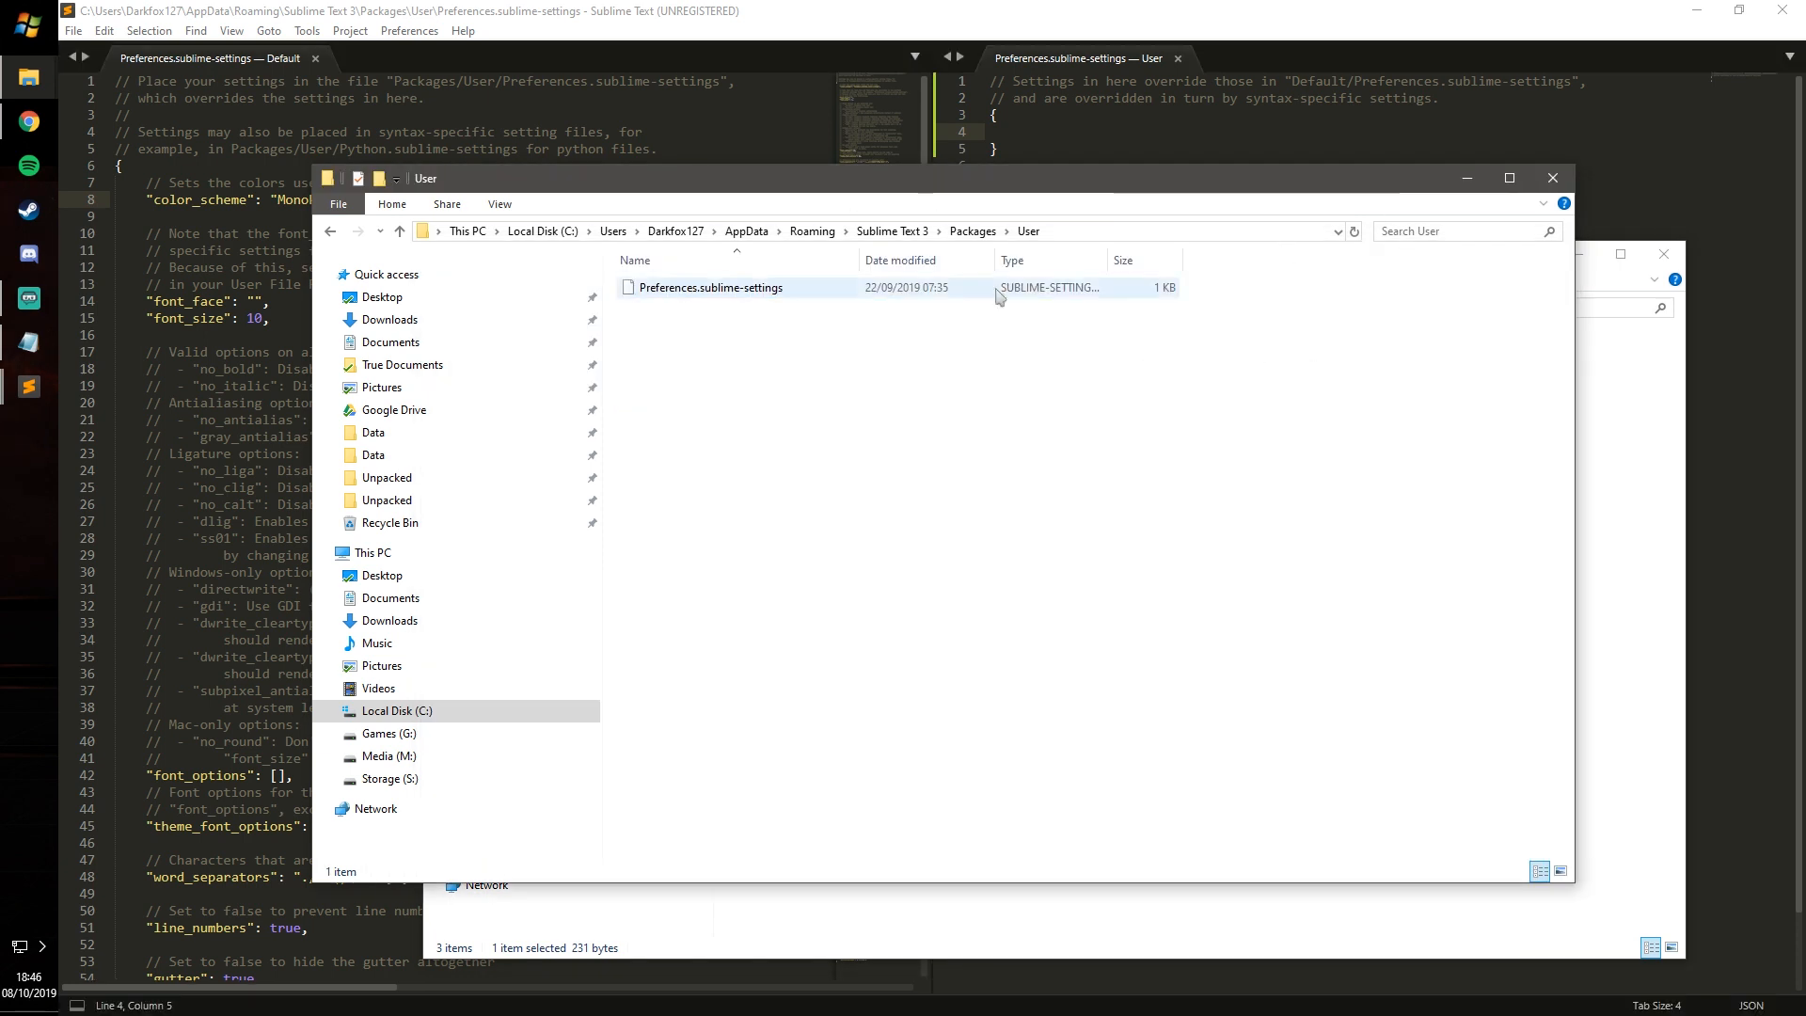
click(1550, 177)
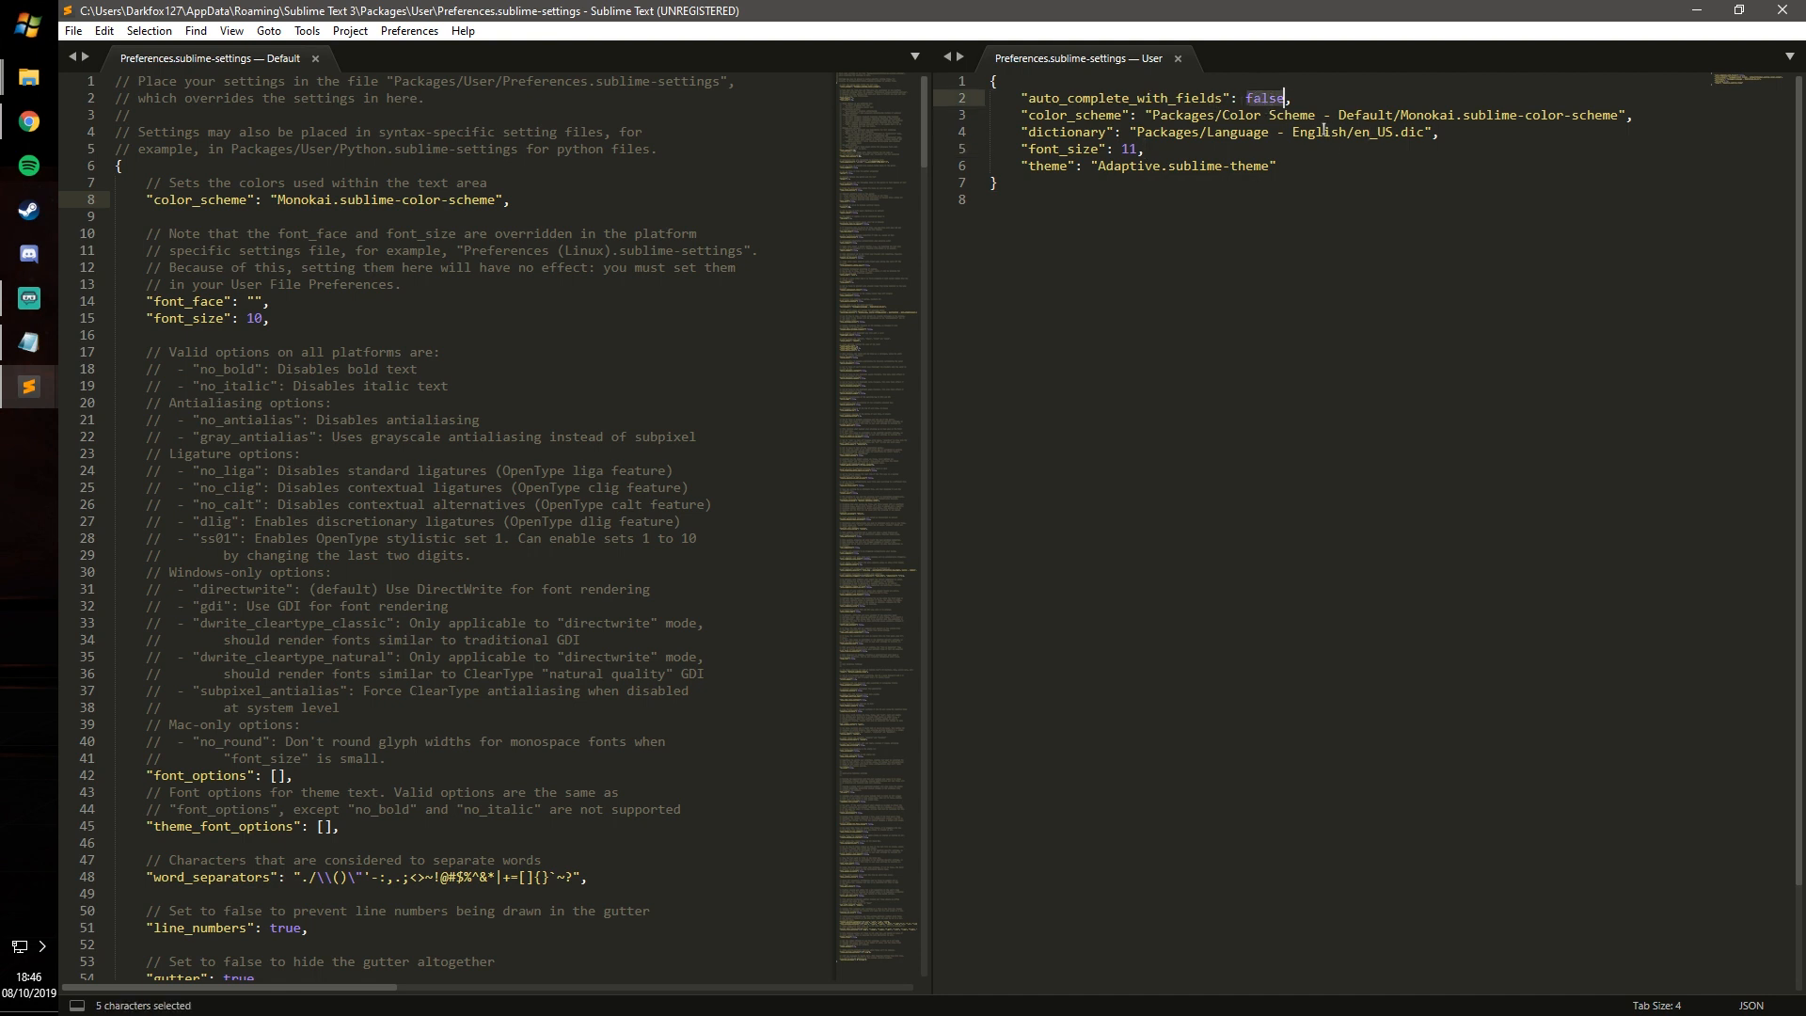
Change auto_complete_with_fields to true in the user settings.
text(true)
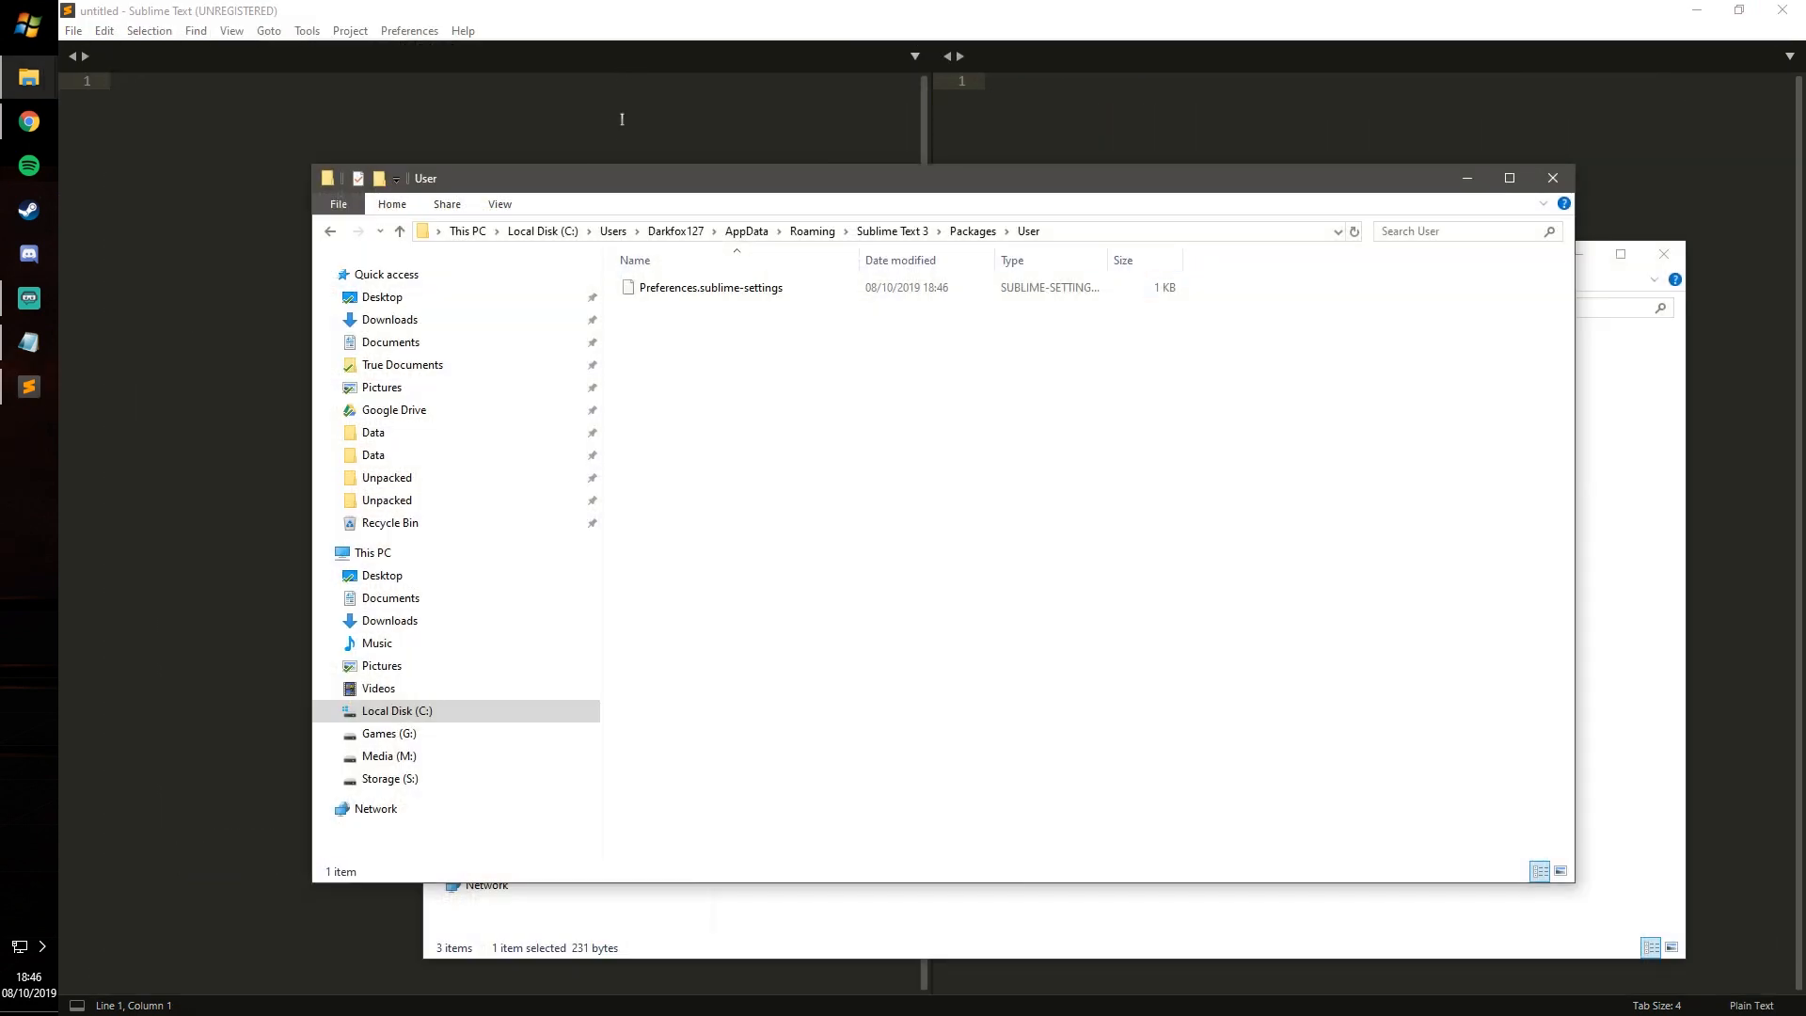
click(407, 30)
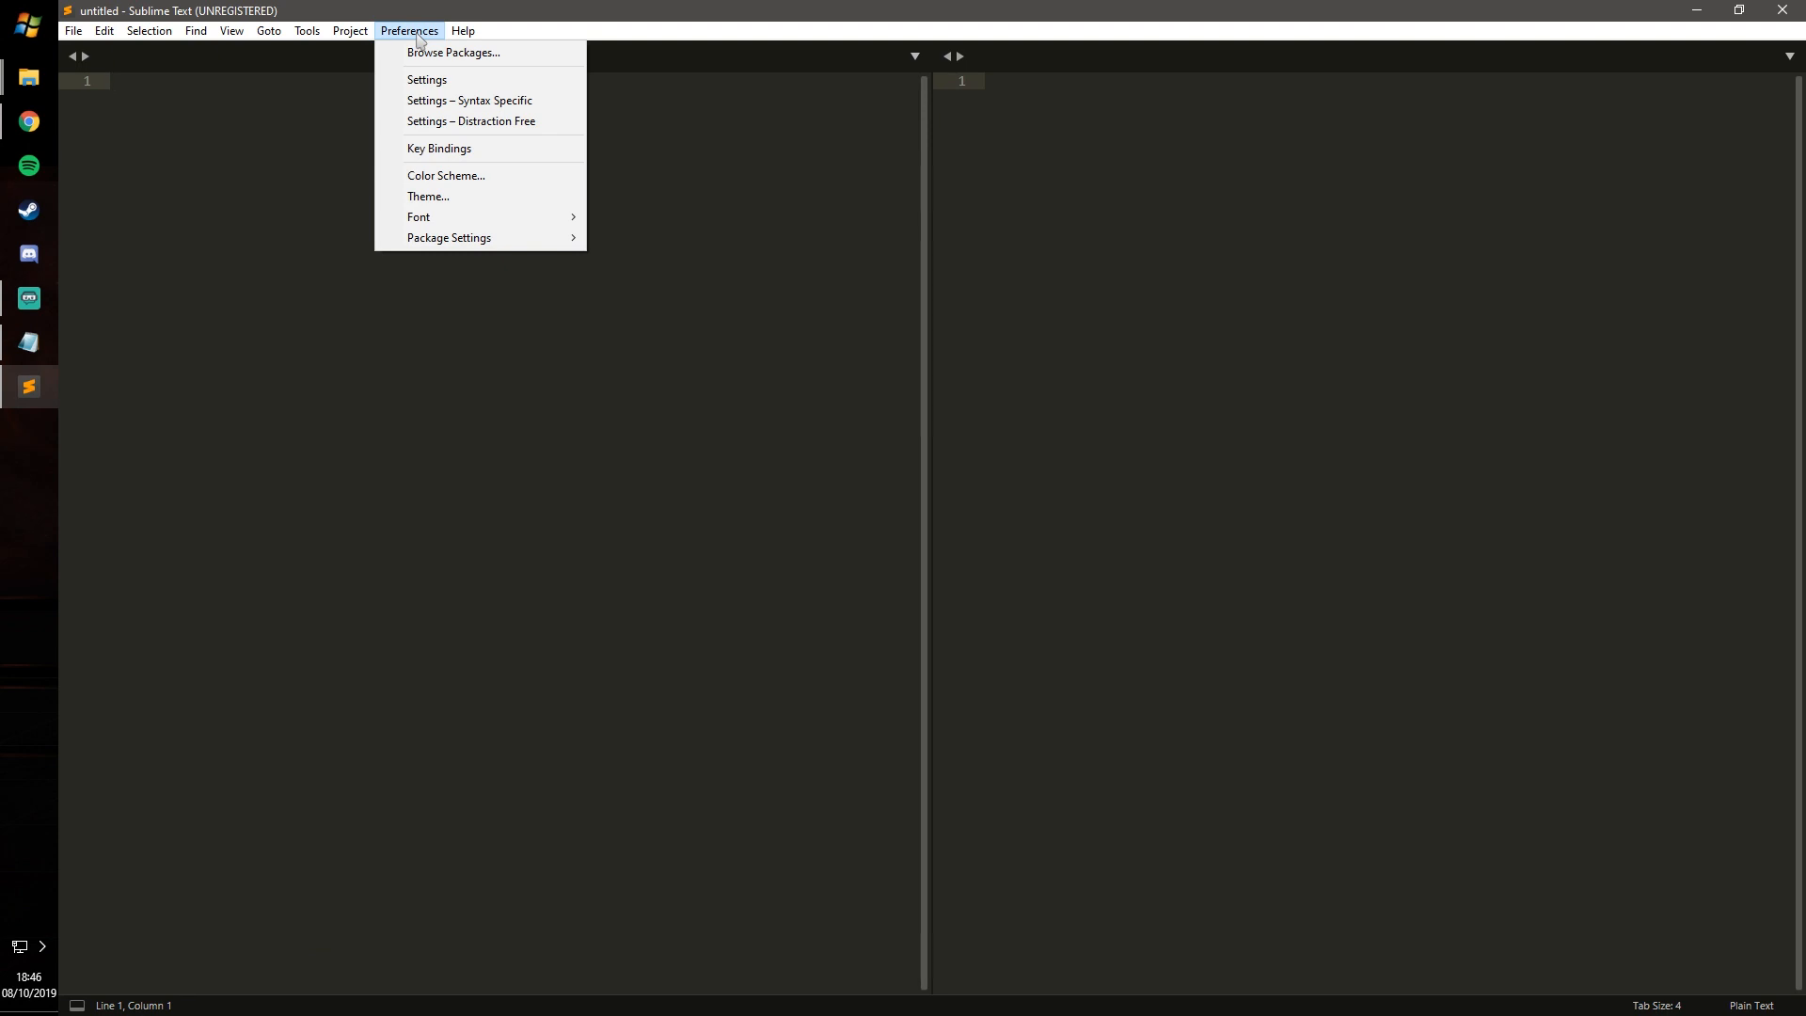
mouse_move(439, 148)
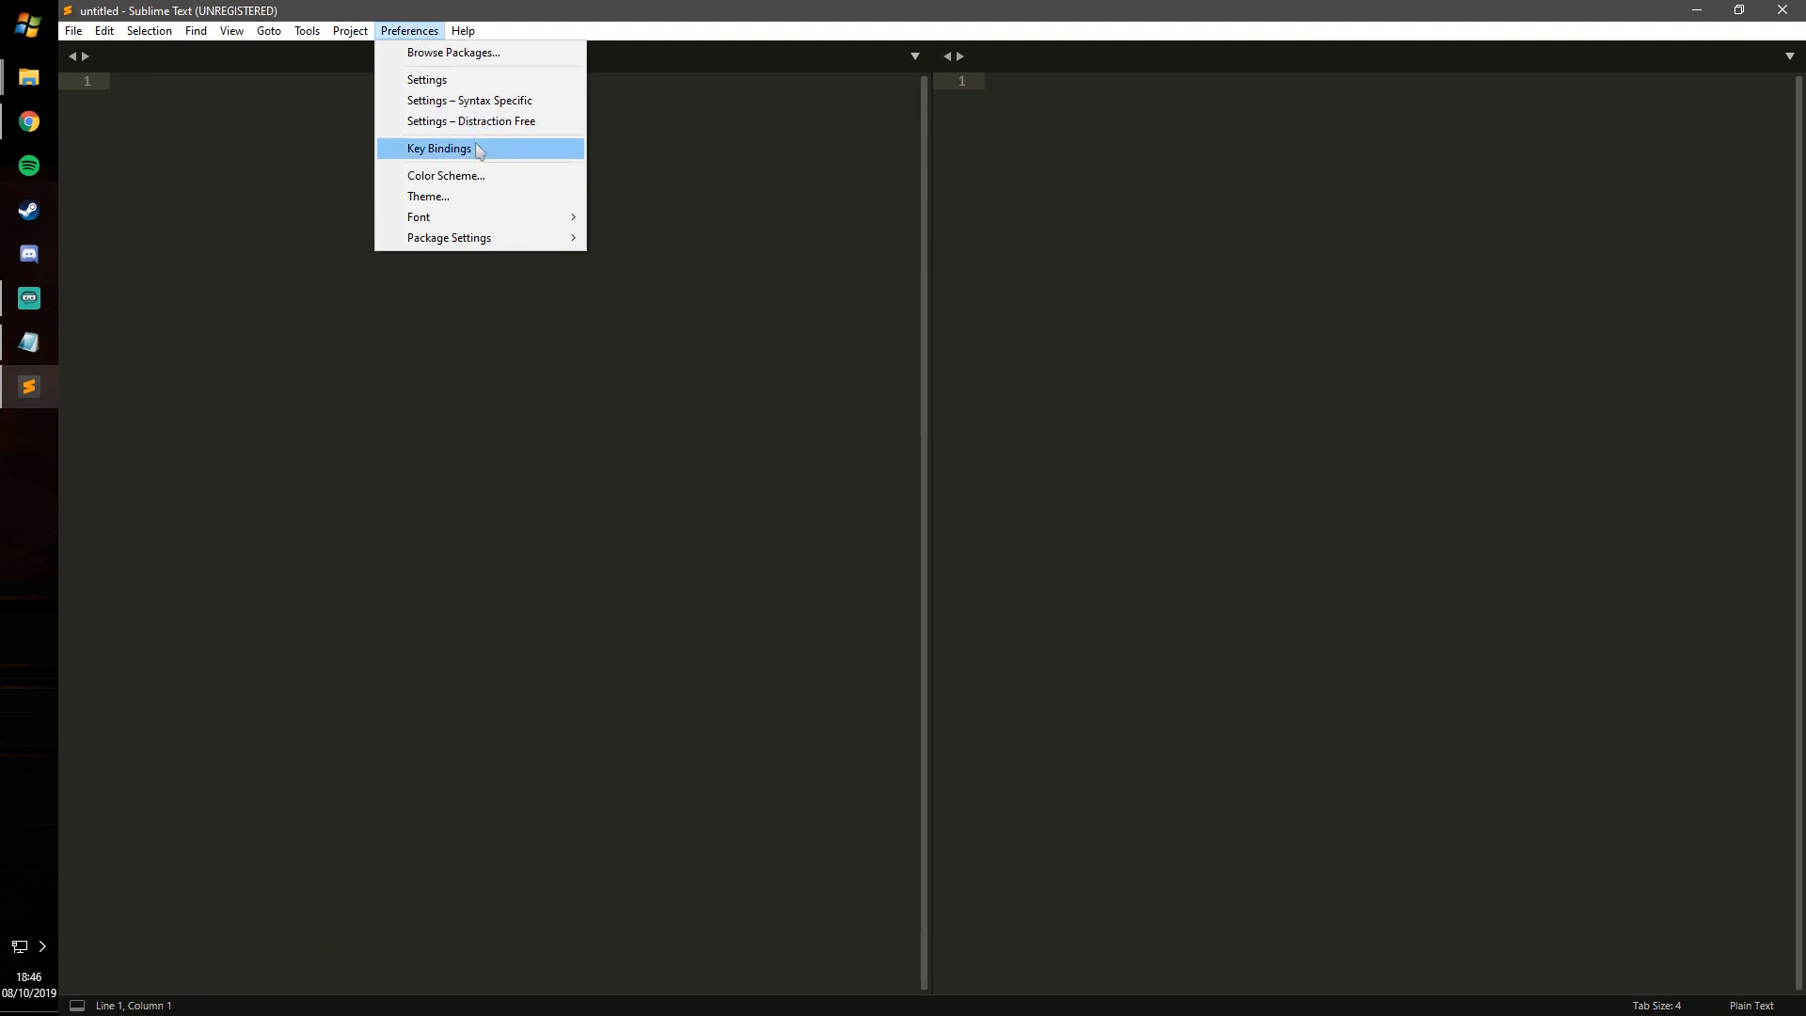
click(439, 148)
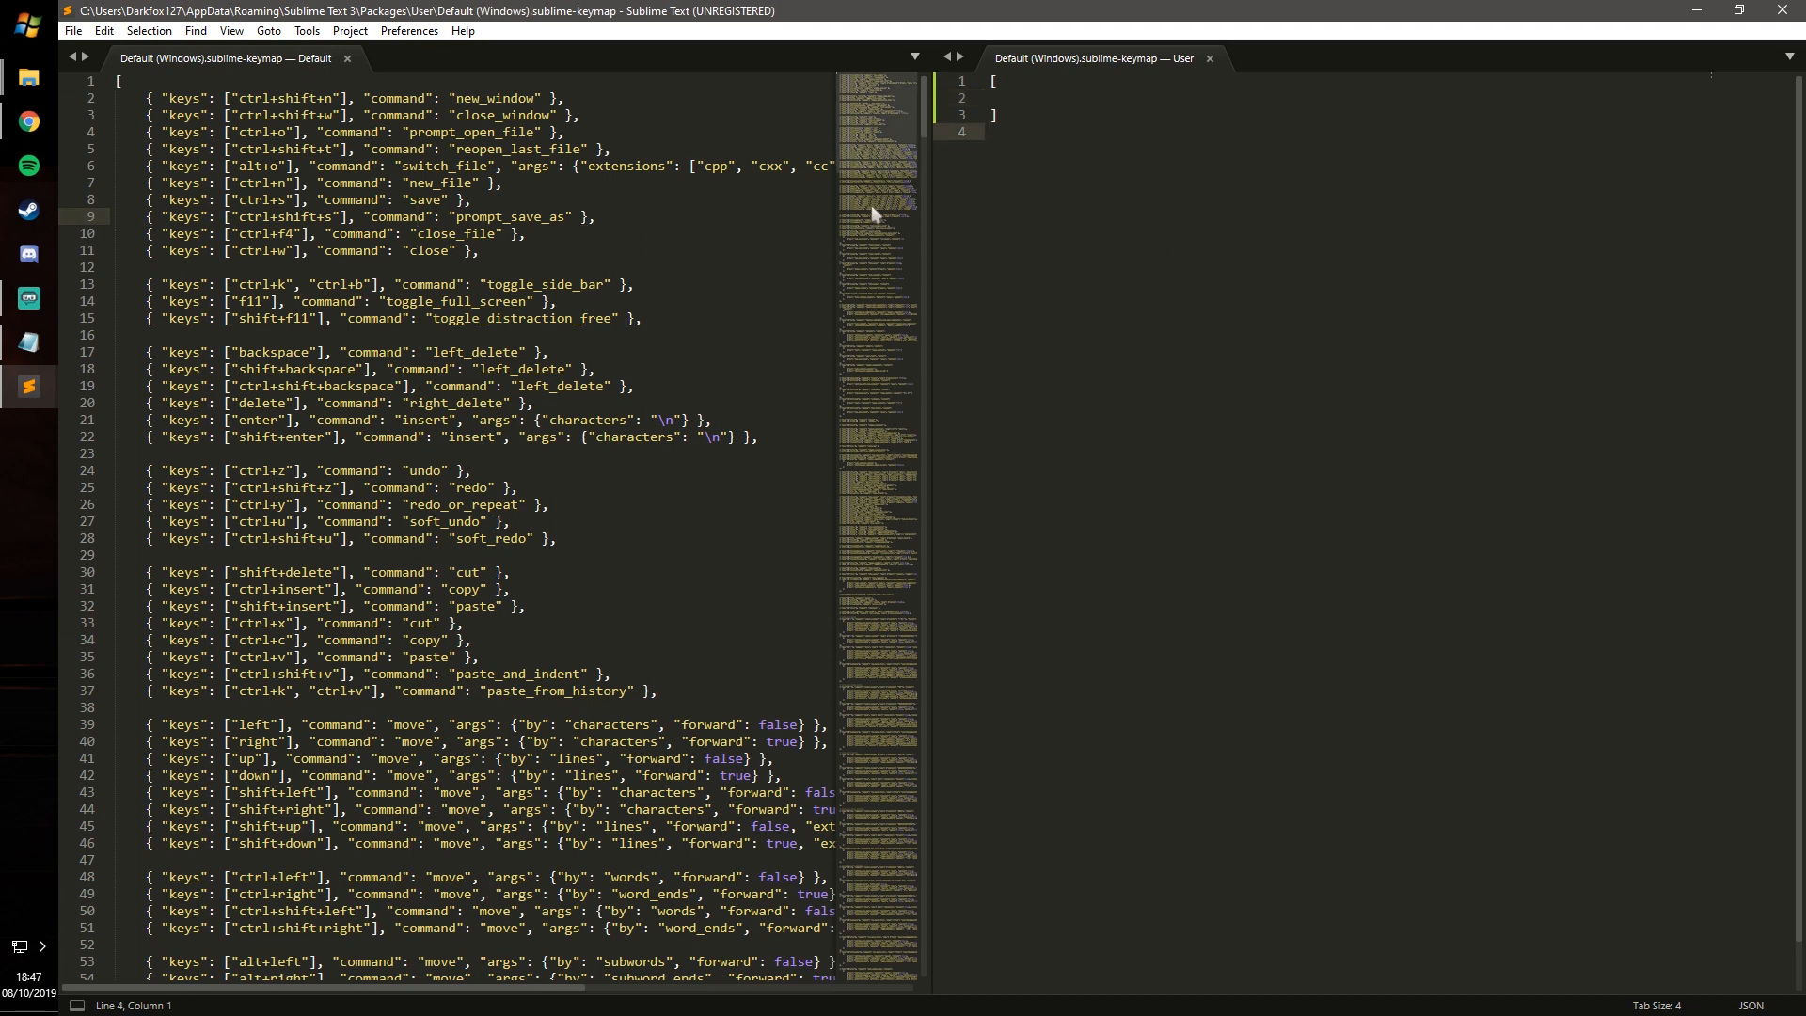
click(1010, 96)
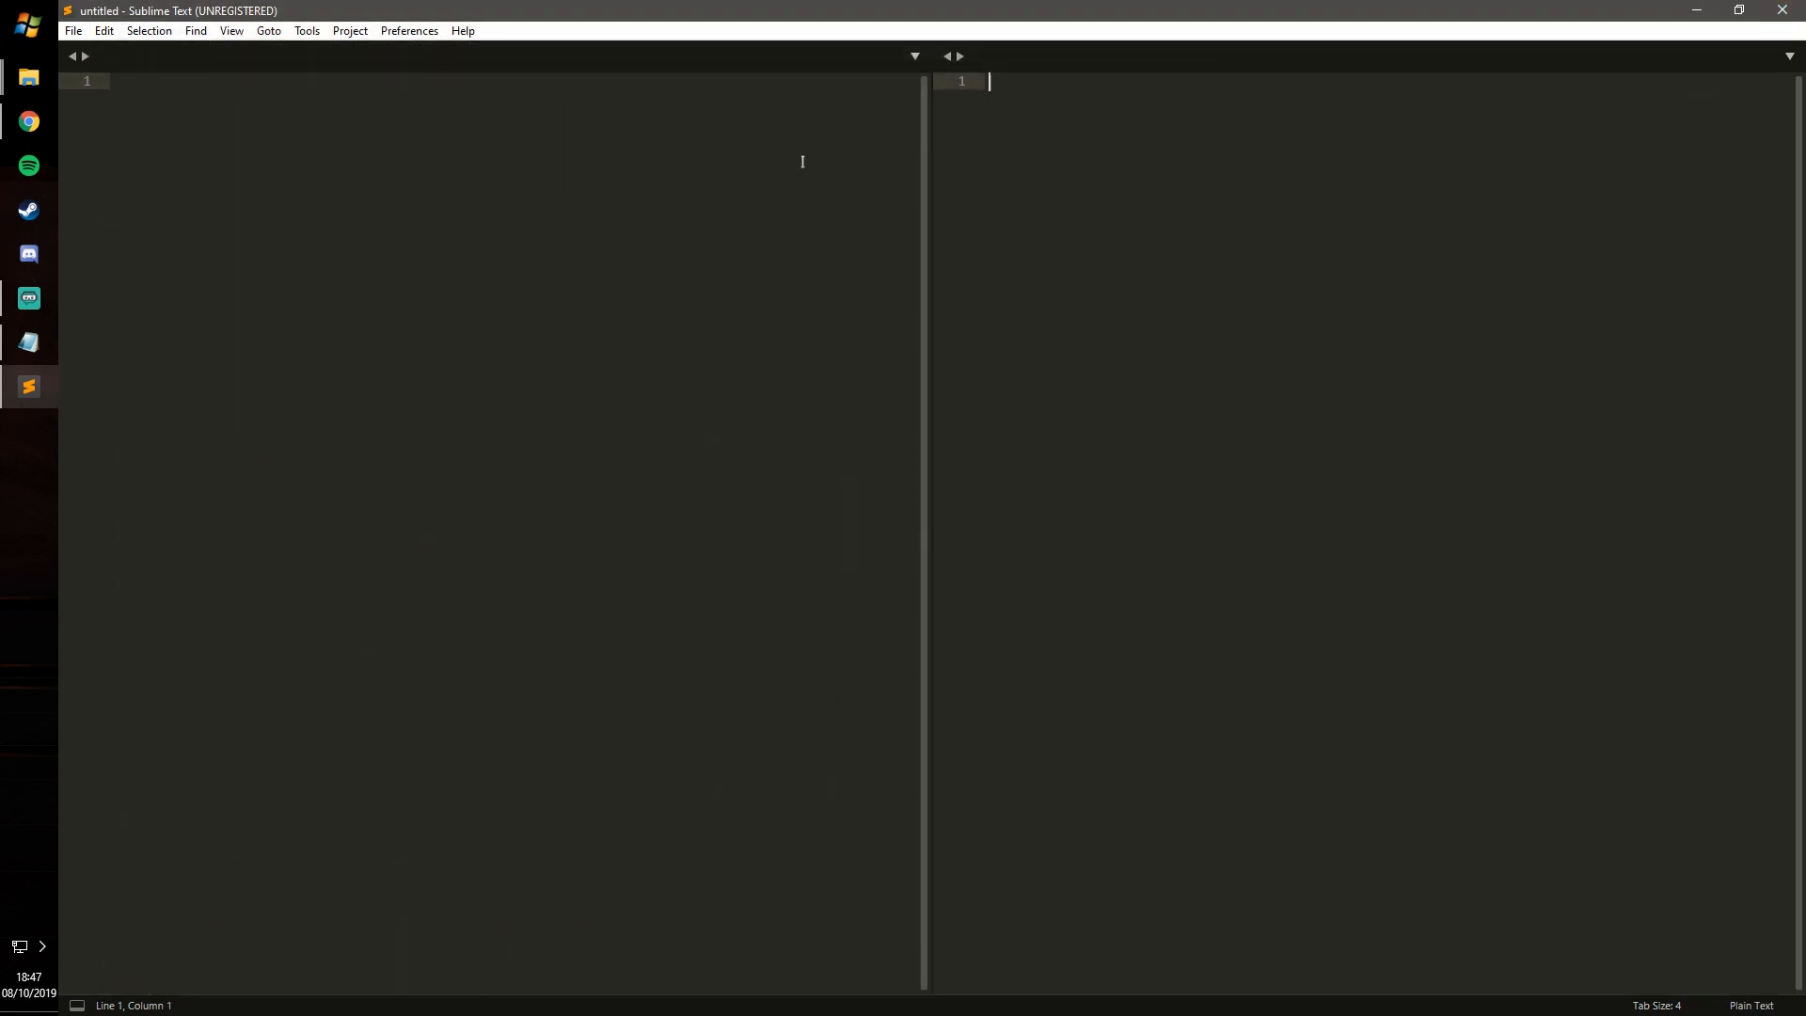
Open the SublimePapyrus default and user settings files through Preferences.
click(409, 31)
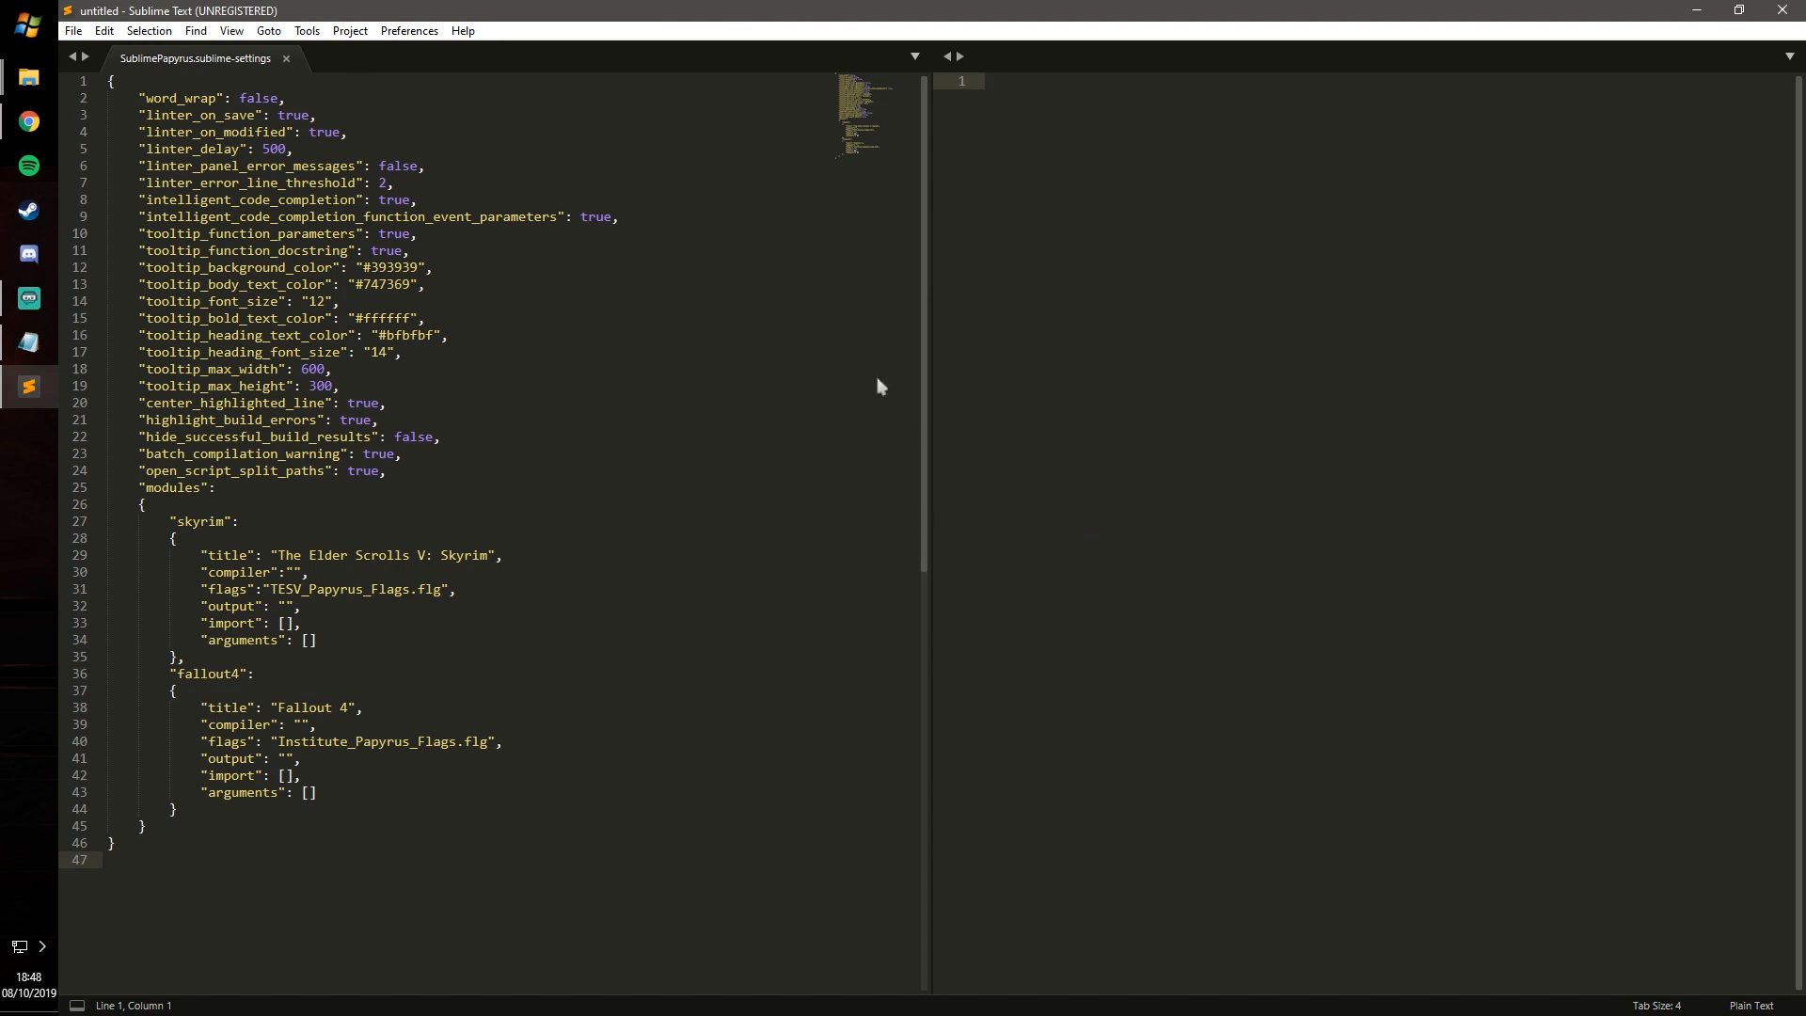
click(407, 30)
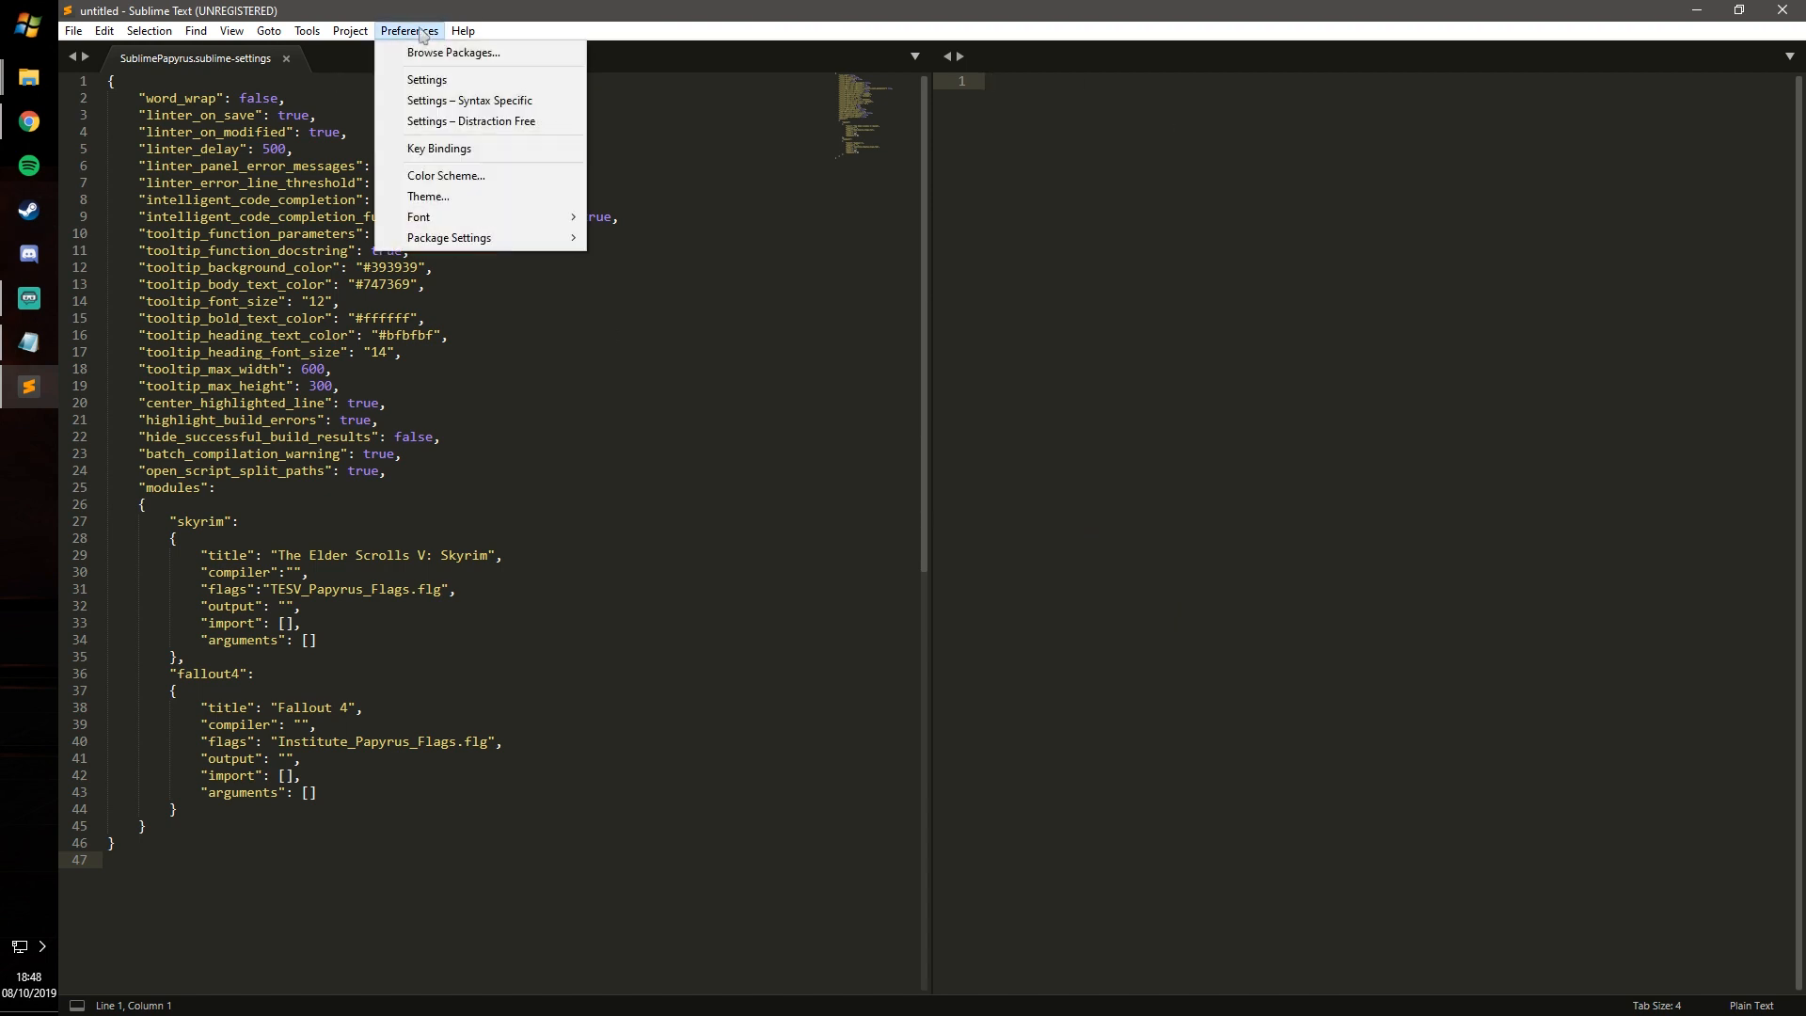
click(426, 79)
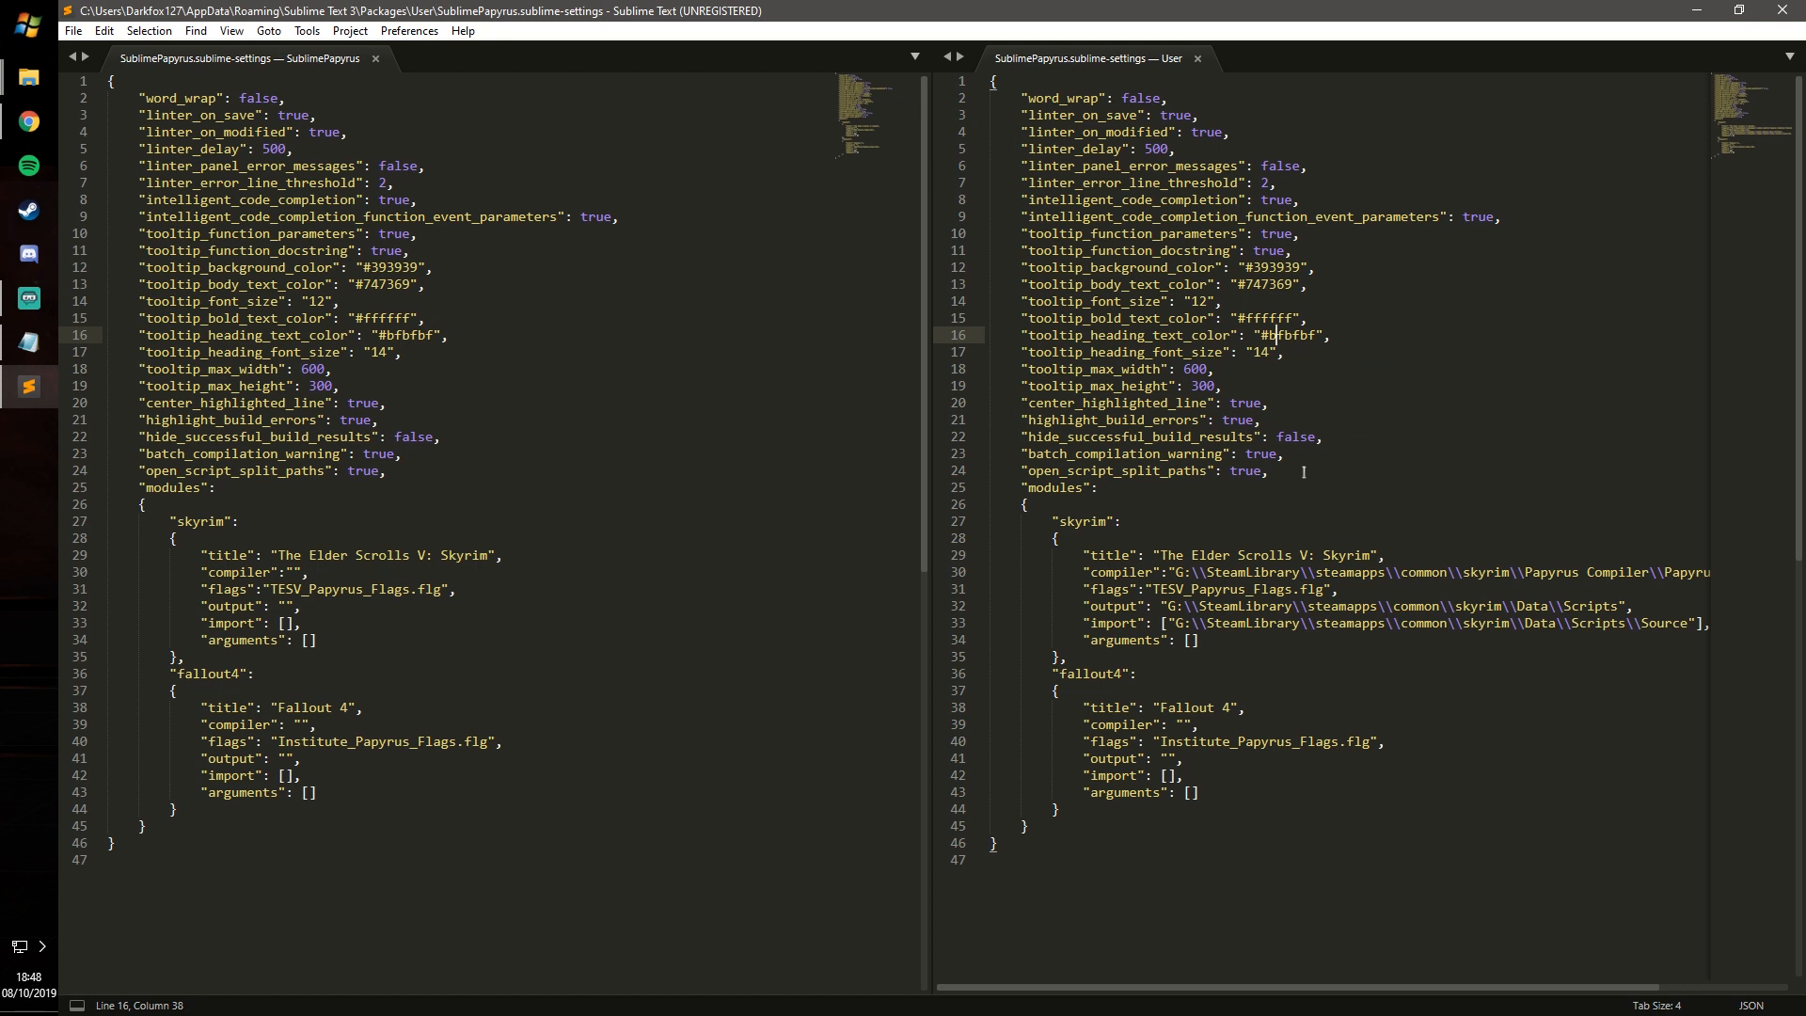
click(1128, 516)
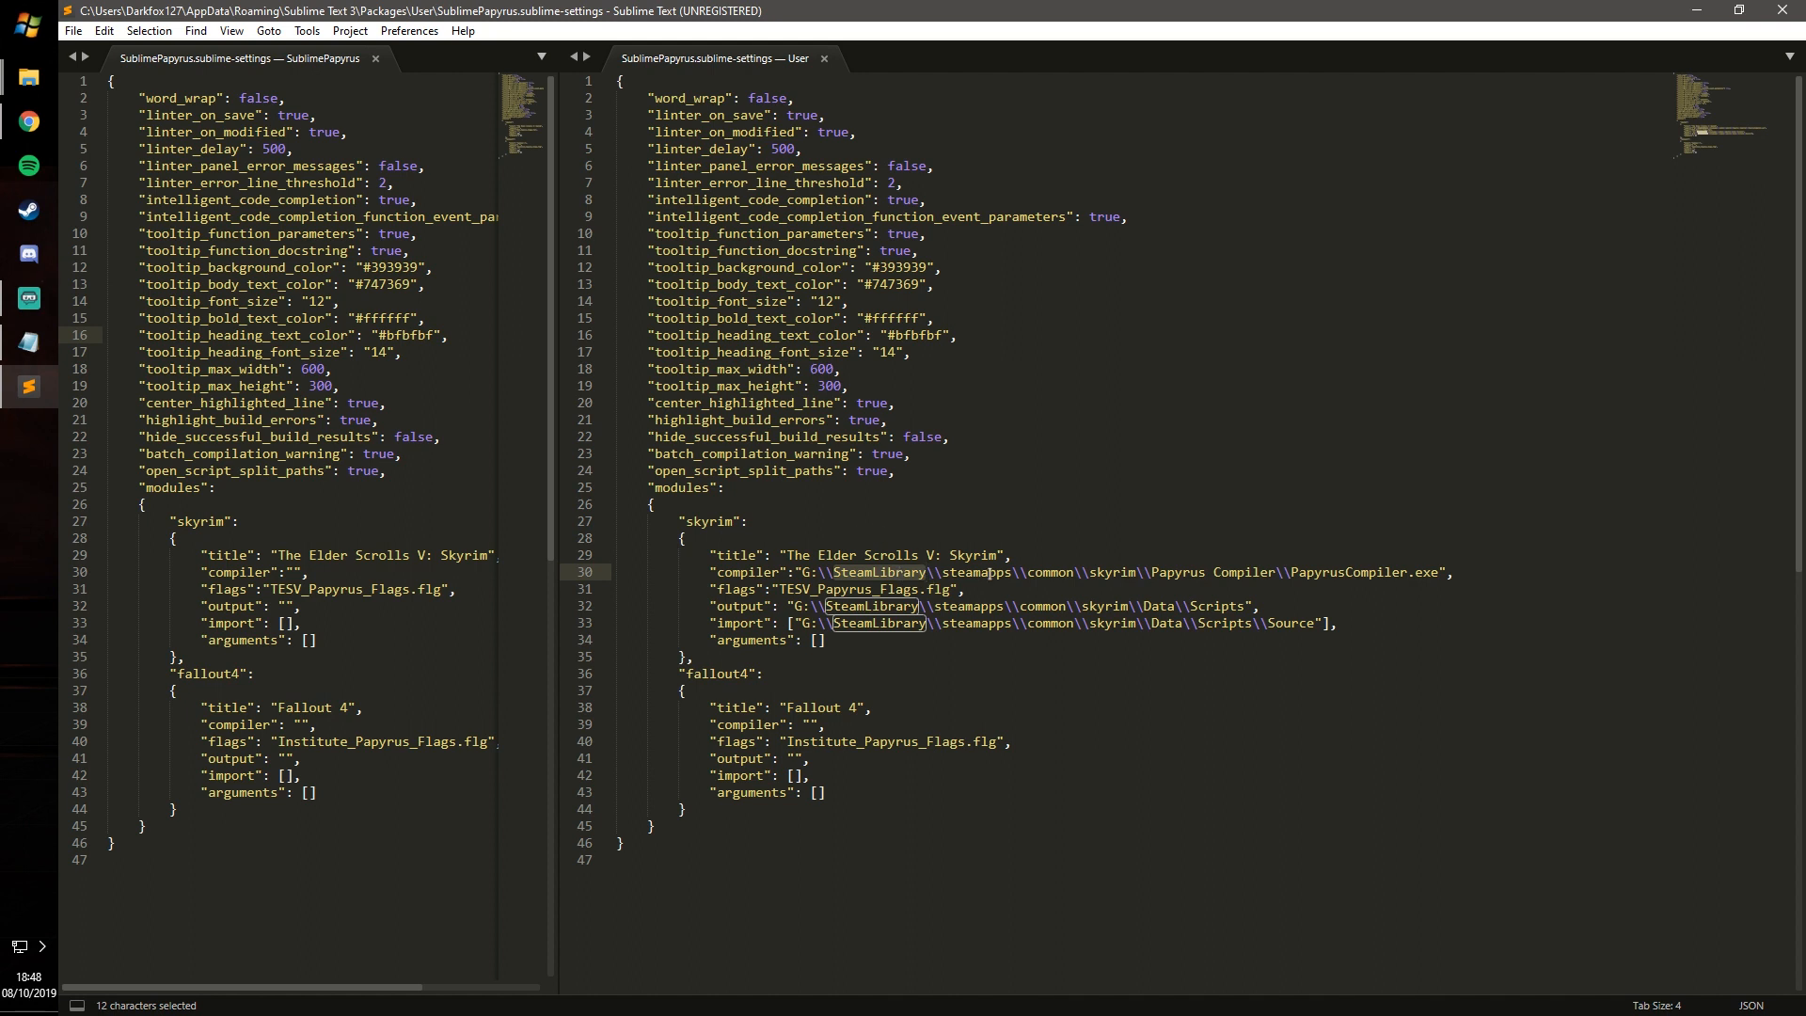
click(1175, 572)
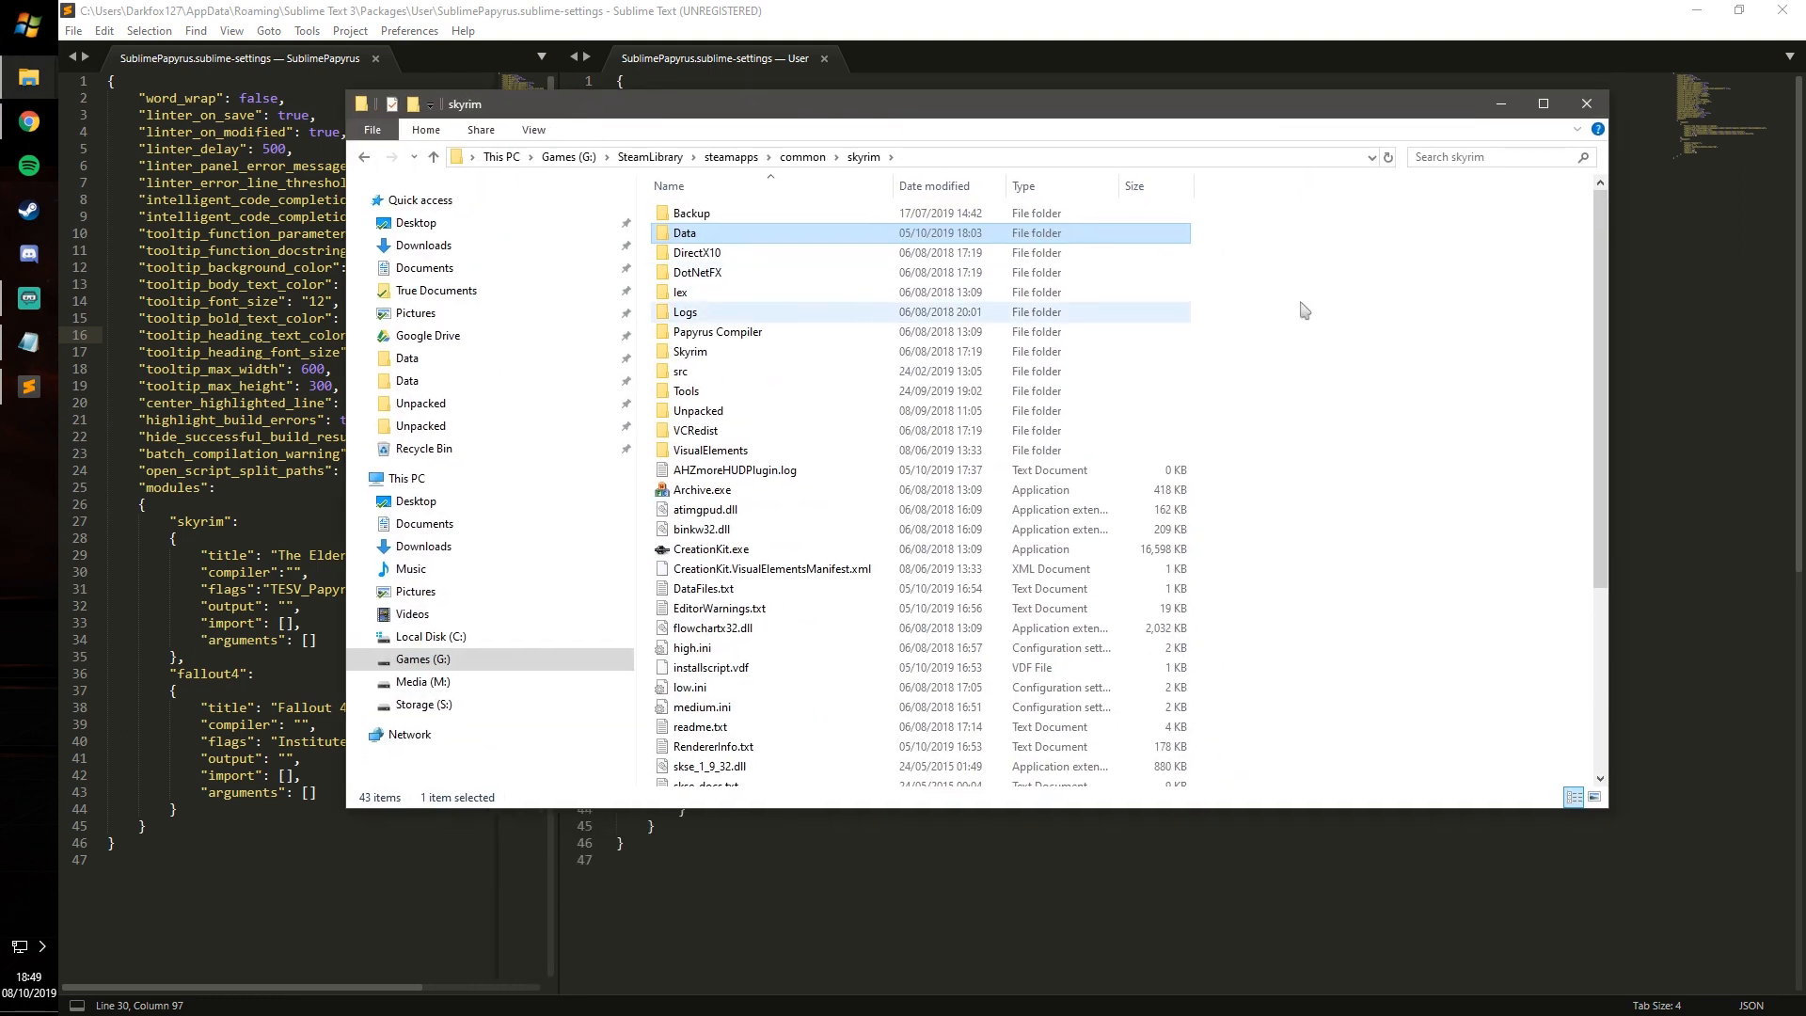
mouse_move(718, 332)
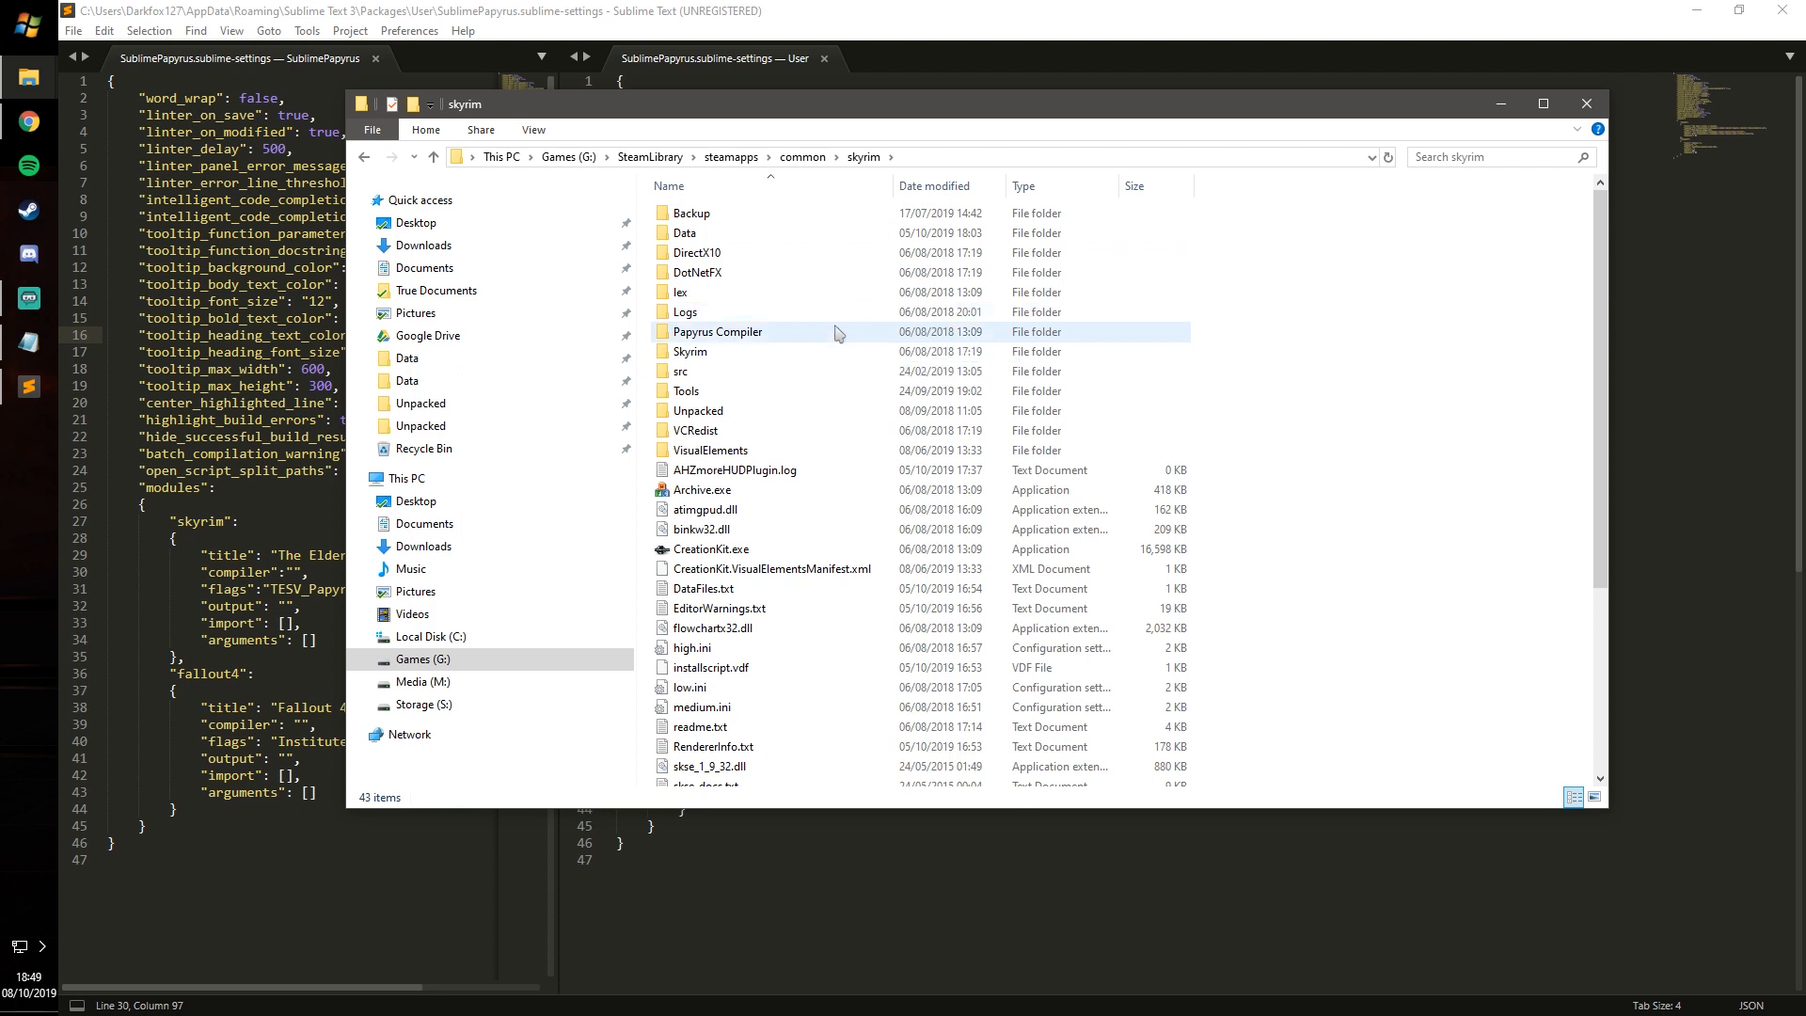
Check PapyrusCompiler.exe in the Papyrus Compiler folder and select the Scripts path in the address bar.
double_click(716, 332)
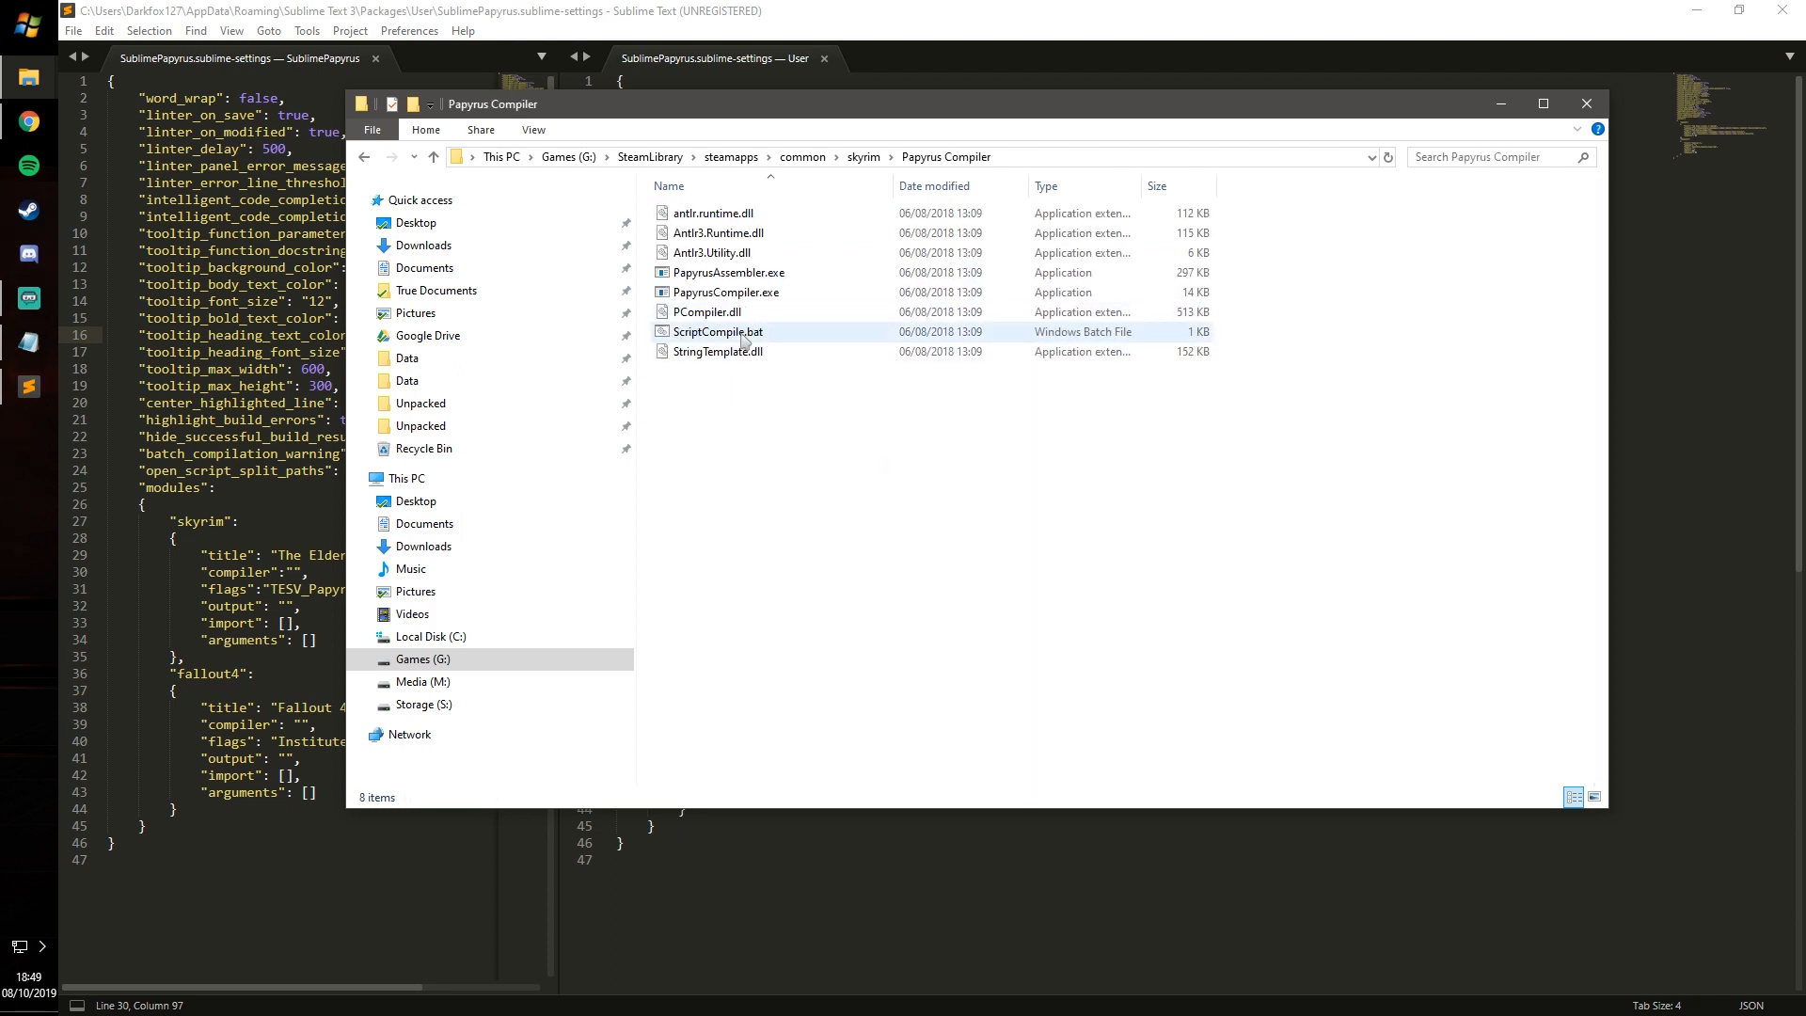
click(727, 292)
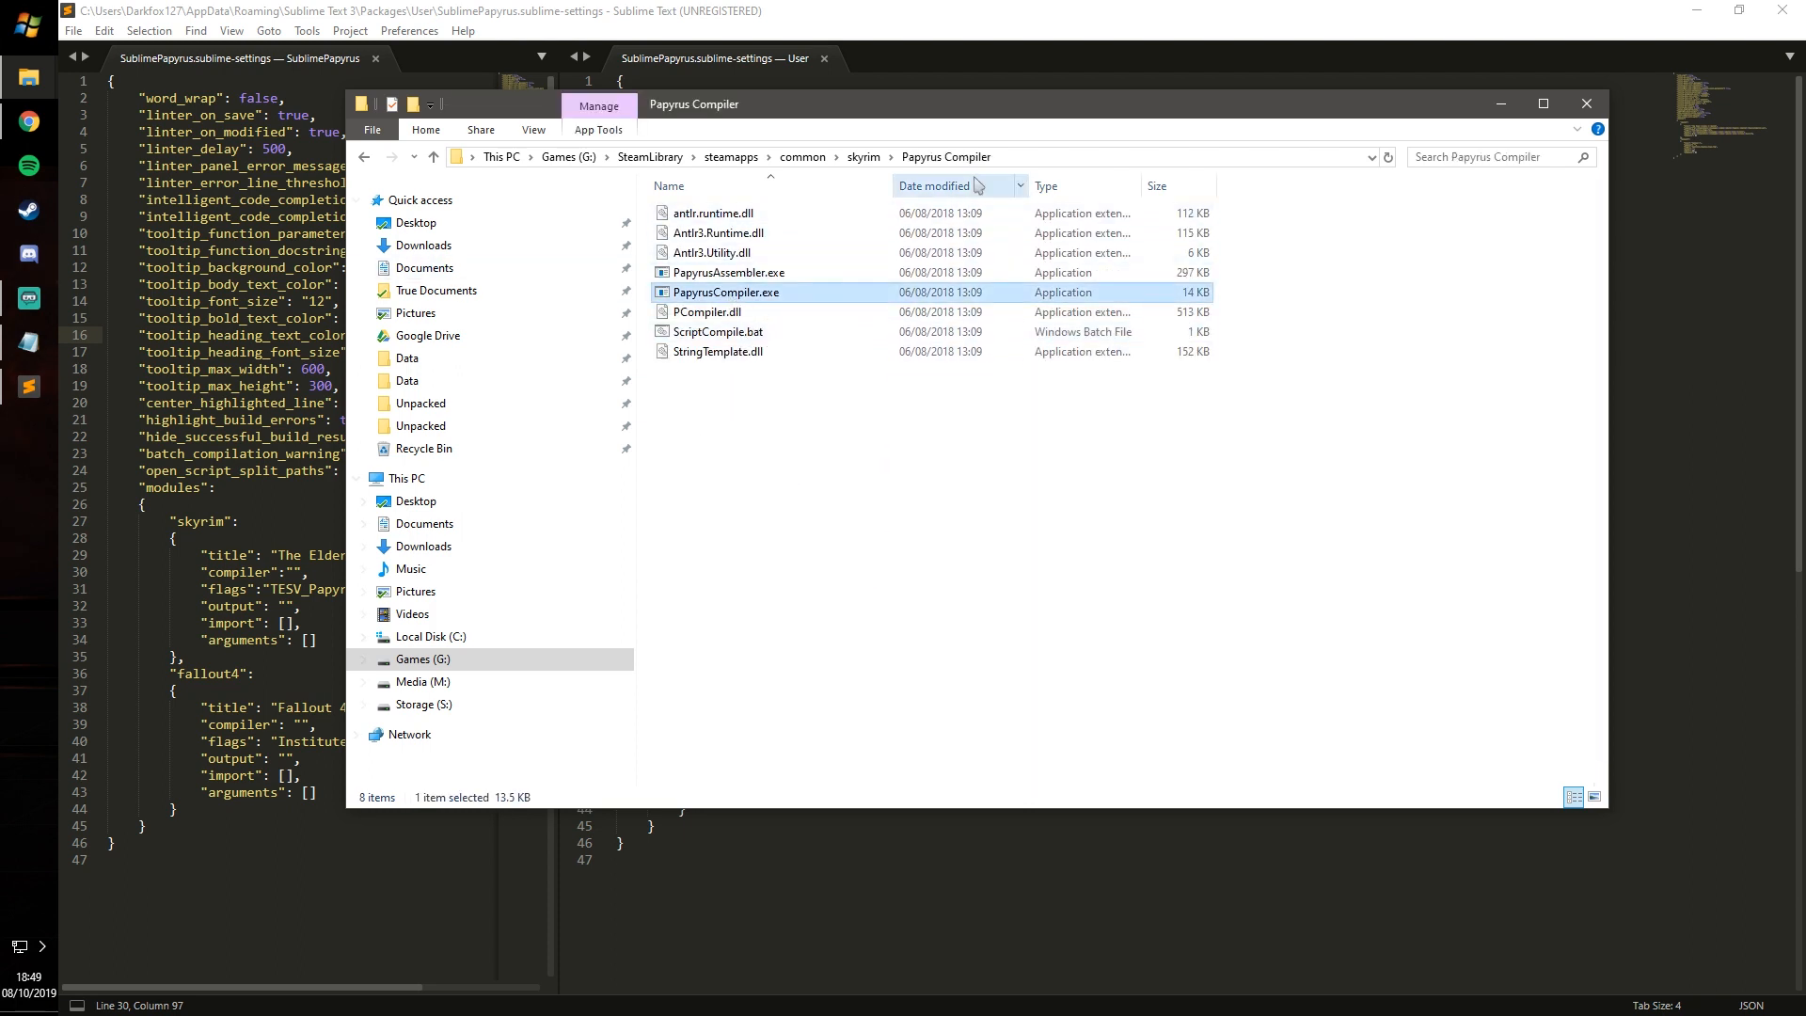
click(806, 157)
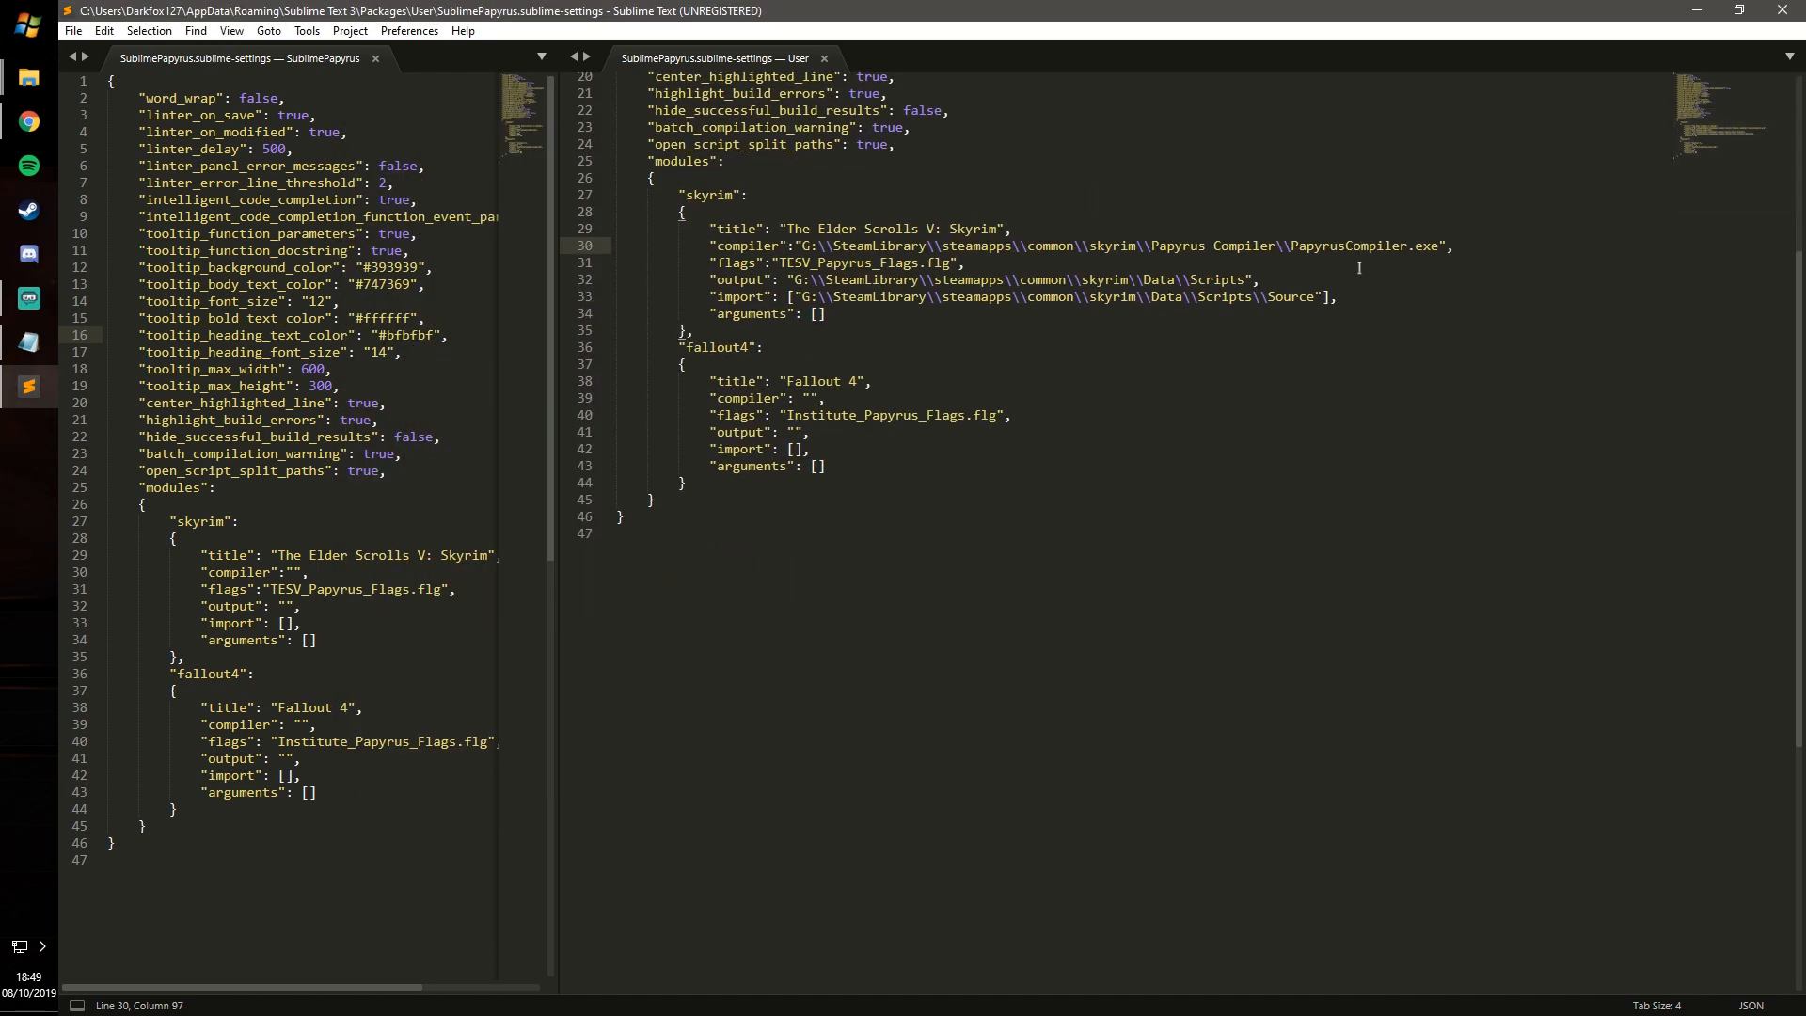
drag(783, 228, 1445, 246)
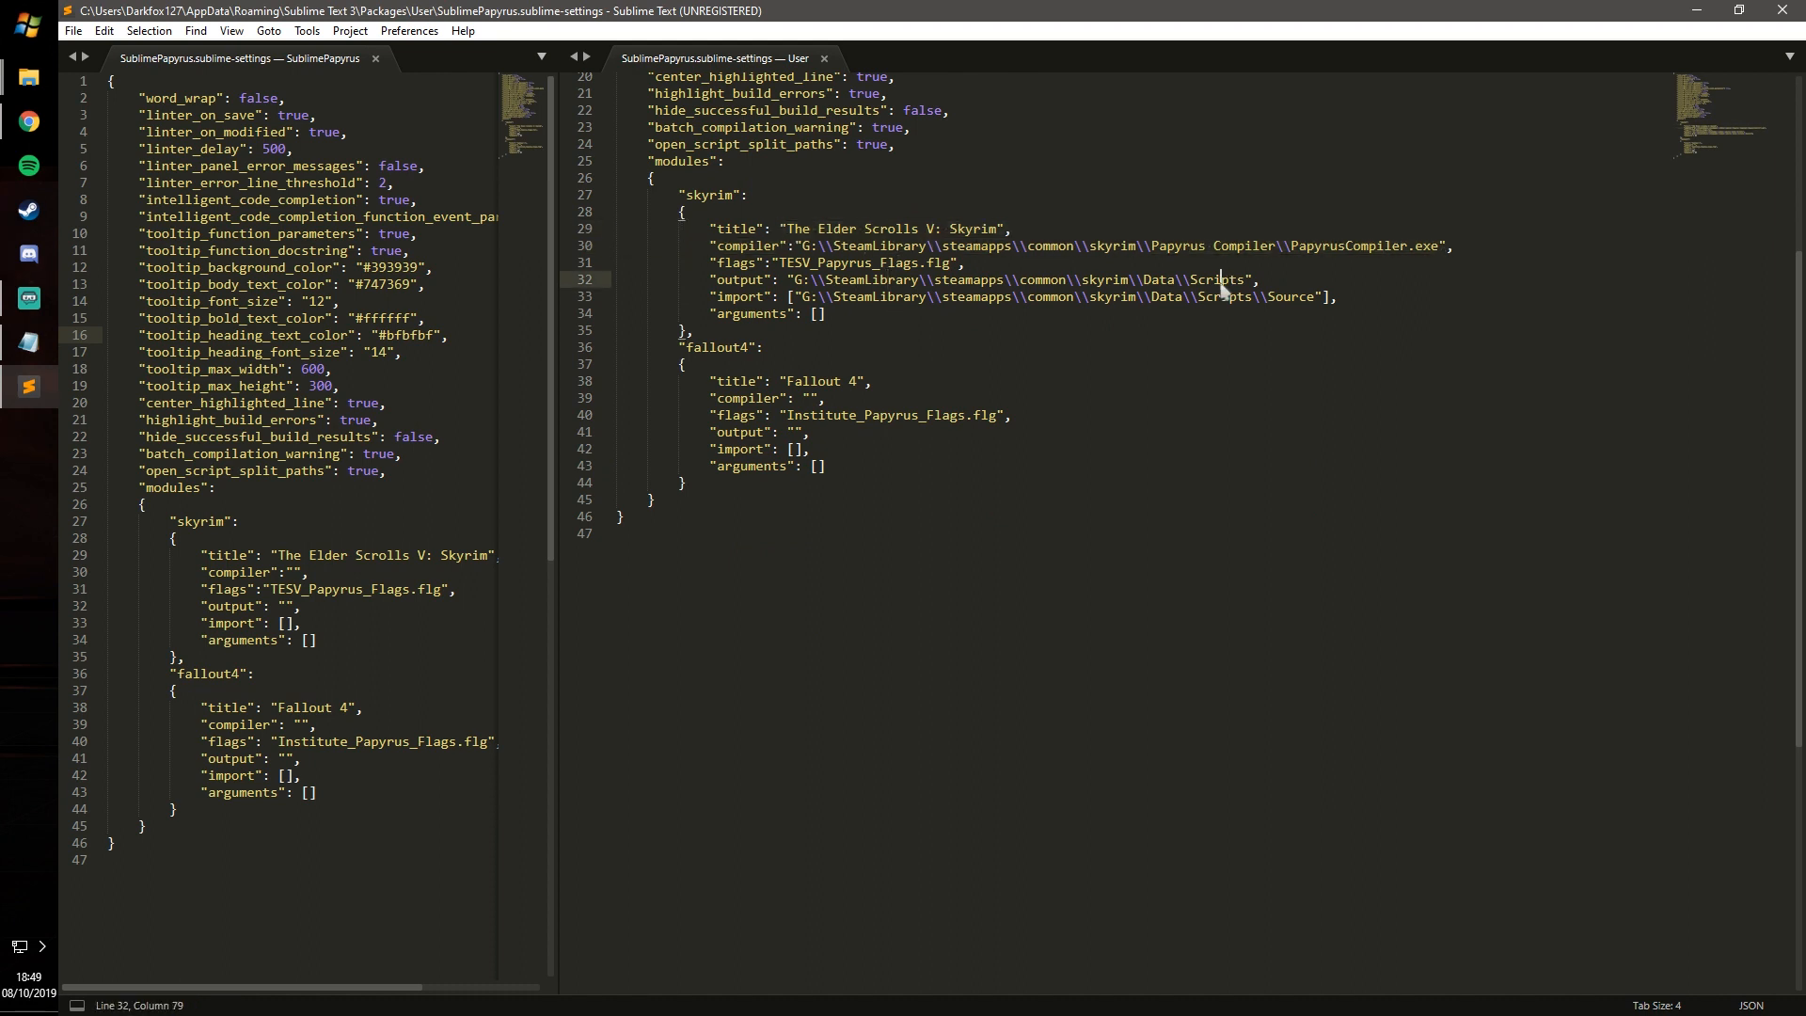
double_click(1288, 296)
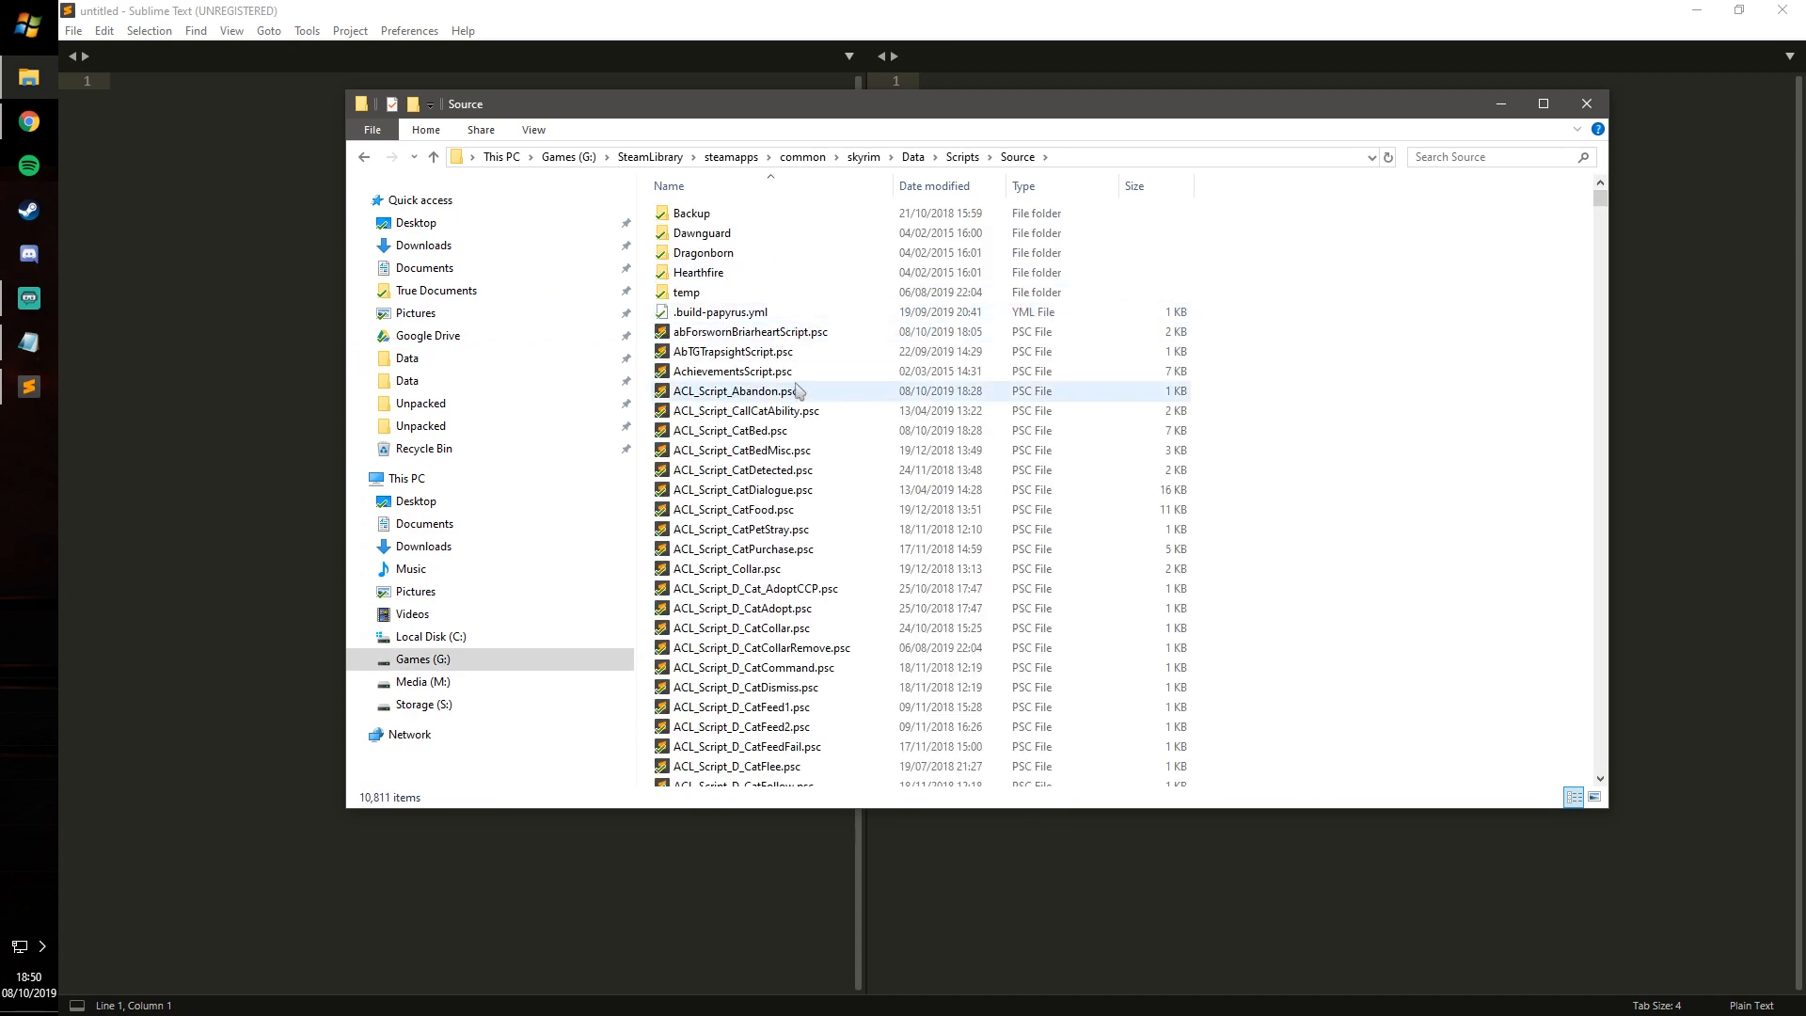
Open ACL_Script_CatBed.psc from the Source folder in Sublime Text.
double_click(729, 430)
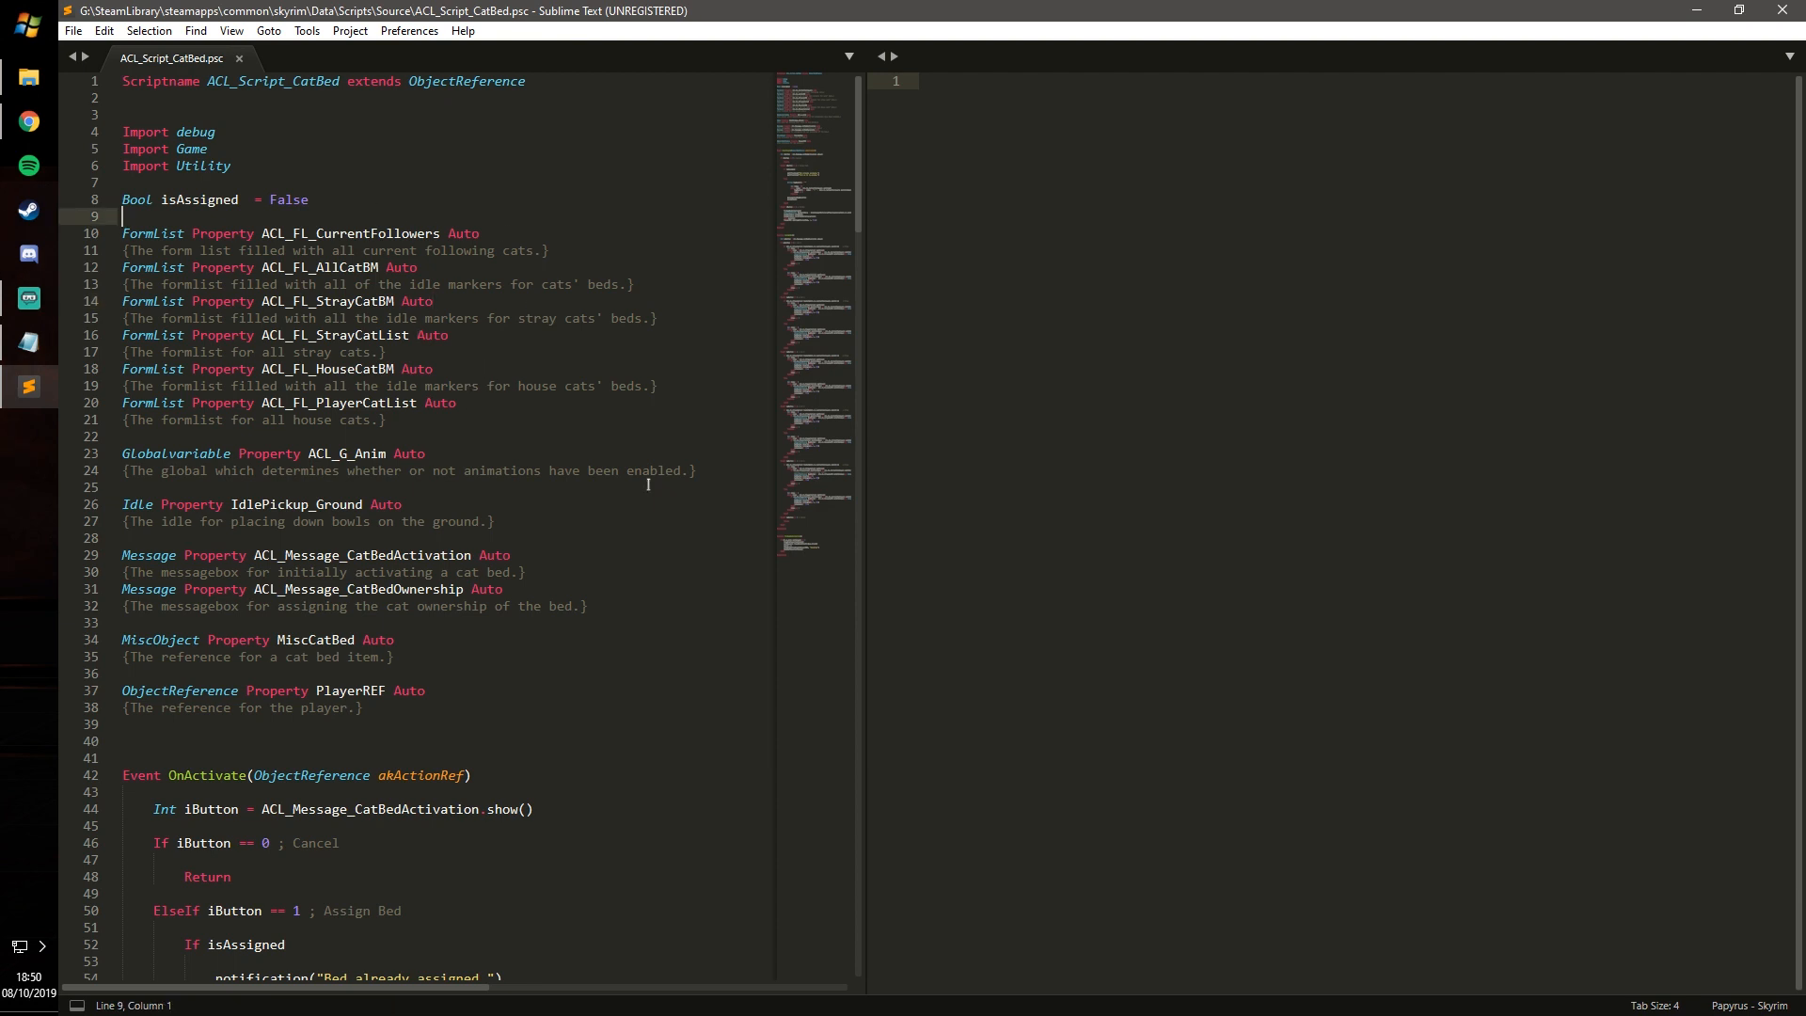
scroll(down, 3)
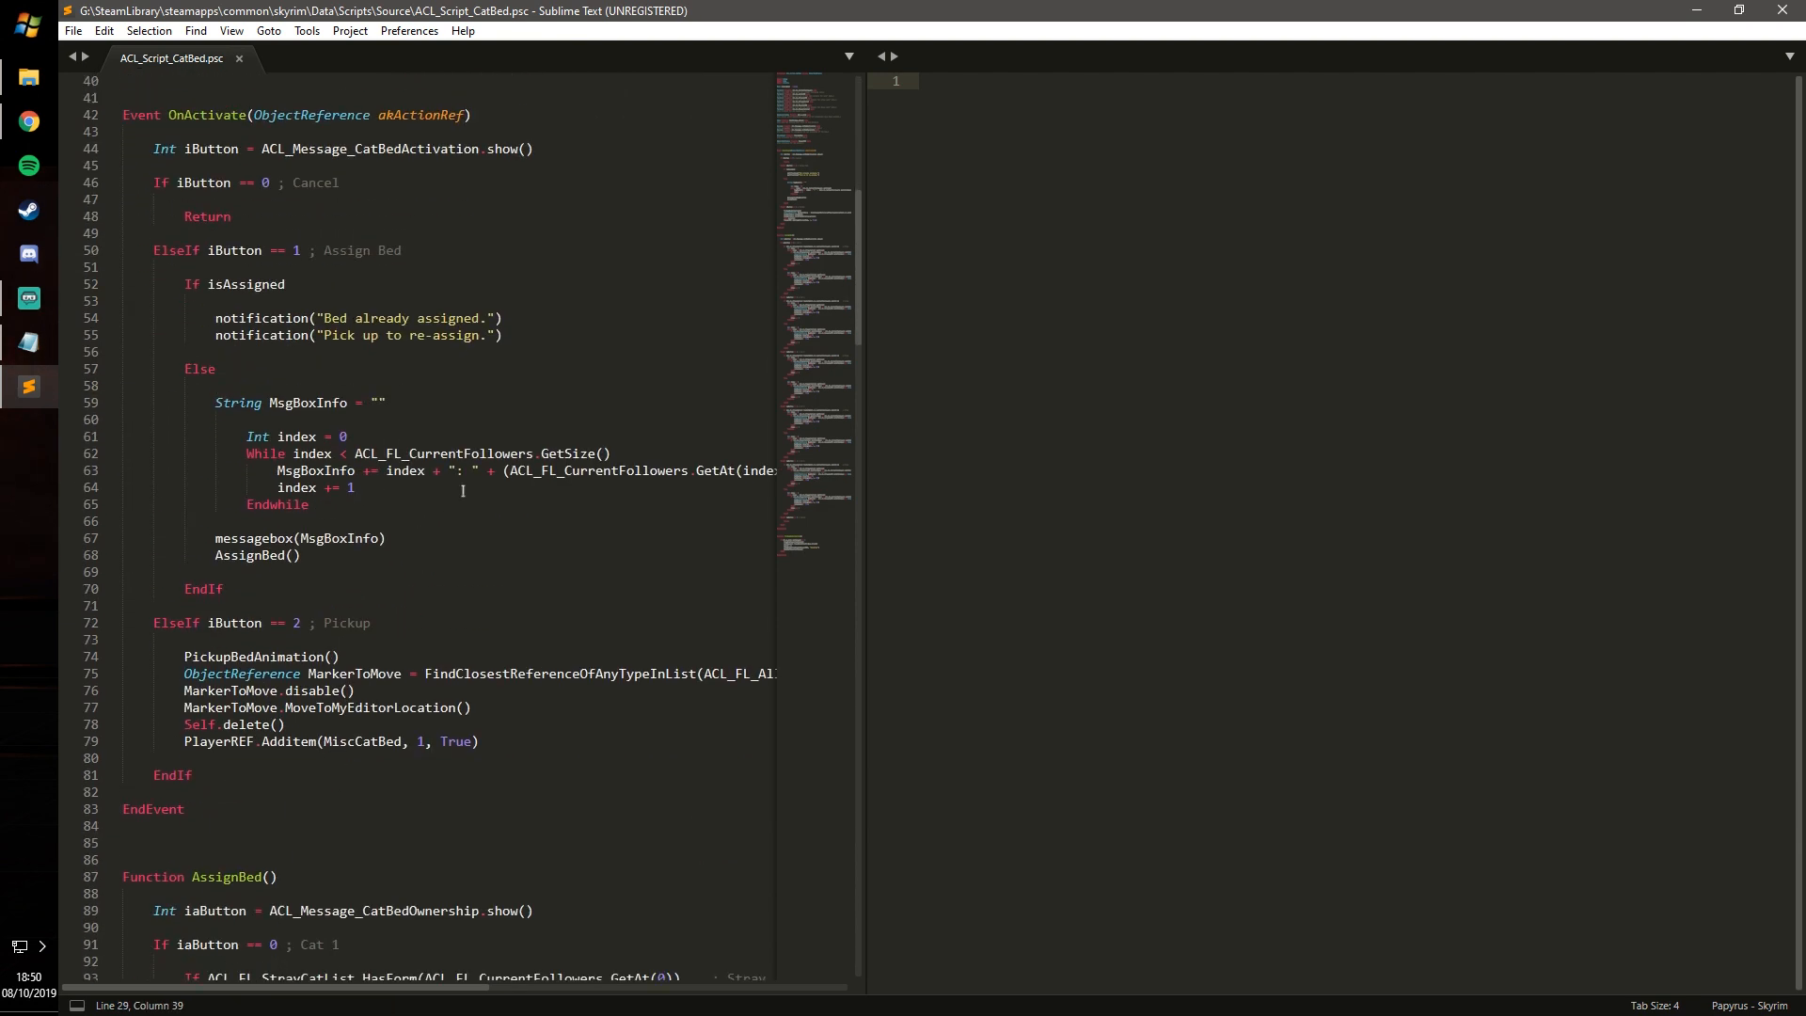
scroll(down, 3)
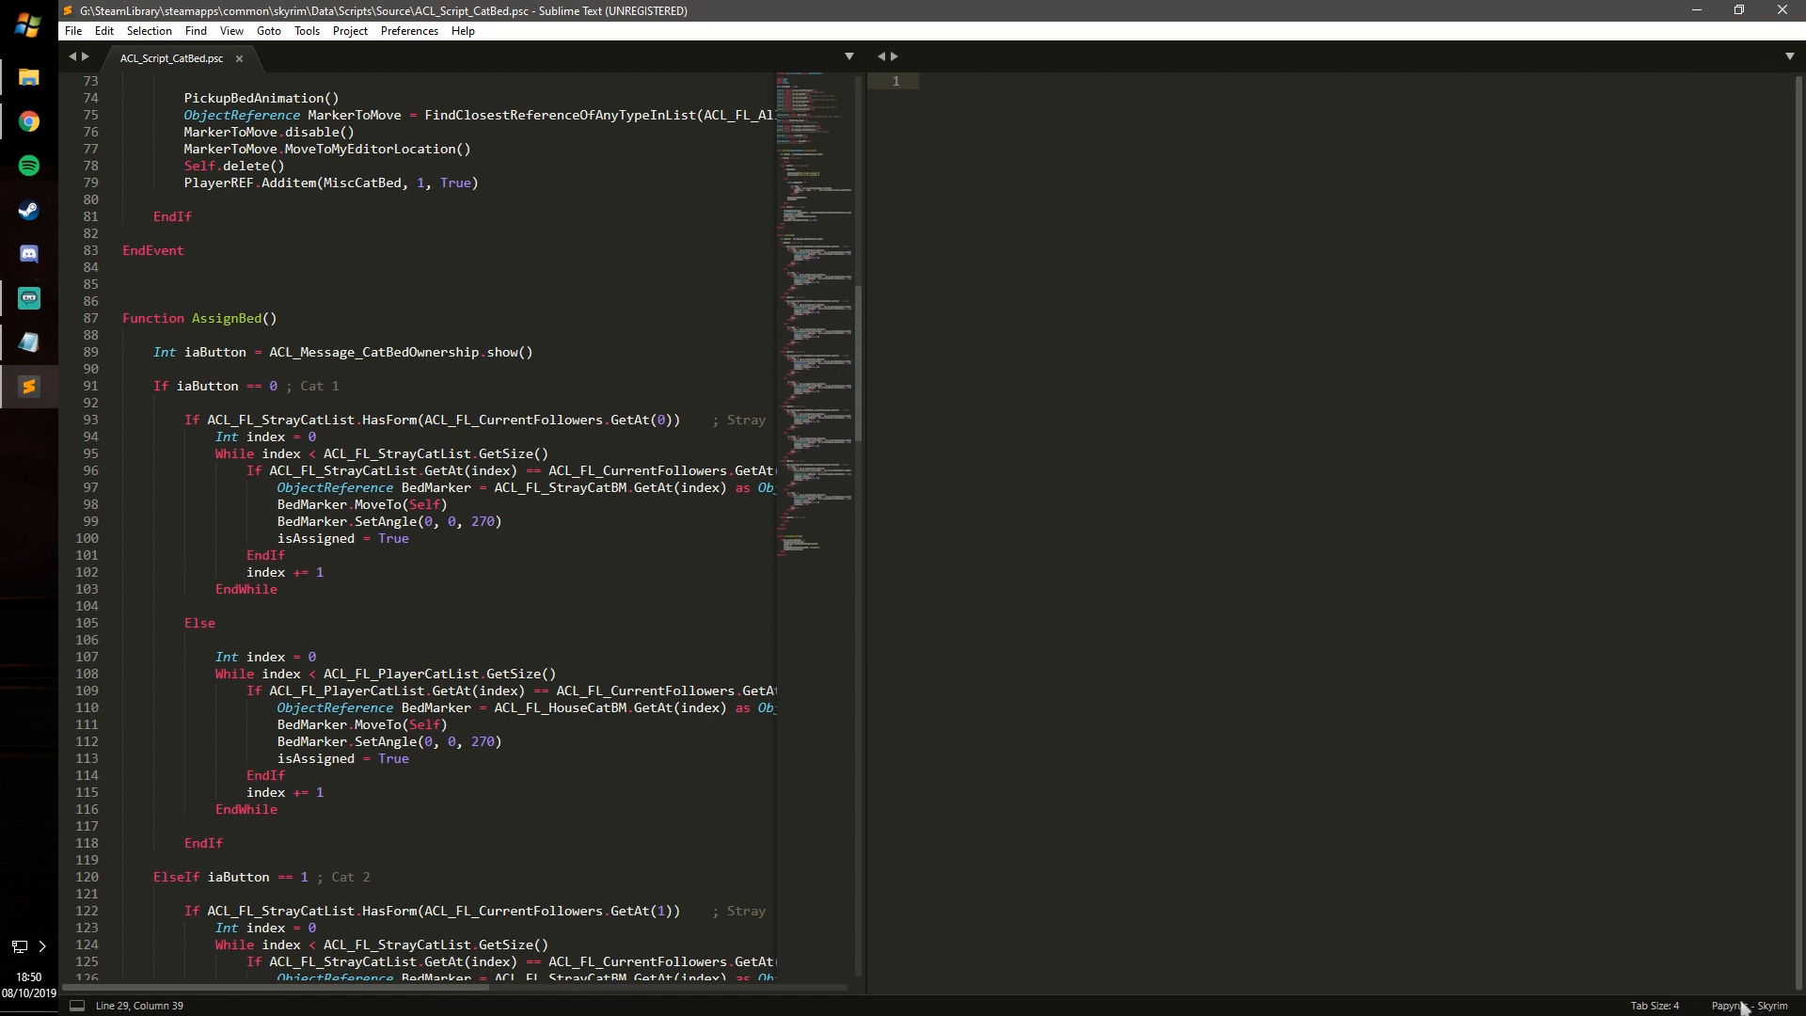
click(407, 30)
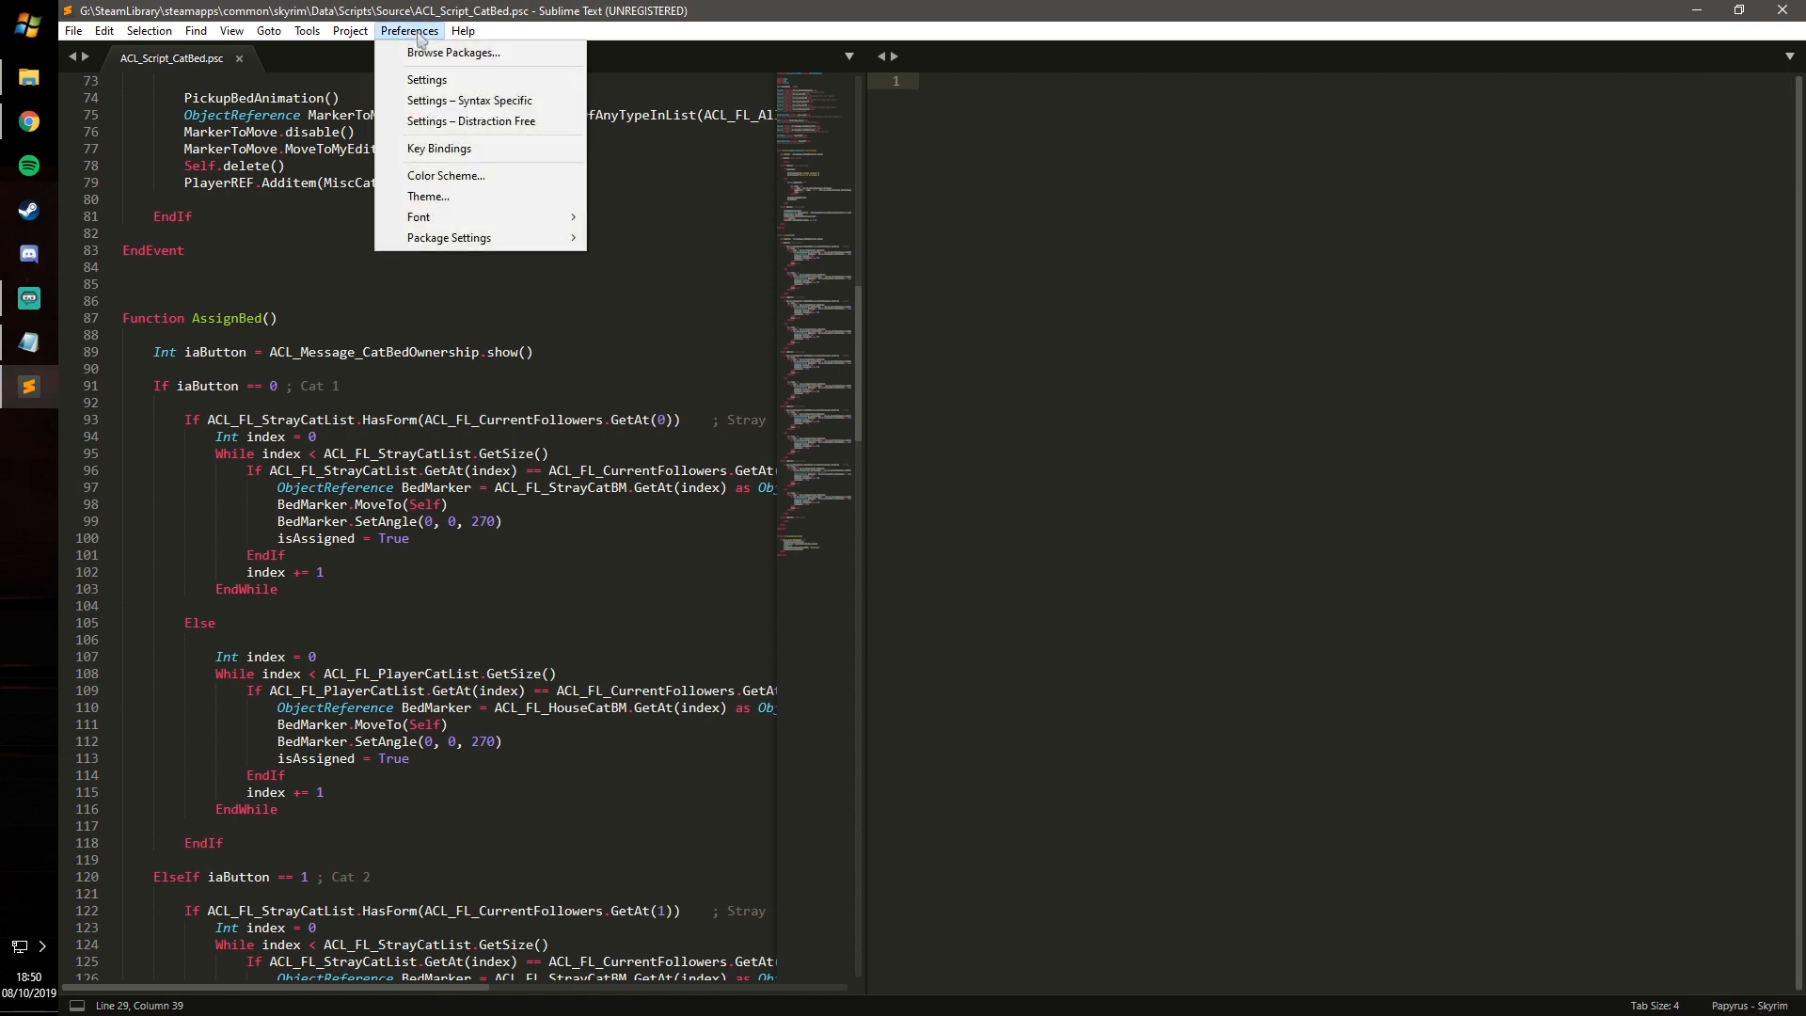
click(348, 30)
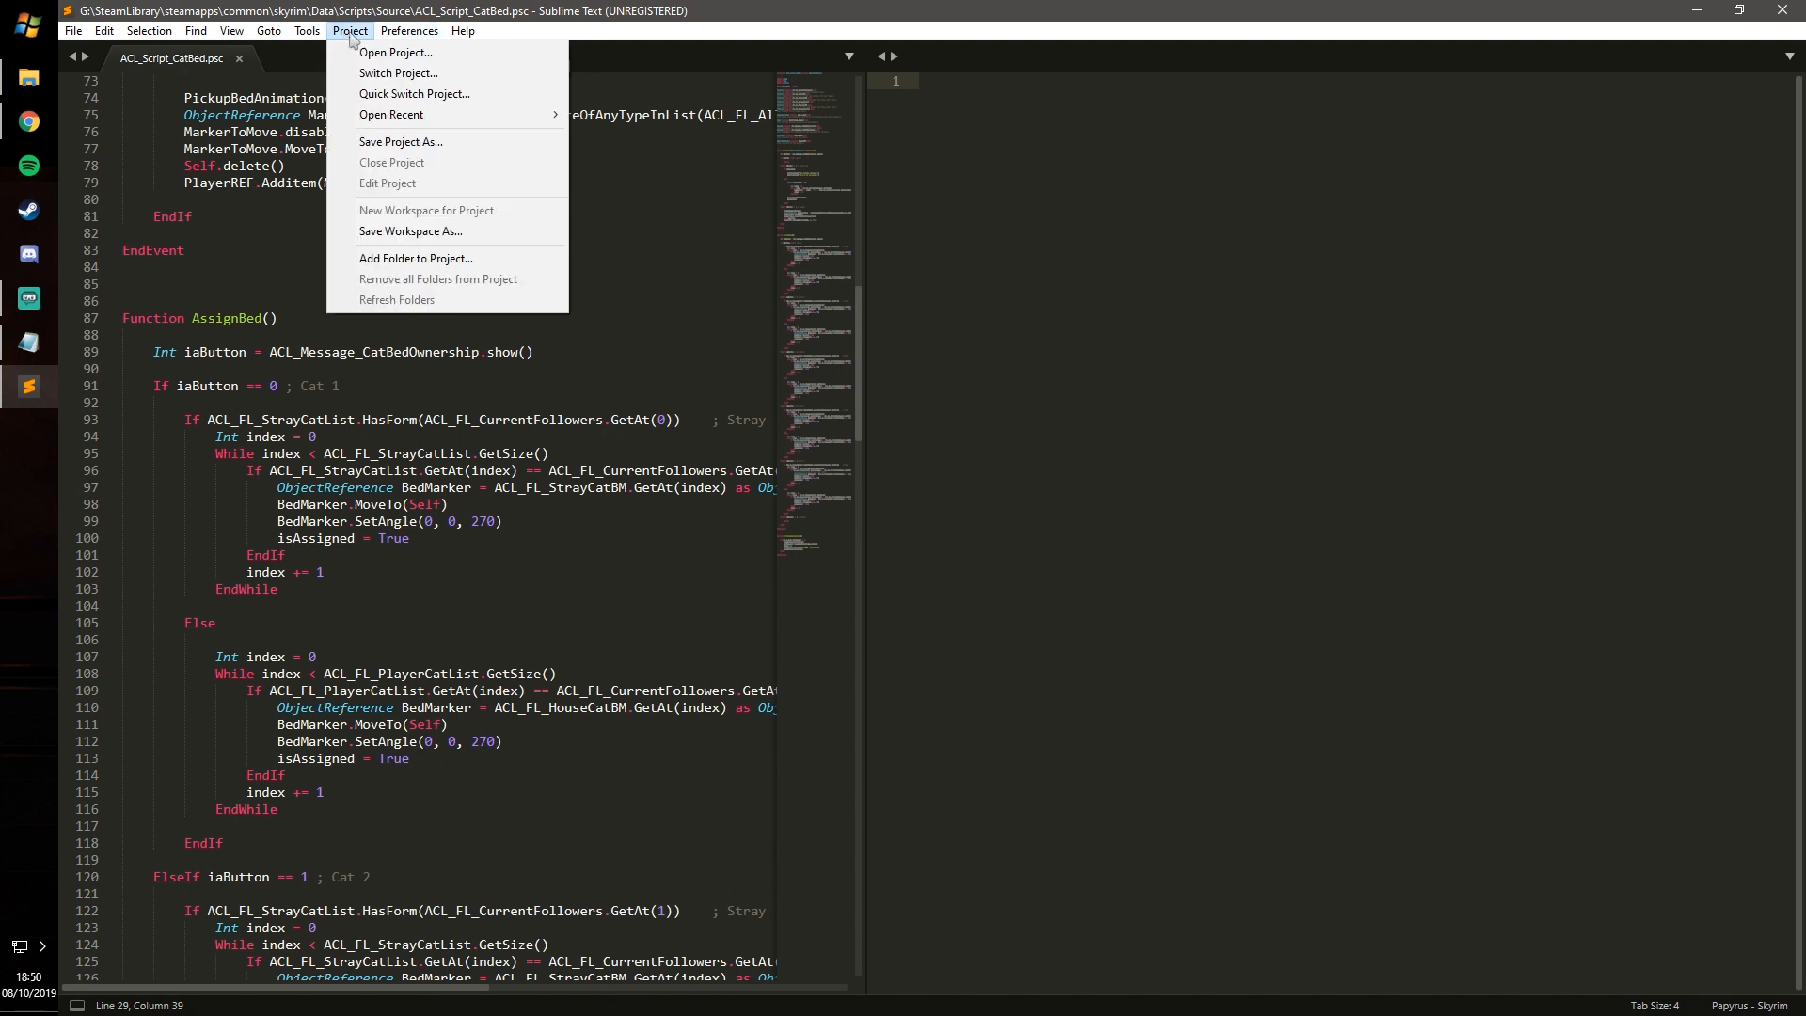
click(230, 31)
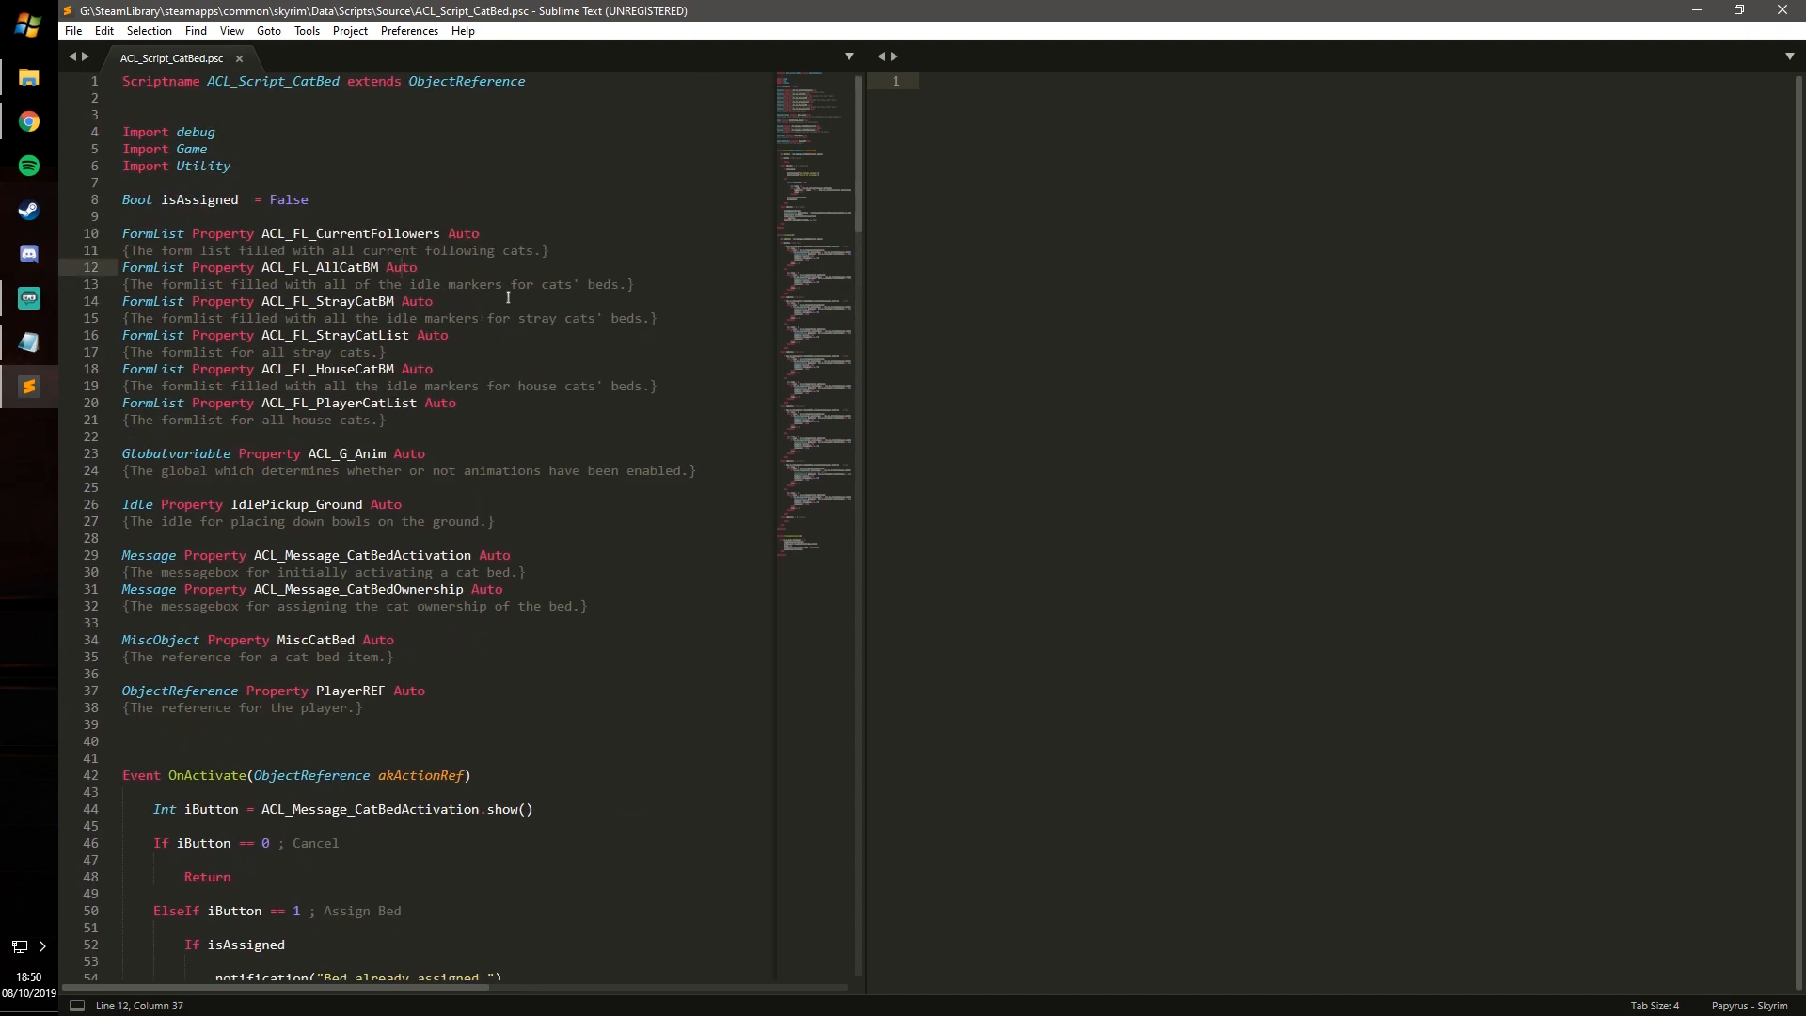
Build ACL_Script_CatBed with Ctrl+B, then type game.get after AssignBed().
key(ctrl+b)
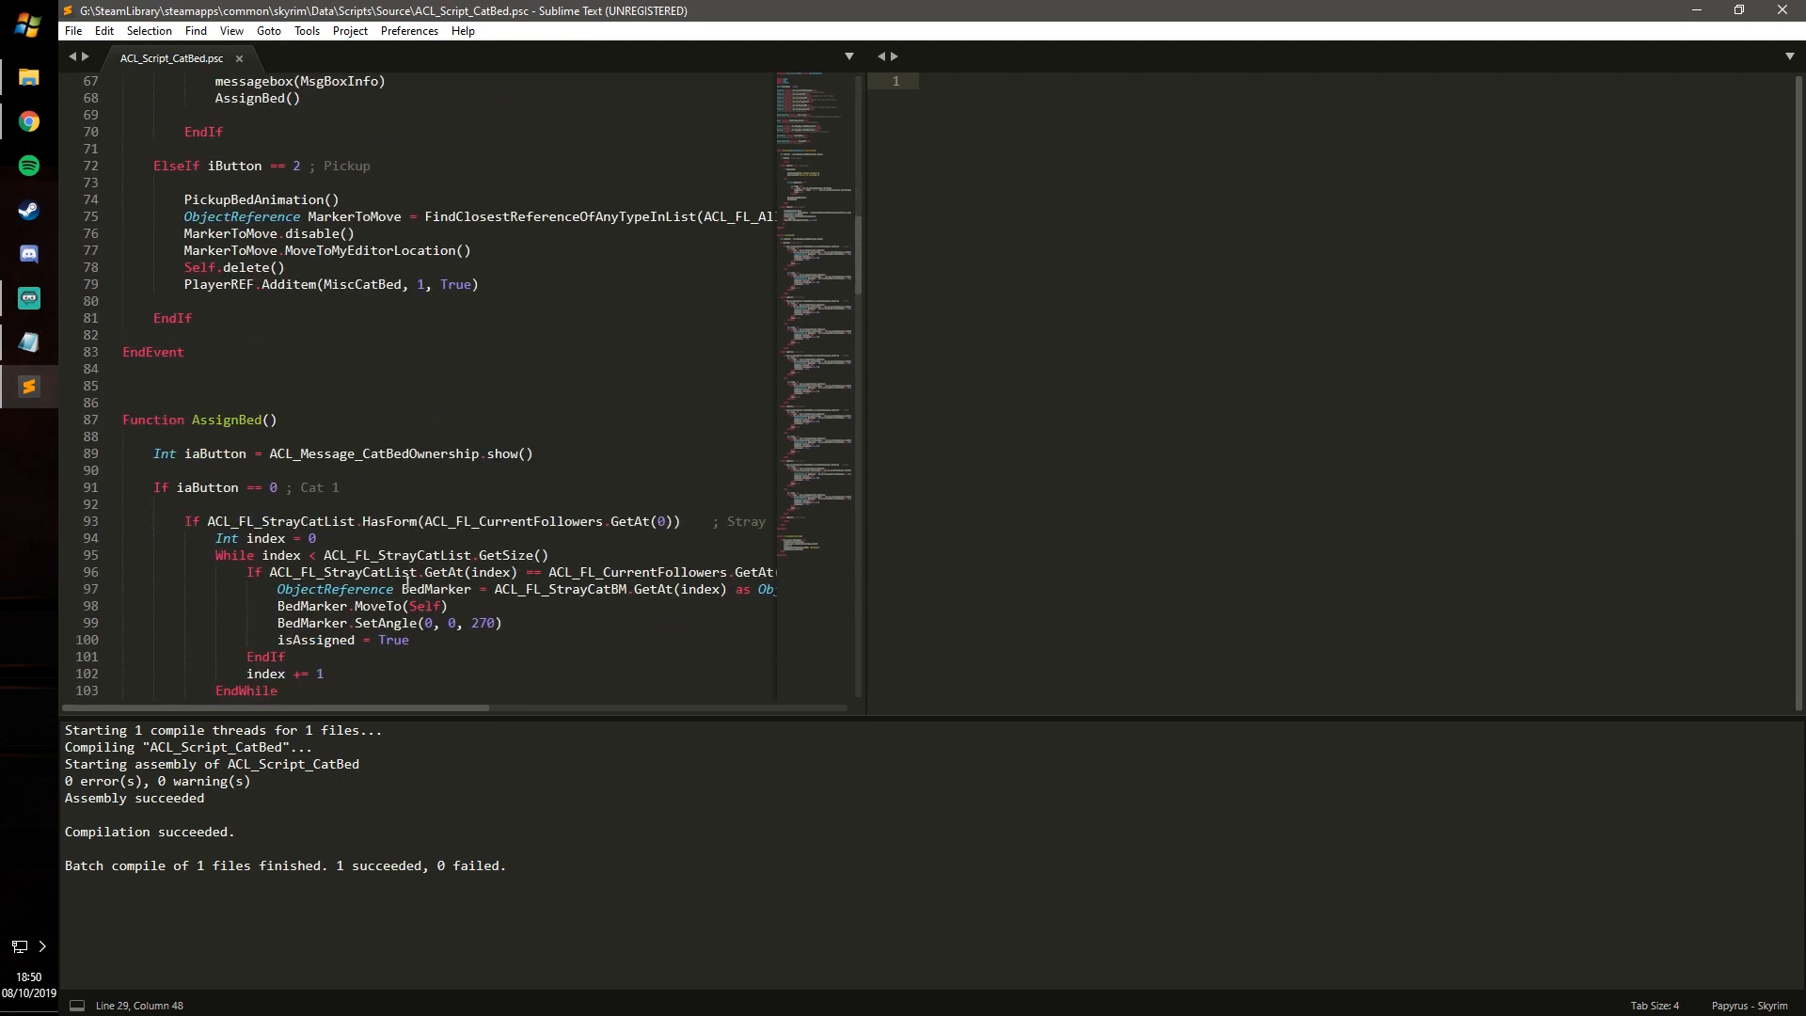
scroll(down, 3)
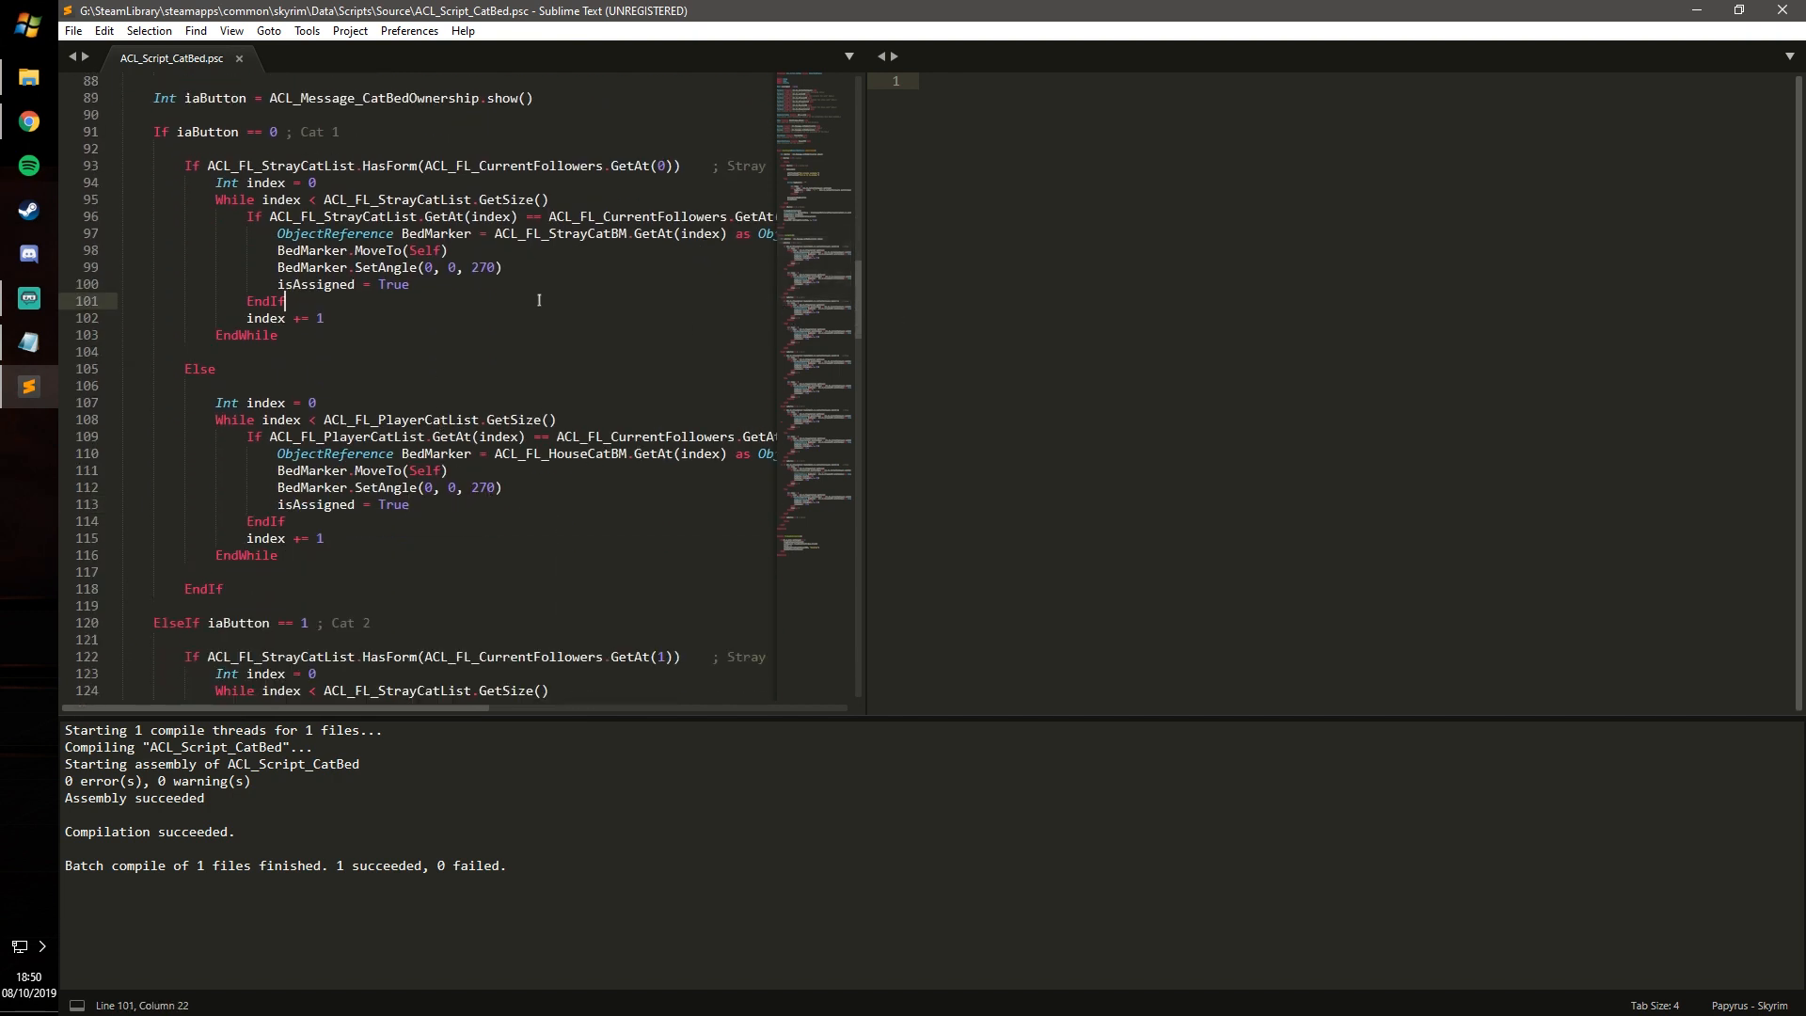
click(450, 250)
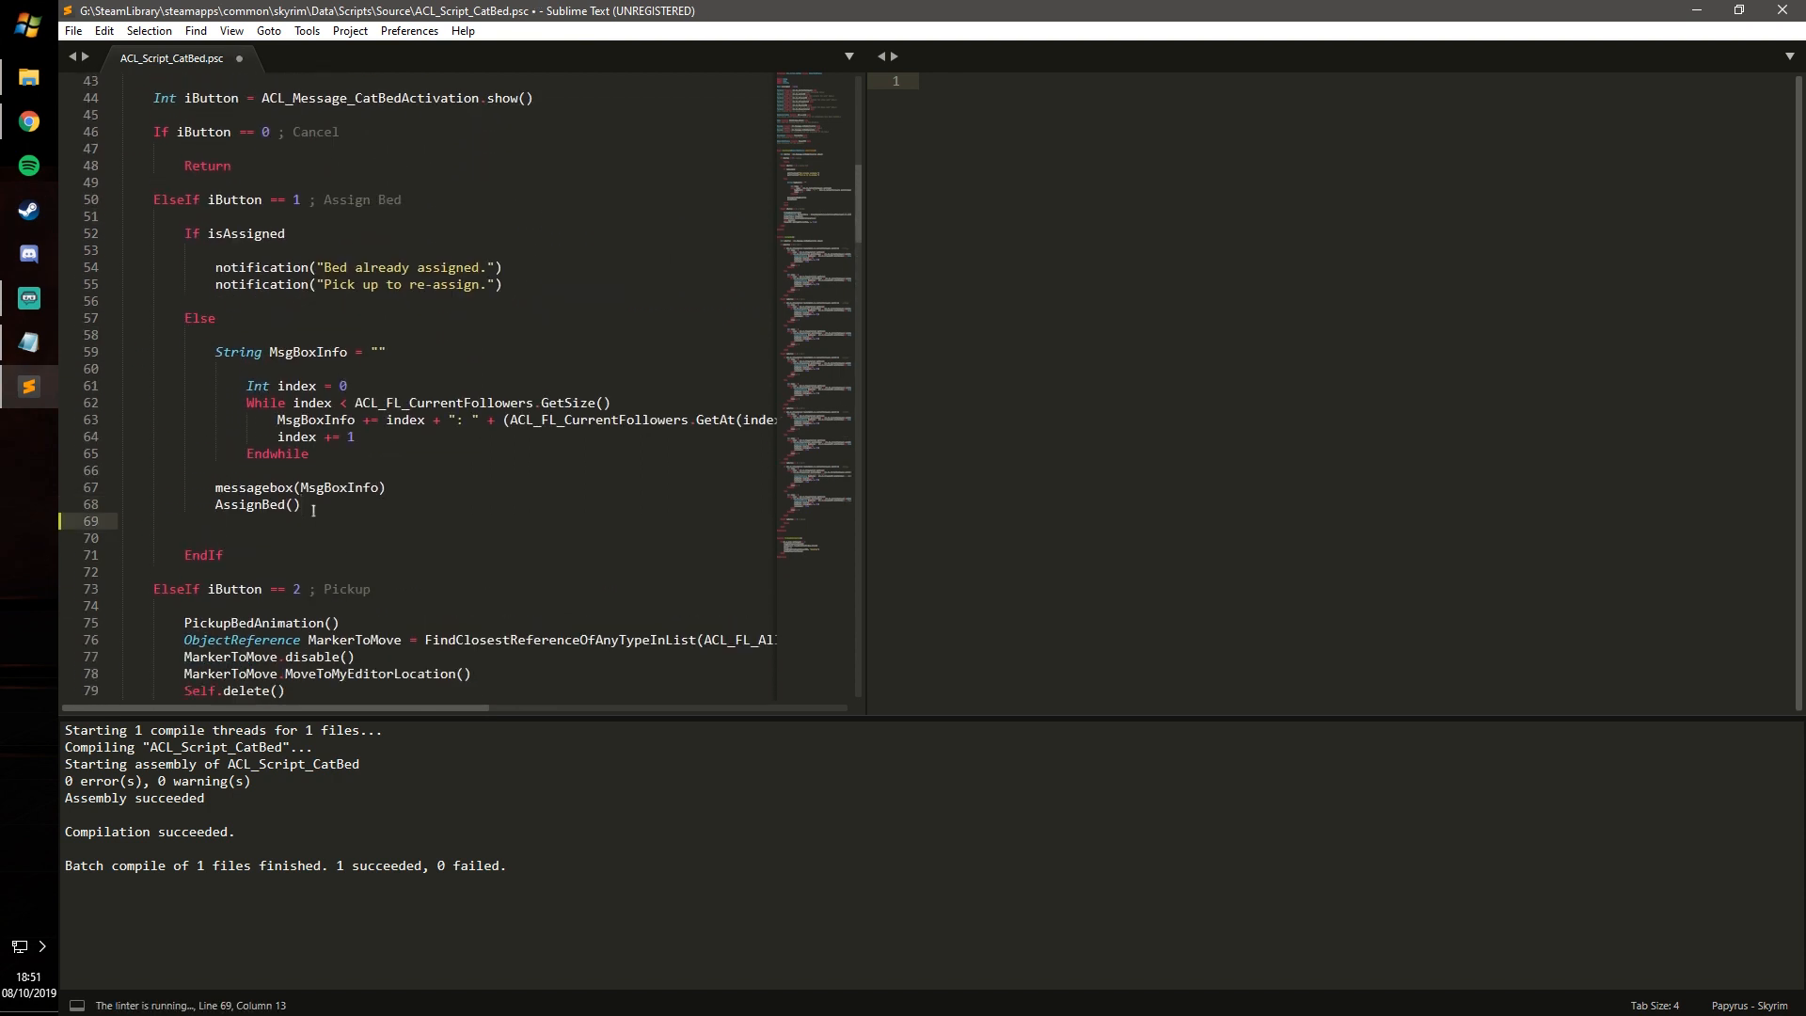
text(game.get)
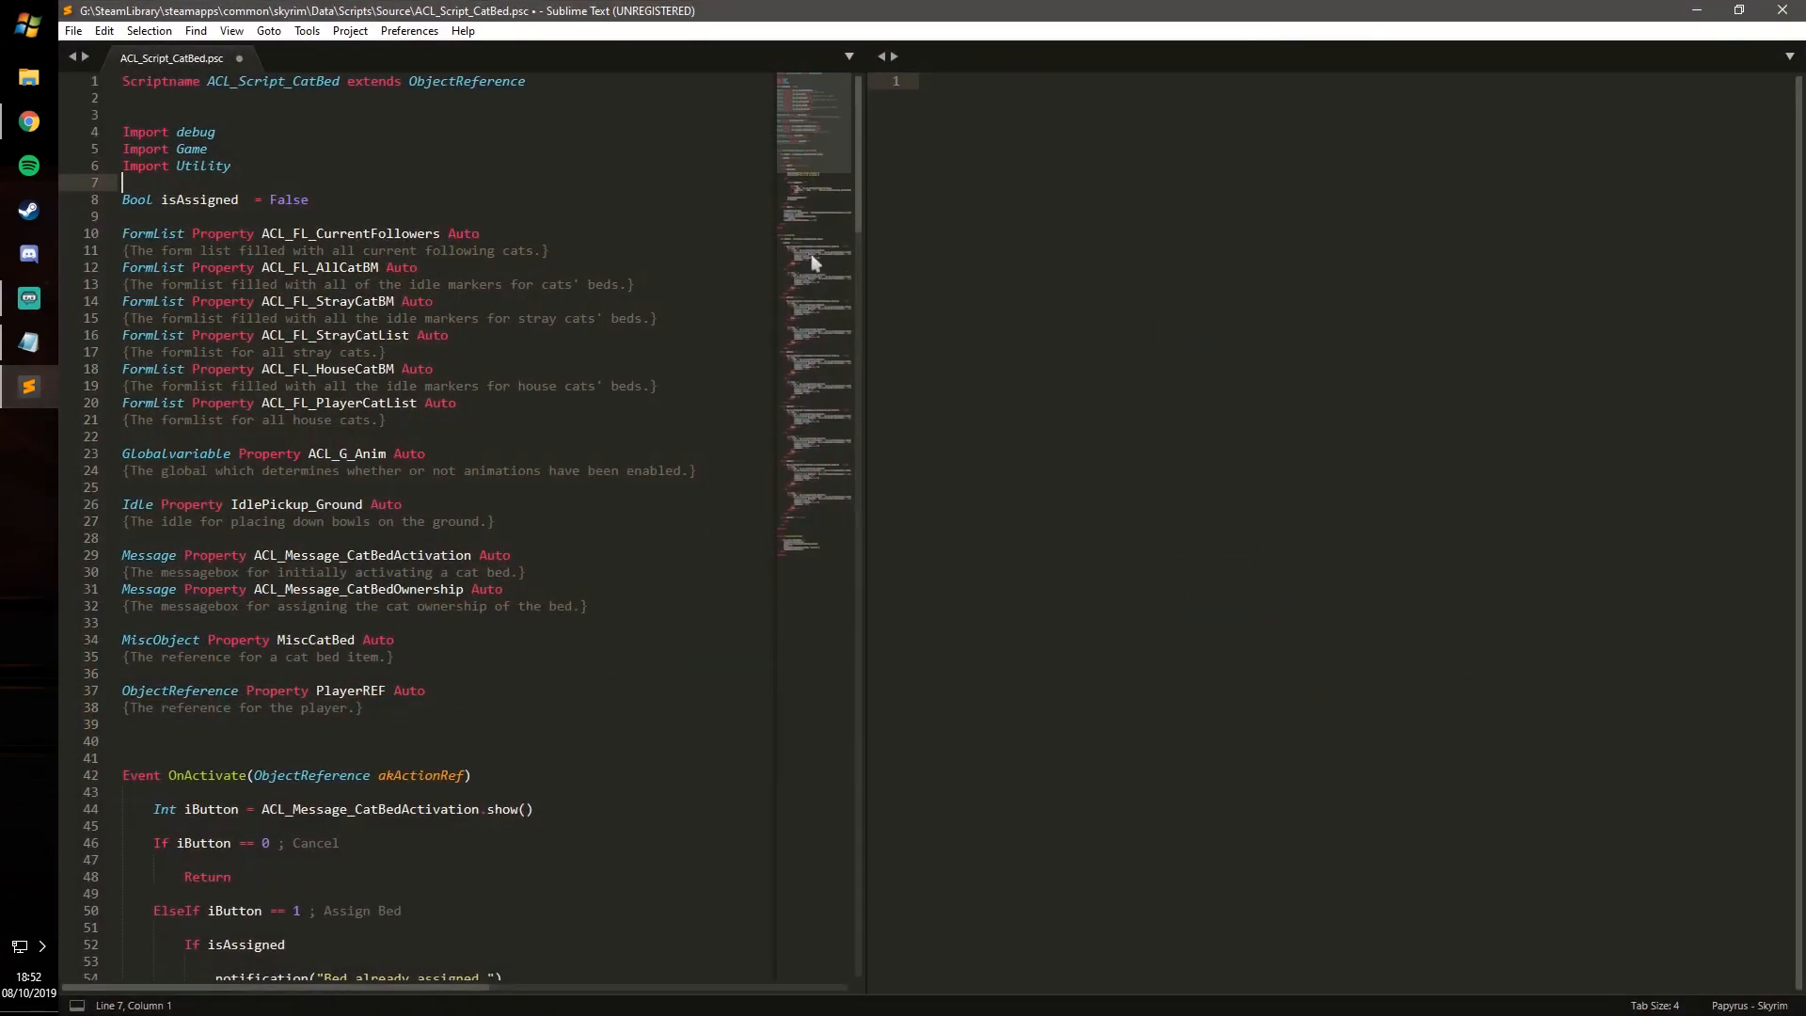
Switch to the Single layout so ACL_Script_CatBed.psc fills the whole editor.
click(479, 232)
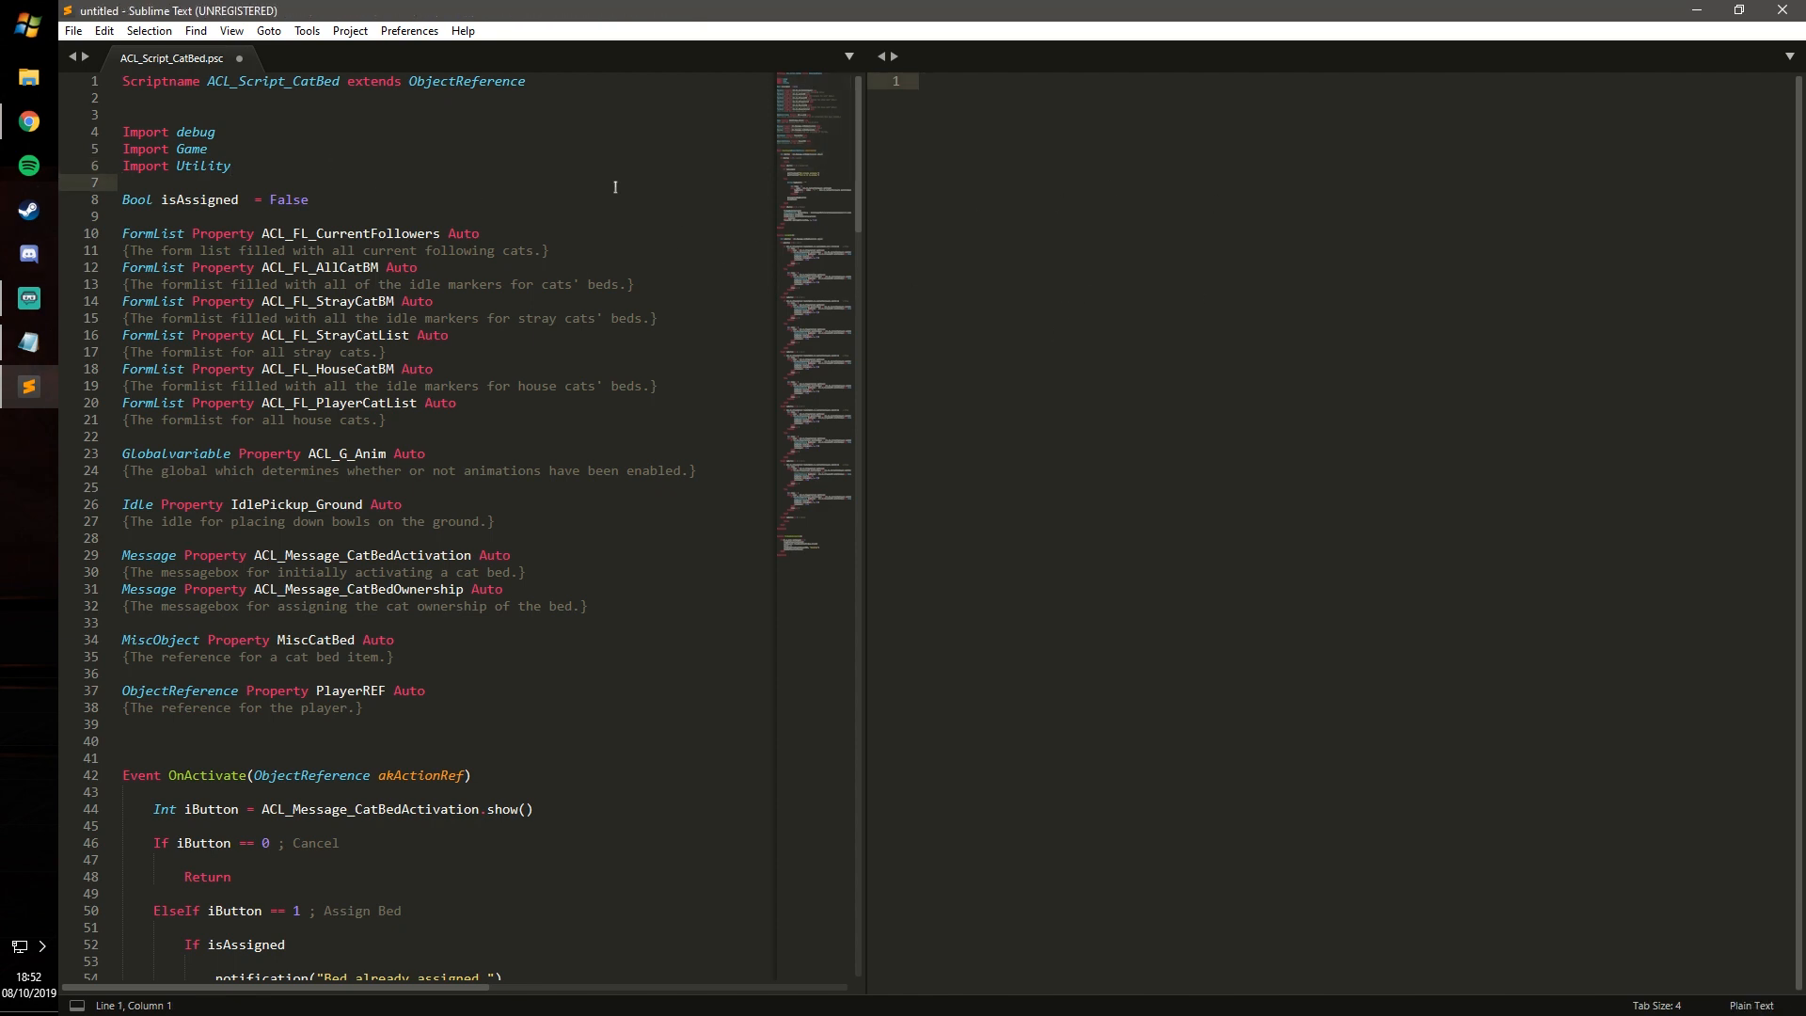
mouse_move(601, 181)
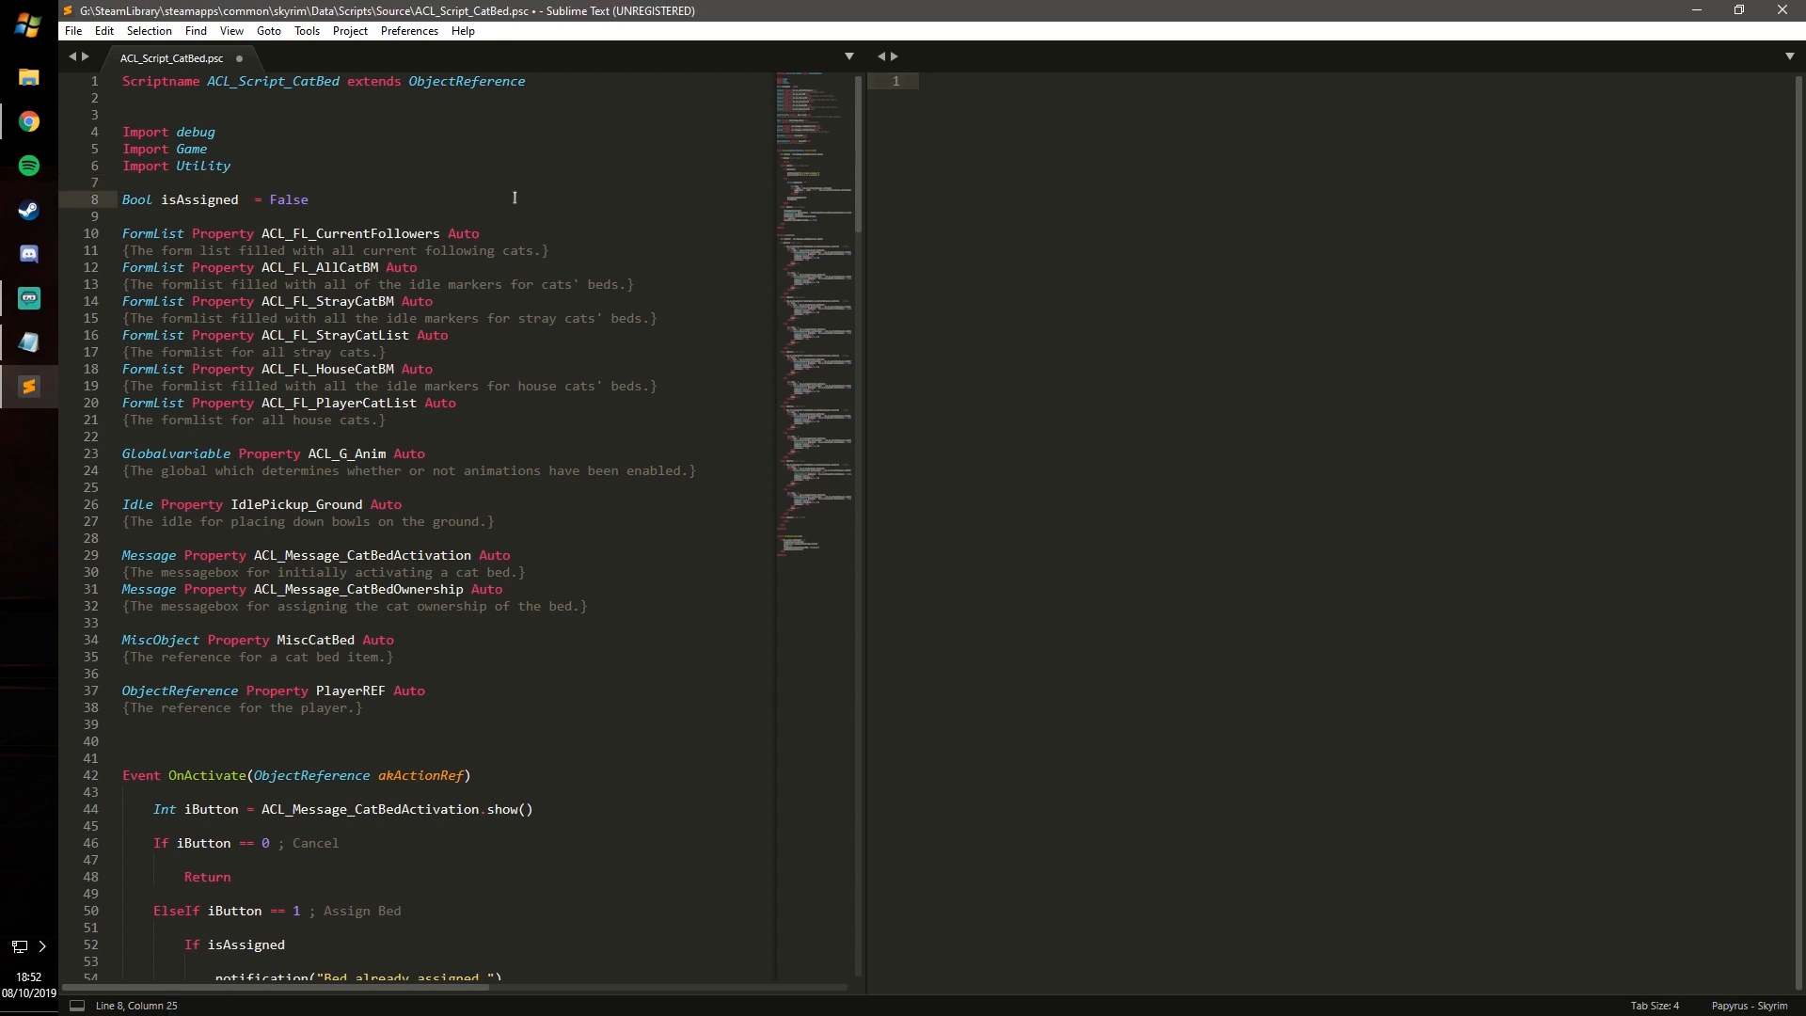
click(230, 30)
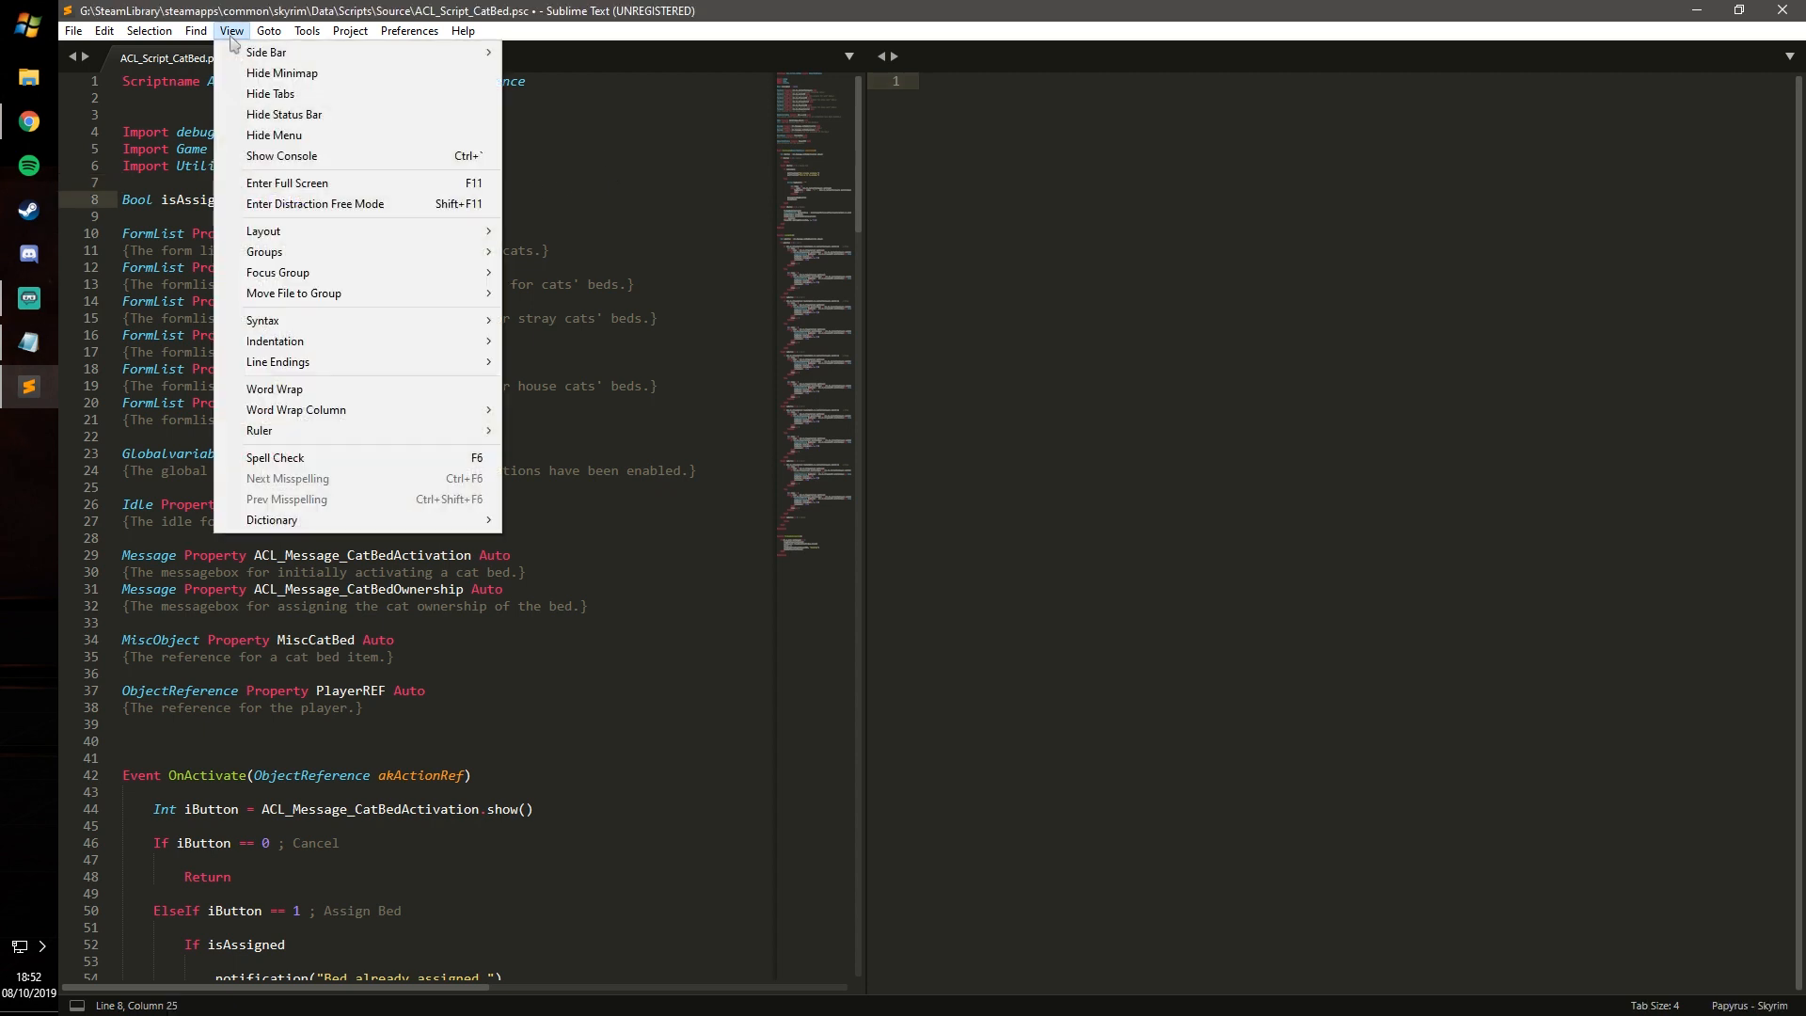
mouse_move(262, 231)
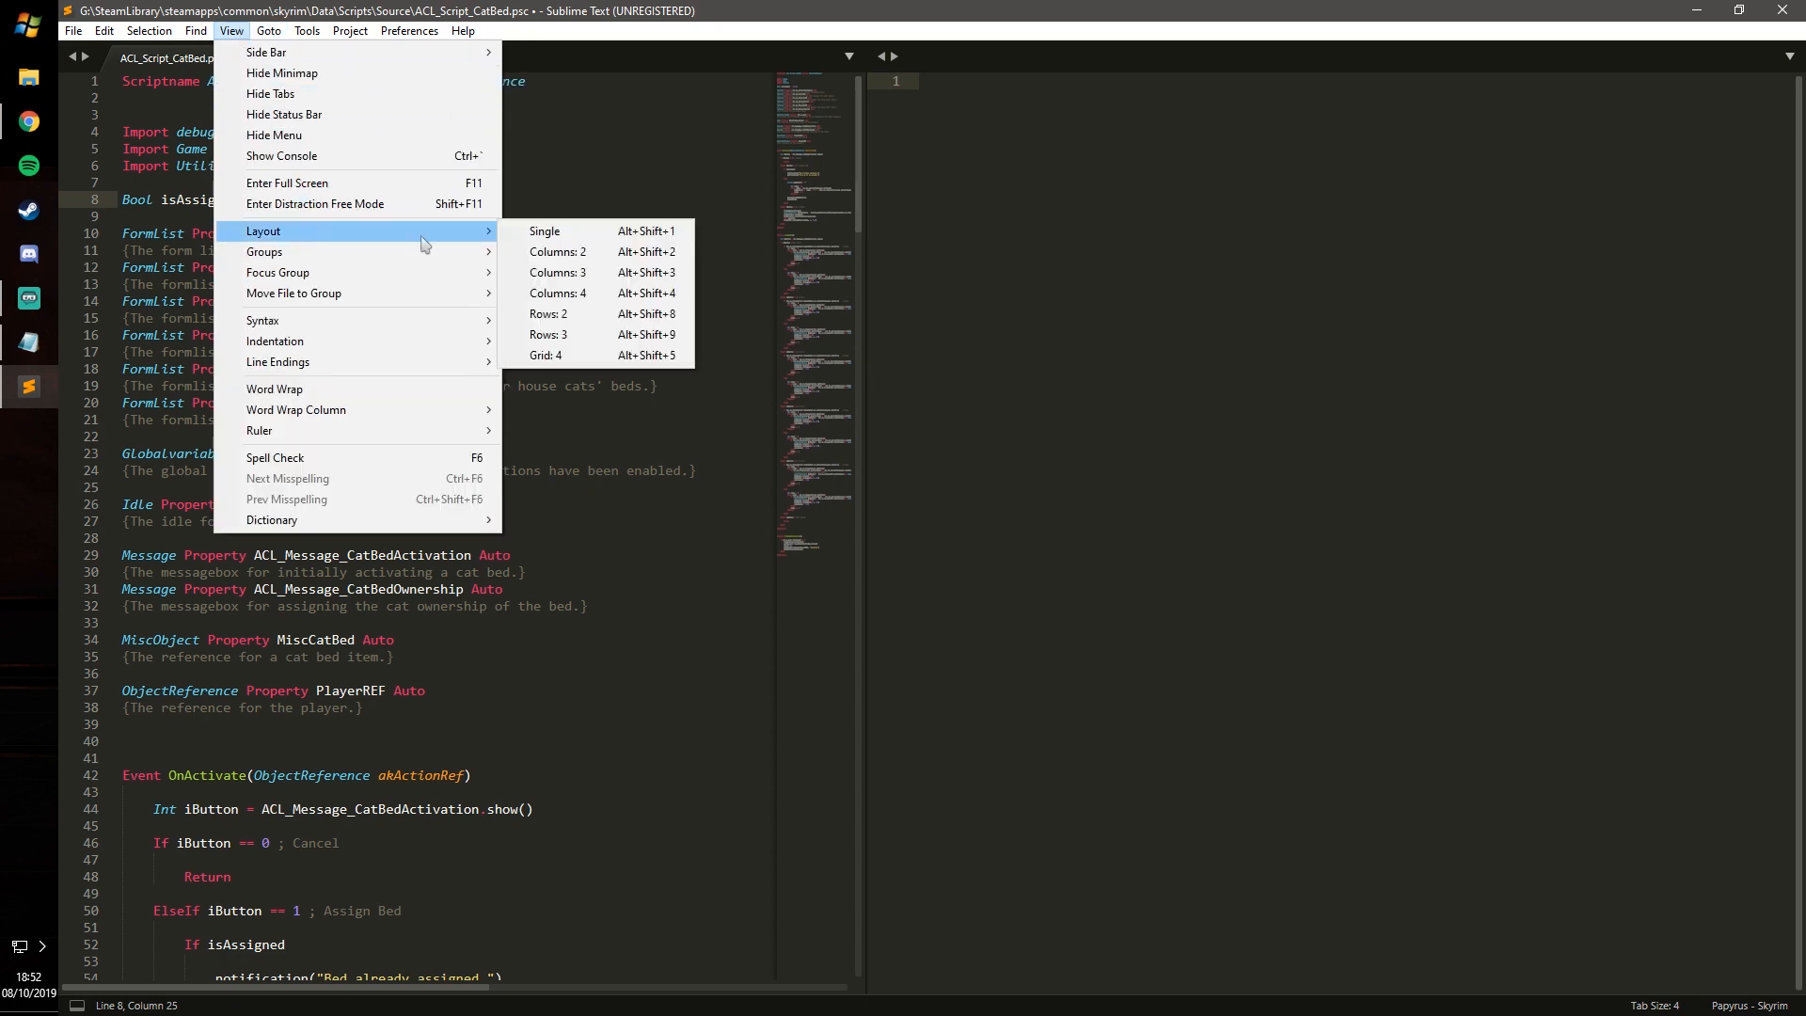
mouse_move(544, 230)
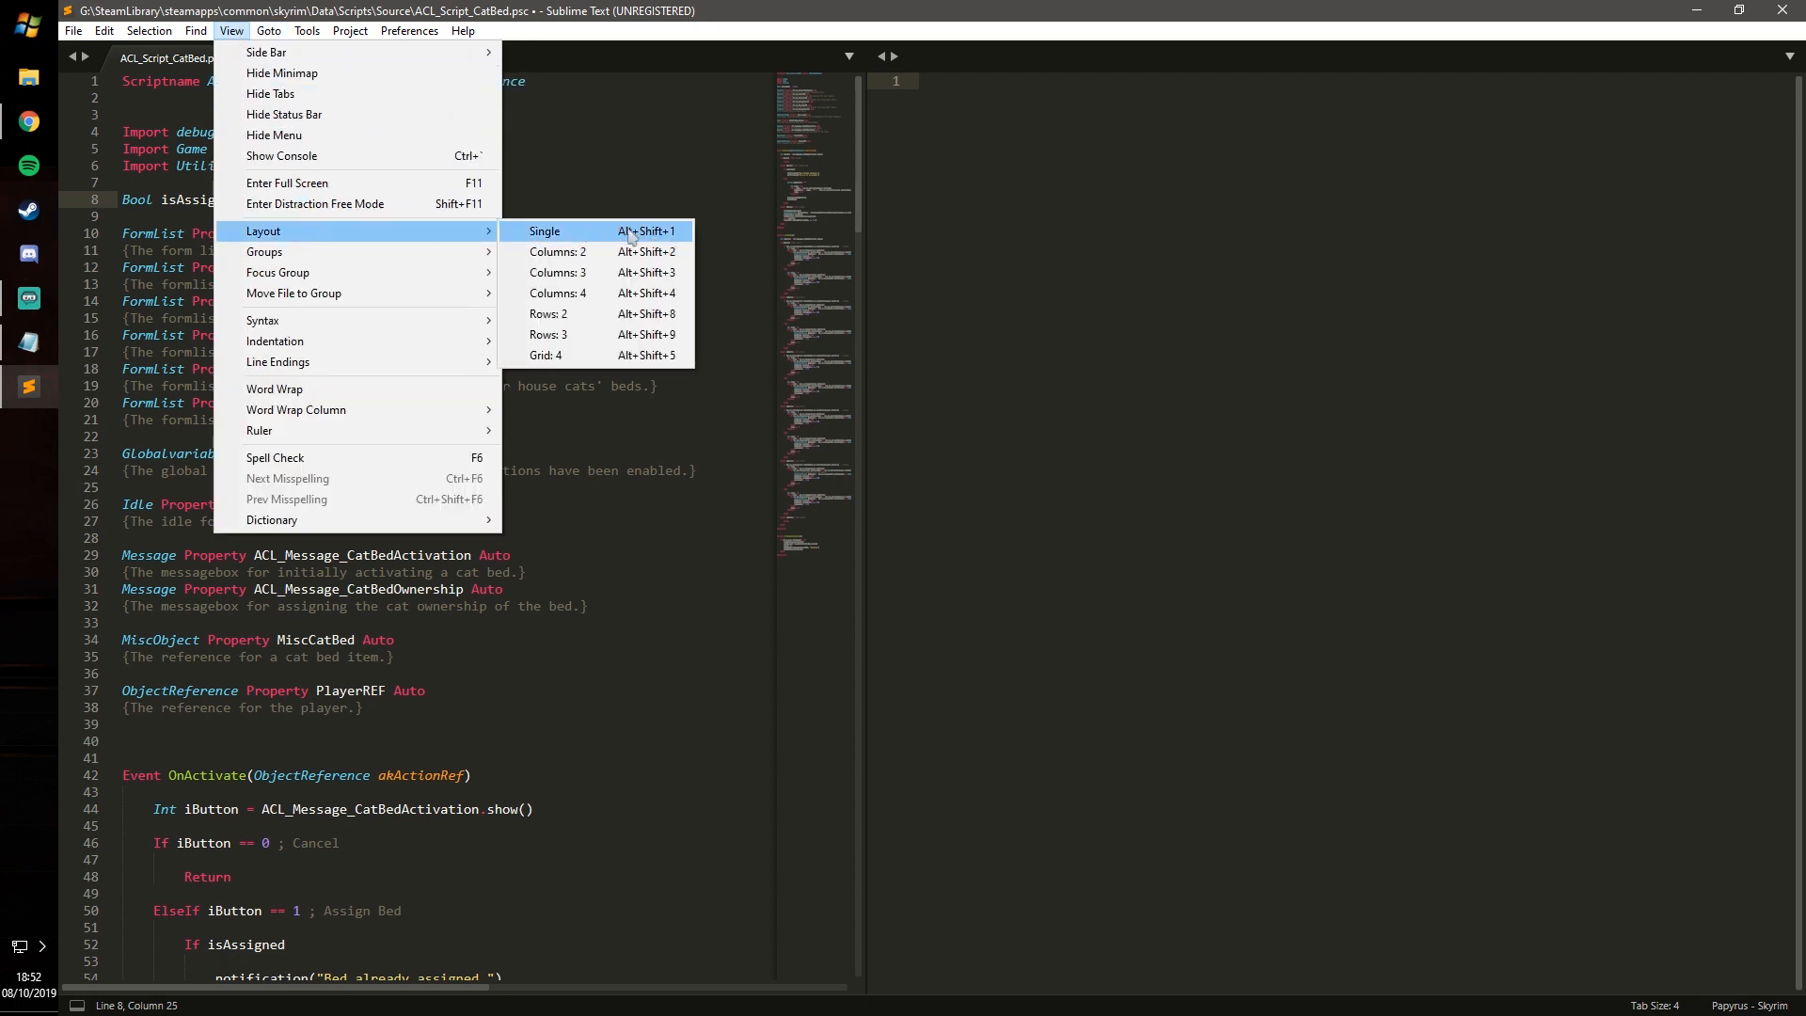
mouse_move(555, 272)
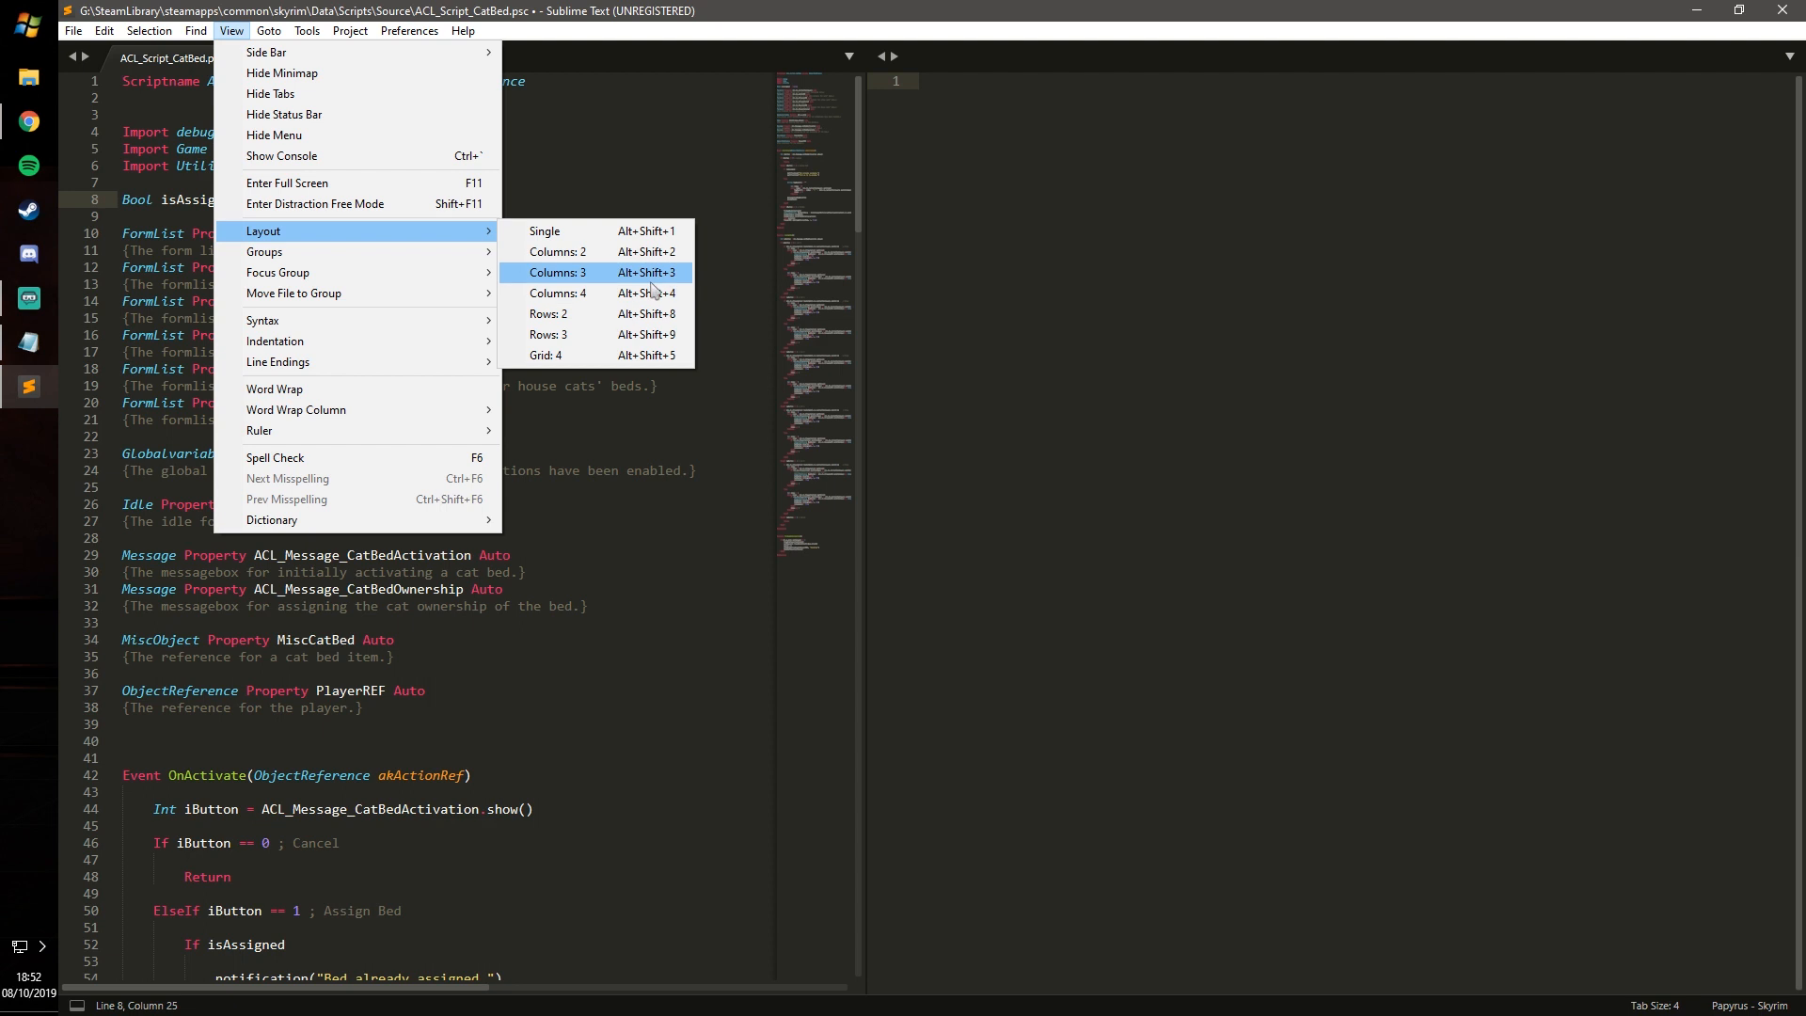
mouse_move(544, 231)
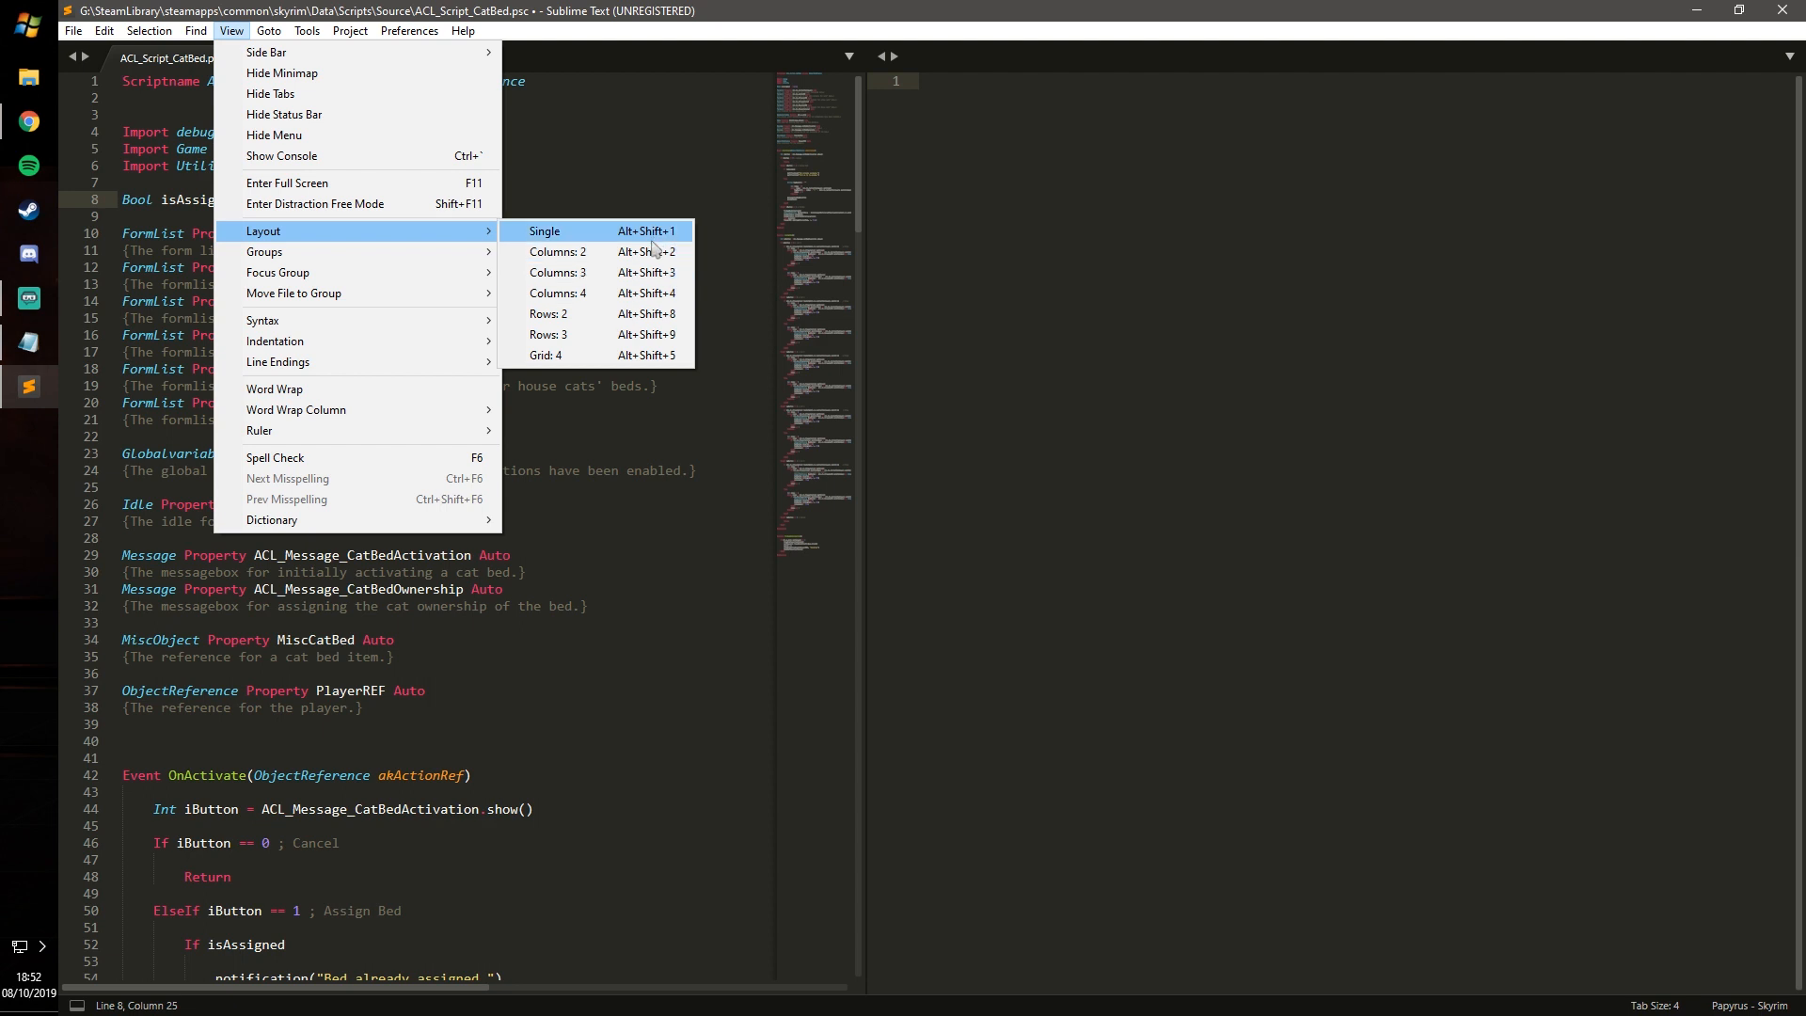
click(544, 230)
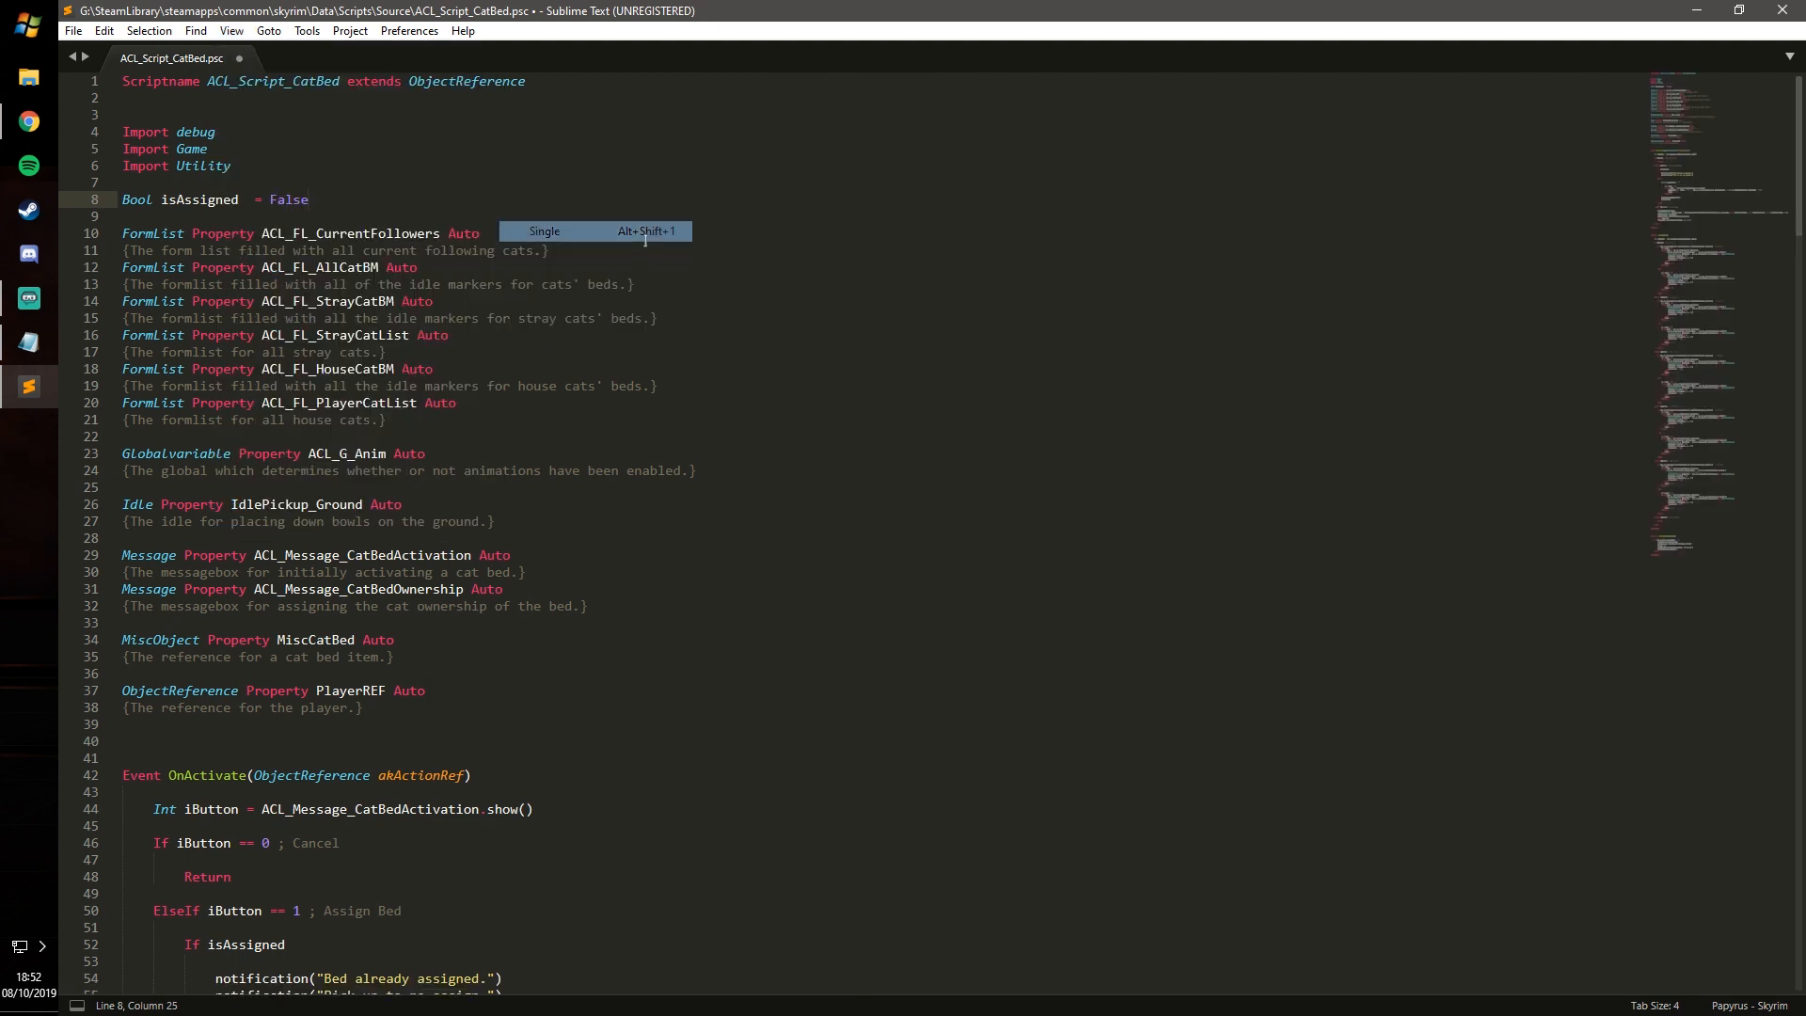
scroll(down, 3)
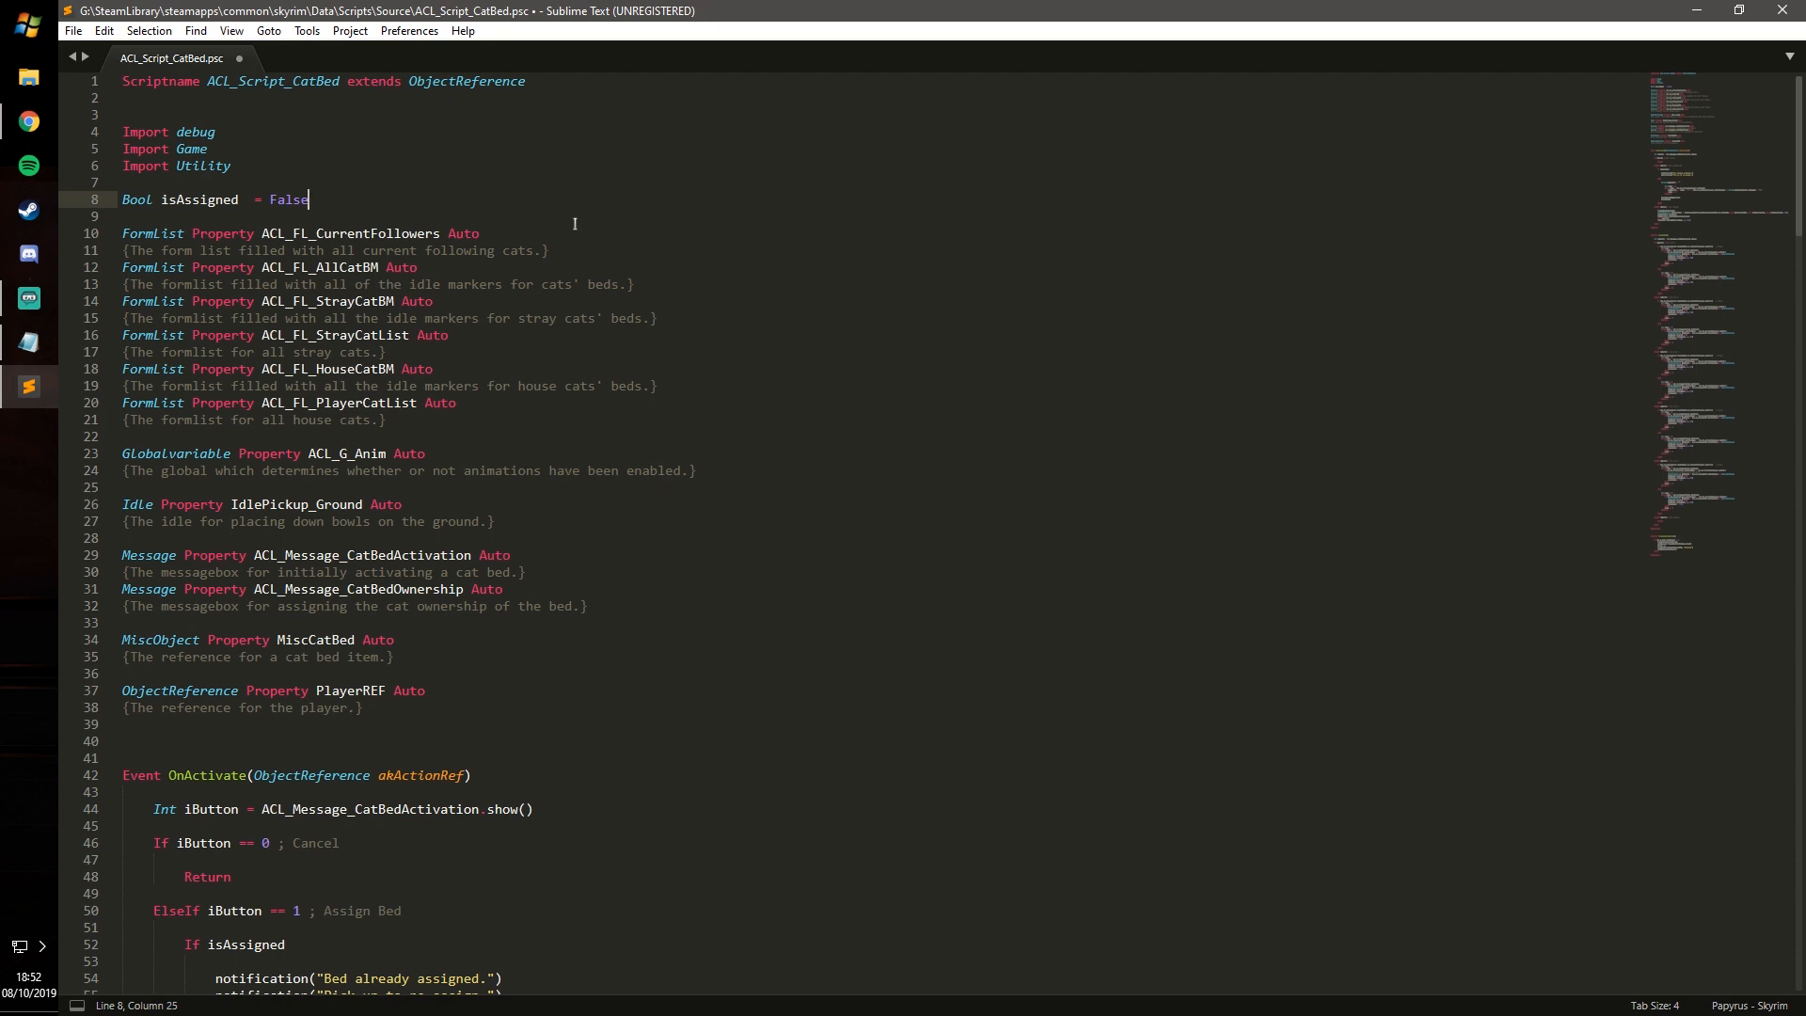
click(408, 30)
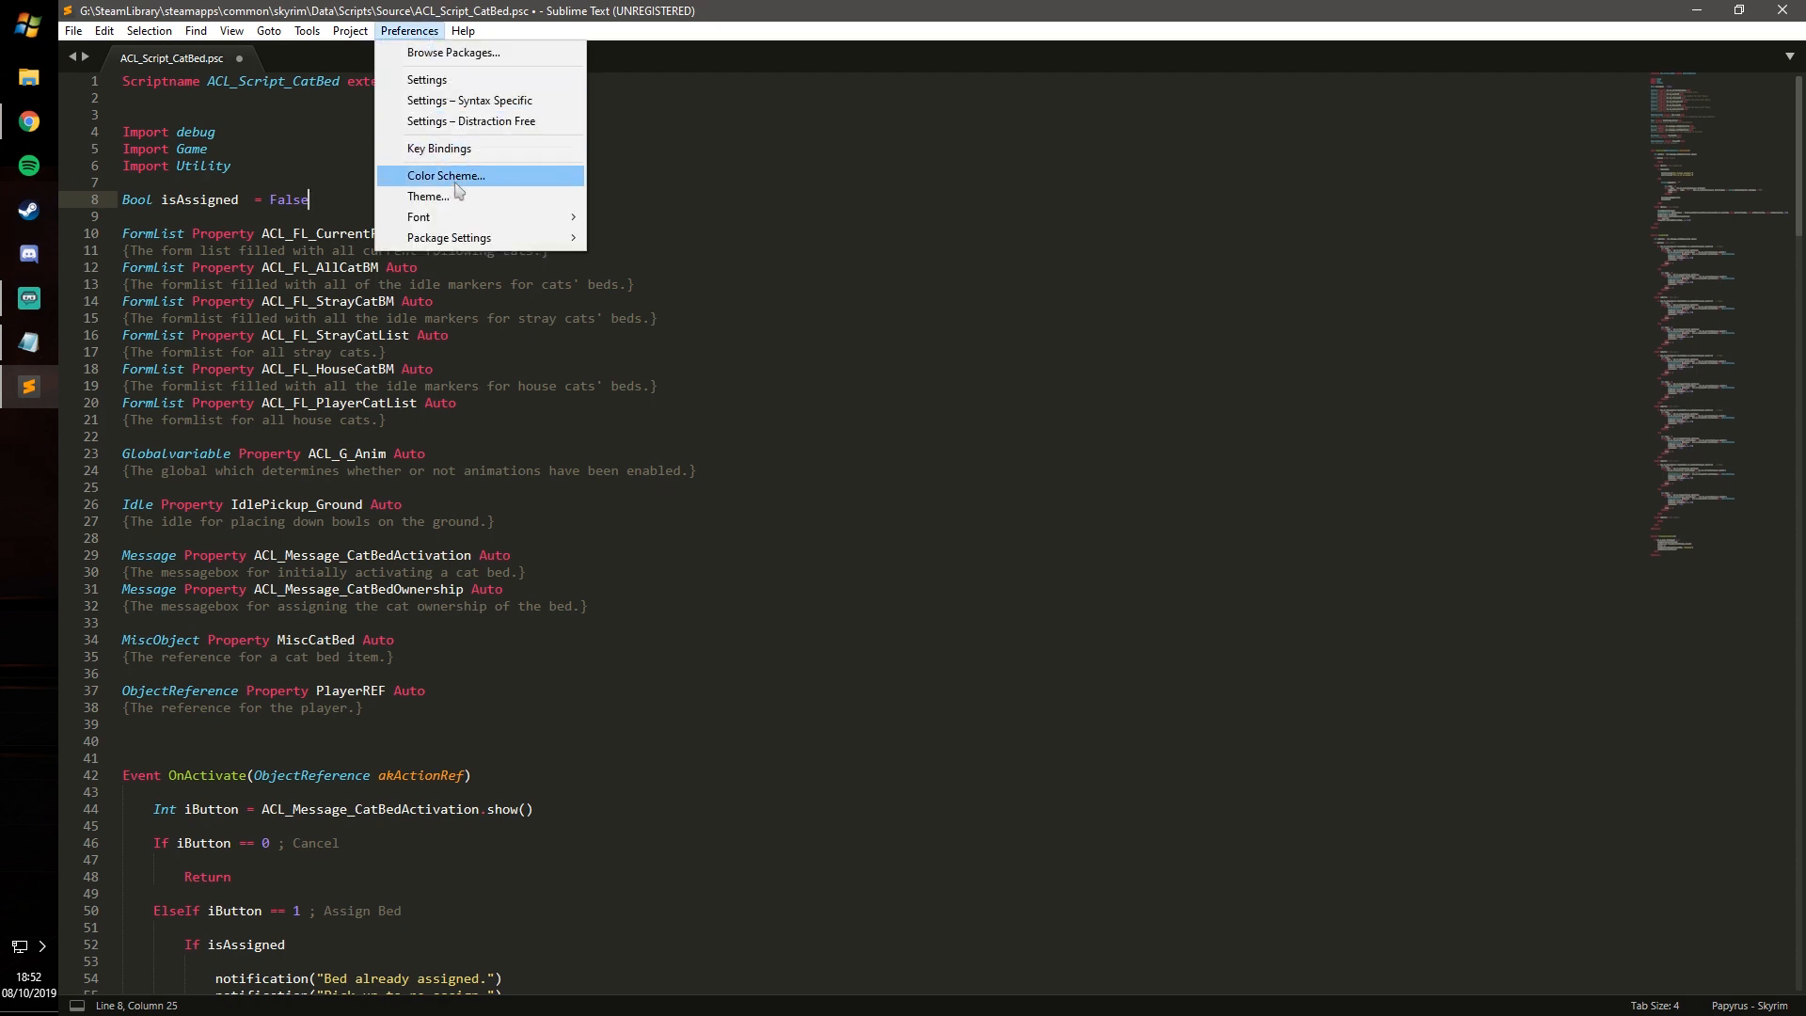
click(428, 196)
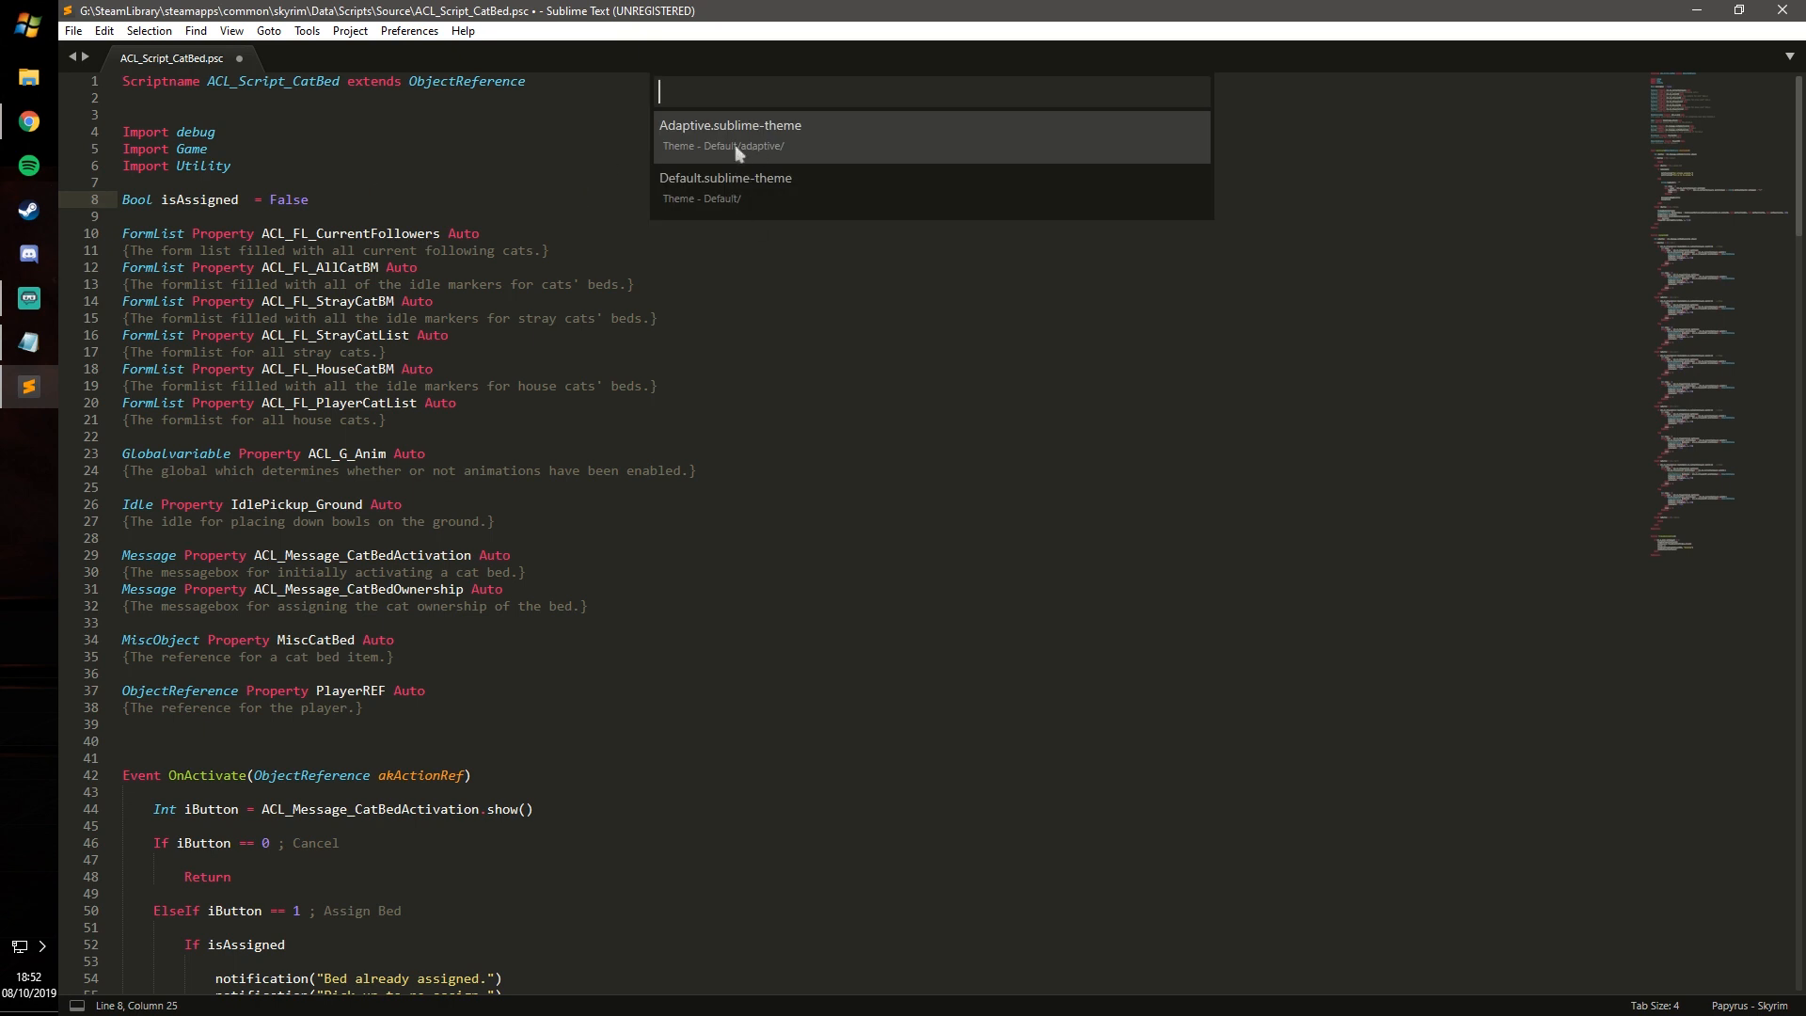
mouse_move(564, 174)
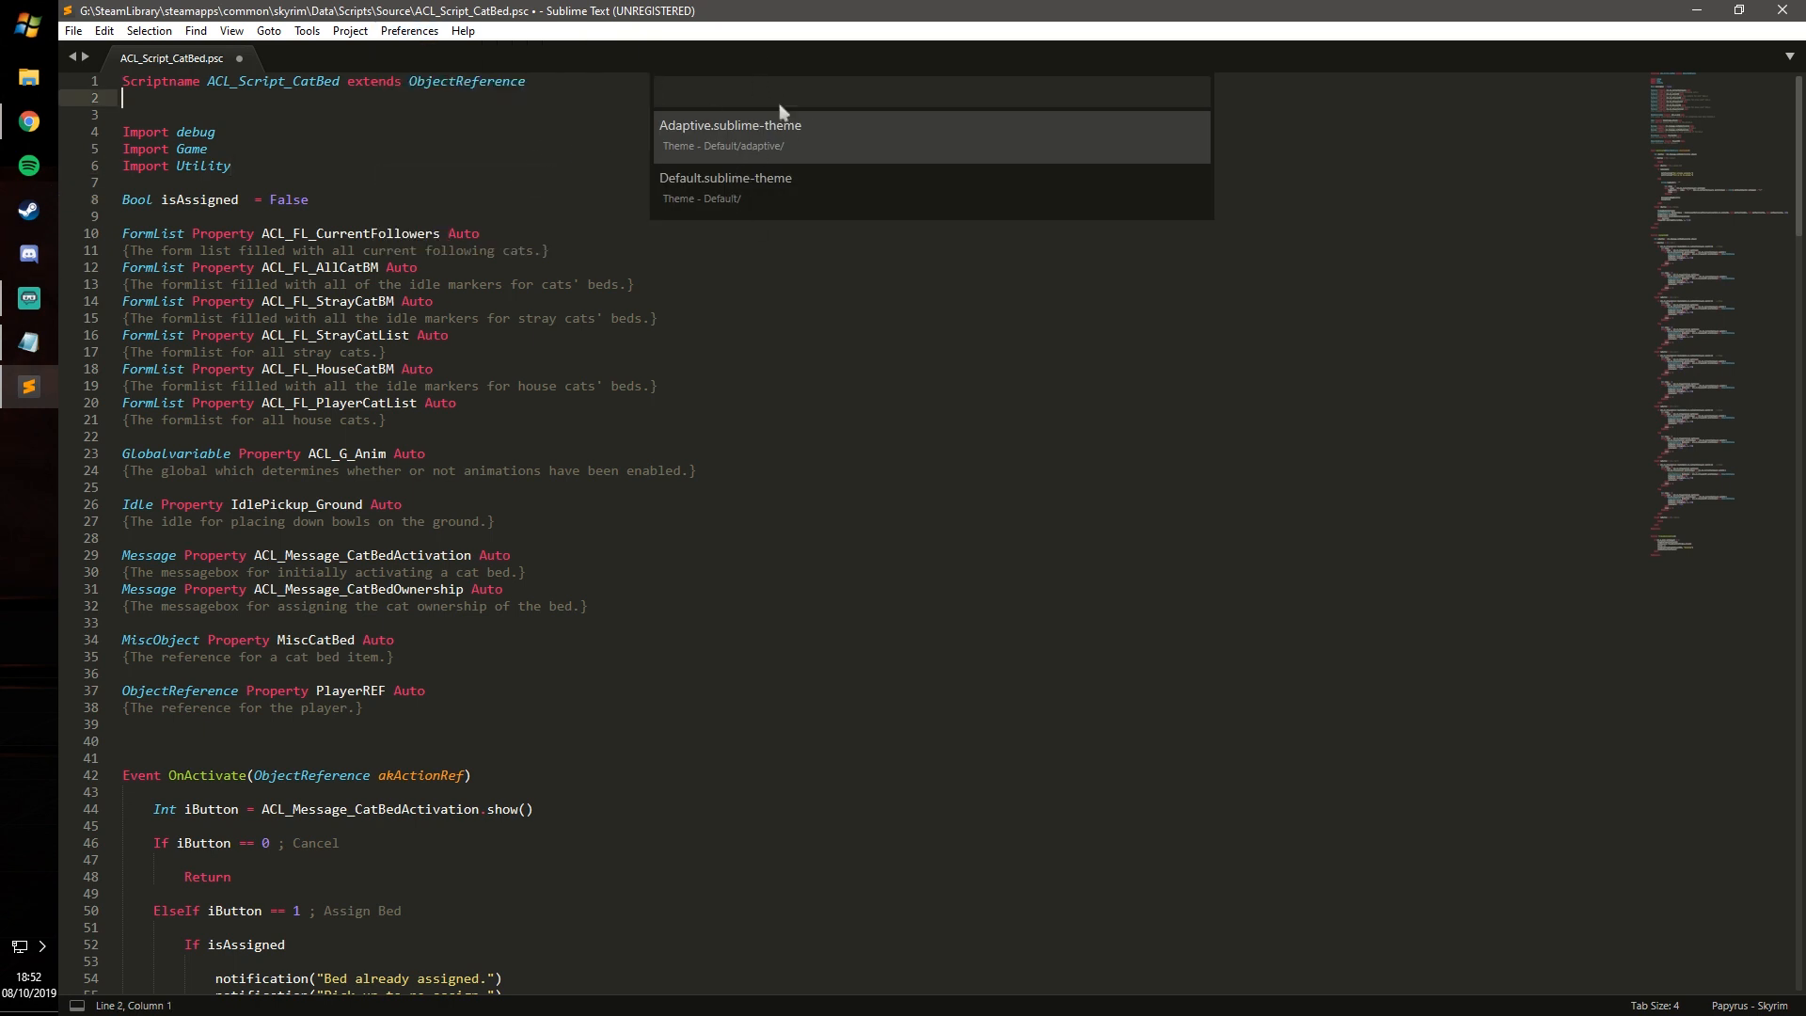
click(409, 31)
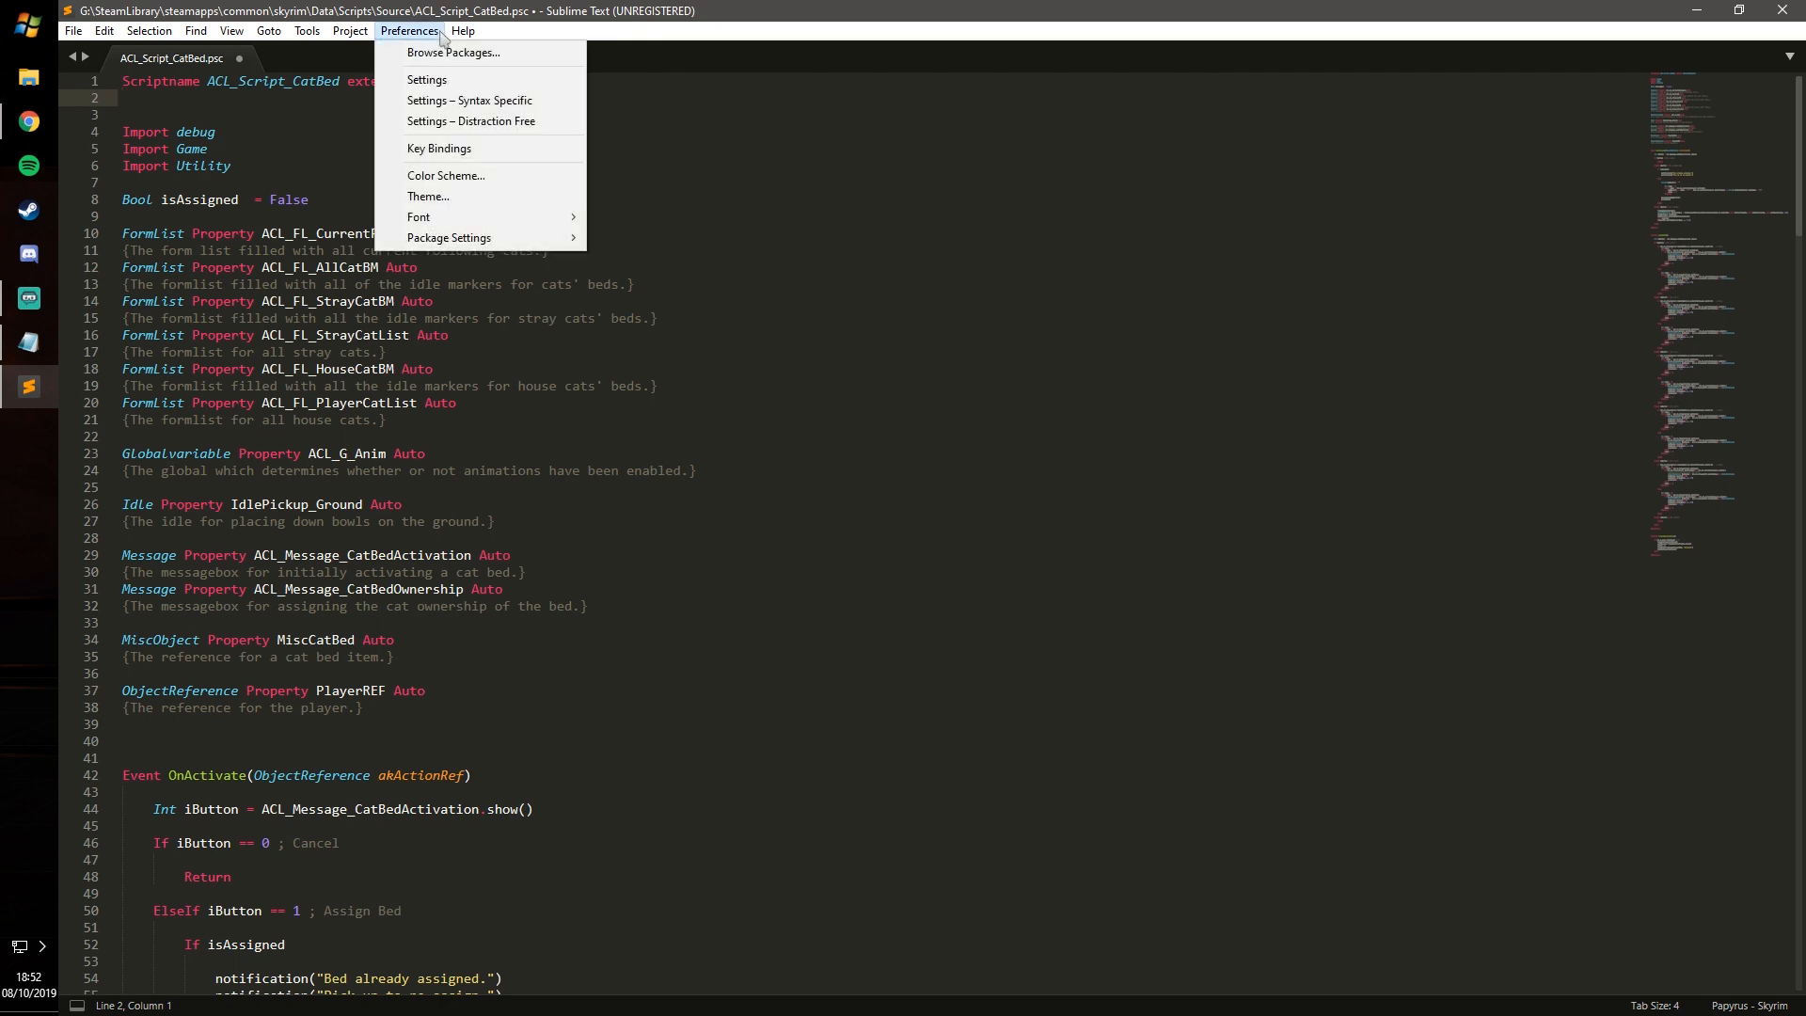
click(446, 175)
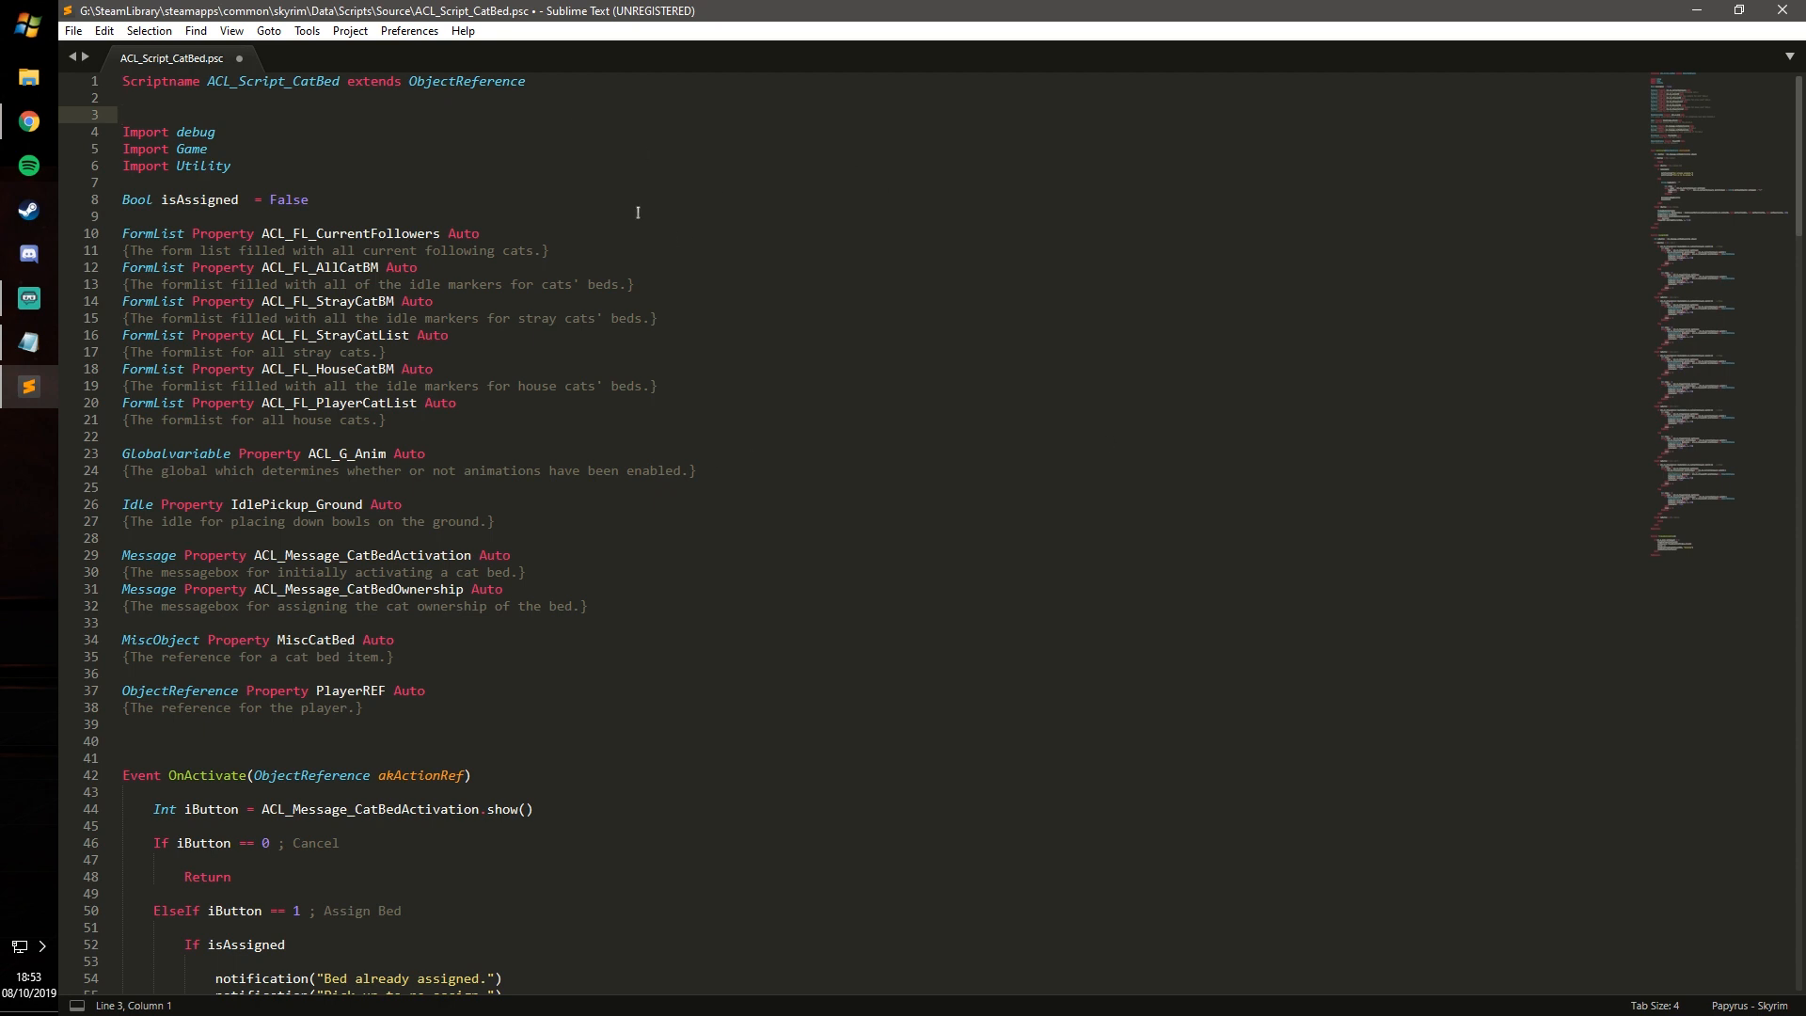
mouse_move(548, 35)
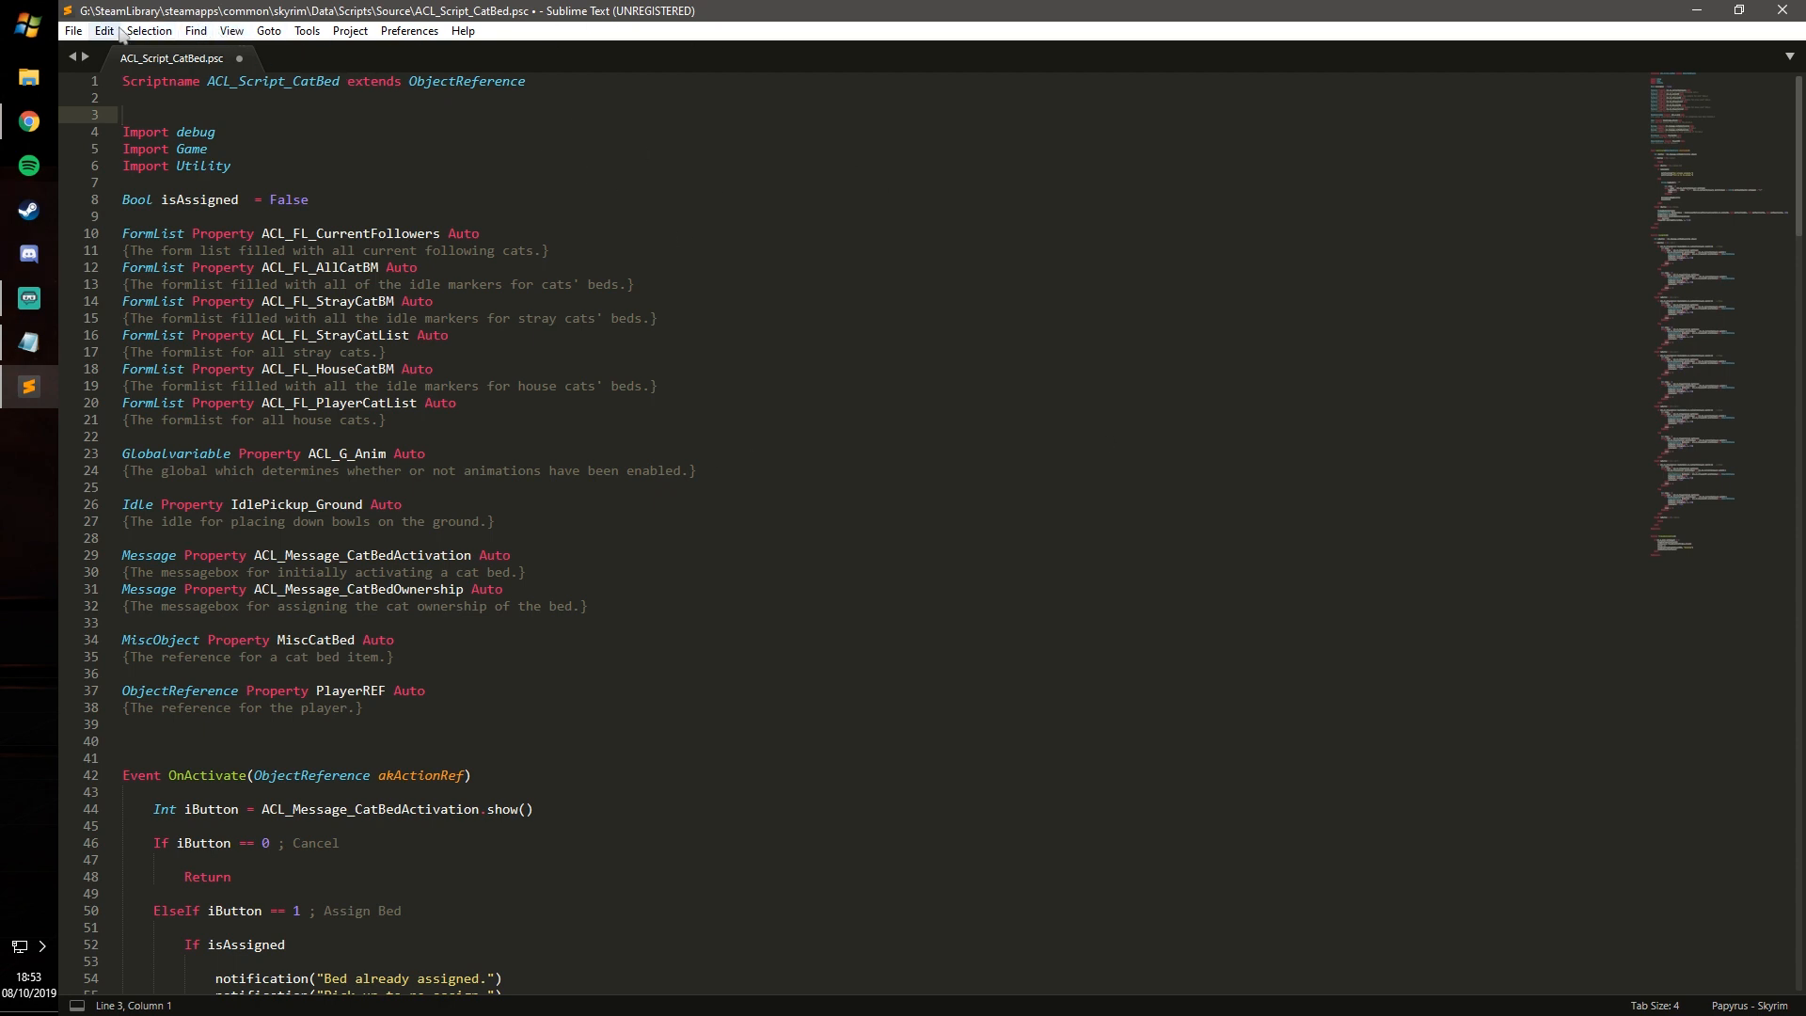
Hide the menu bar, then search the Command Palette for 'to' to find View: Toggle Menu.
click(230, 31)
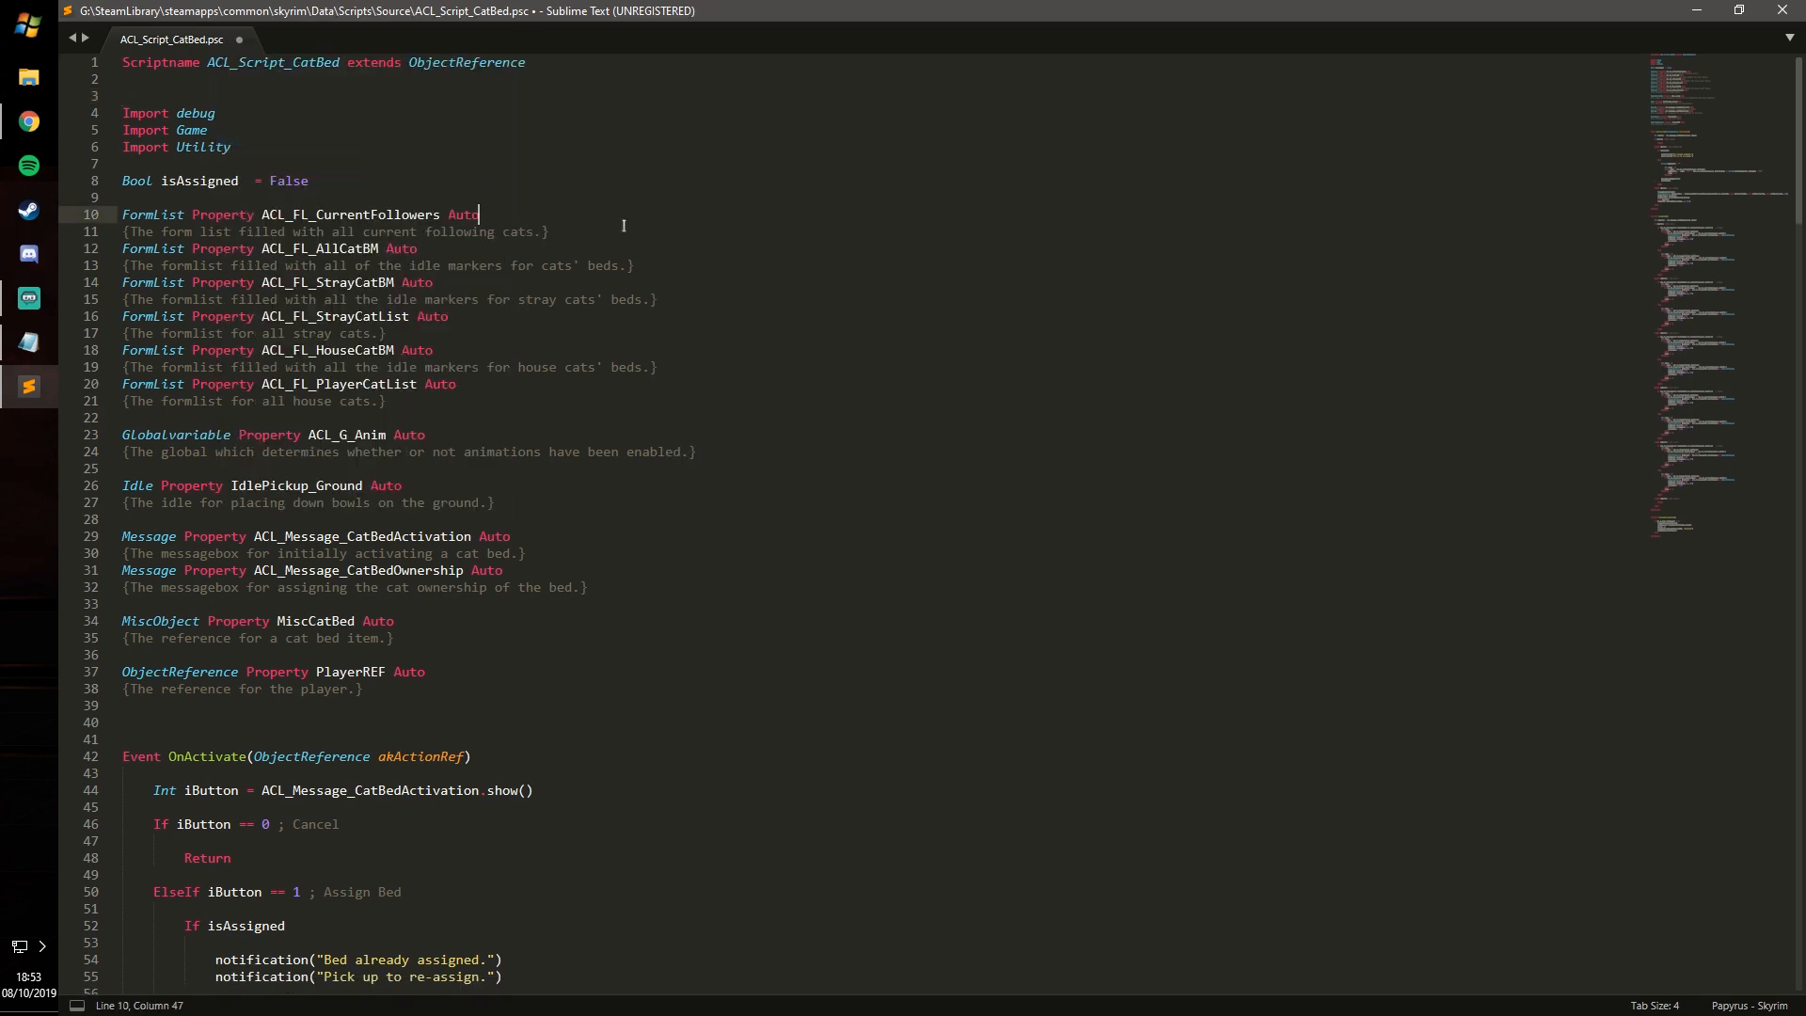
click(656, 299)
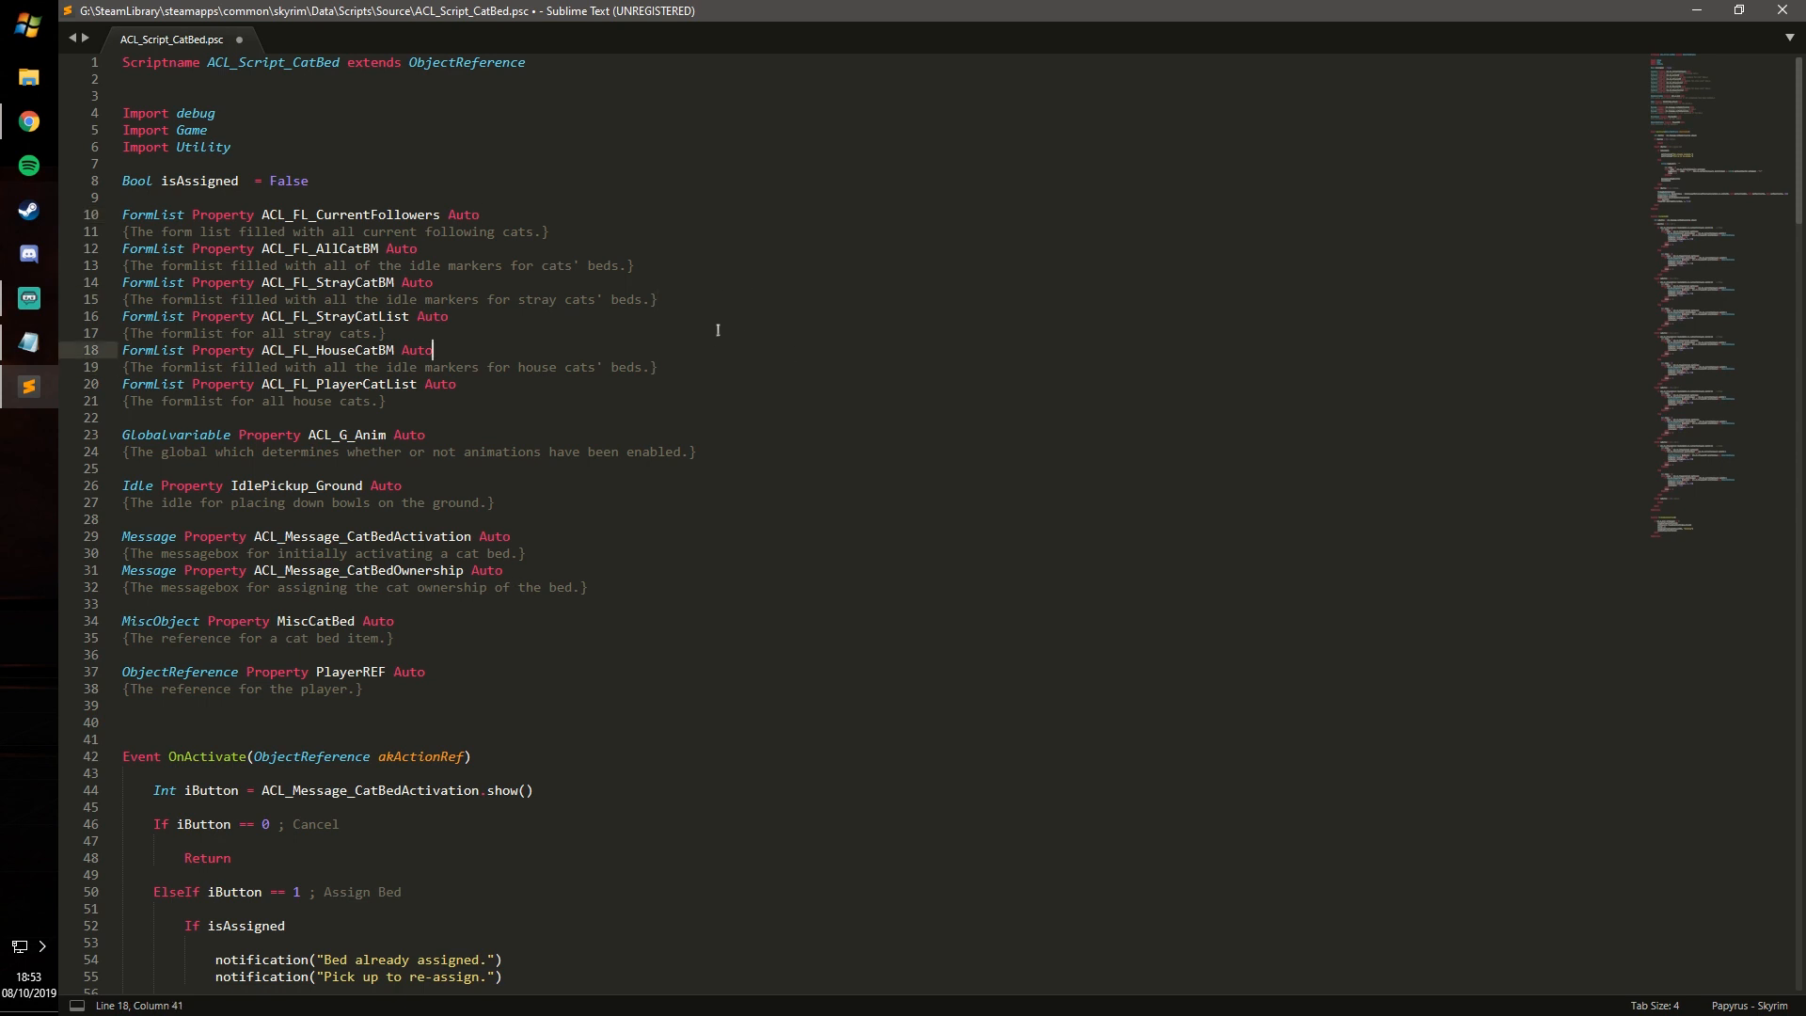
key(ctrl+shift+p)
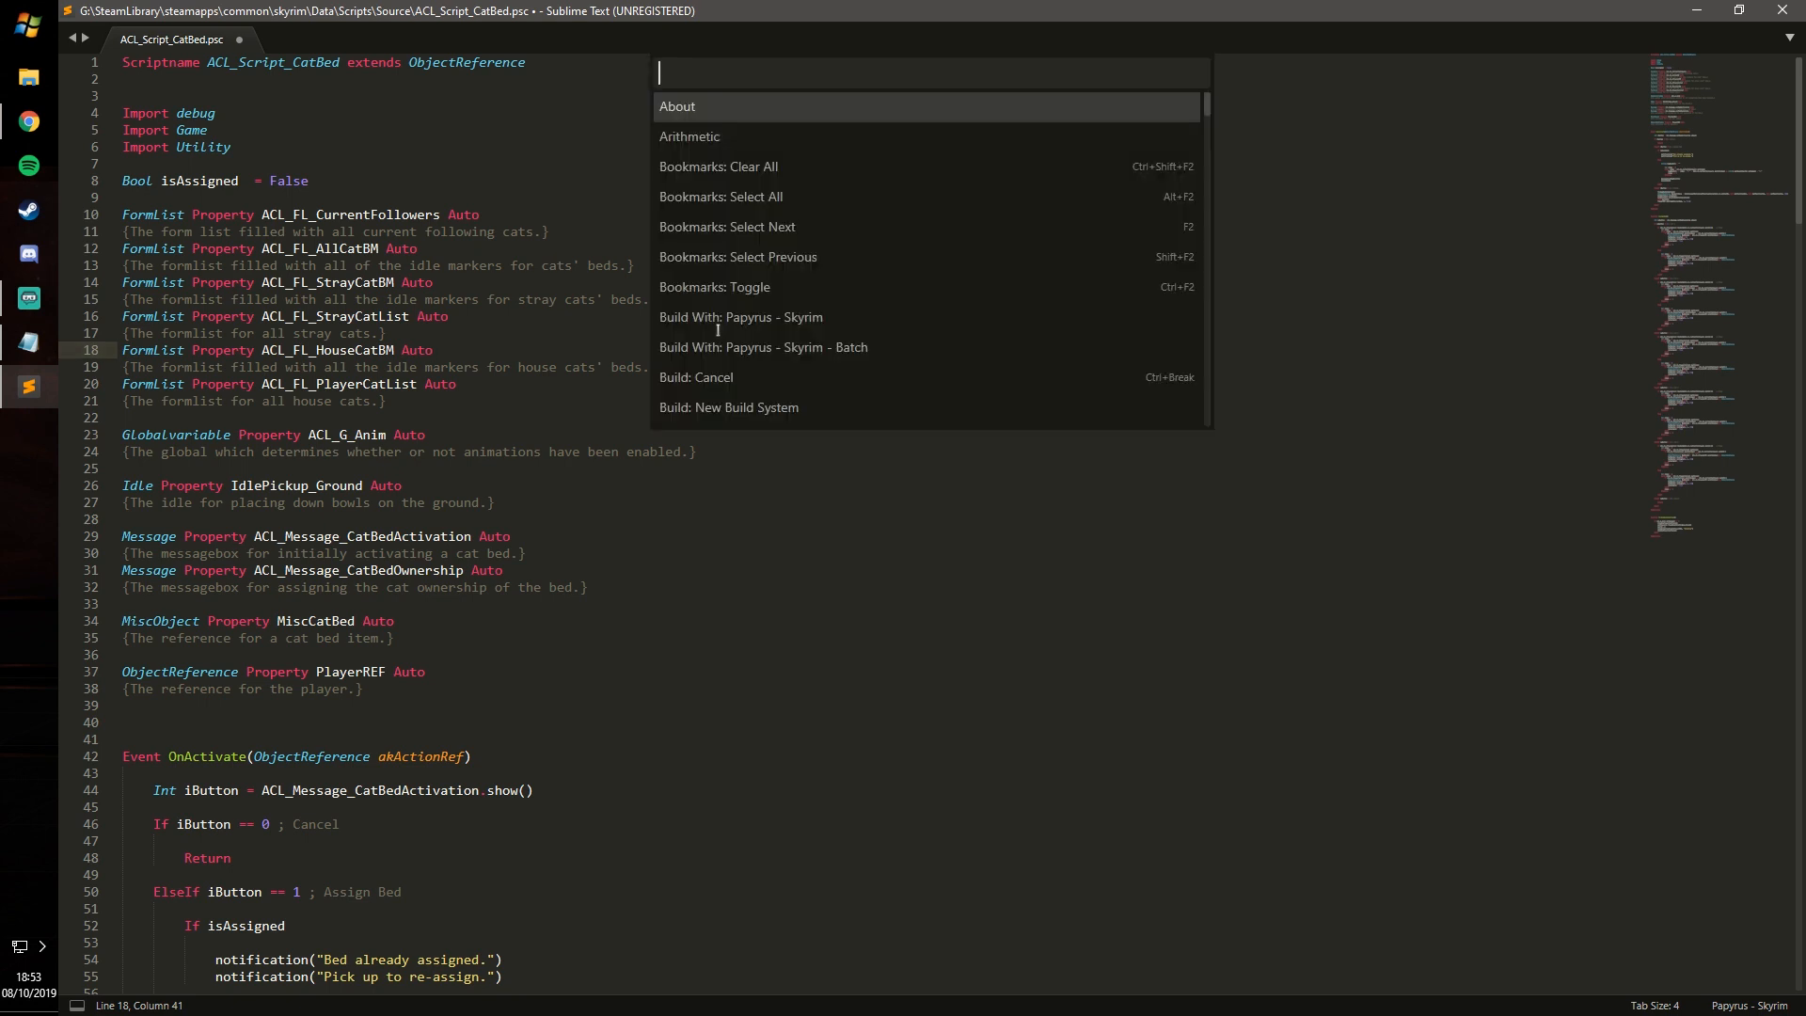
text(to)
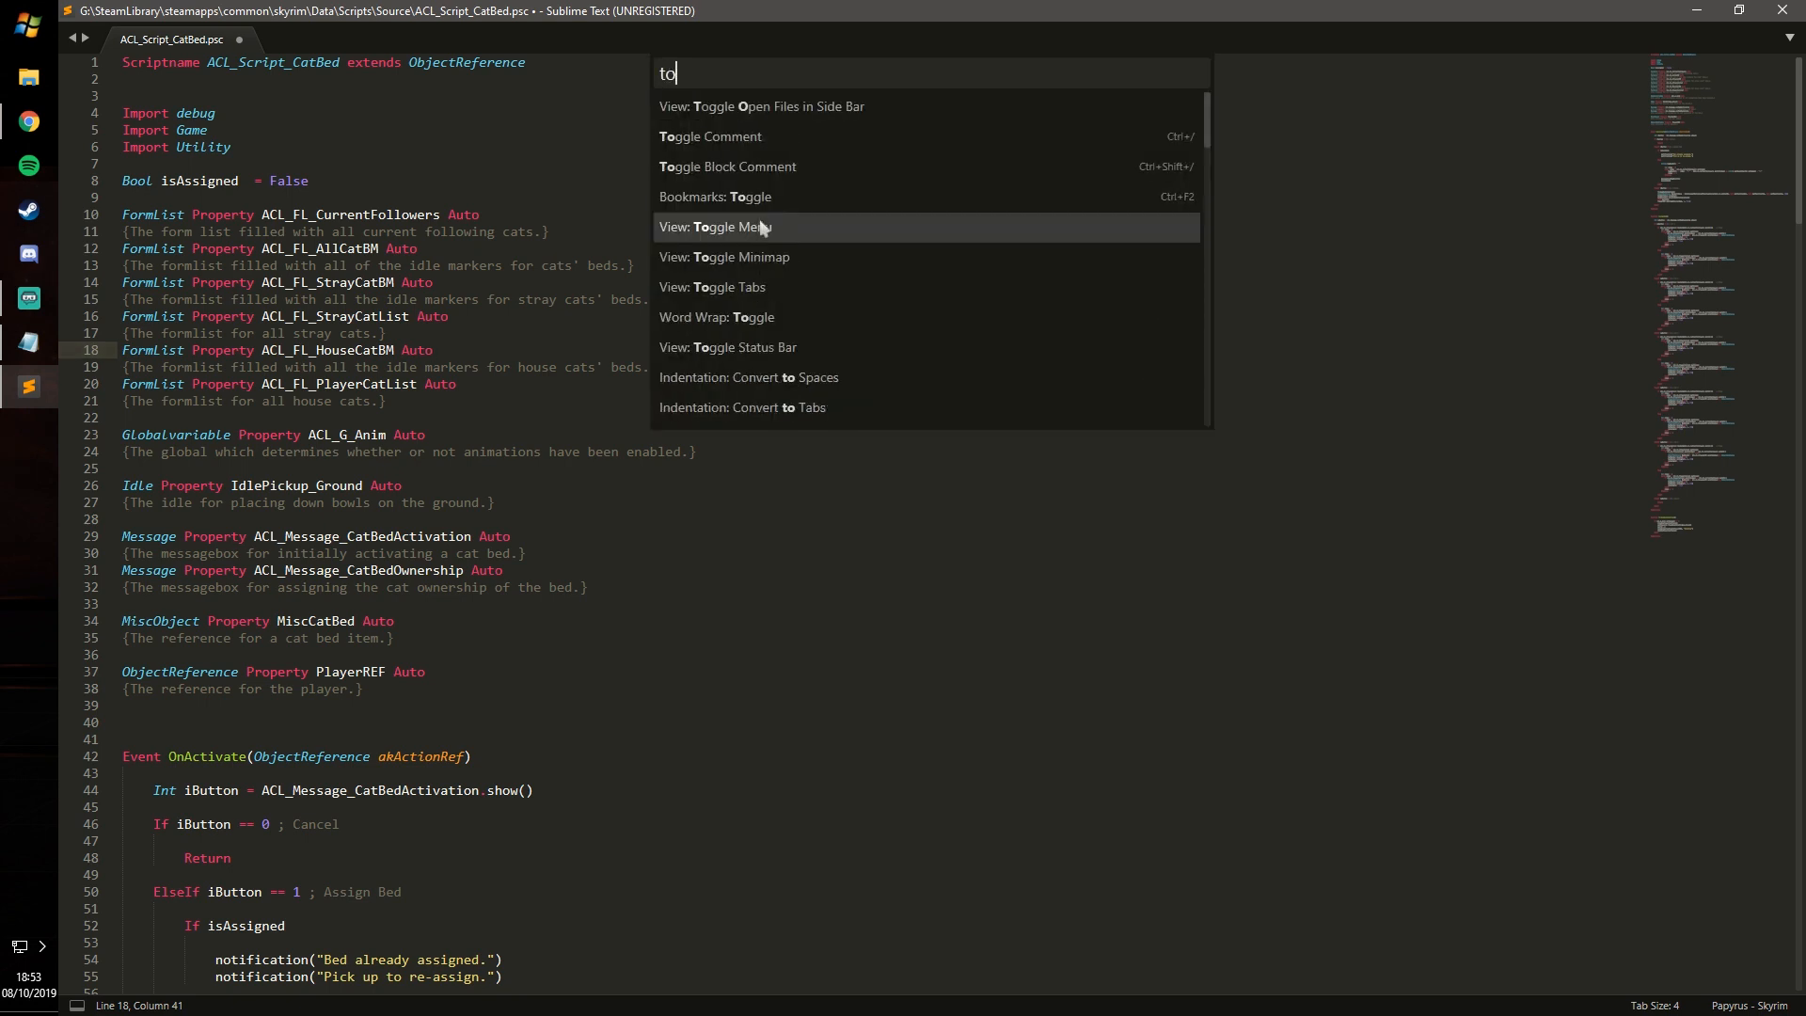